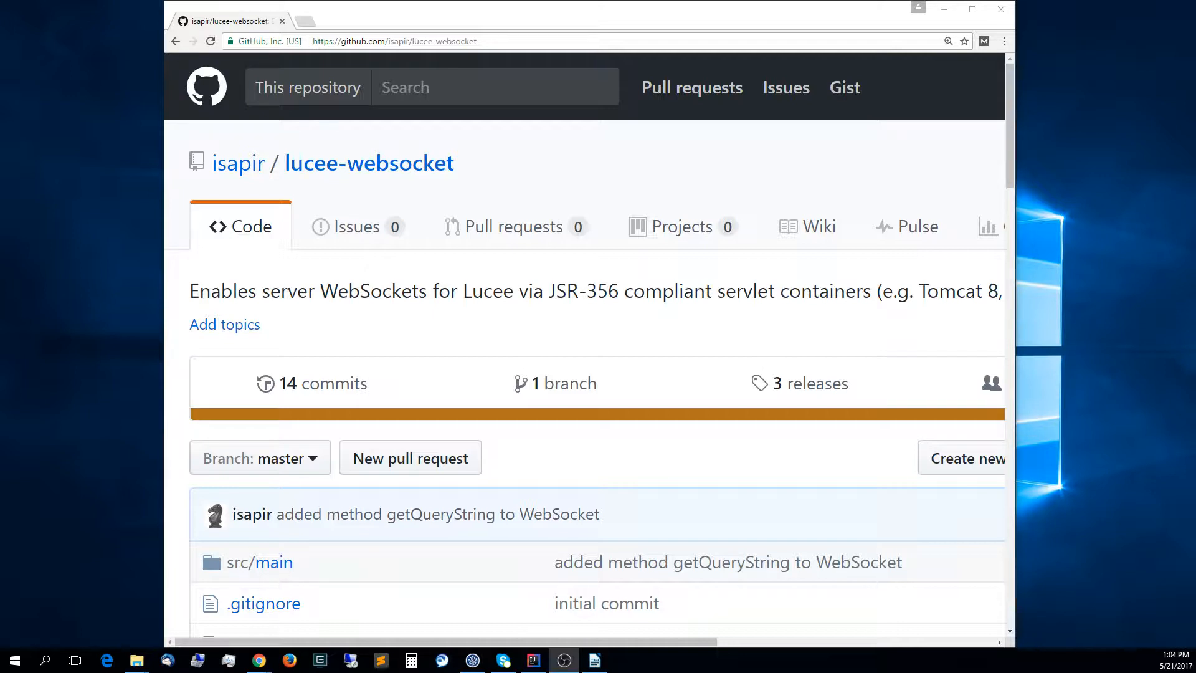
# Extract the Lucee Express zip in D:\Demos and browse into the lucee-express-5.1.3.18 folder.
pyautogui.click(136, 660)
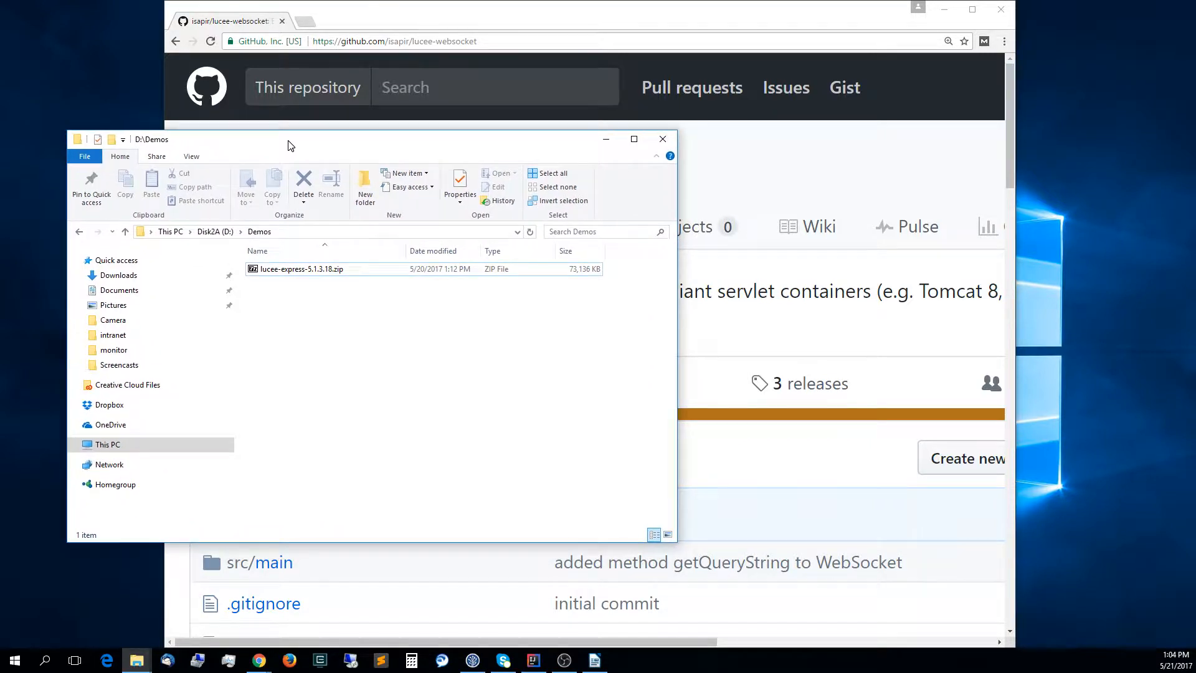
pyautogui.rightClick(297, 269)
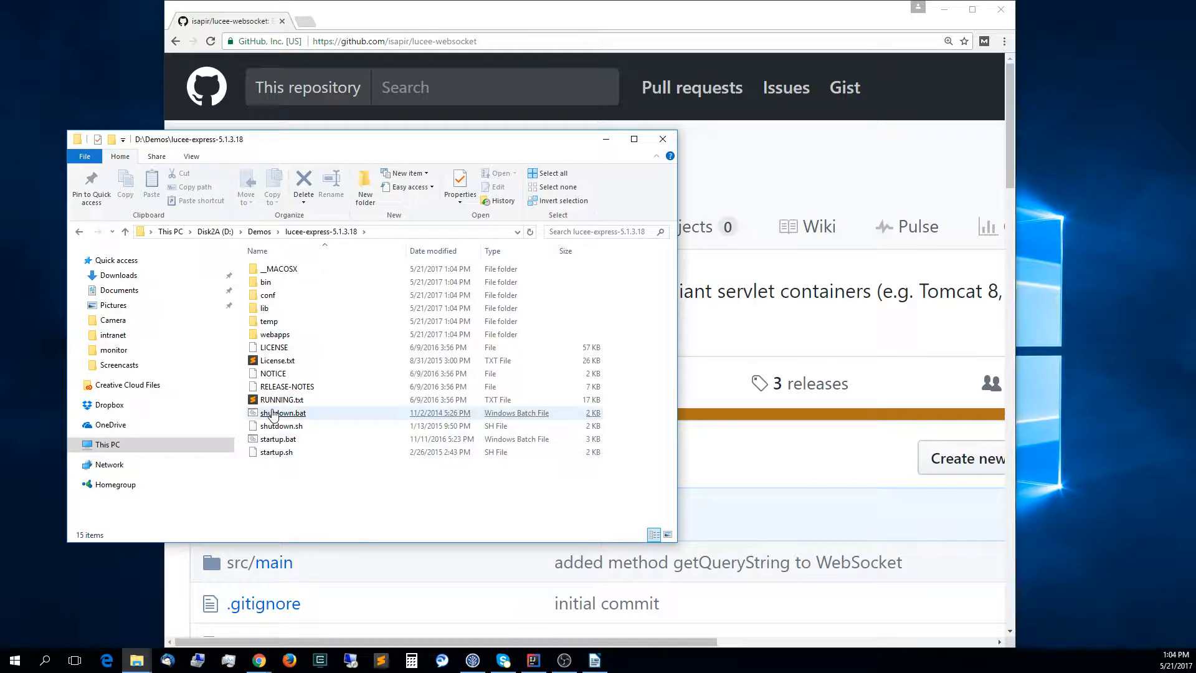
pyautogui.rightClick(278, 439)
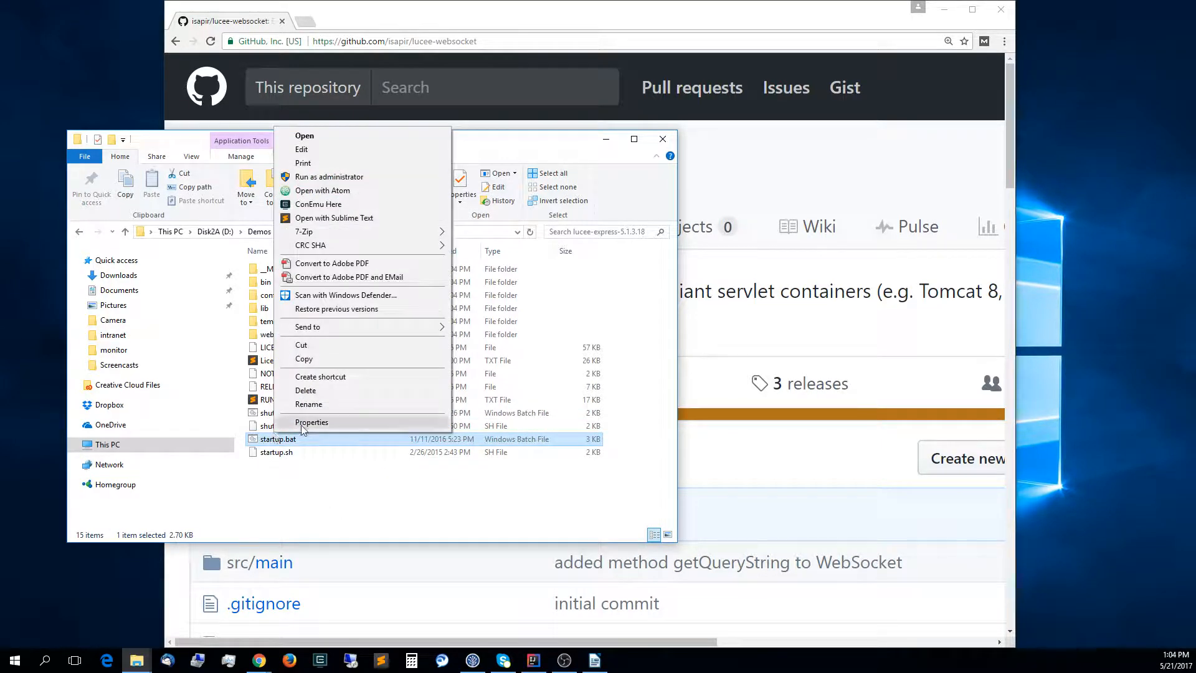
pyautogui.moveTo(334, 217)
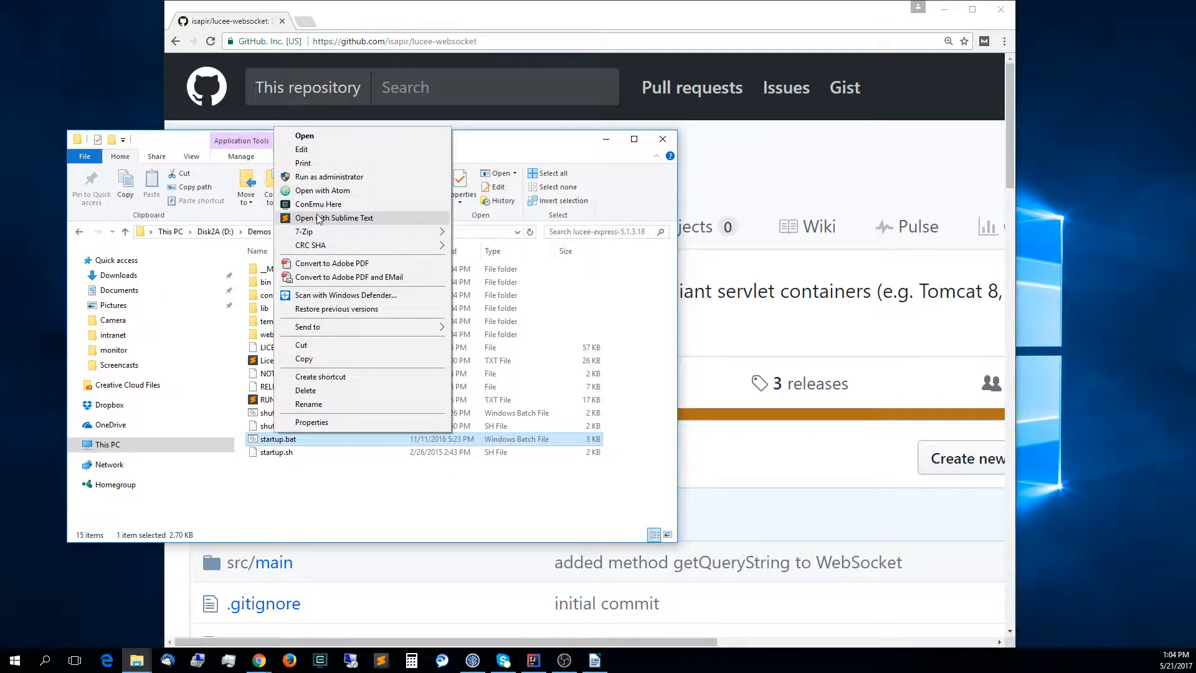
pyautogui.moveTo(370, 478)
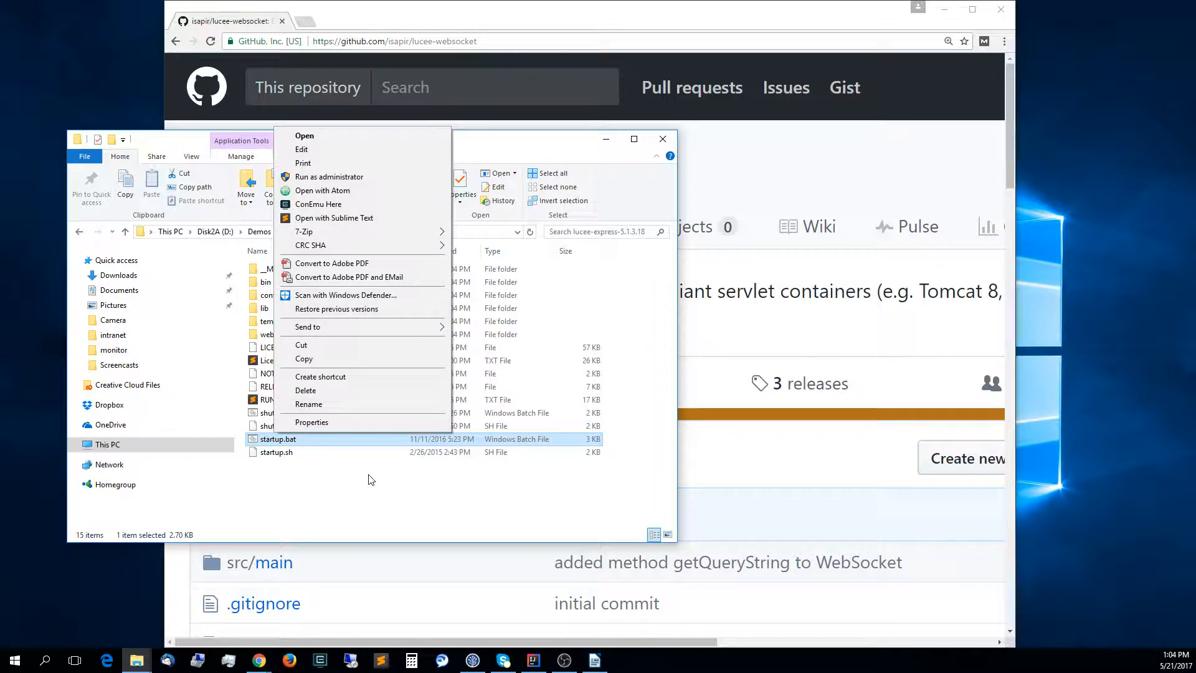
pyautogui.rightClick(370, 479)
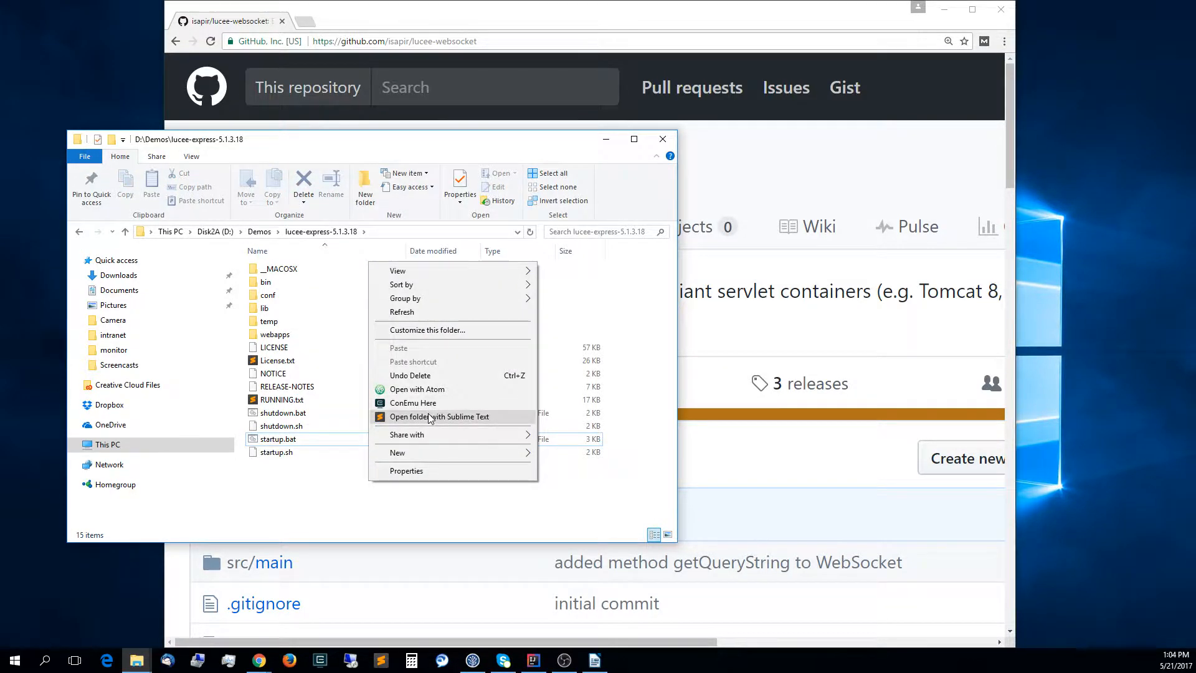
# Open the folder in Sublime, change startup.bat line 82 from start to run, and save.
pyautogui.click(440, 416)
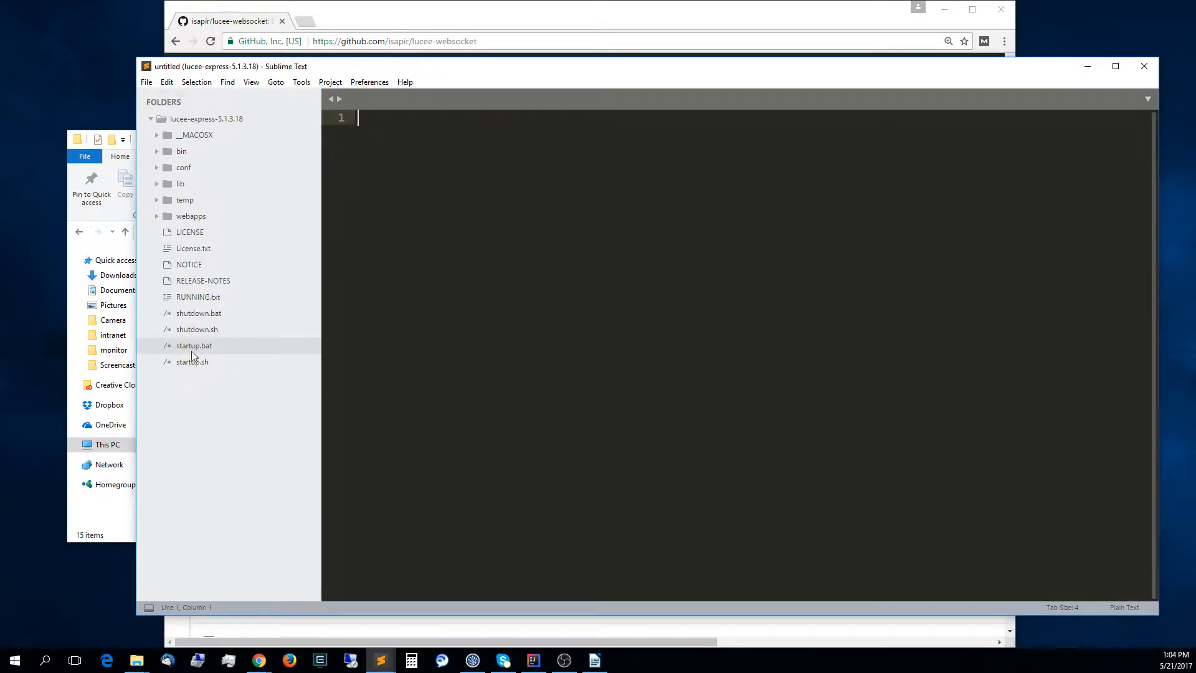
pyautogui.doubleClick(193, 345)
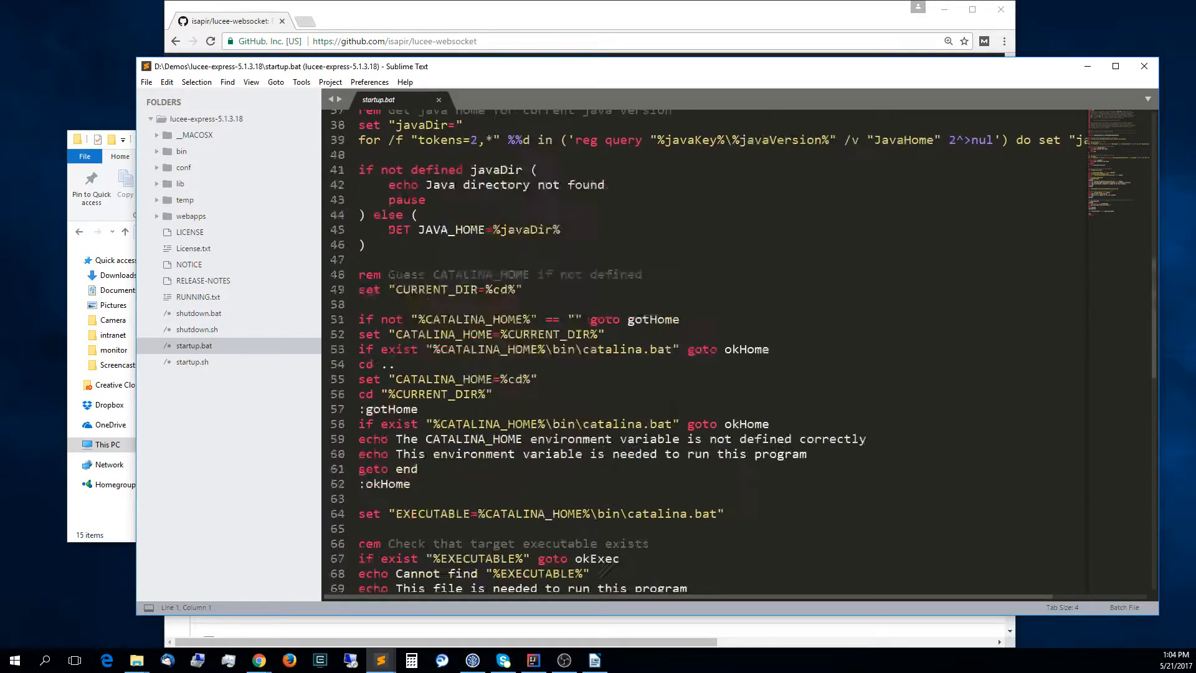
pyautogui.scroll(-3)
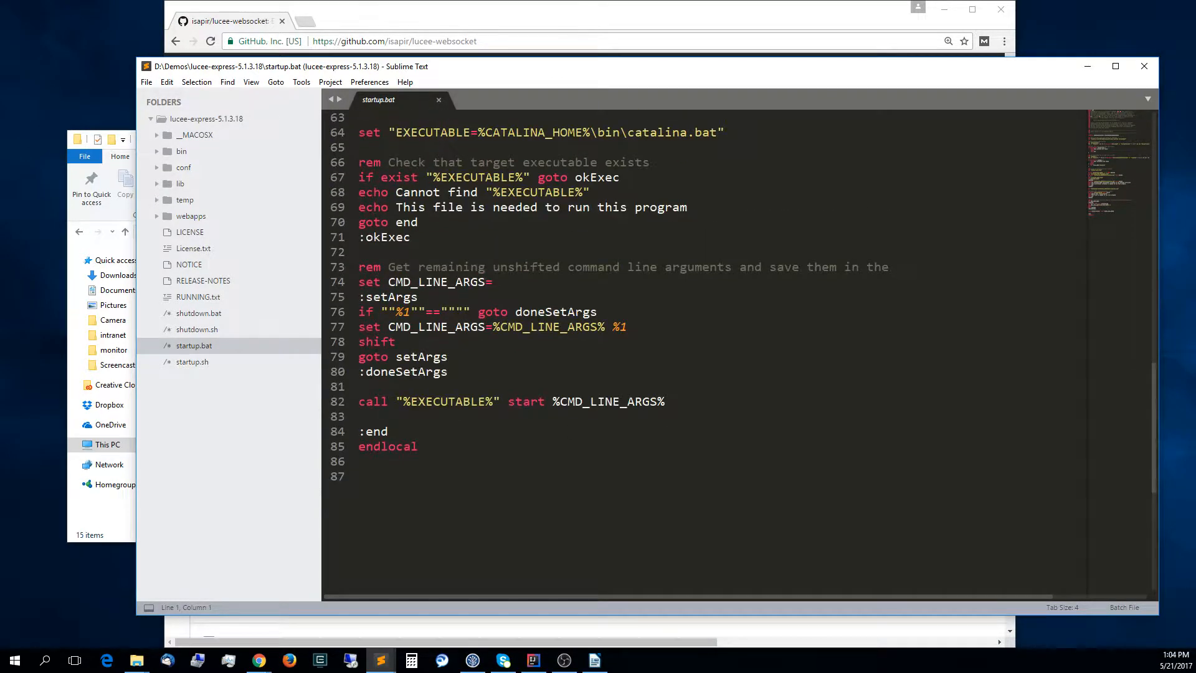
pyautogui.write('run')
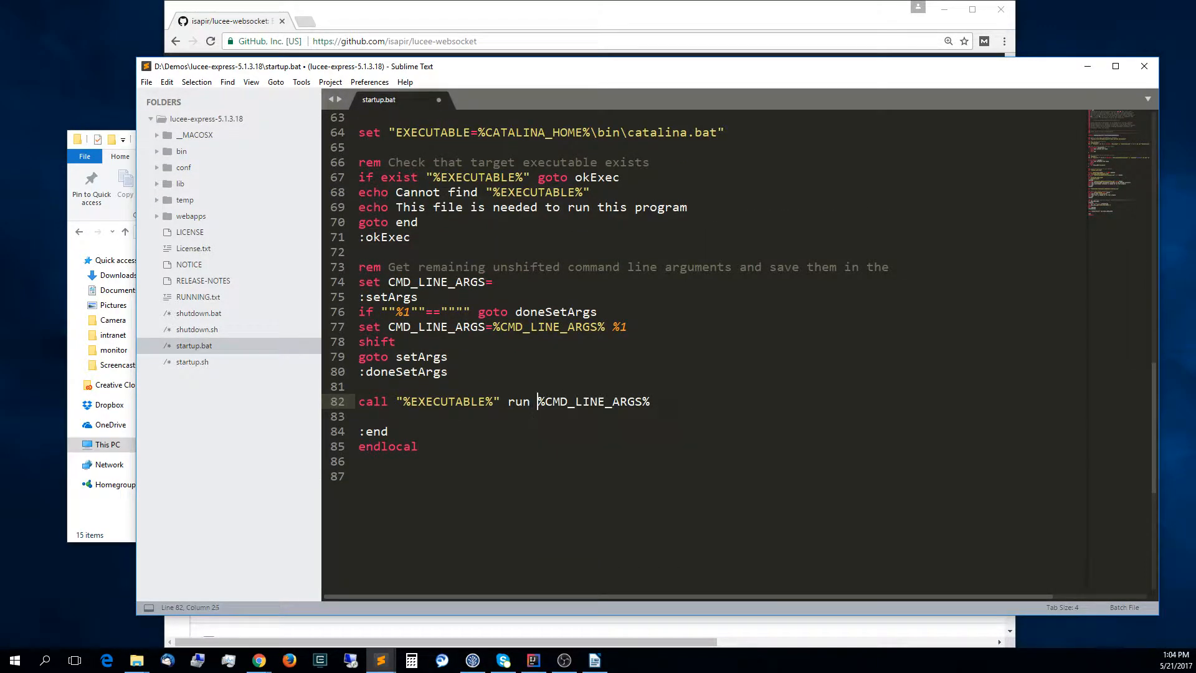
pyautogui.press('ctrl+s')
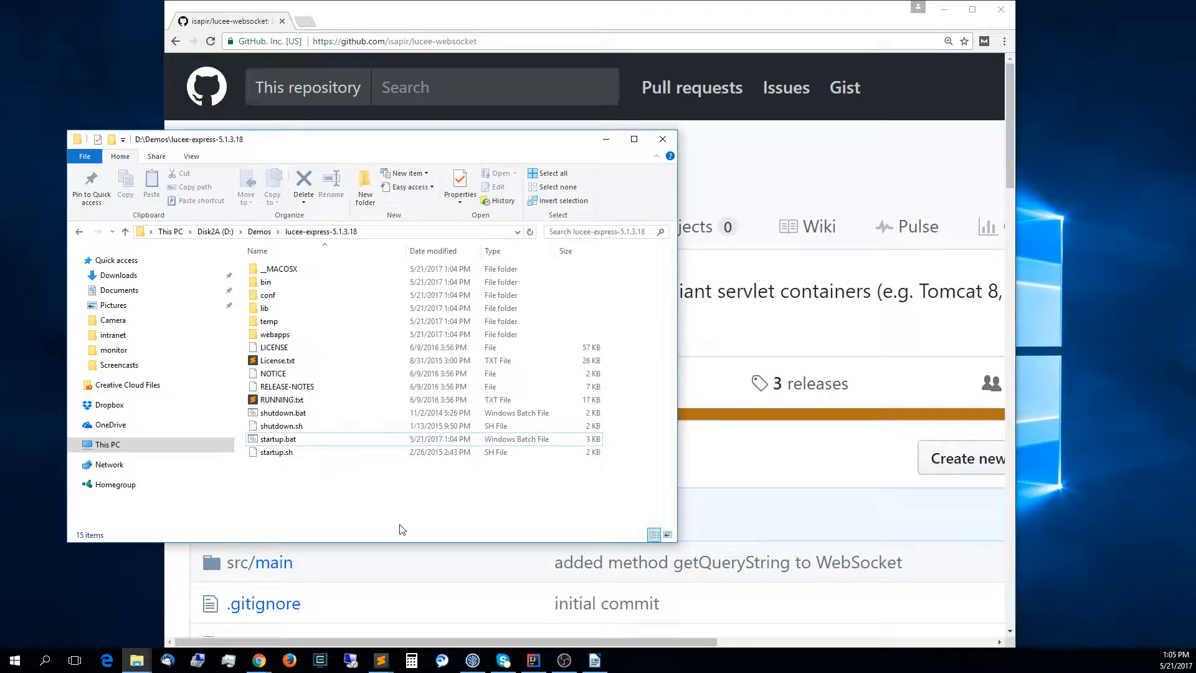
# Run startup.bat from a ConEmu console in the folder, then check Lucee at localhost:8888.
pyautogui.click(321, 660)
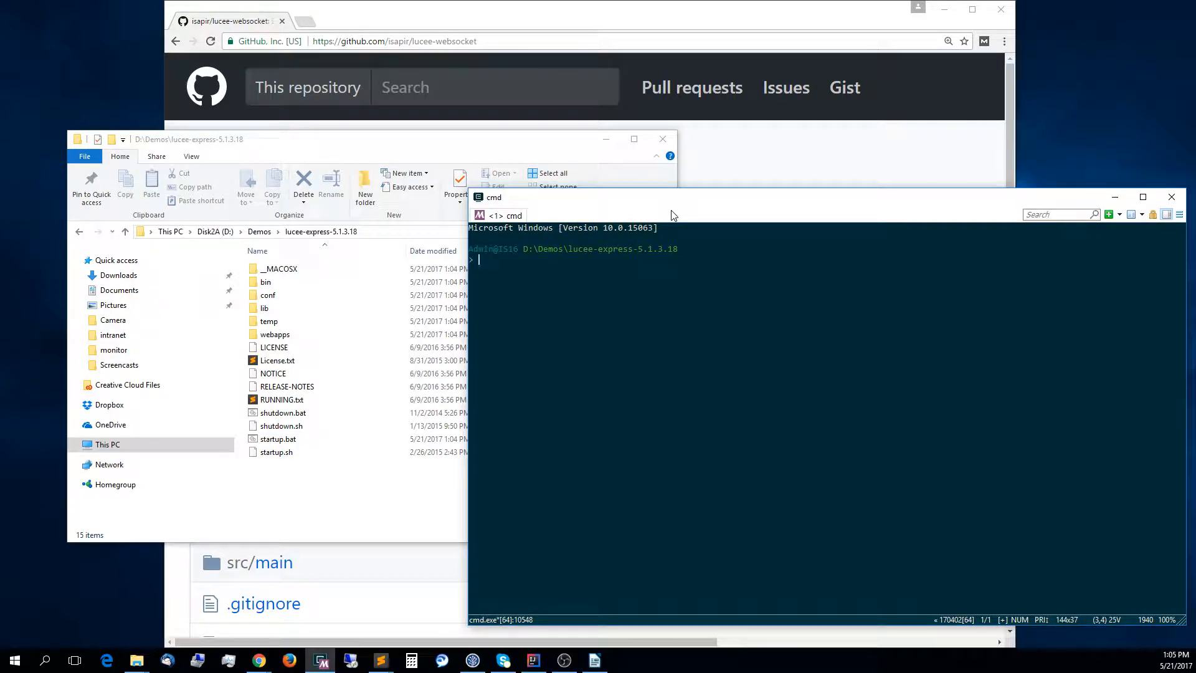
pyautogui.write('star')
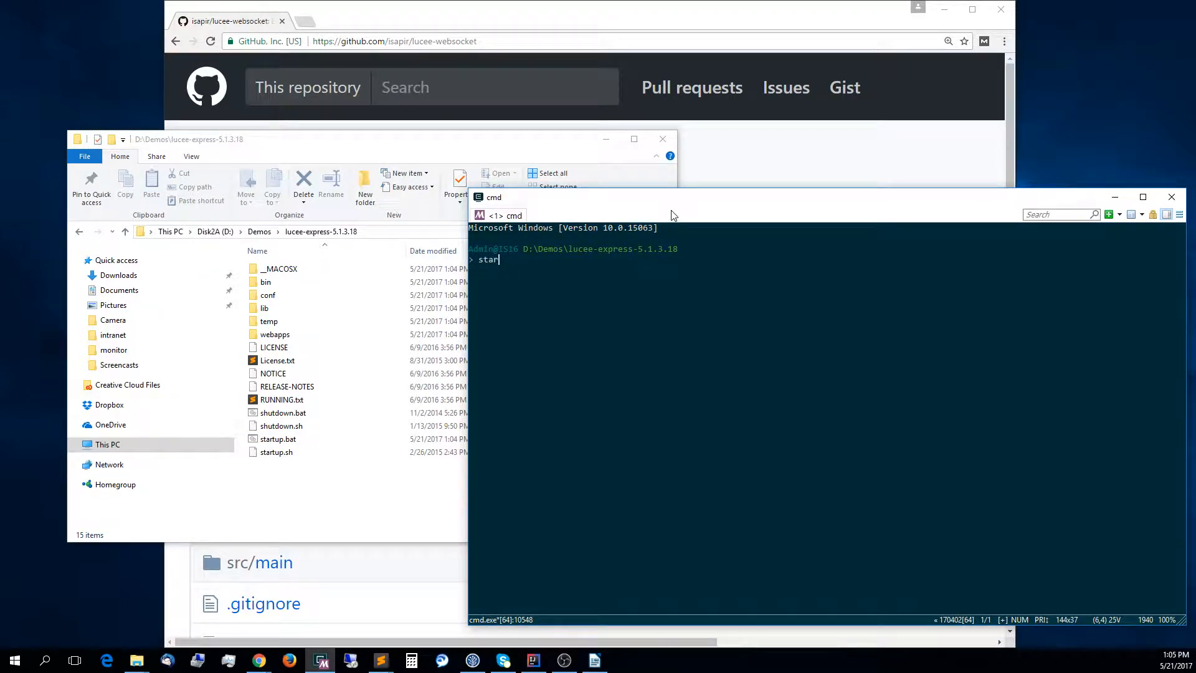
pyautogui.press('Return')
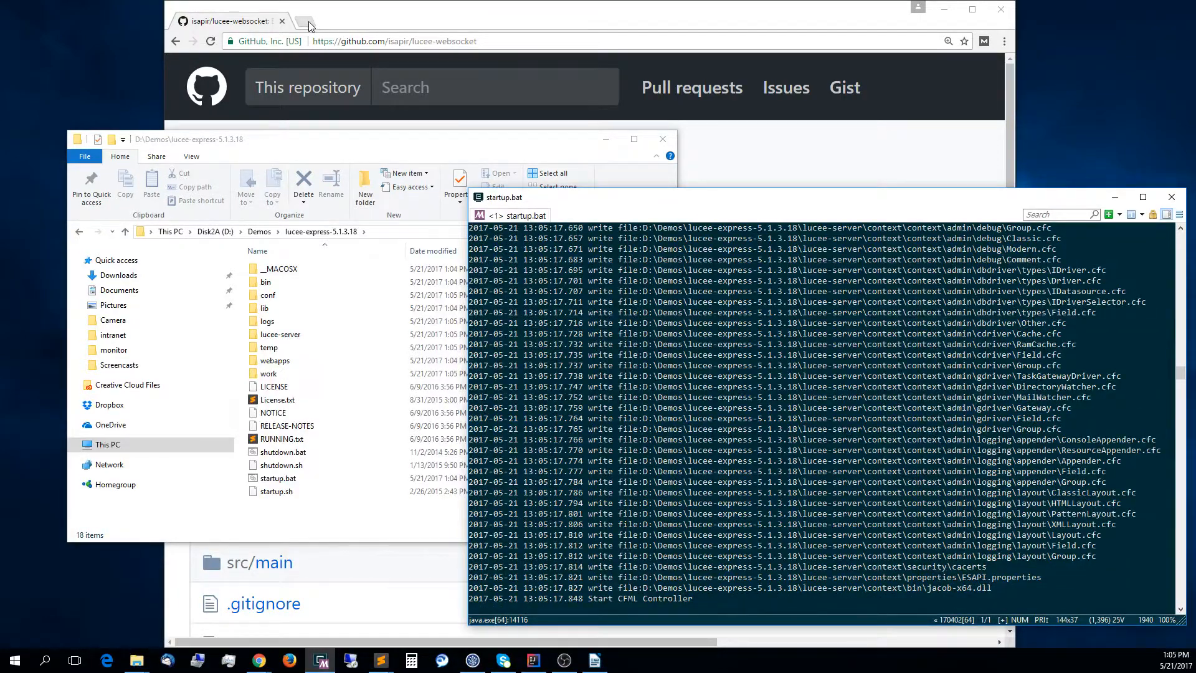
pyautogui.click(304, 21)
pyautogui.write('localhost:8888')
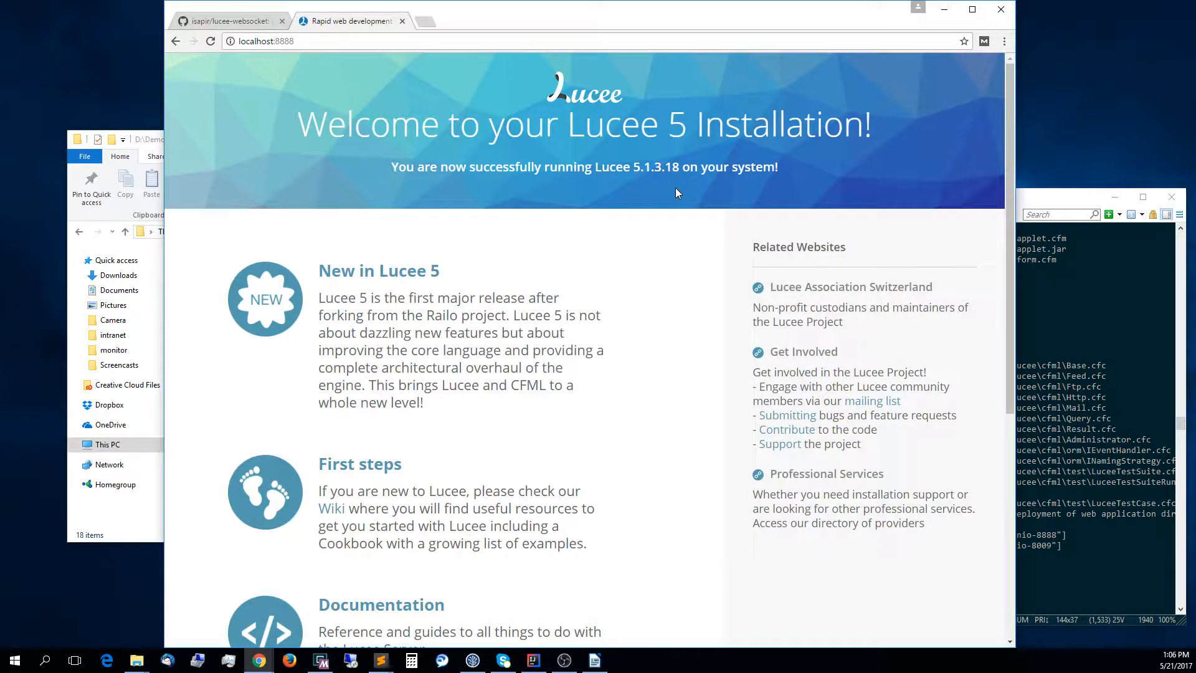
# Browse to localhost:8888/lucee/admin/web.cfm and submit a new administrator password.
pyautogui.click(265, 39)
pyautogui.write('/')
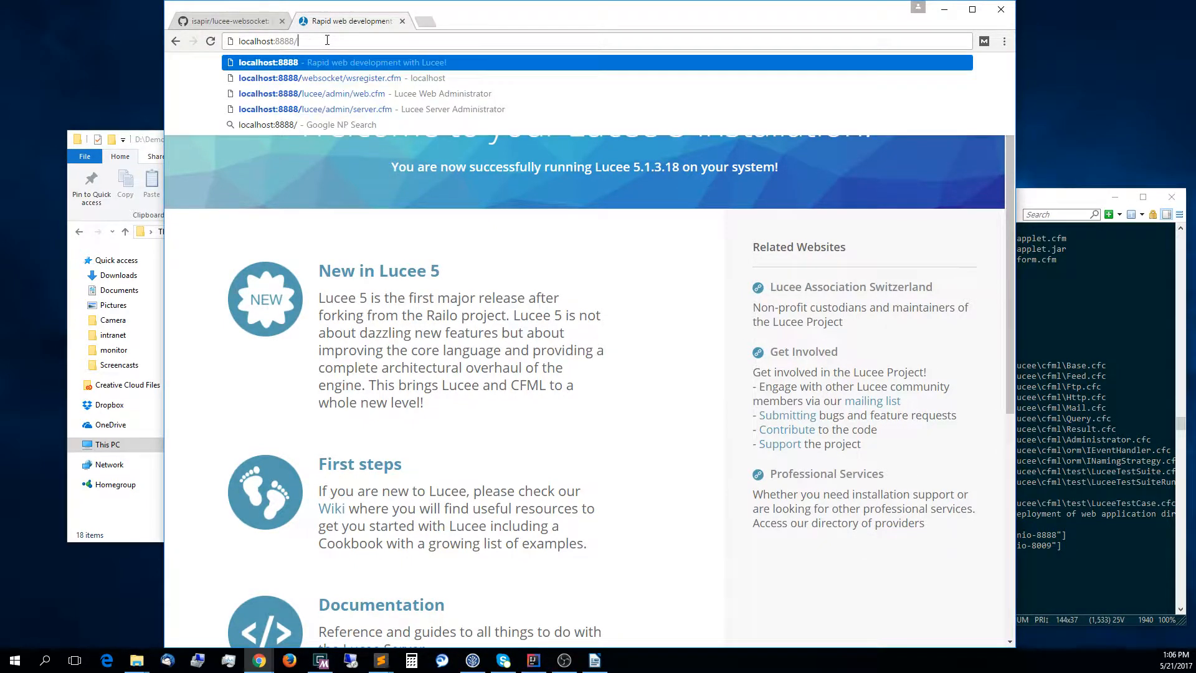
pyautogui.write('lucee/admin/web.cfm')
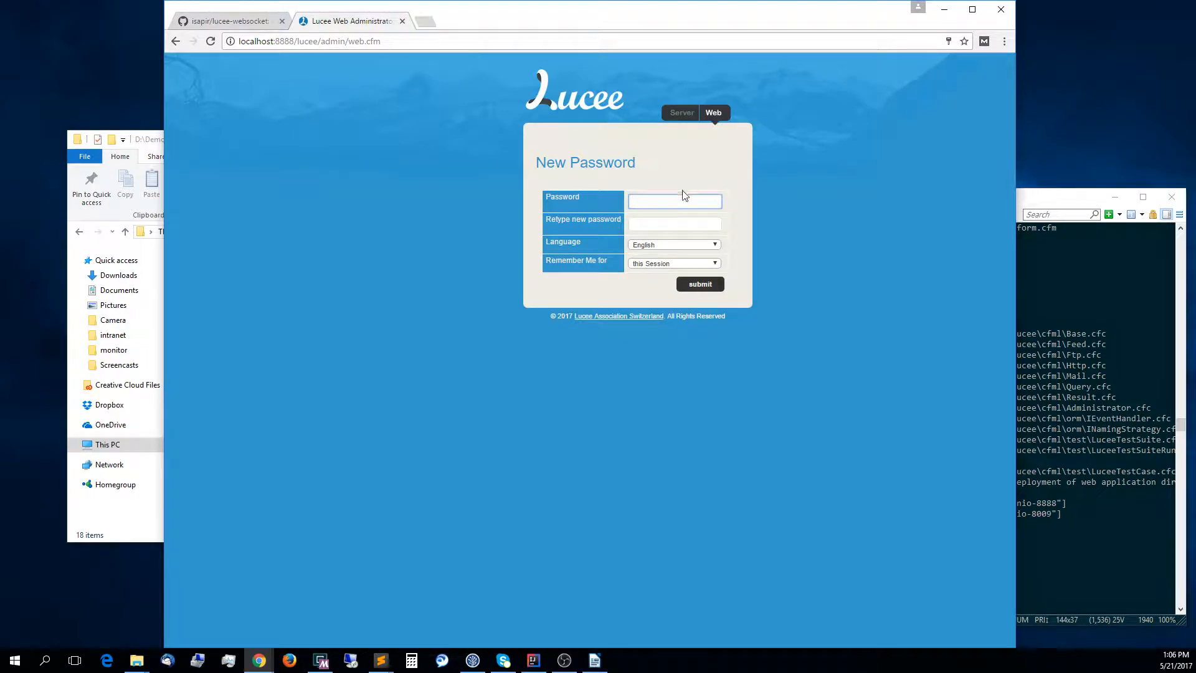
pyautogui.click(674, 201)
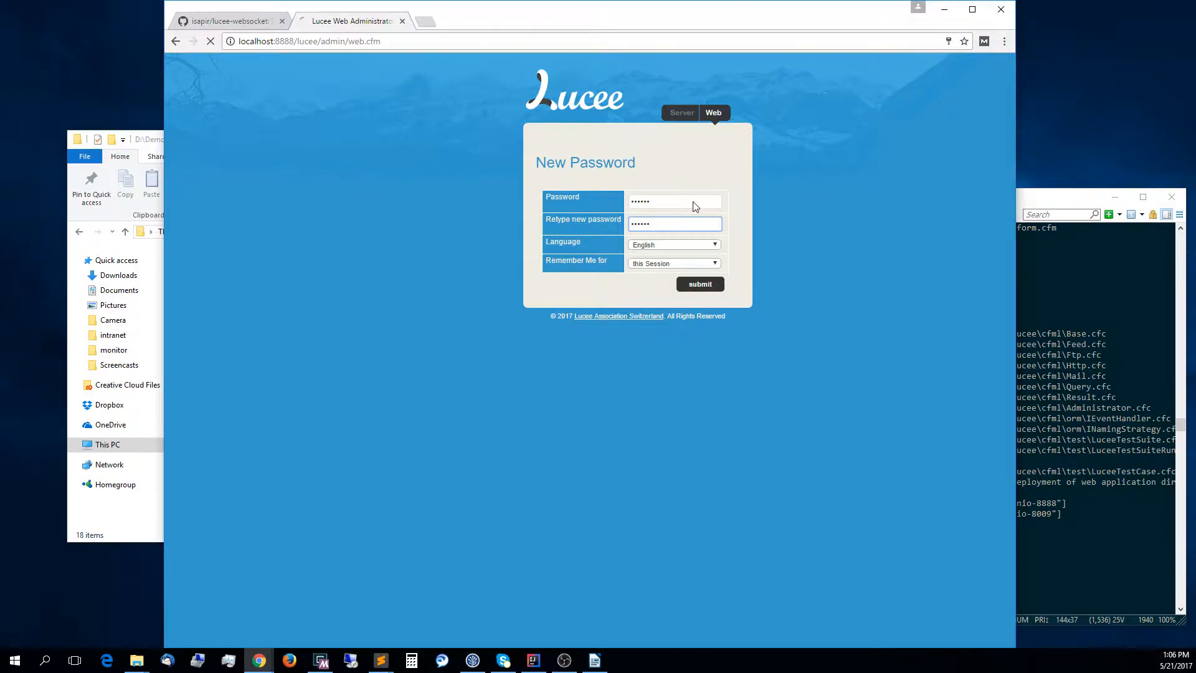
pyautogui.click(698, 284)
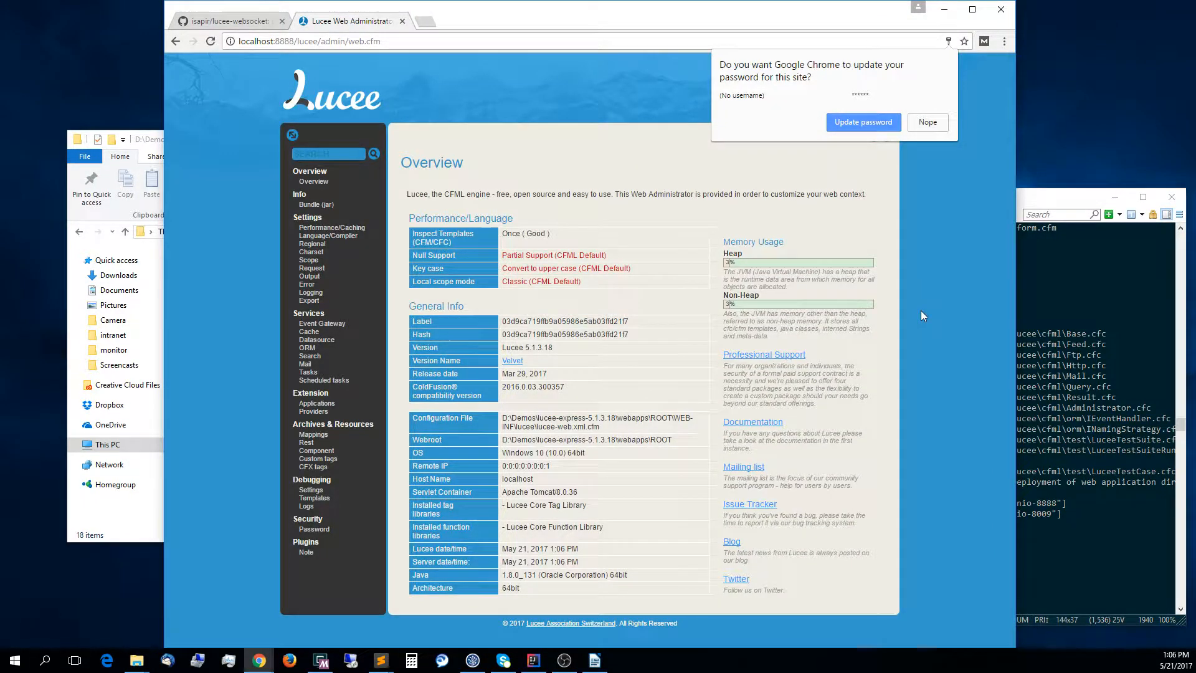
# Decline saving the password, go to Extension > Applications and open Lucee WebSockets Extension under Not installed.
pyautogui.click(927, 122)
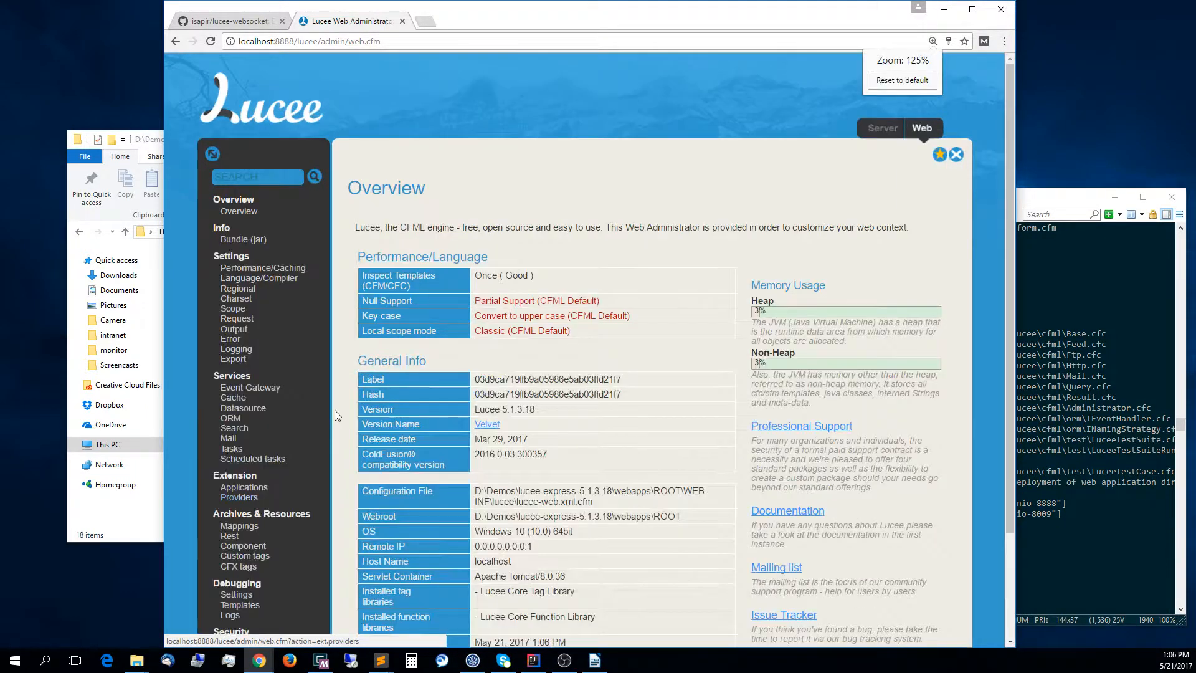
pyautogui.scroll(-3)
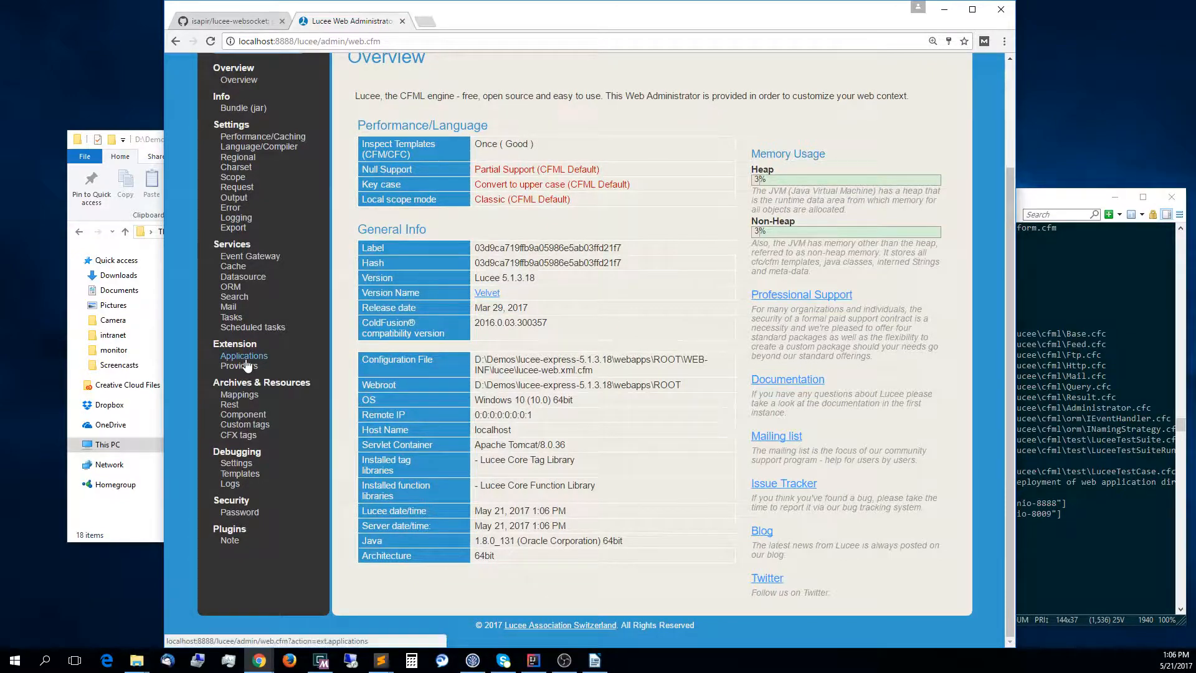
pyautogui.click(243, 355)
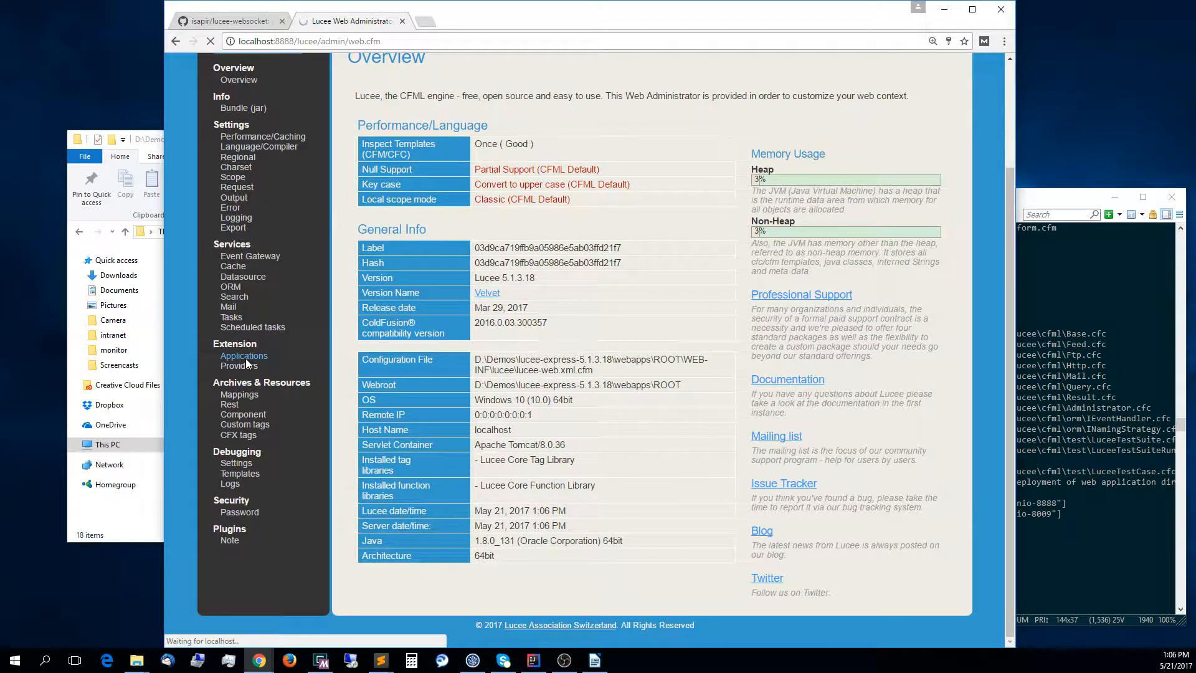
pyautogui.click(244, 355)
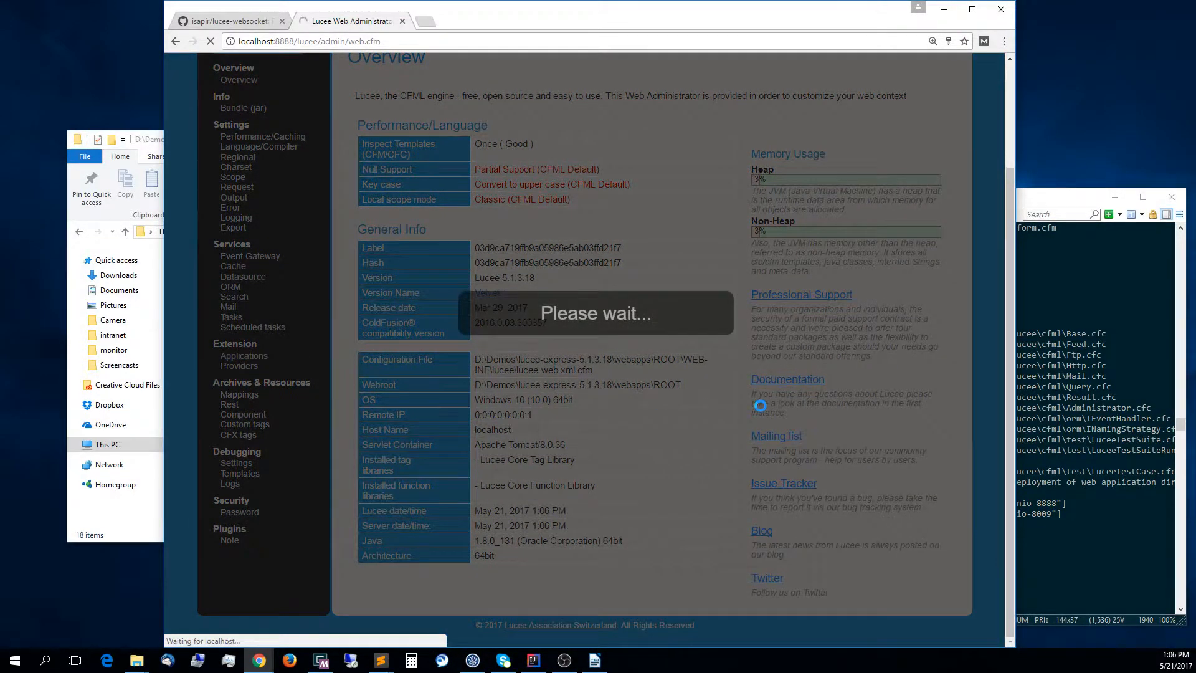
pyautogui.click(245, 355)
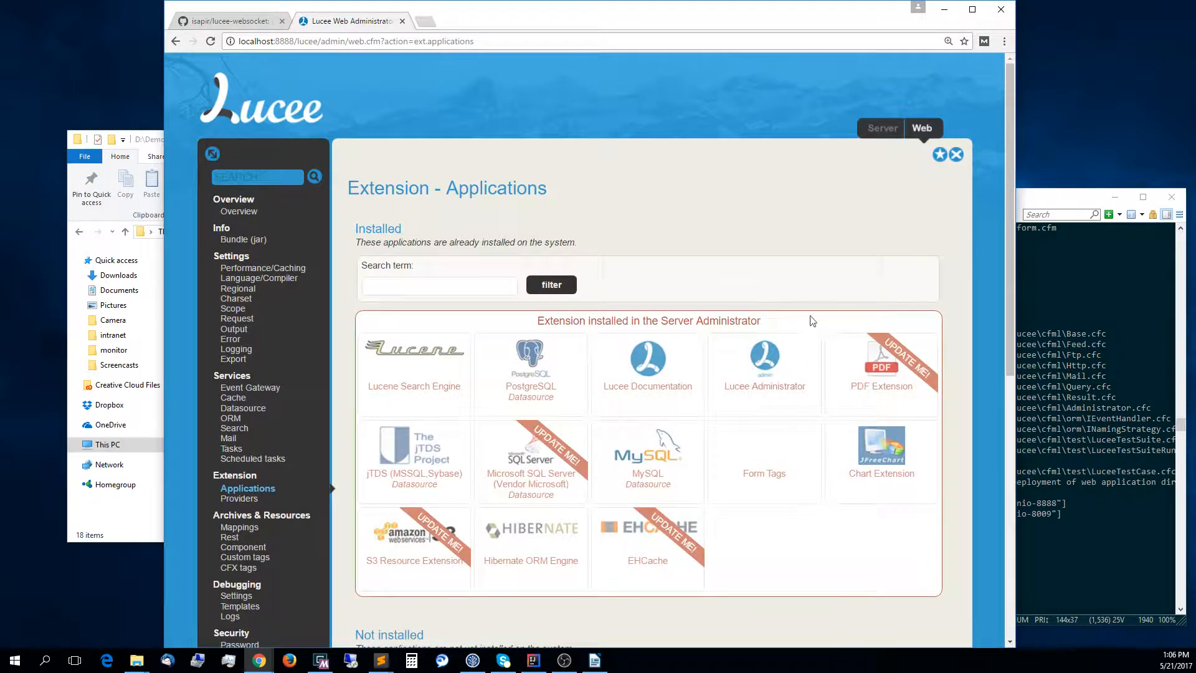
pyautogui.scroll(-3)
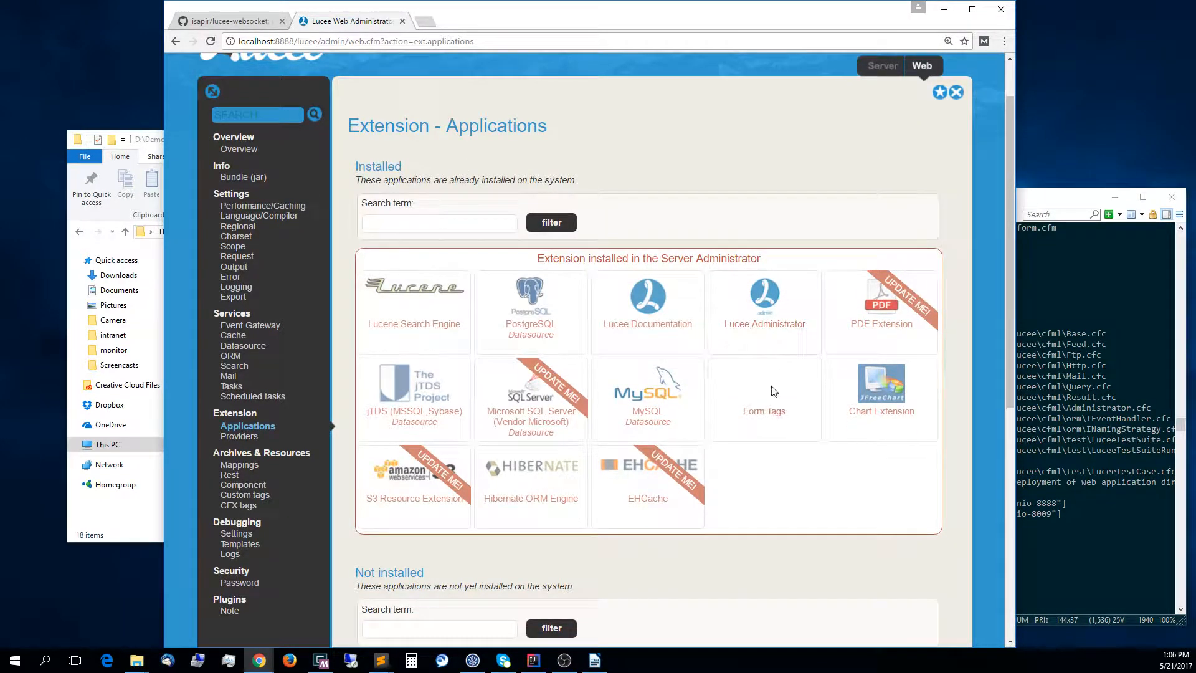
pyautogui.moveTo(750, 468)
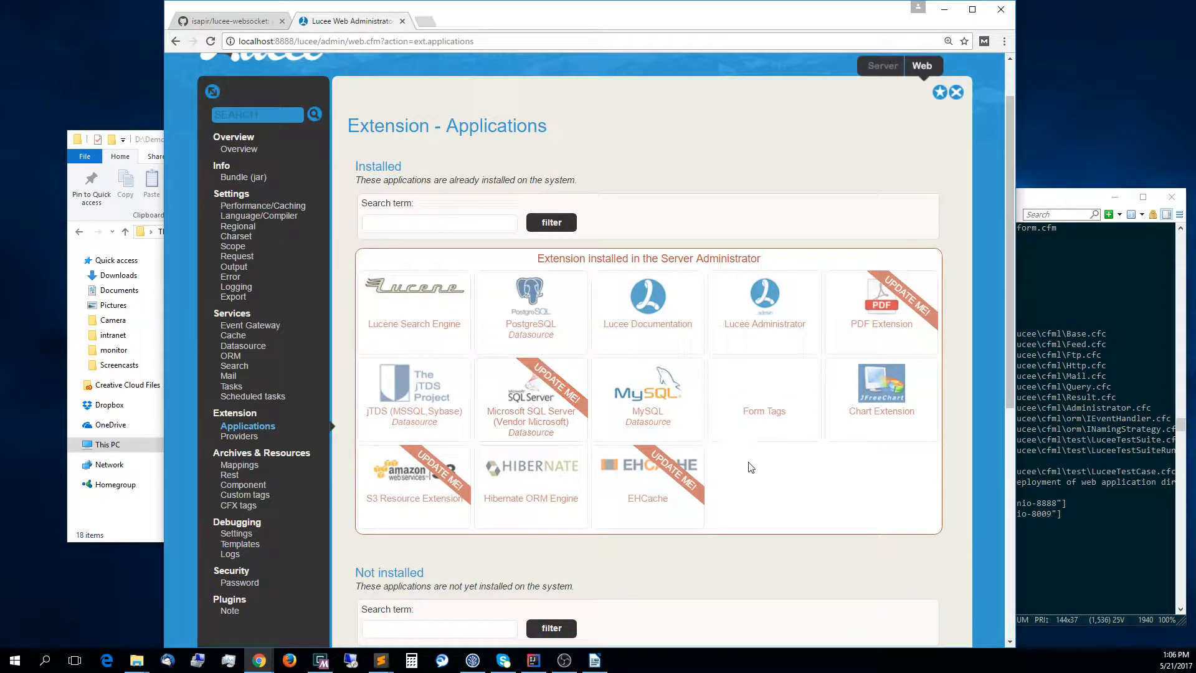
pyautogui.scroll(-3)
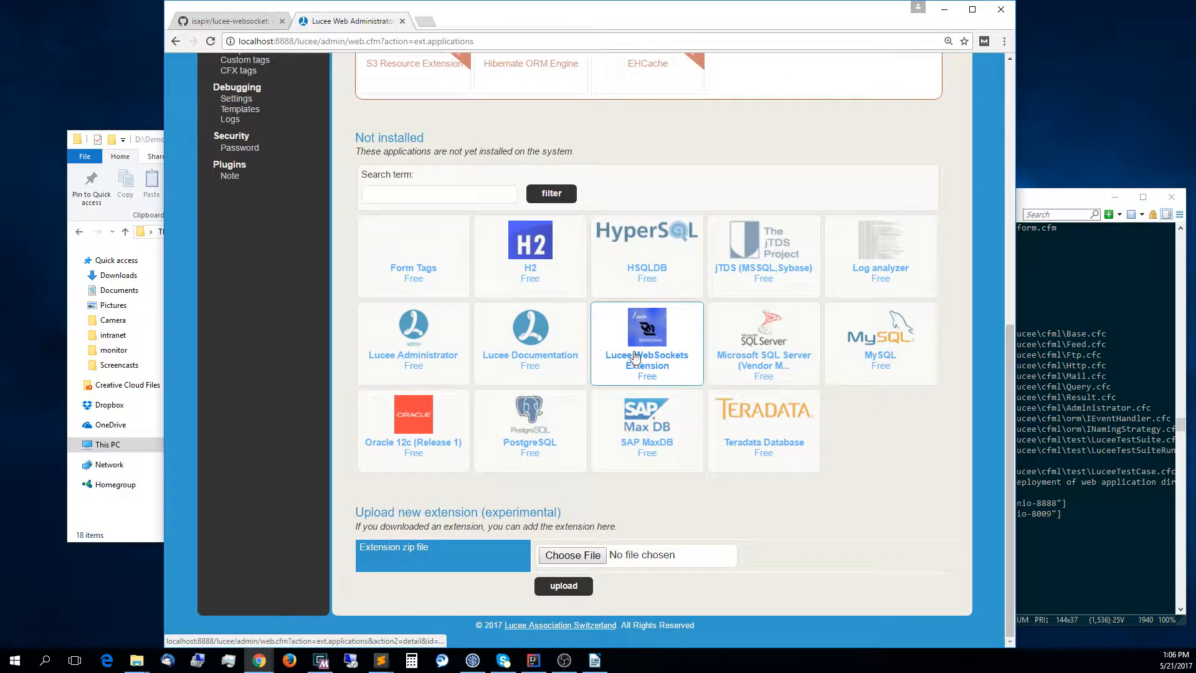
pyautogui.click(647, 343)
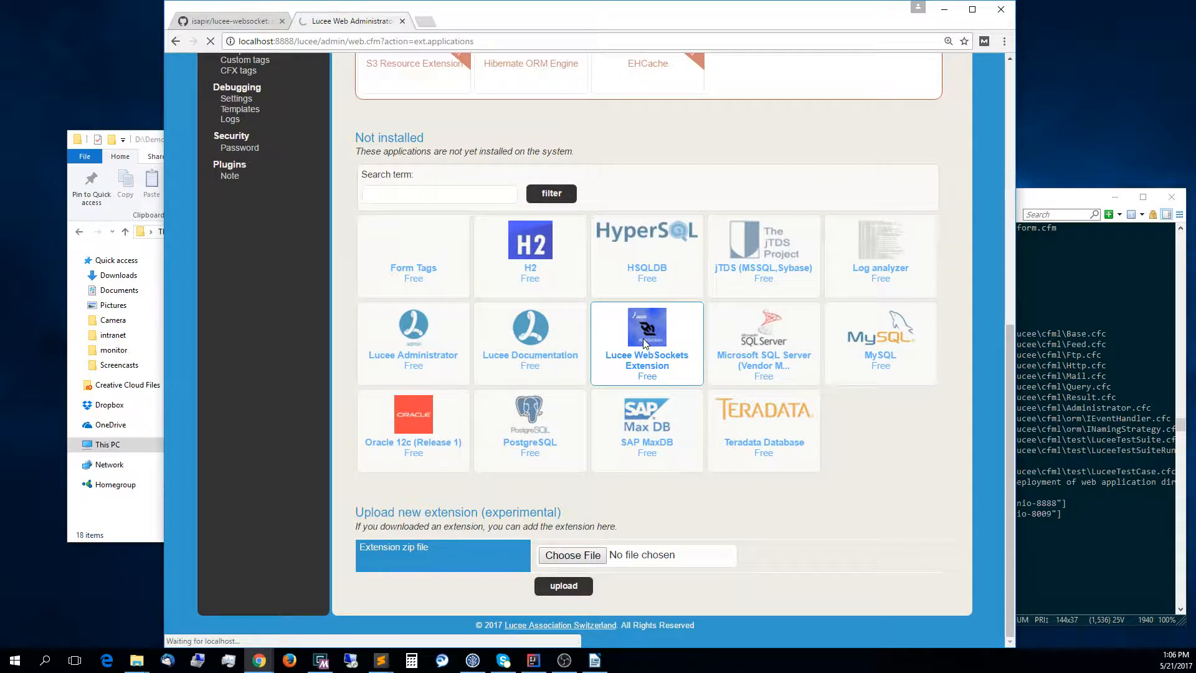
pyautogui.click(646, 344)
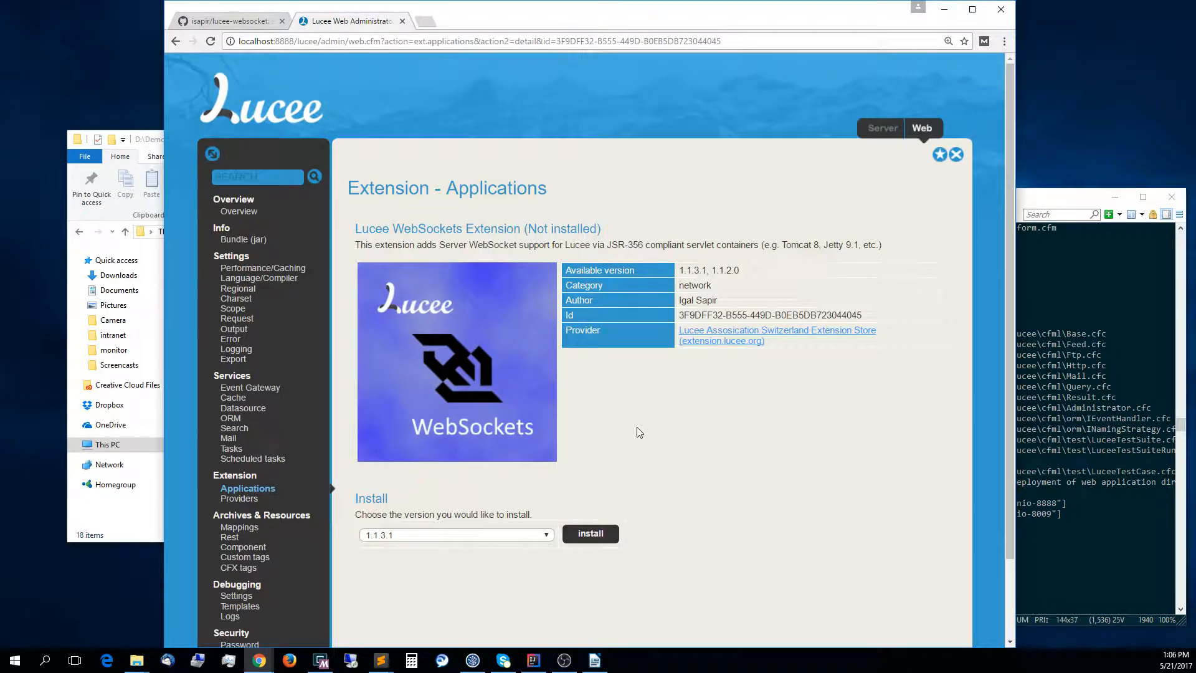
pyautogui.click(590, 534)
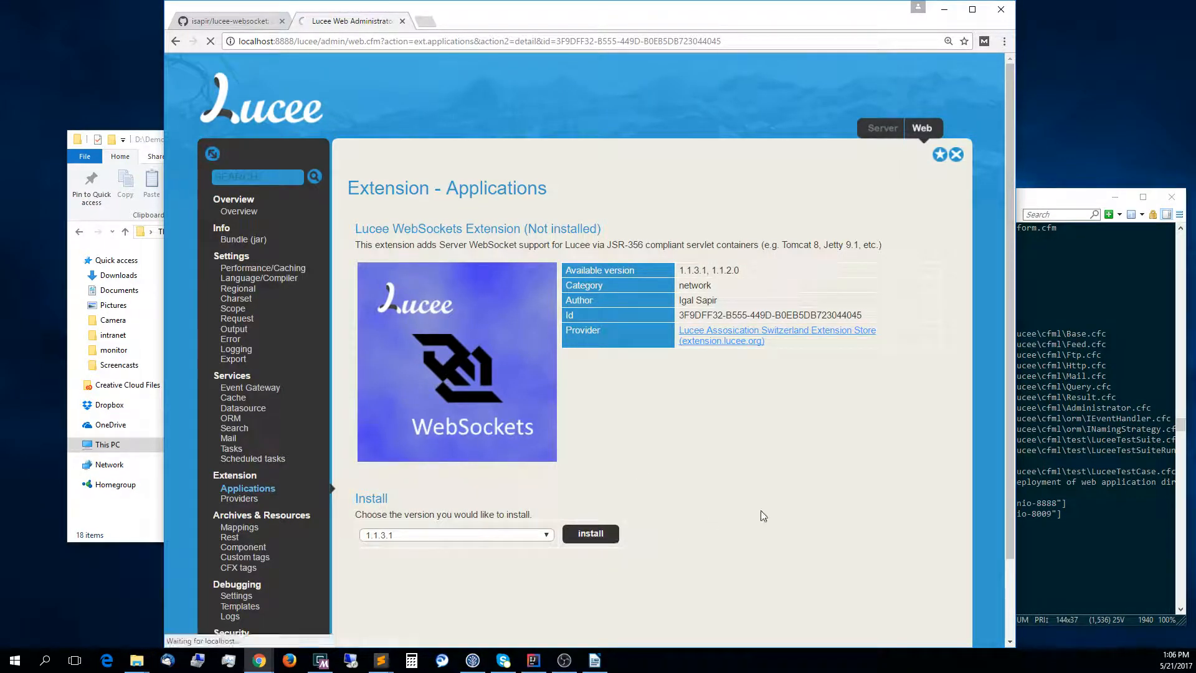
pyautogui.click(590, 534)
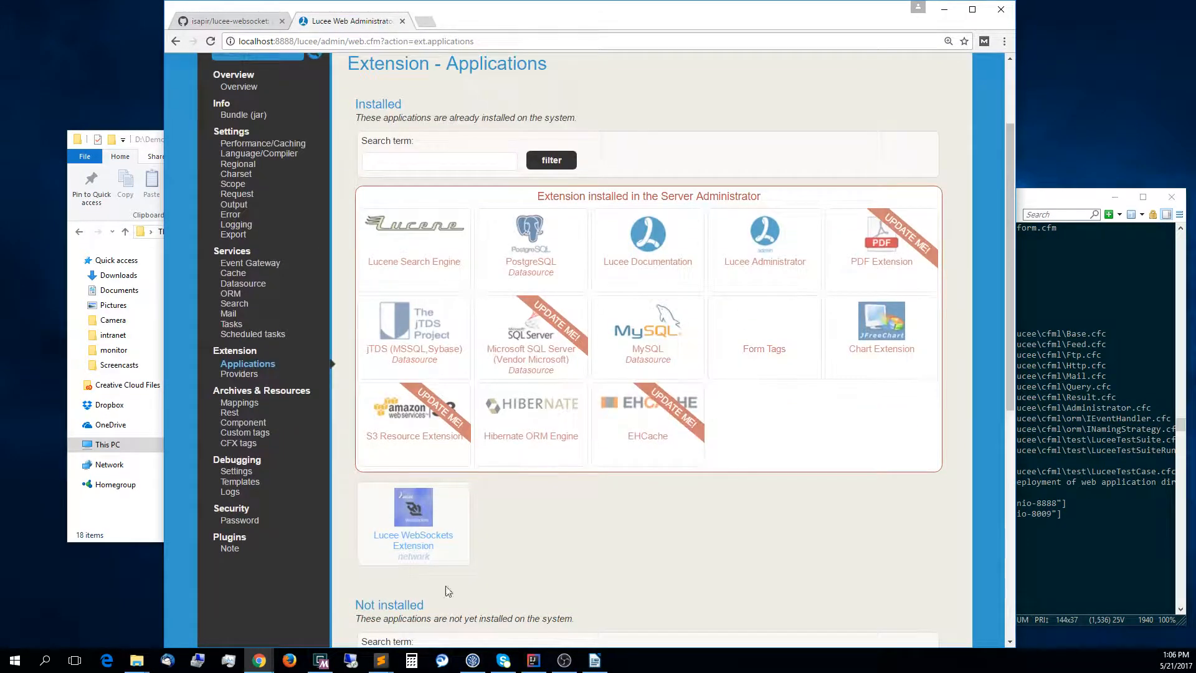
pyautogui.moveTo(439, 524)
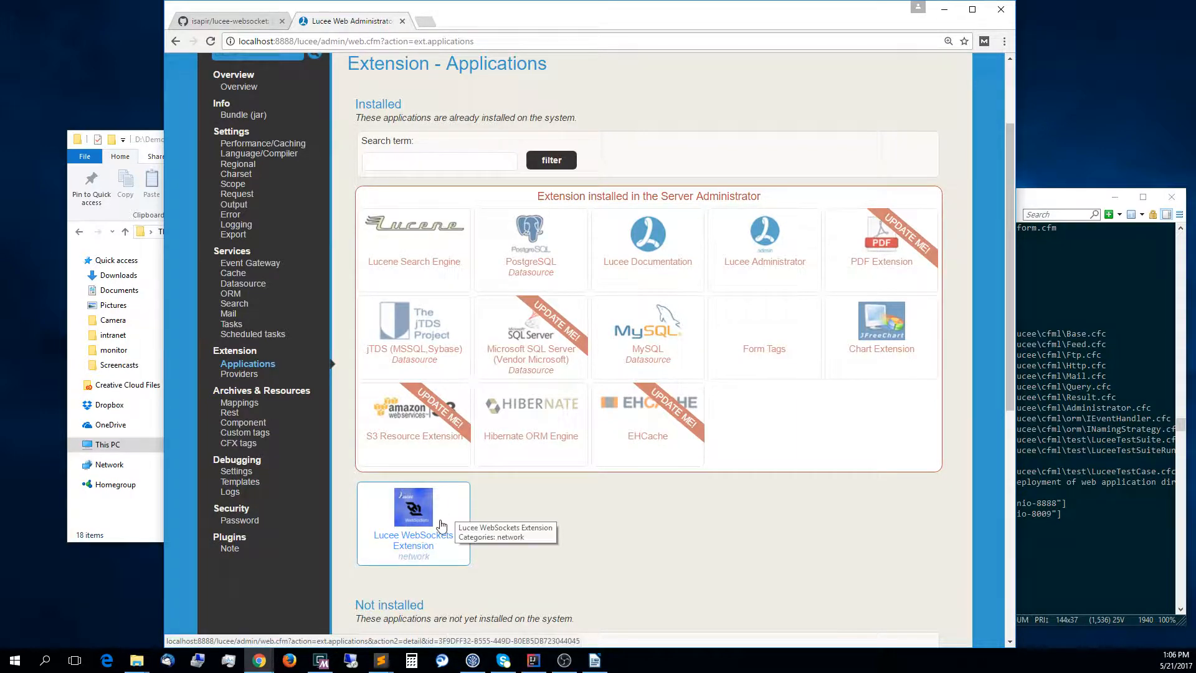
pyautogui.scroll(-3)
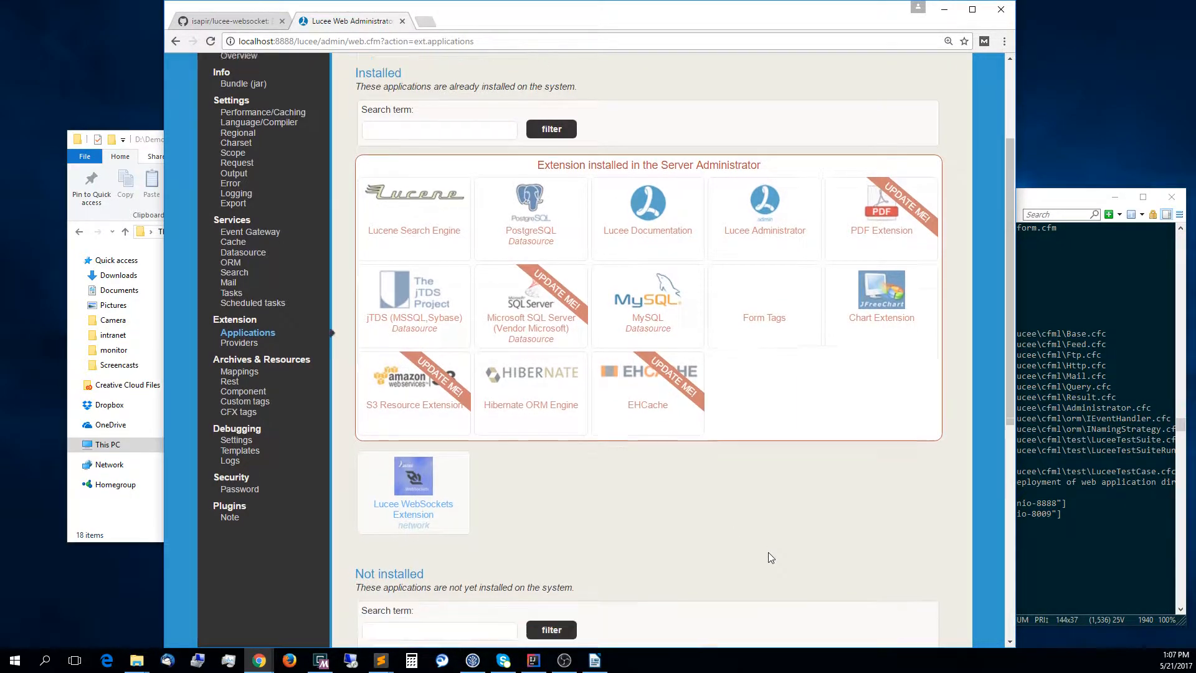
pyautogui.scroll(3)
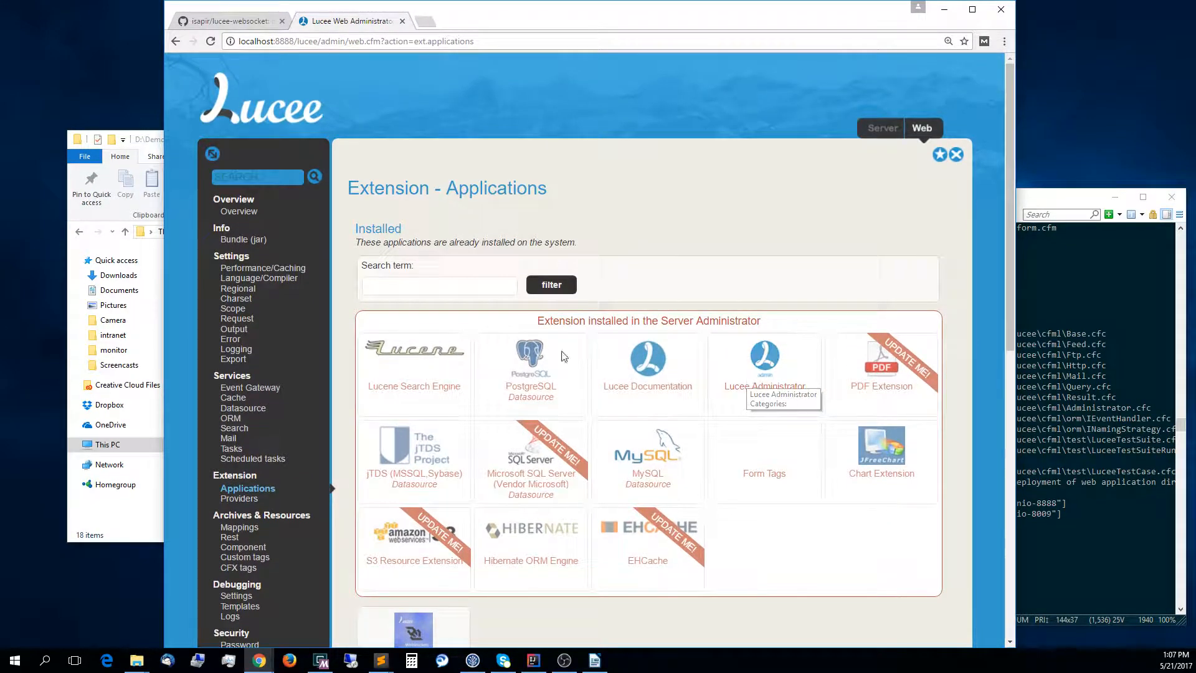
pyautogui.scroll(-3)
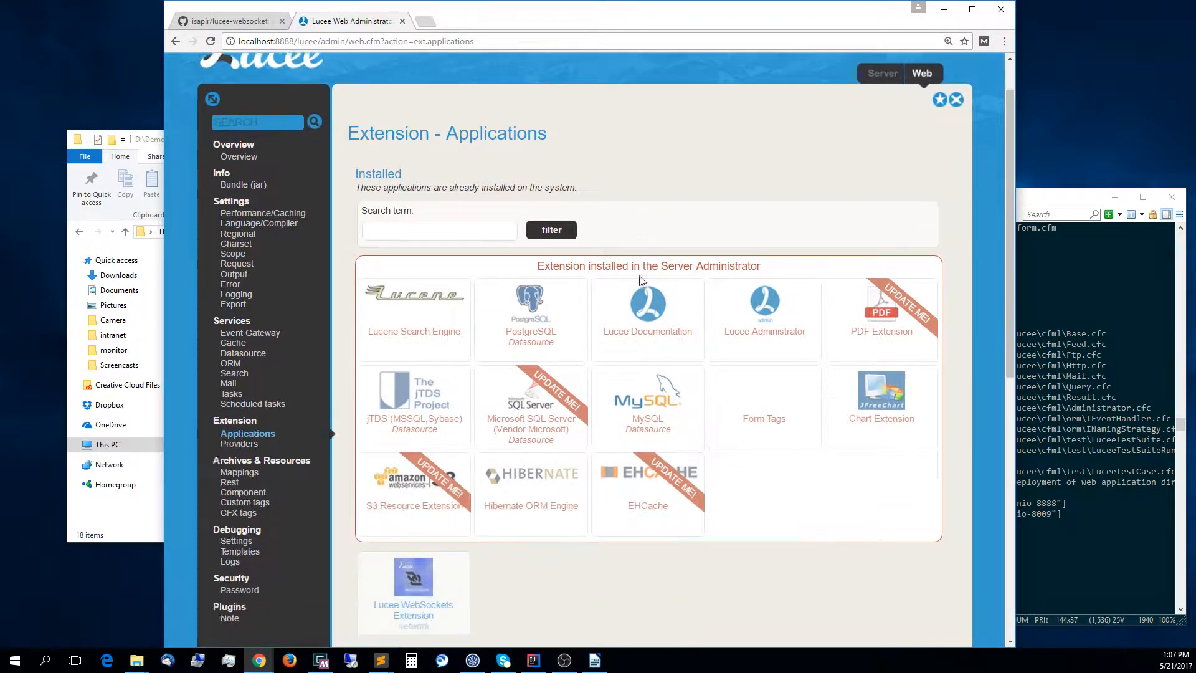
pyautogui.scroll(-3)
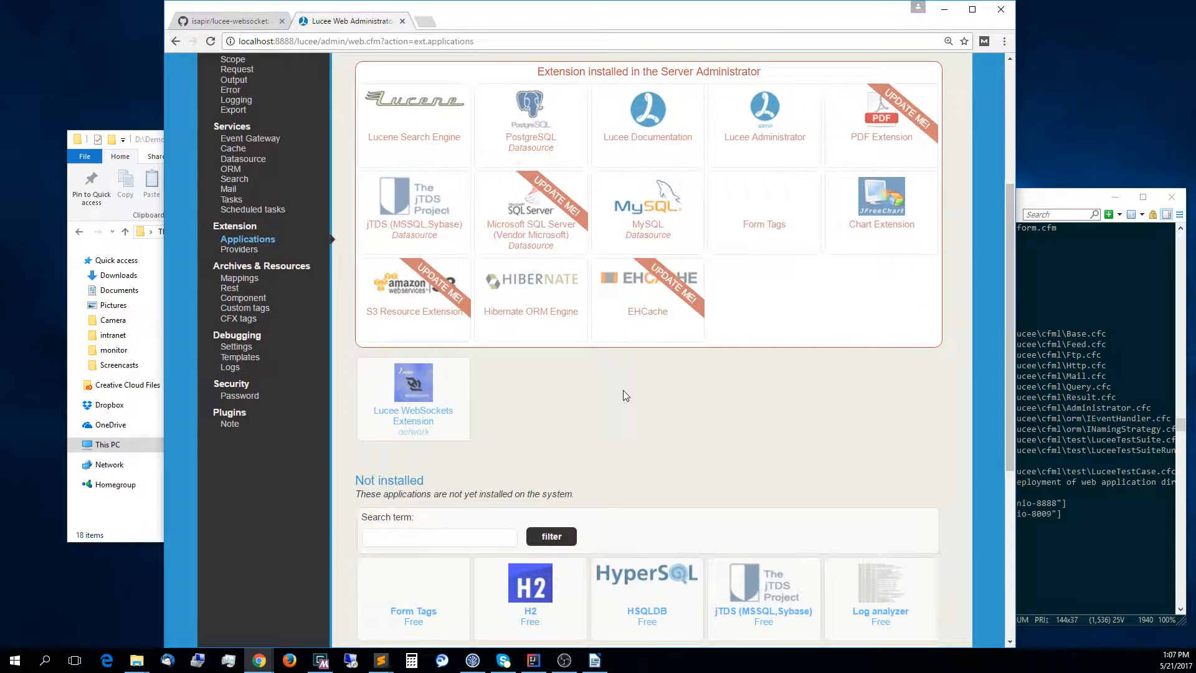
pyautogui.moveTo(622, 402)
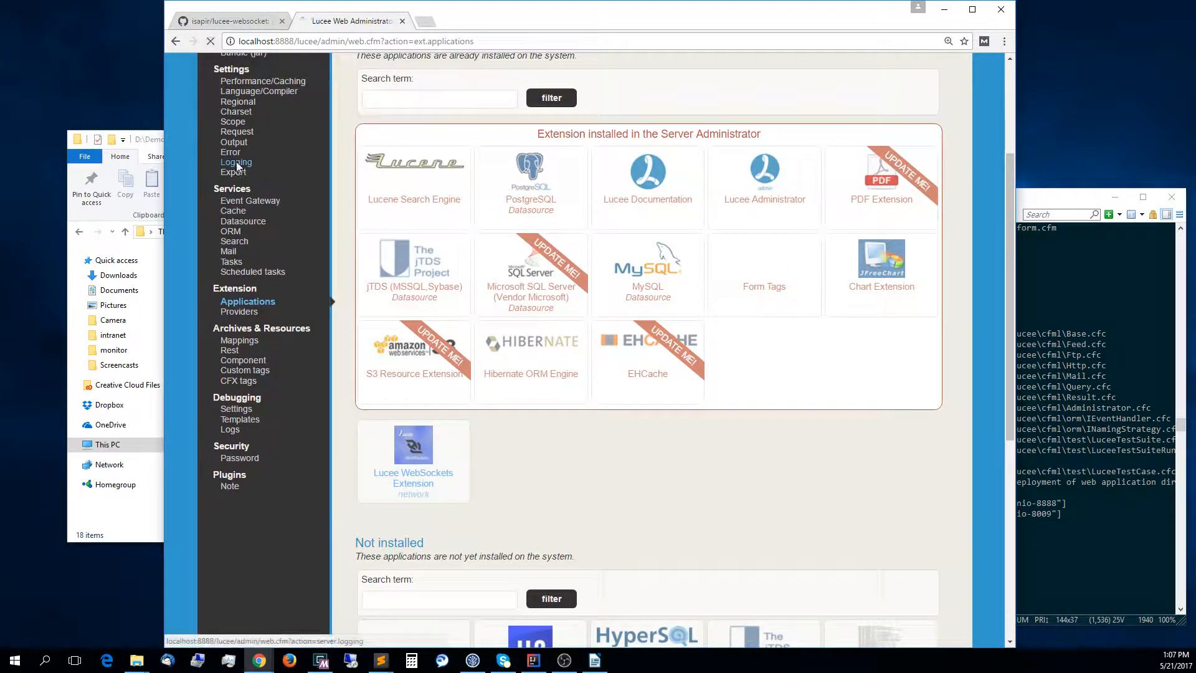
# Under Settings > Logging, create a new log named websocket.
pyautogui.click(238, 161)
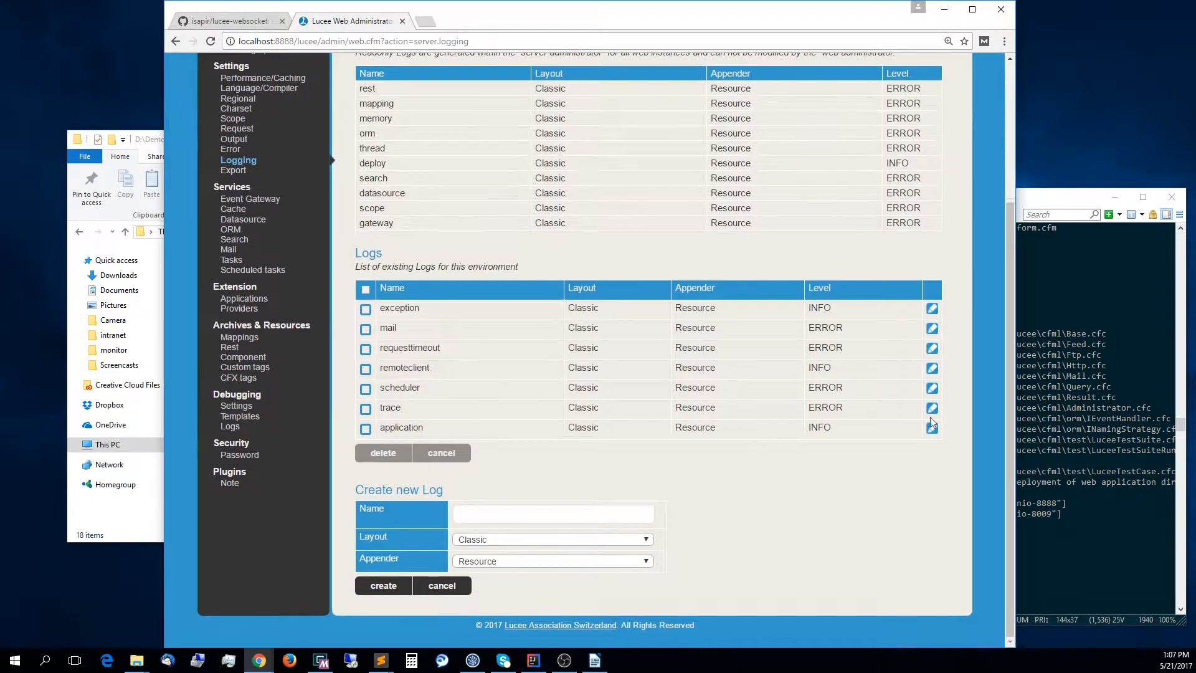
pyautogui.click(552, 512)
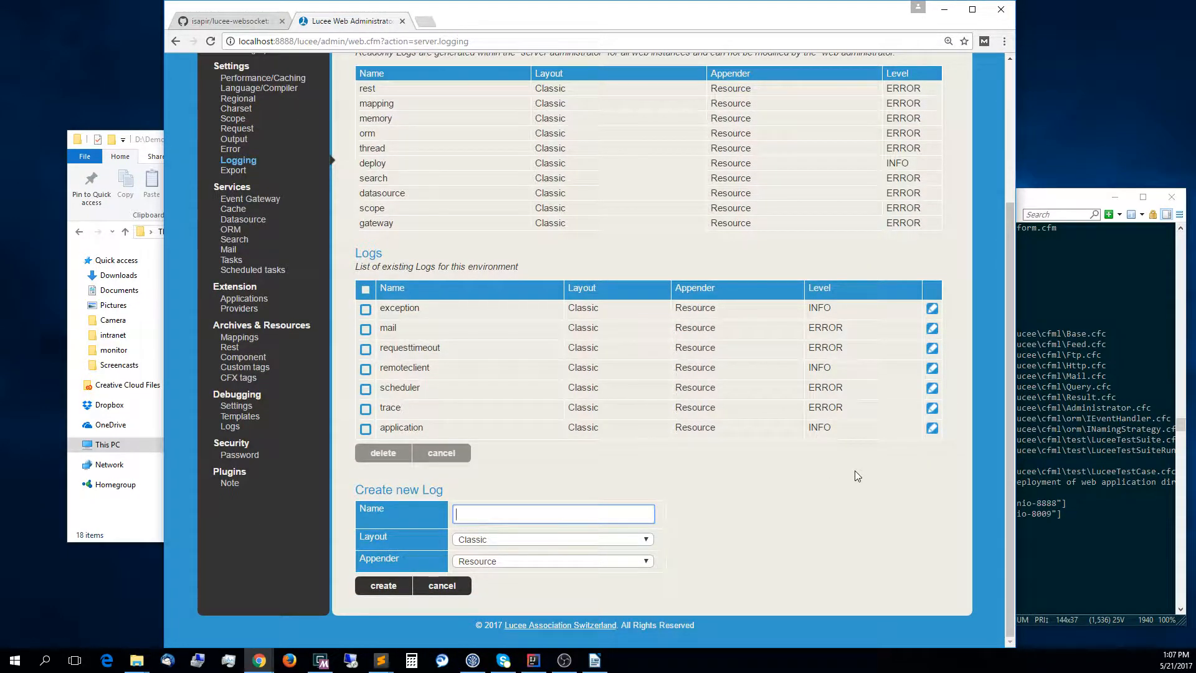
pyautogui.write('websocket')
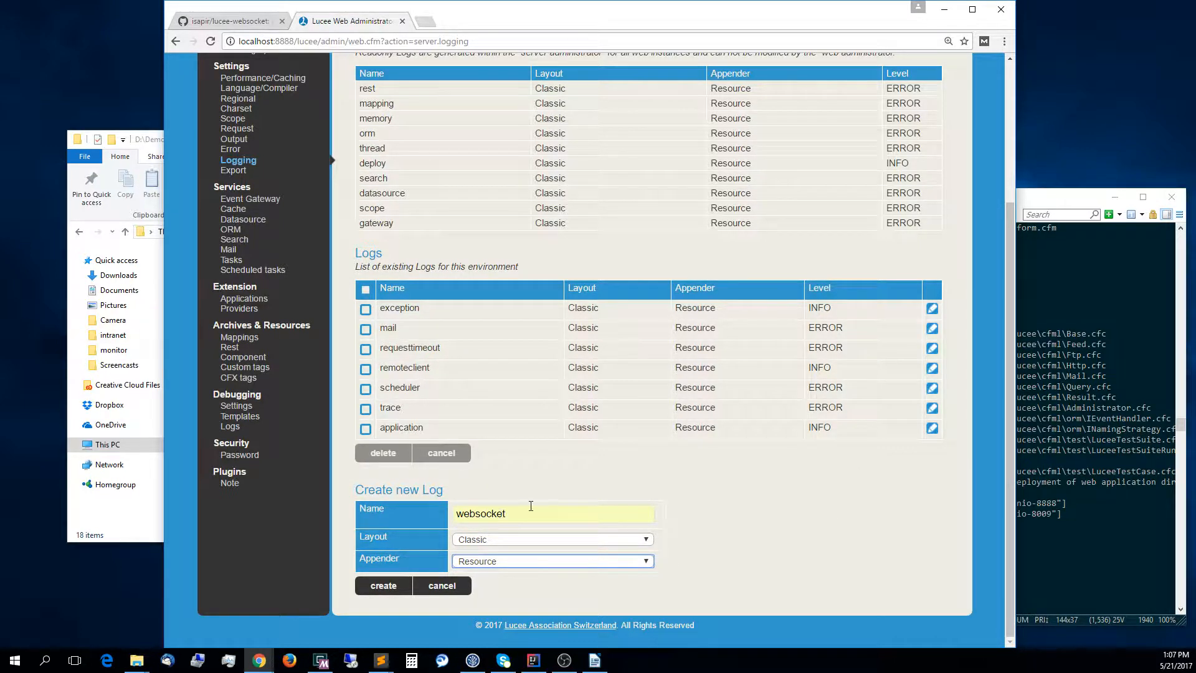
pyautogui.click(382, 586)
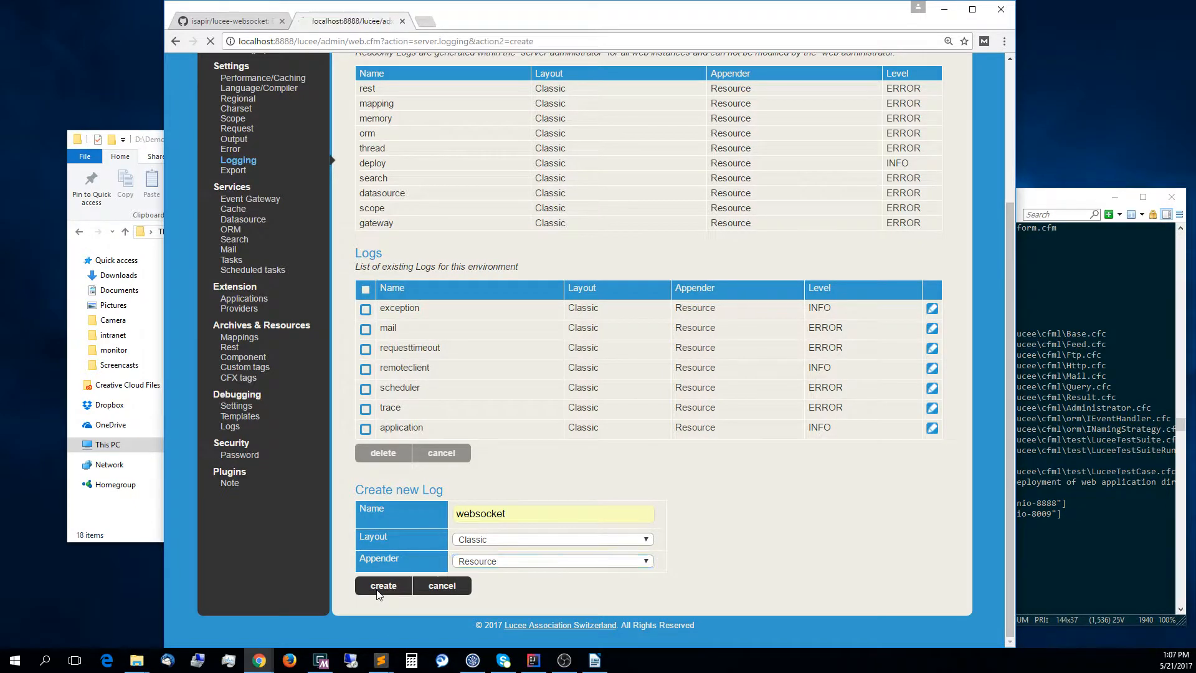
# Set the websocket log's level to DEBUG and confirm it in the log list.
pyautogui.click(383, 585)
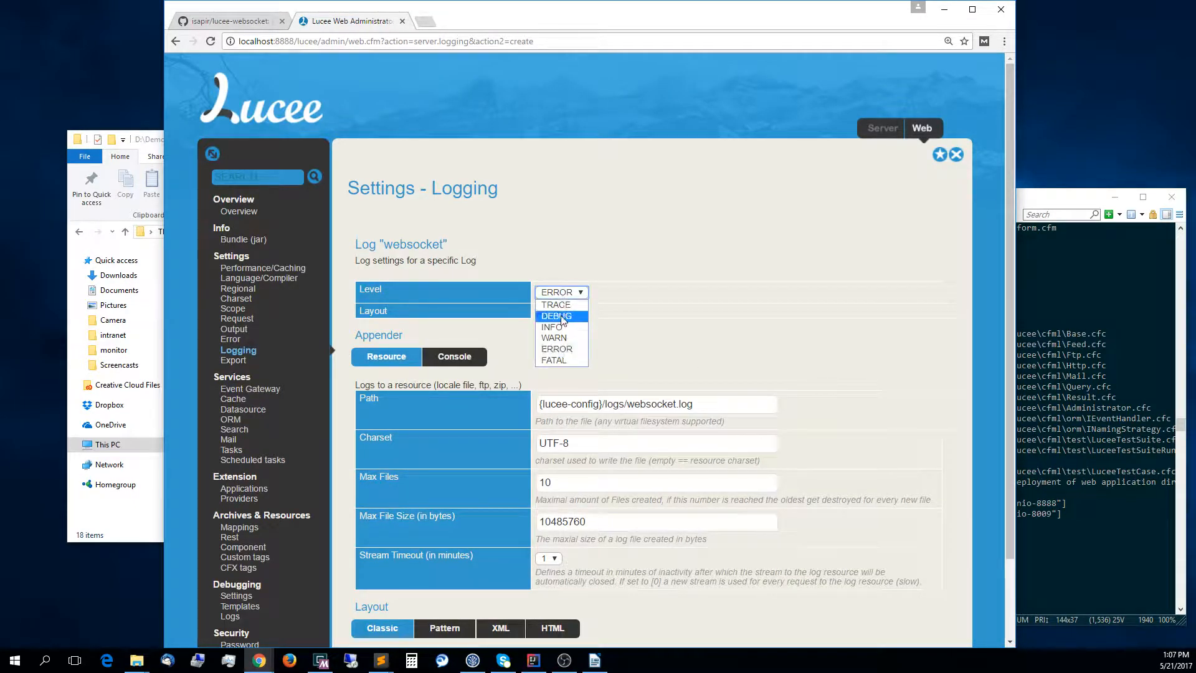
pyautogui.click(555, 315)
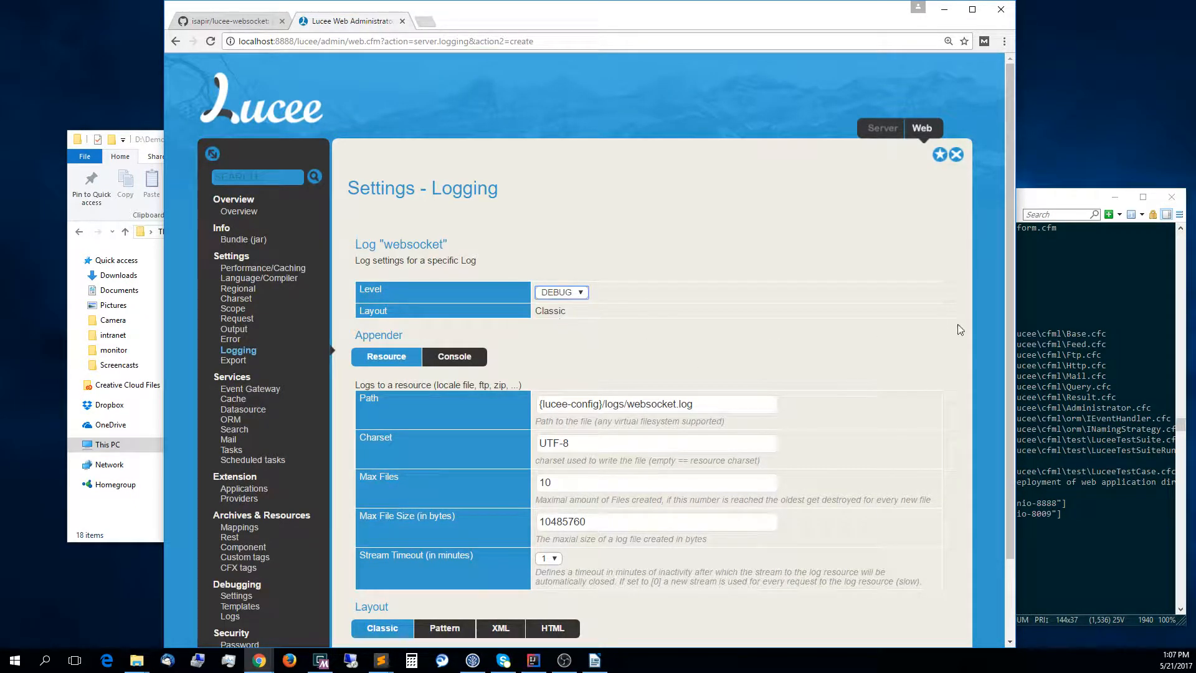
pyautogui.scroll(-3)
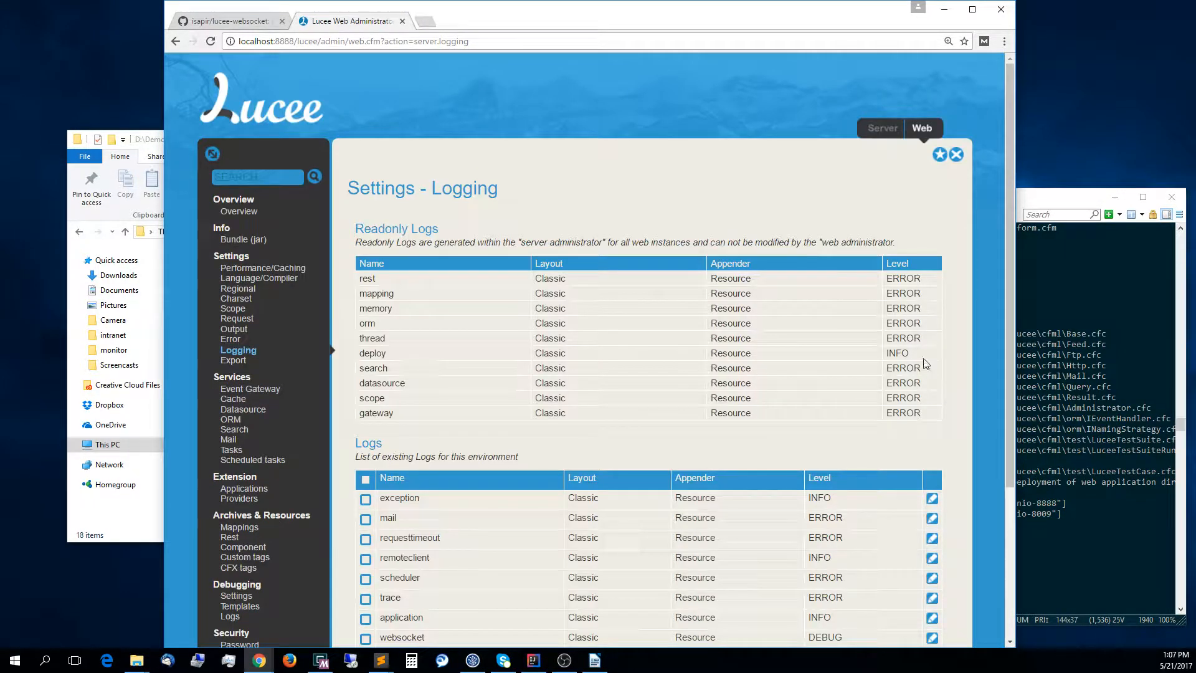
pyautogui.scroll(-3)
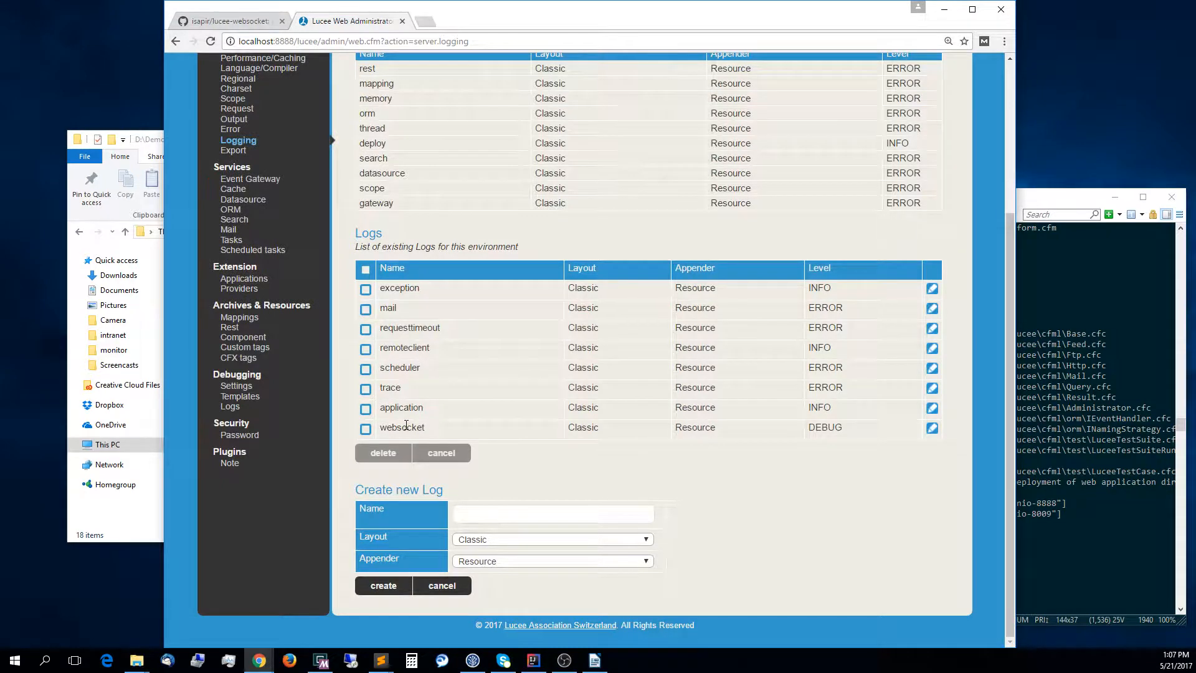
pyautogui.doubleClick(823, 428)
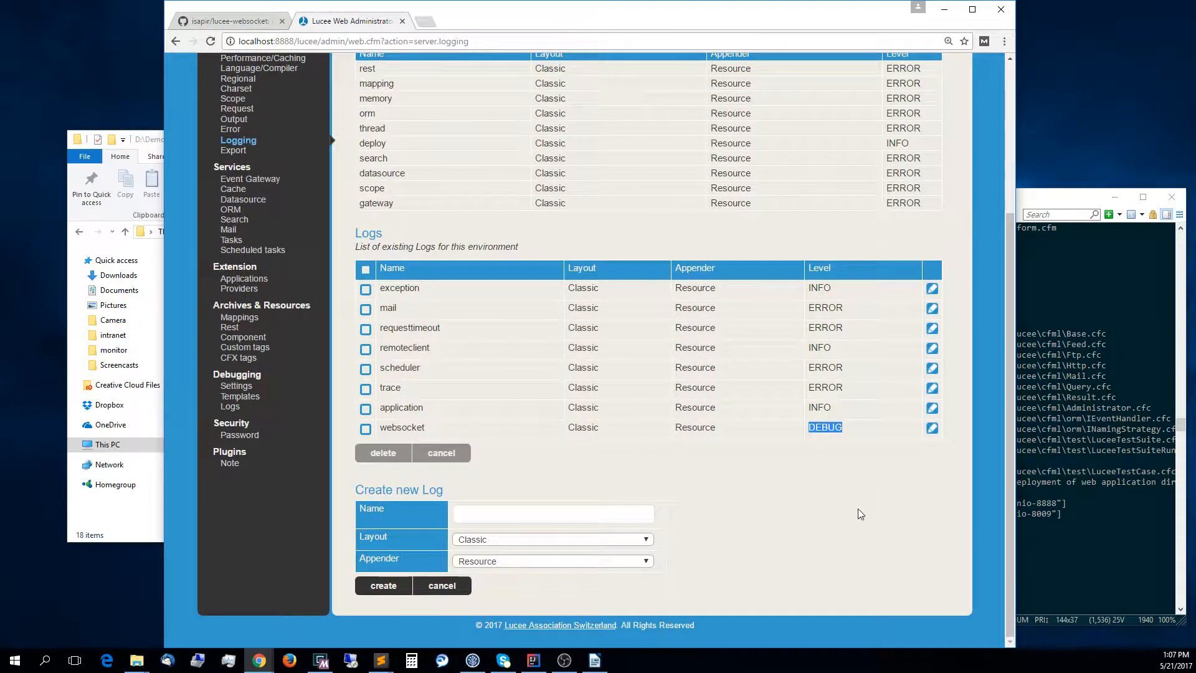
pyautogui.scroll(3)
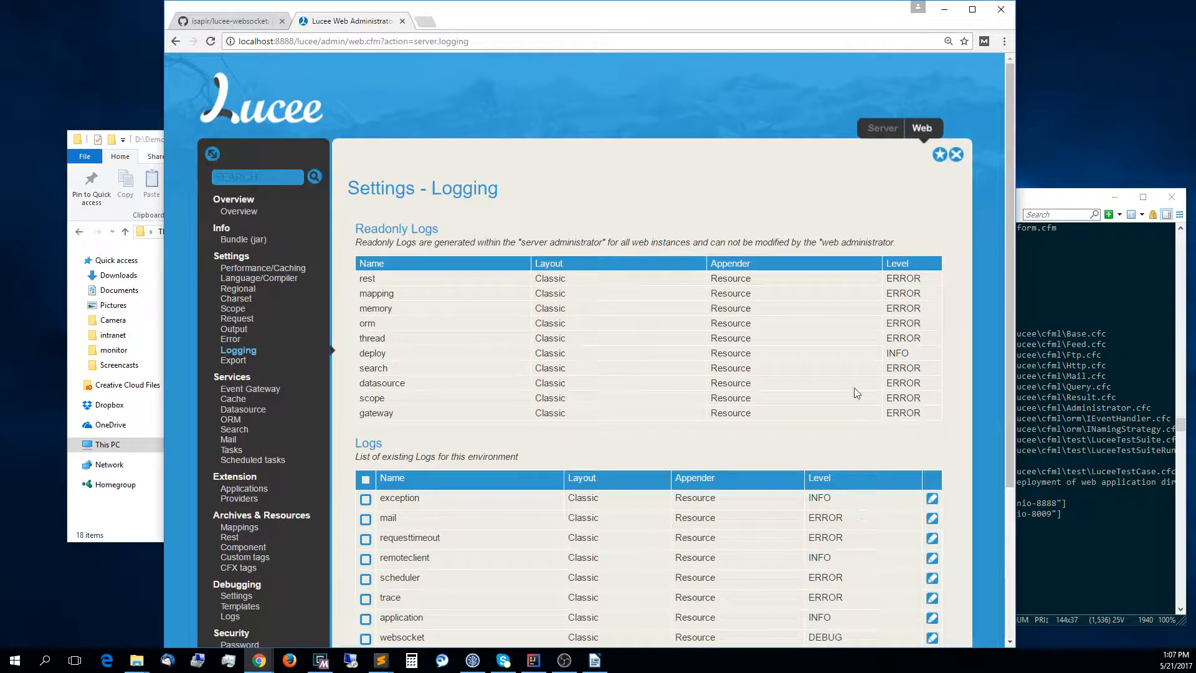
pyautogui.moveTo(189, 115)
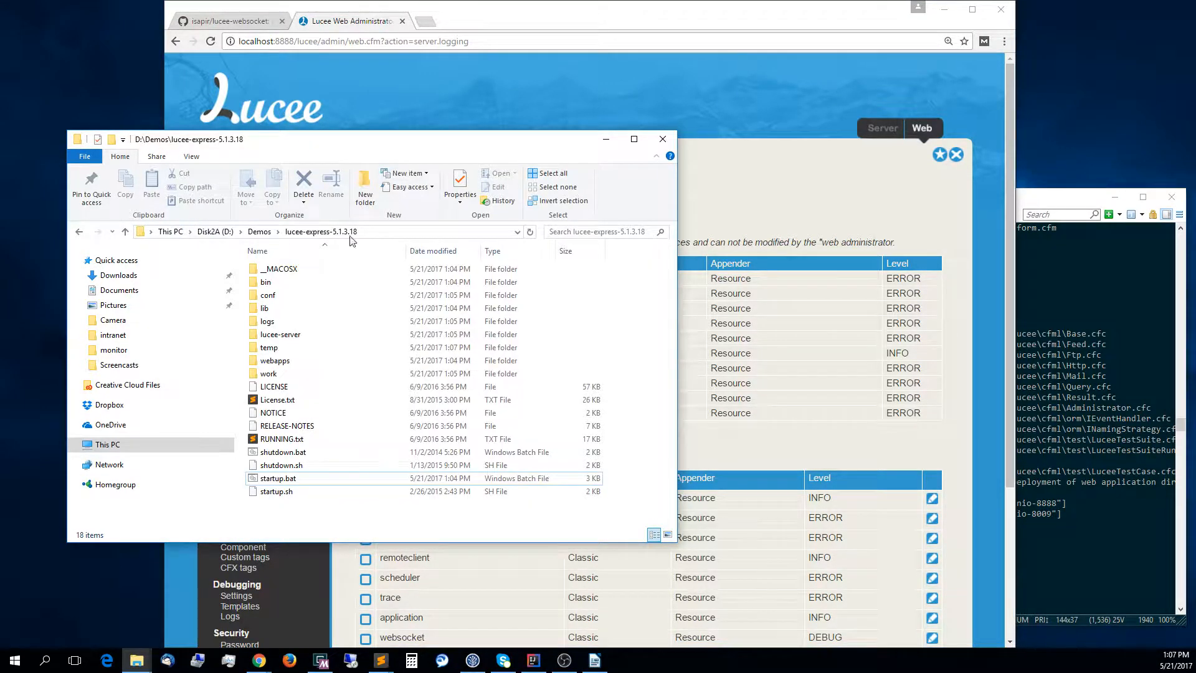
# Browse to webapps\ROOT and create a new folder named examples.
pyautogui.click(274, 360)
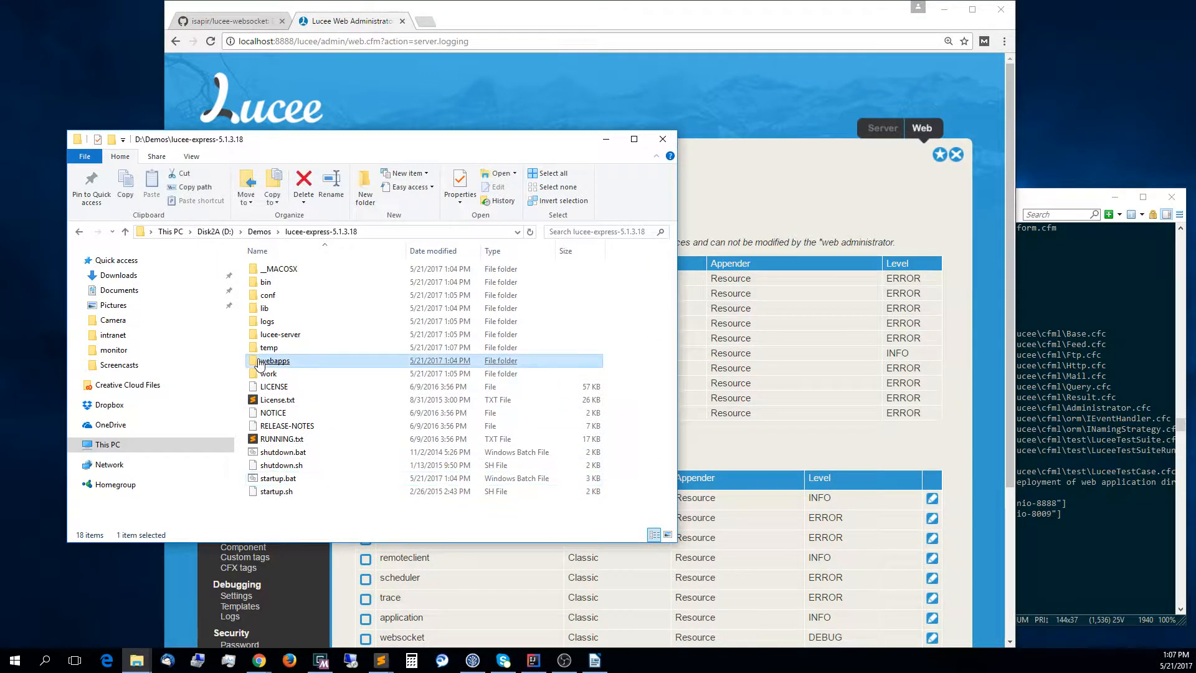
pyautogui.doubleClick(274, 360)
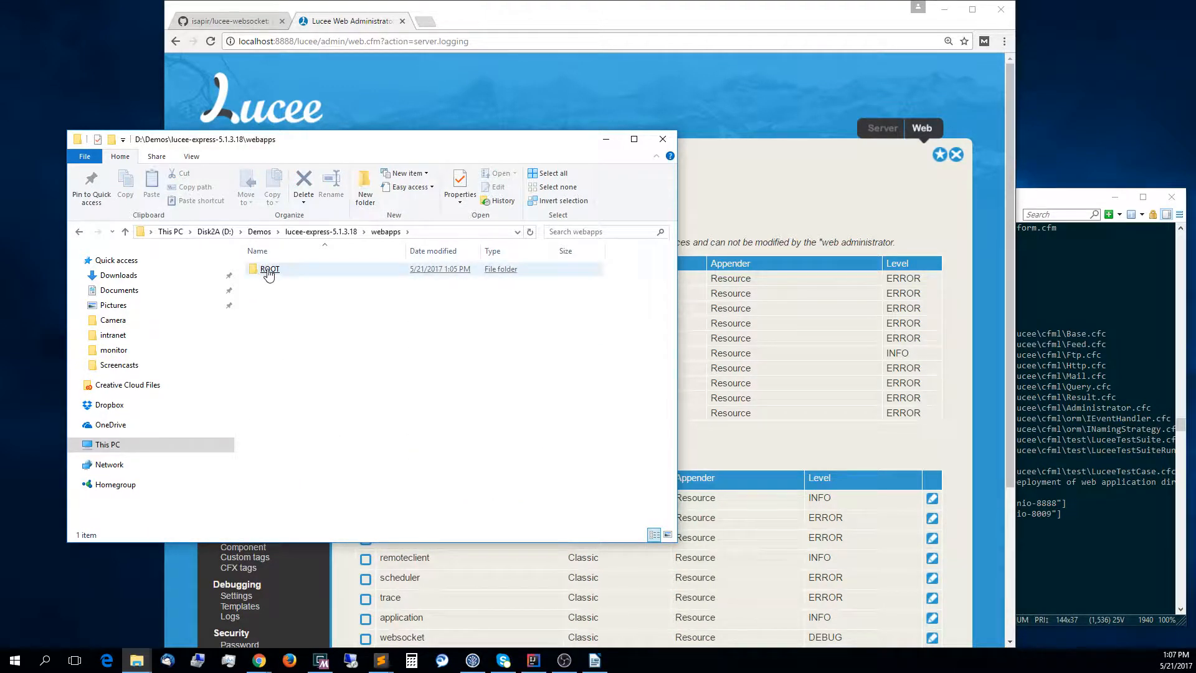
pyautogui.doubleClick(269, 269)
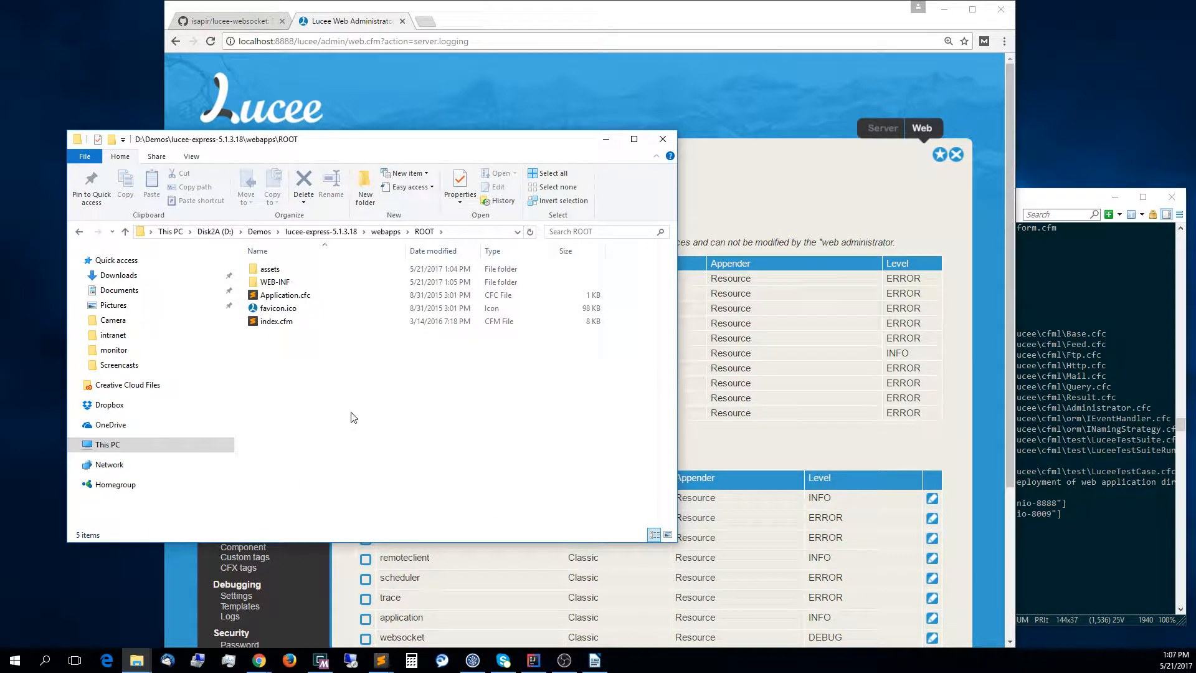
pyautogui.moveTo(344, 356)
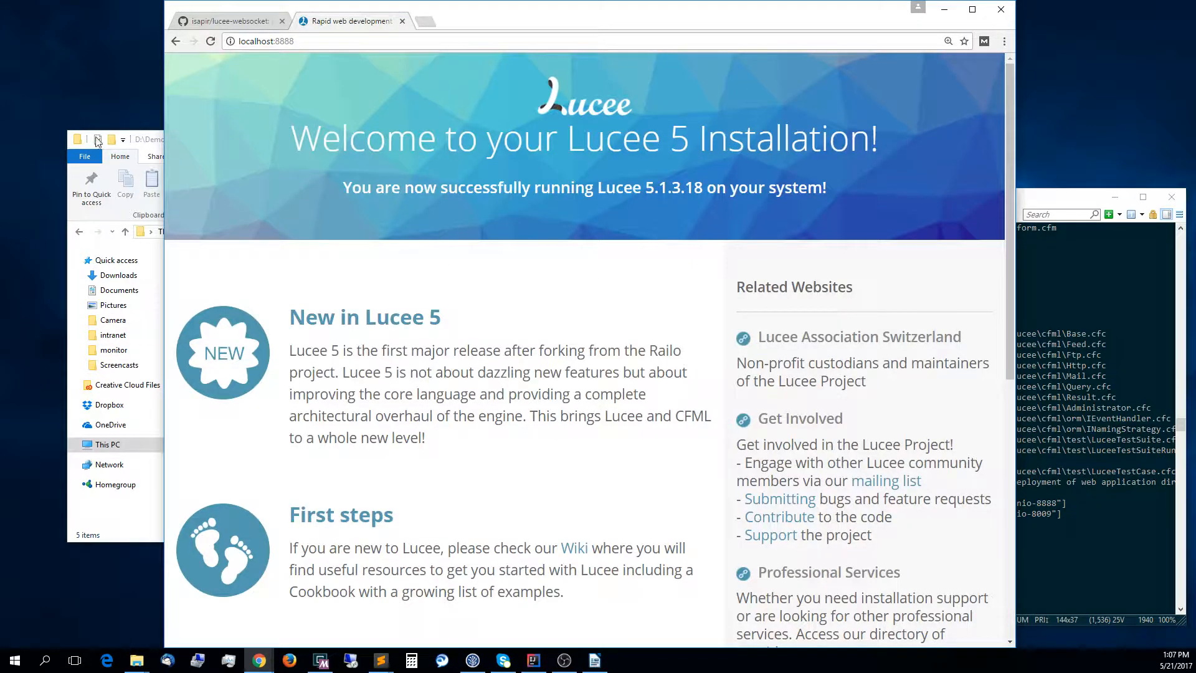
pyautogui.rightClick(344, 381)
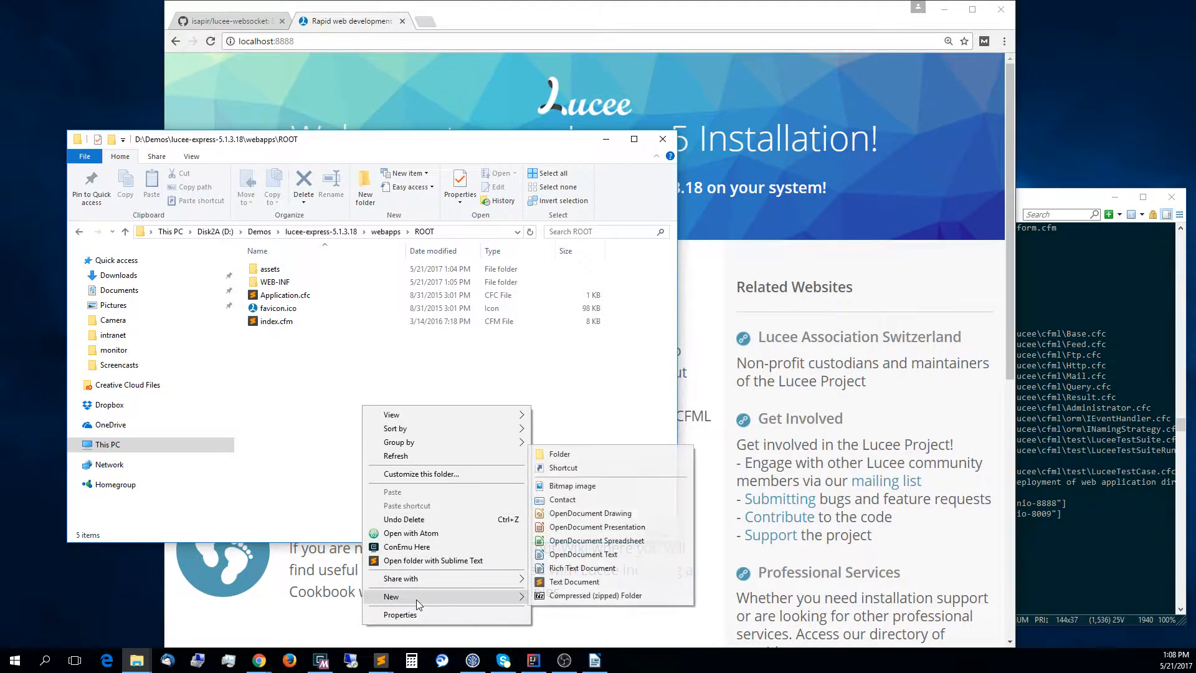
pyautogui.click(559, 453)
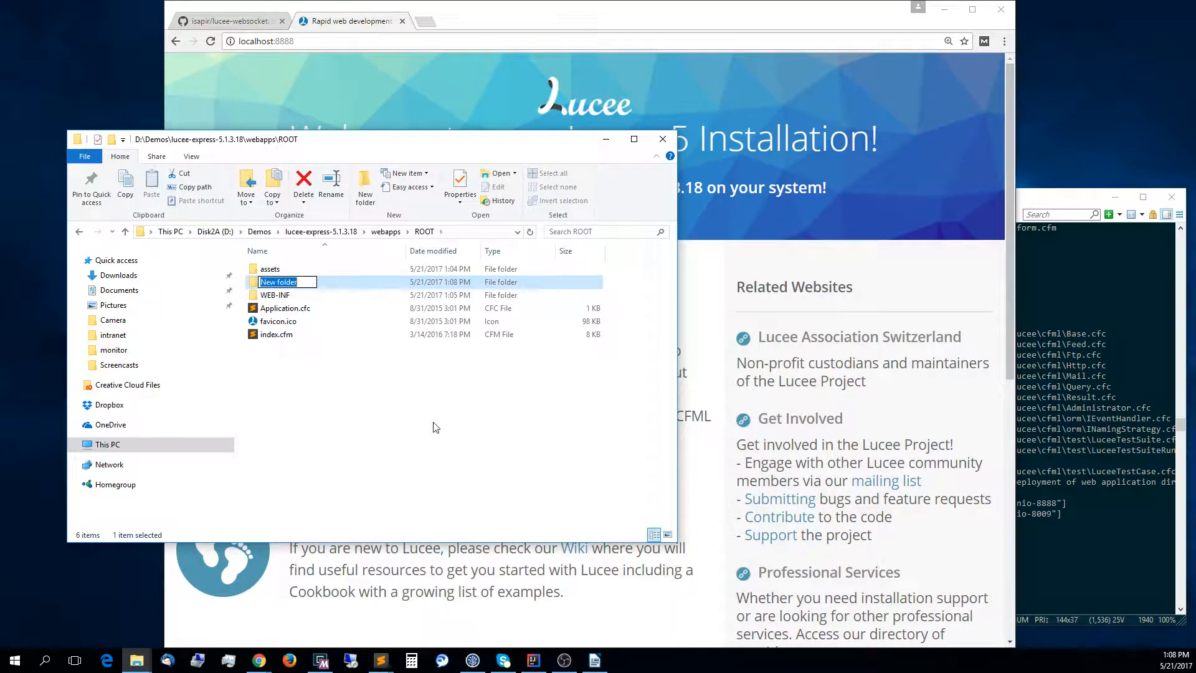
pyautogui.write('examples')
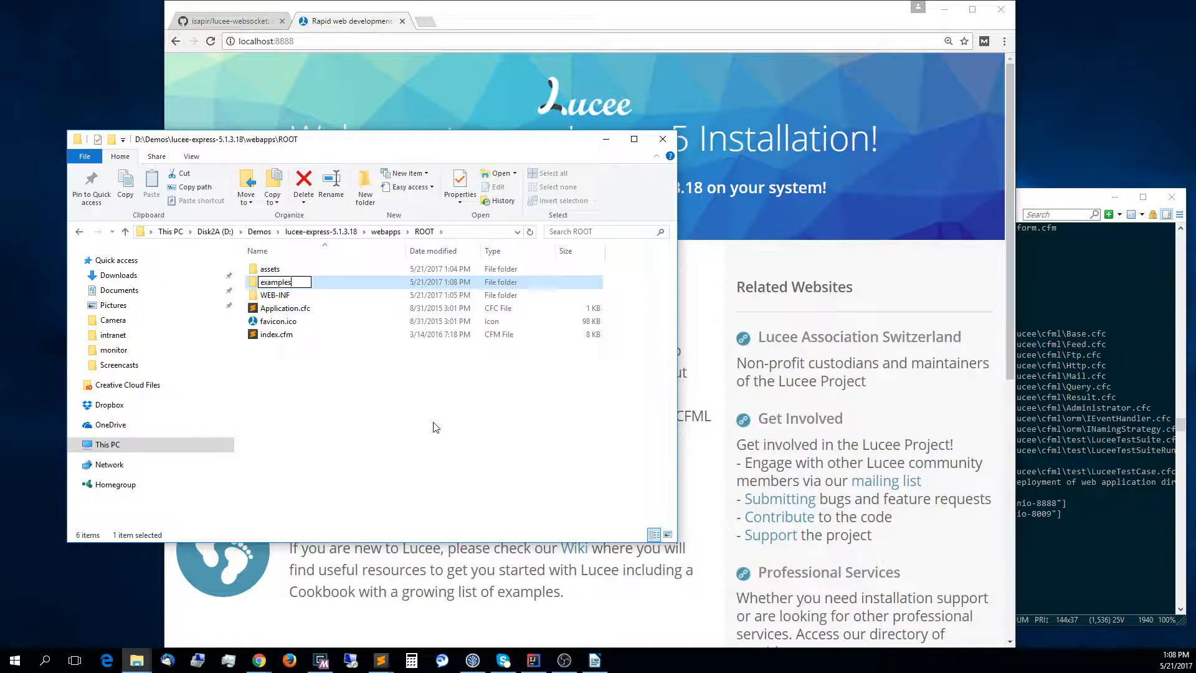
# Inside examples, create a new folder named echo.
pyautogui.doubleClick(276, 282)
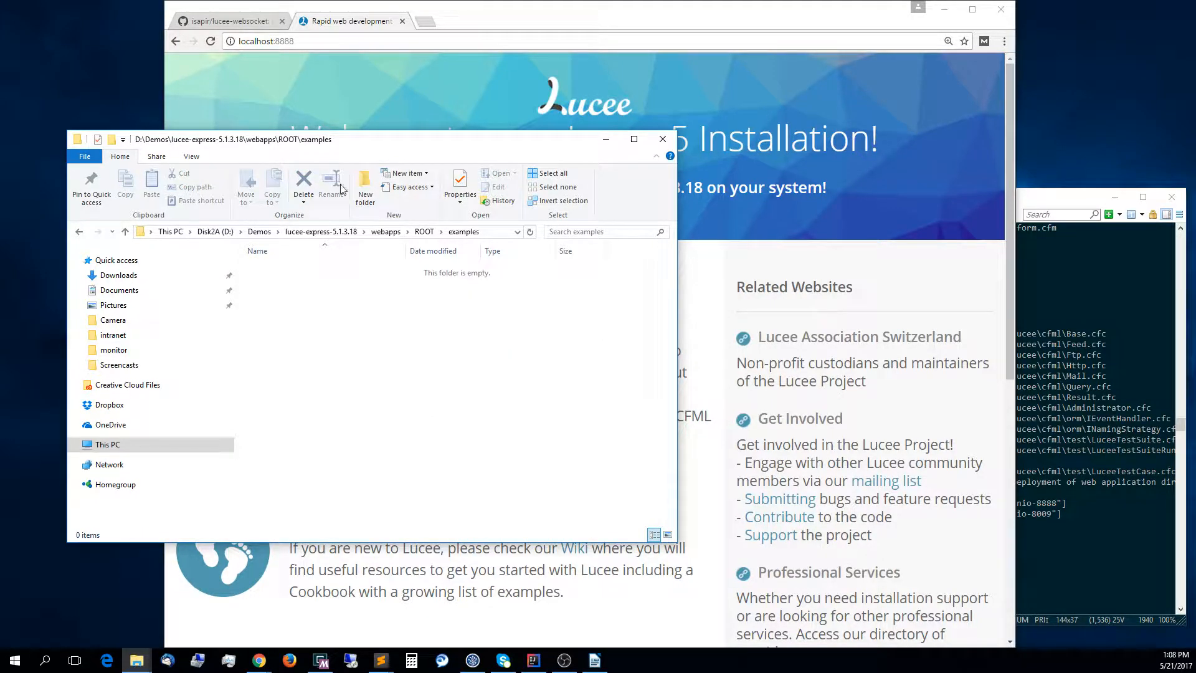
pyautogui.click(365, 187)
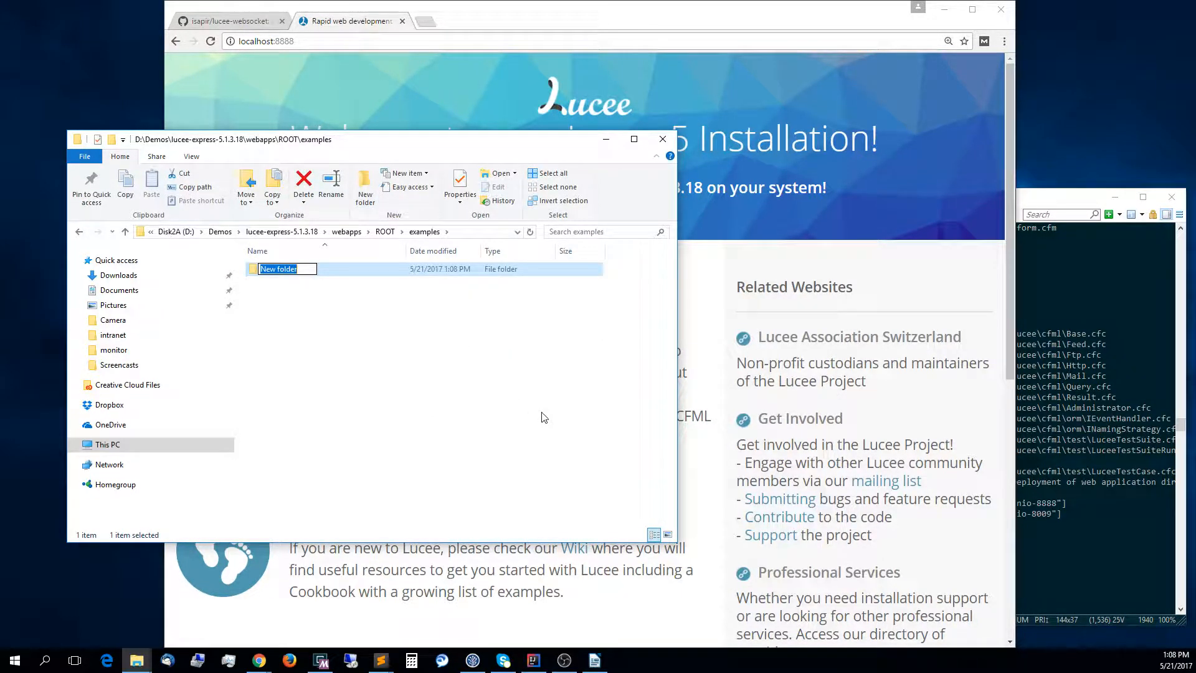
pyautogui.write('ec')
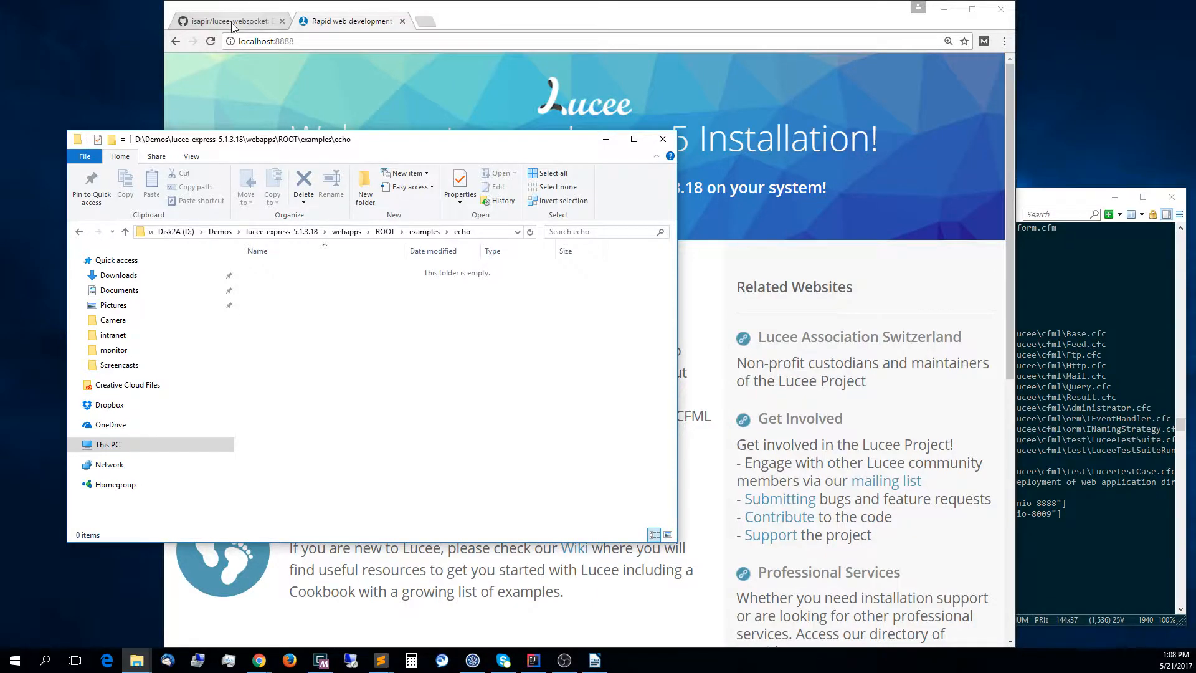
# Go to the lucee-websocket repository's wiki and open its Example Echo page.
pyautogui.click(230, 21)
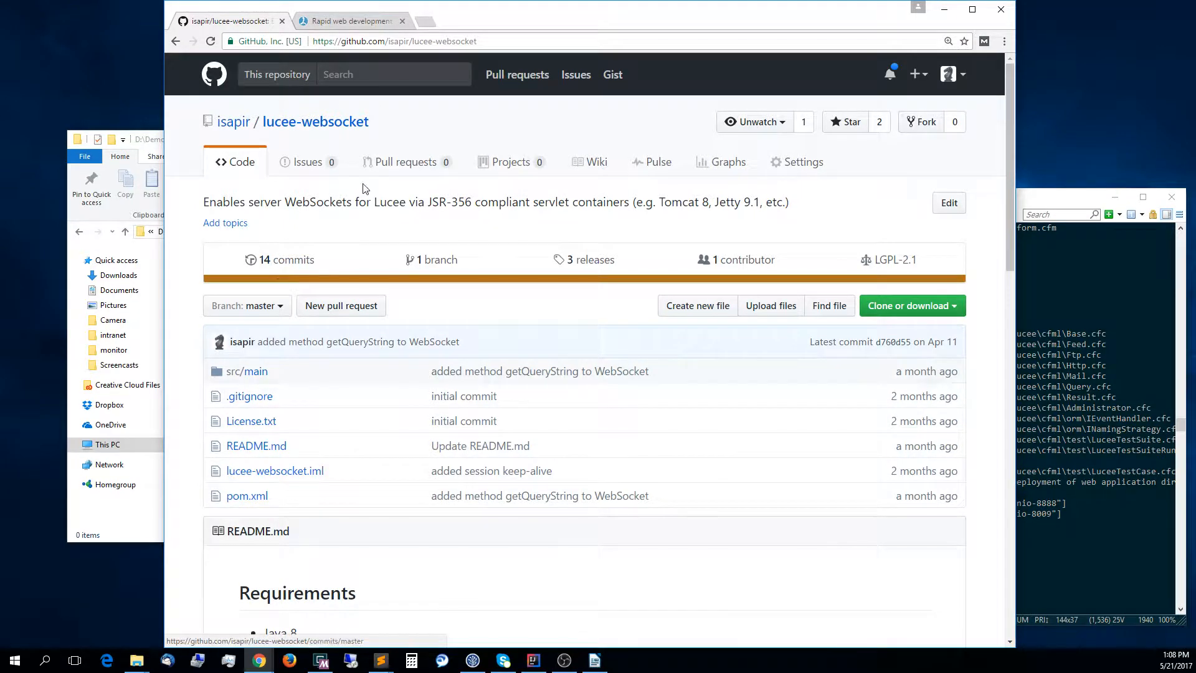
pyautogui.moveTo(597, 162)
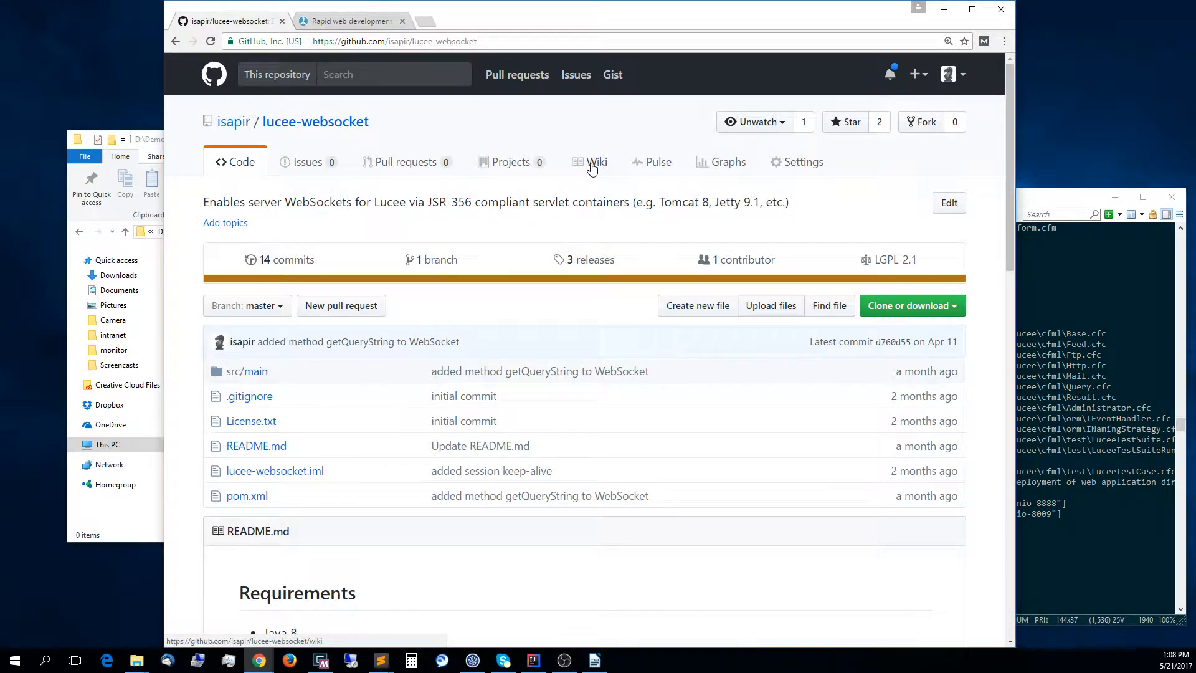
pyautogui.click(597, 162)
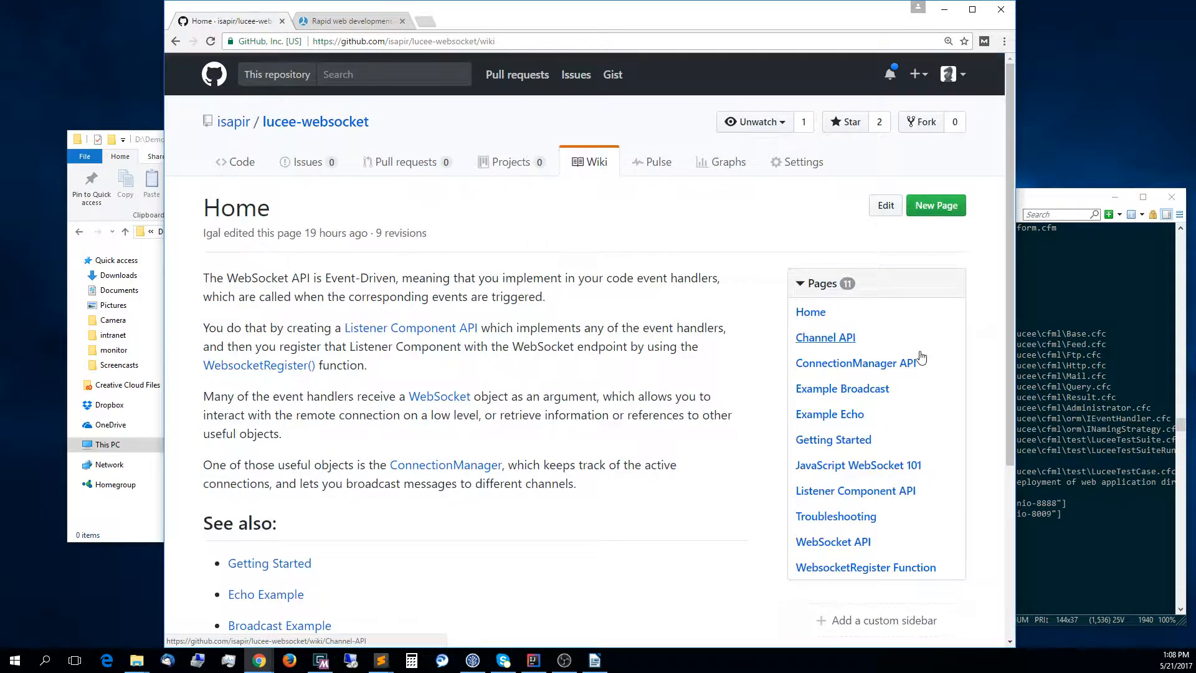
pyautogui.click(830, 414)
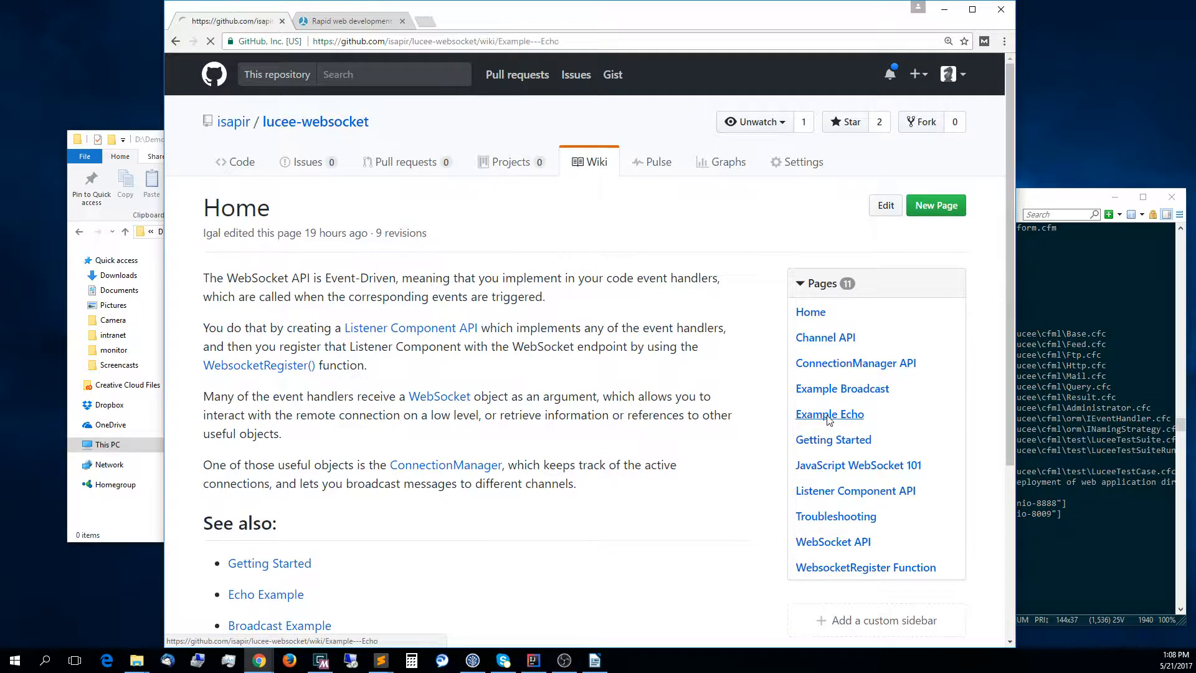
pyautogui.click(830, 413)
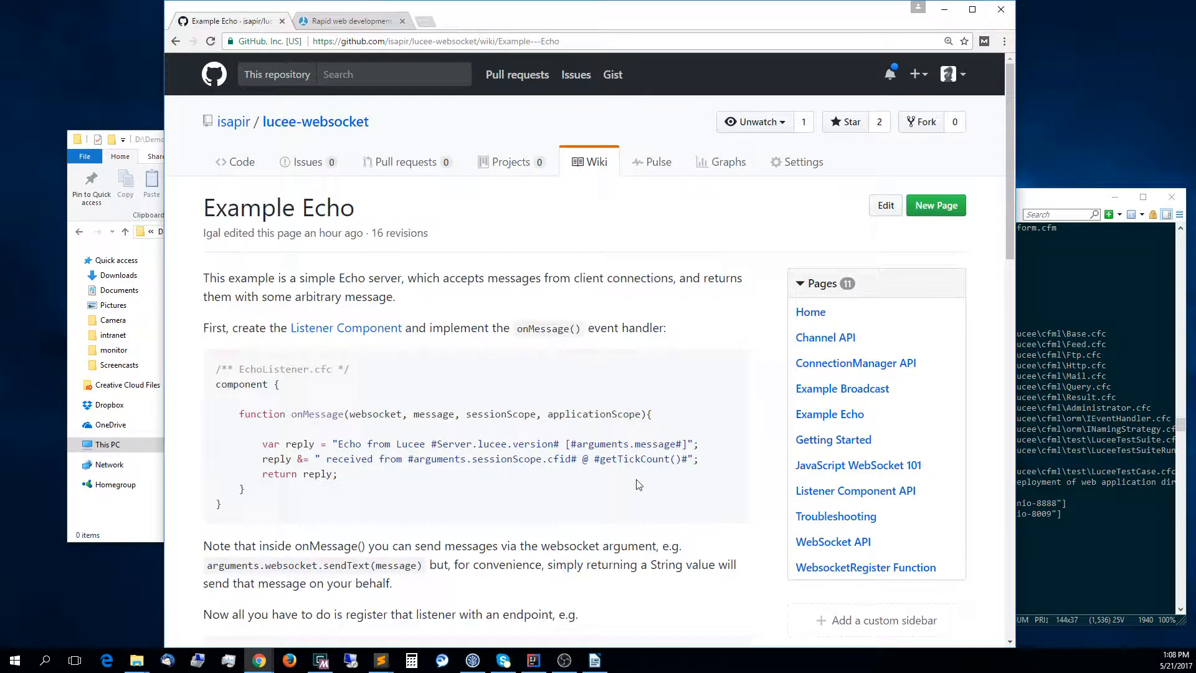
pyautogui.moveTo(381, 660)
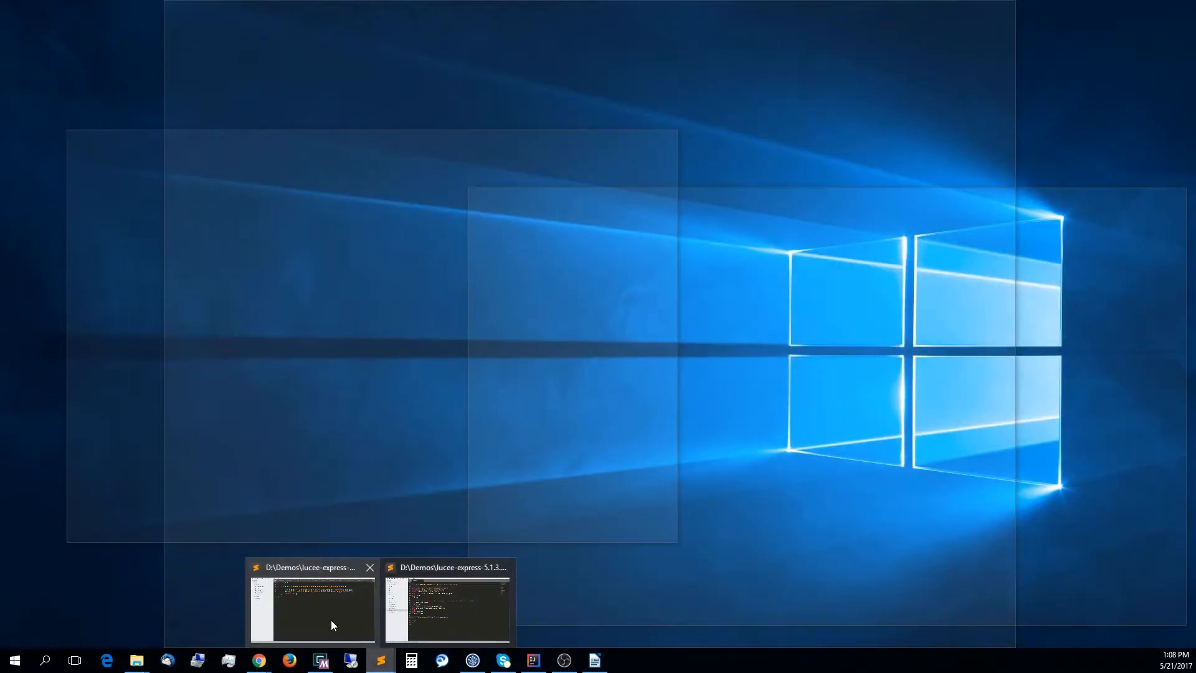
# Expand webapps > ROOT > examples in Sublime and save a new file EchoListener.cfc into echo.
pyautogui.click(448, 604)
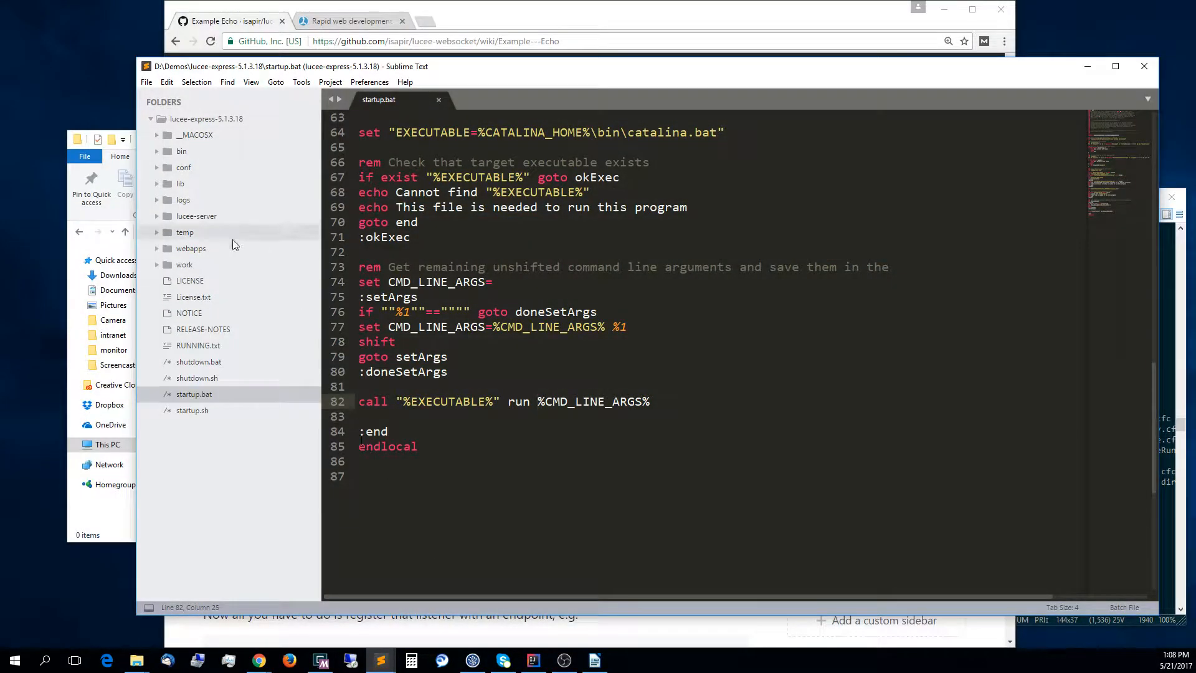
pyautogui.click(190, 248)
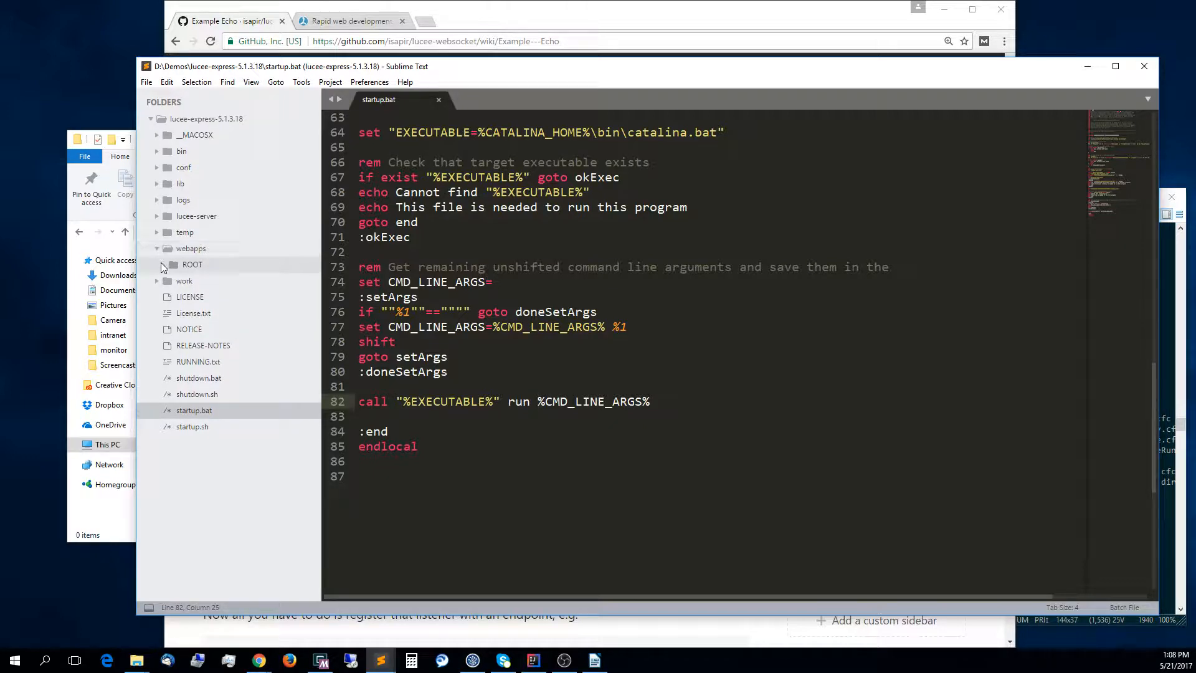
pyautogui.click(159, 265)
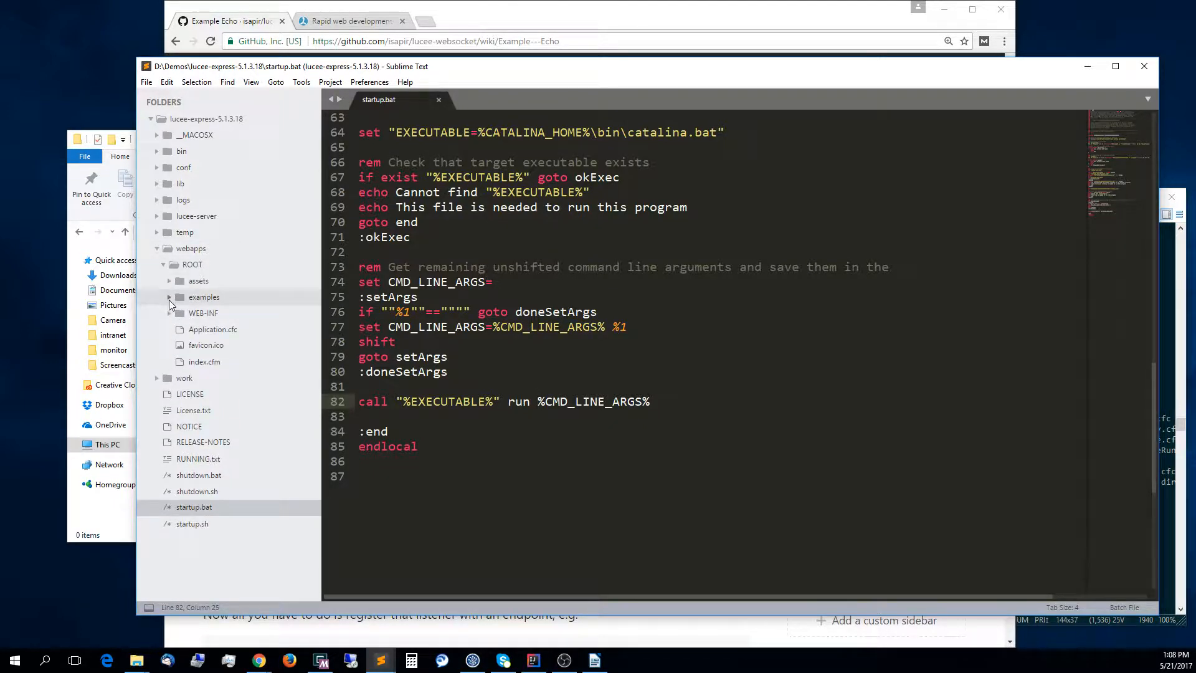
pyautogui.click(169, 297)
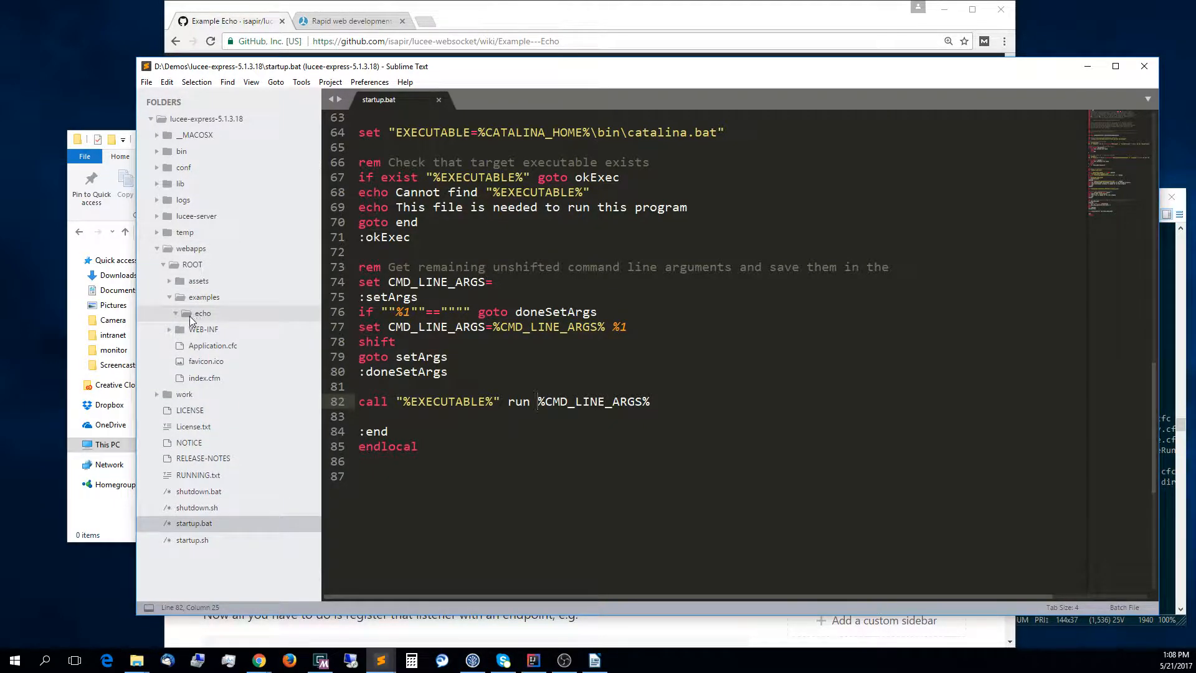
pyautogui.press('ctrl+n')
pyautogui.write('EchoListen')
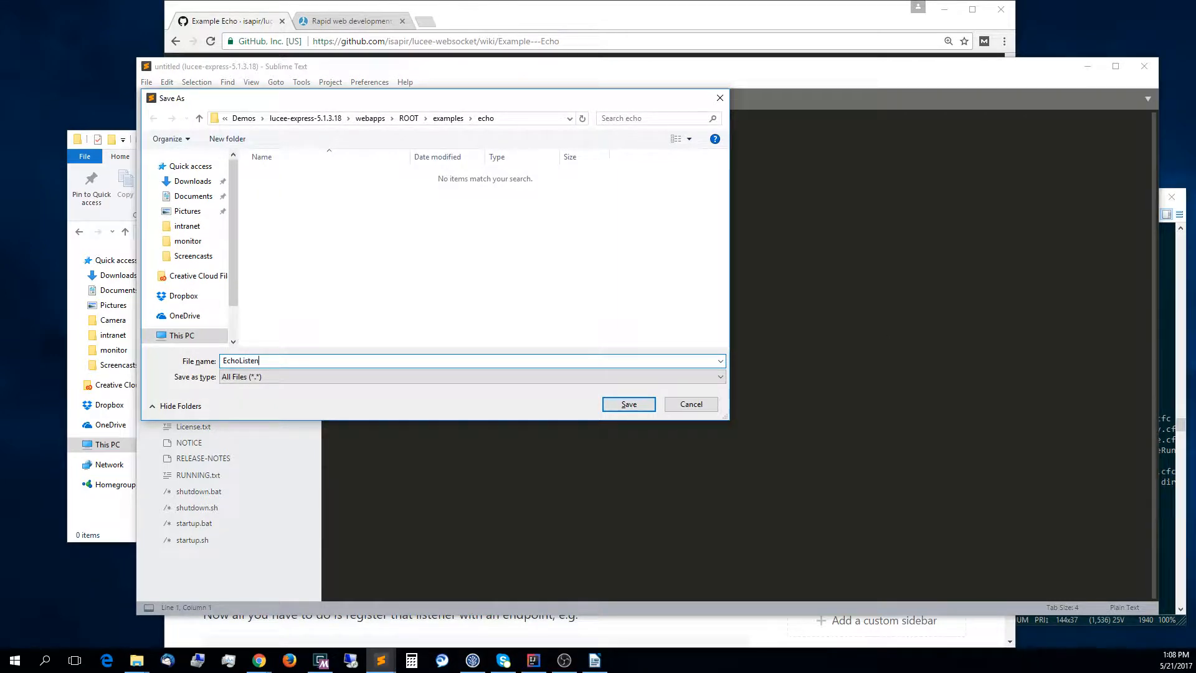
pyautogui.click(628, 404)
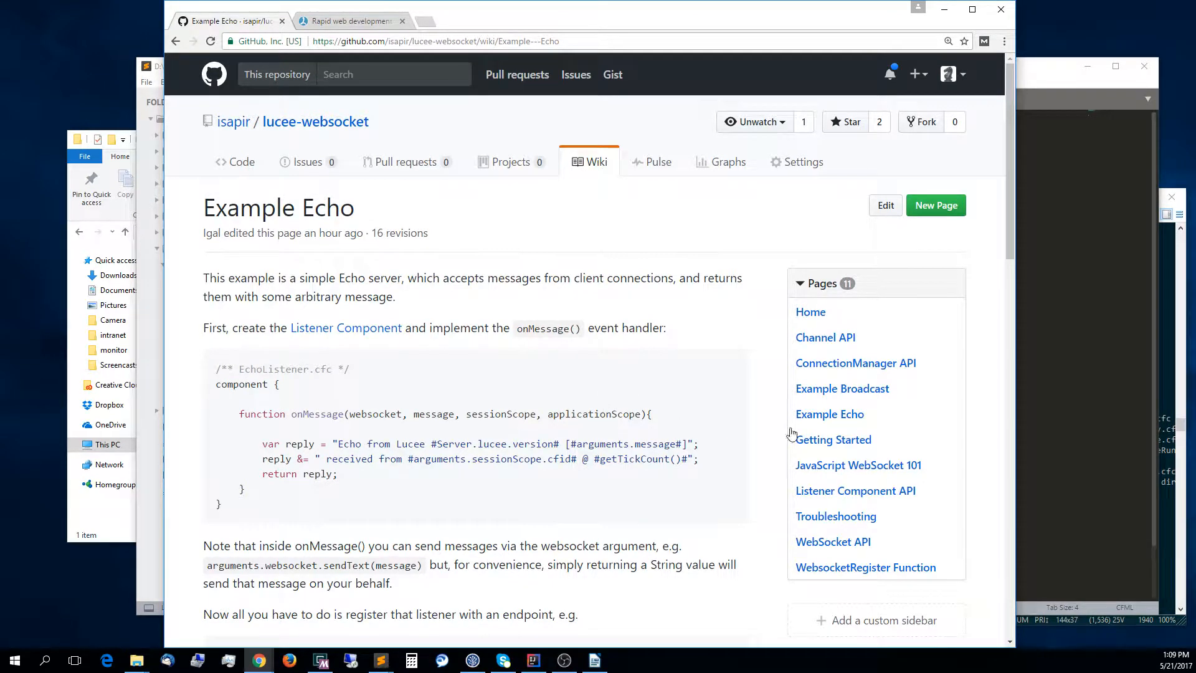
pyautogui.moveTo(994, 500)
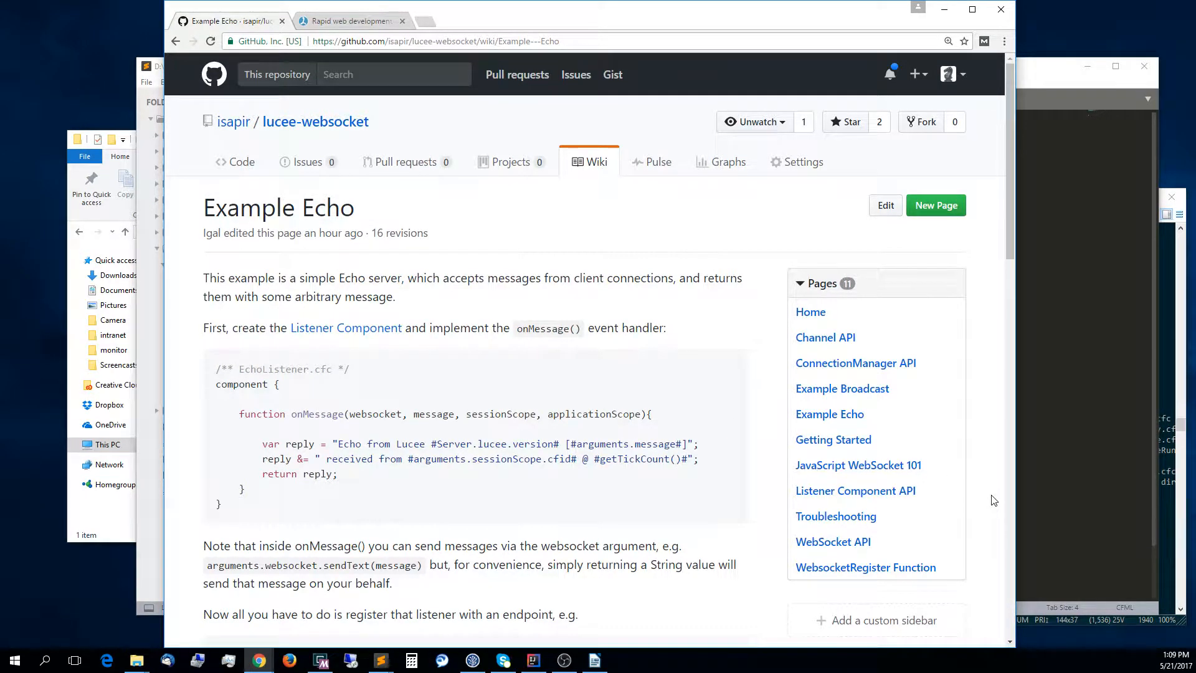
pyautogui.moveTo(855, 491)
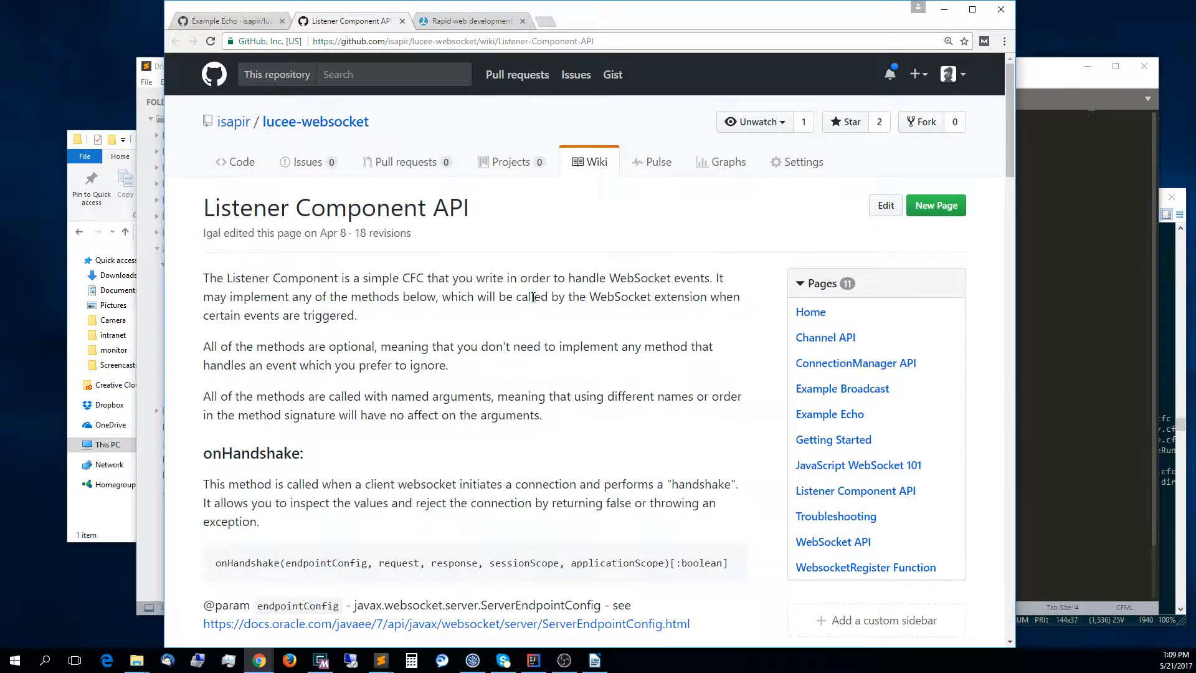
# Scroll the Listener Component API page down to the onMessage method description.
pyautogui.scroll(-3)
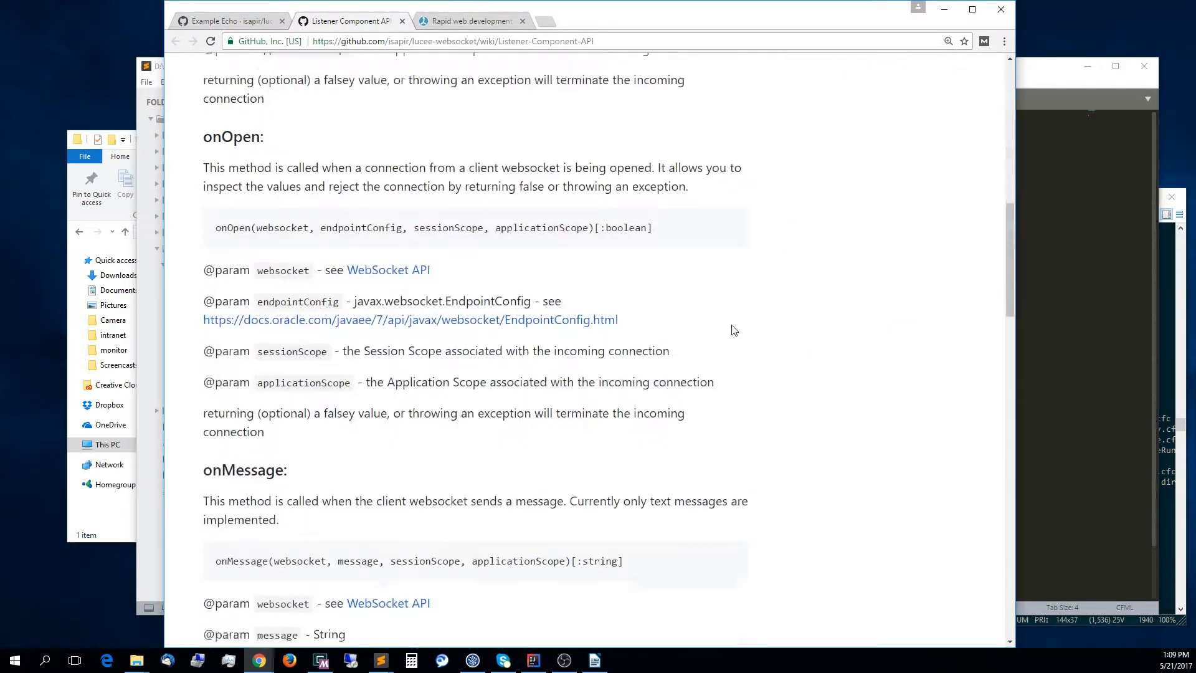
pyautogui.scroll(-3)
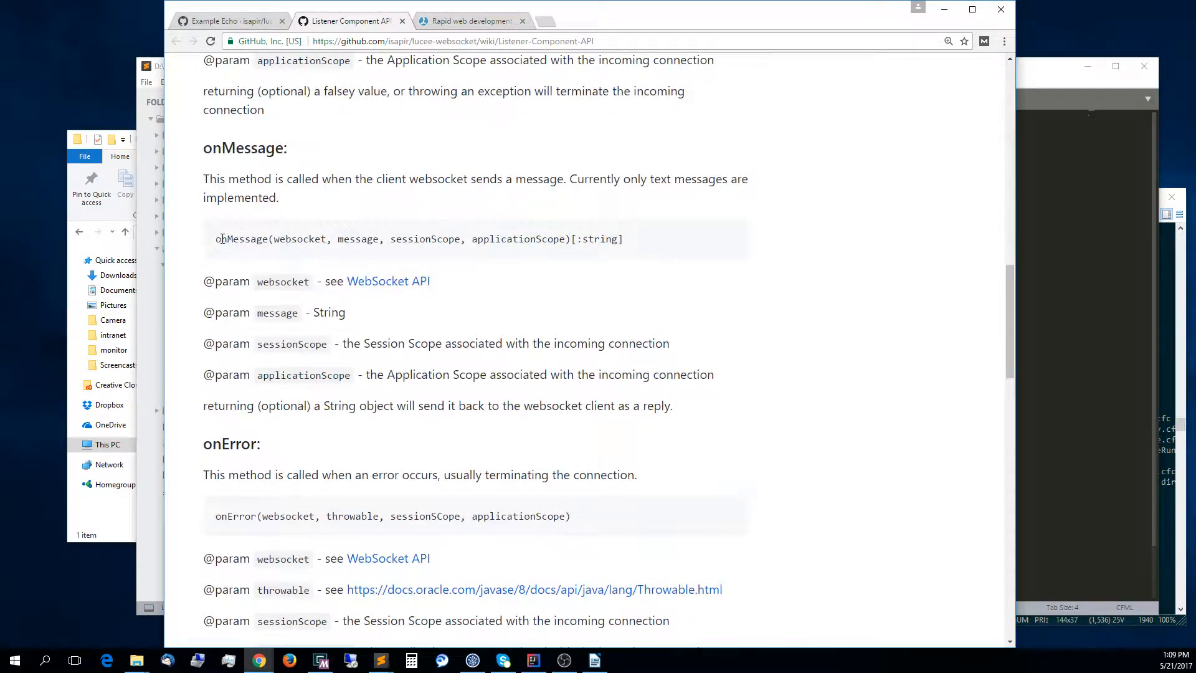
pyautogui.moveTo(908, 334)
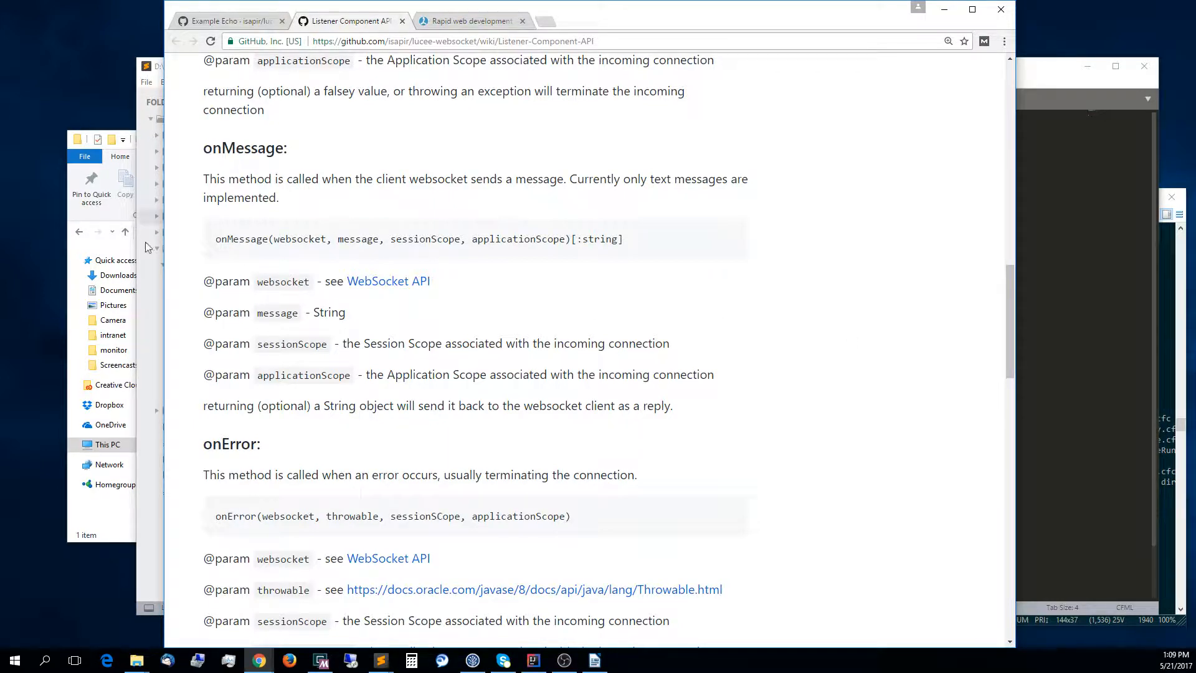
pyautogui.moveTo(151, 597)
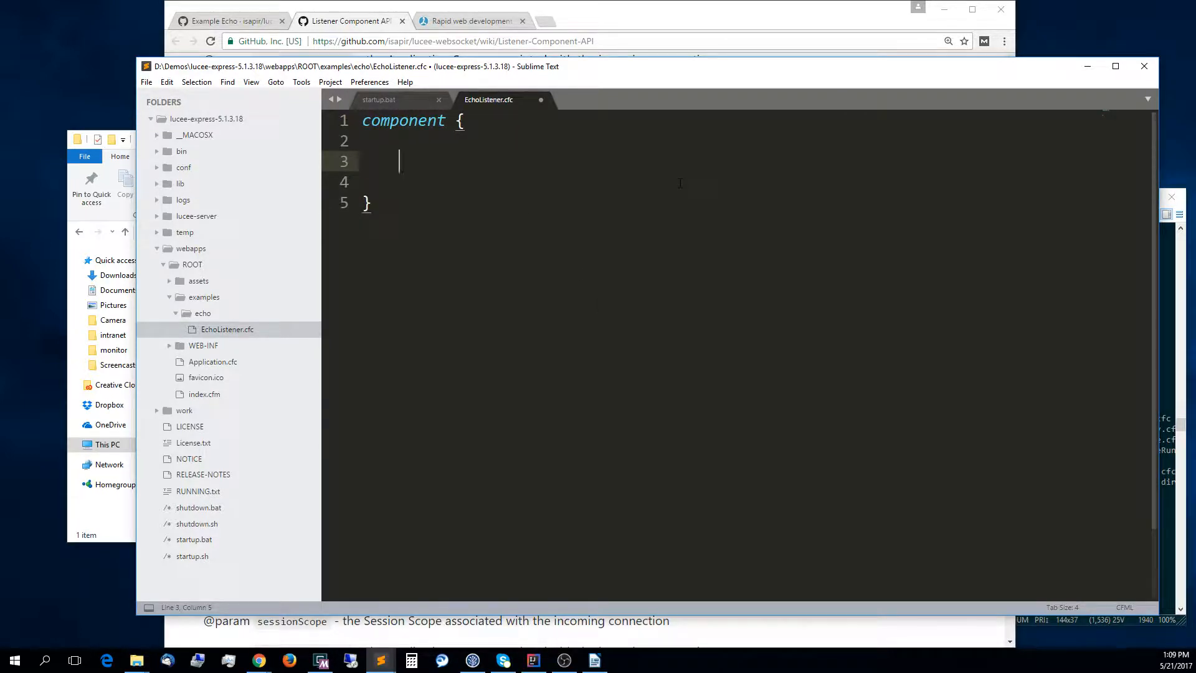
# Write function onMessage( with websocket as the first parameter inside the component.
pyautogui.write('function onMe')
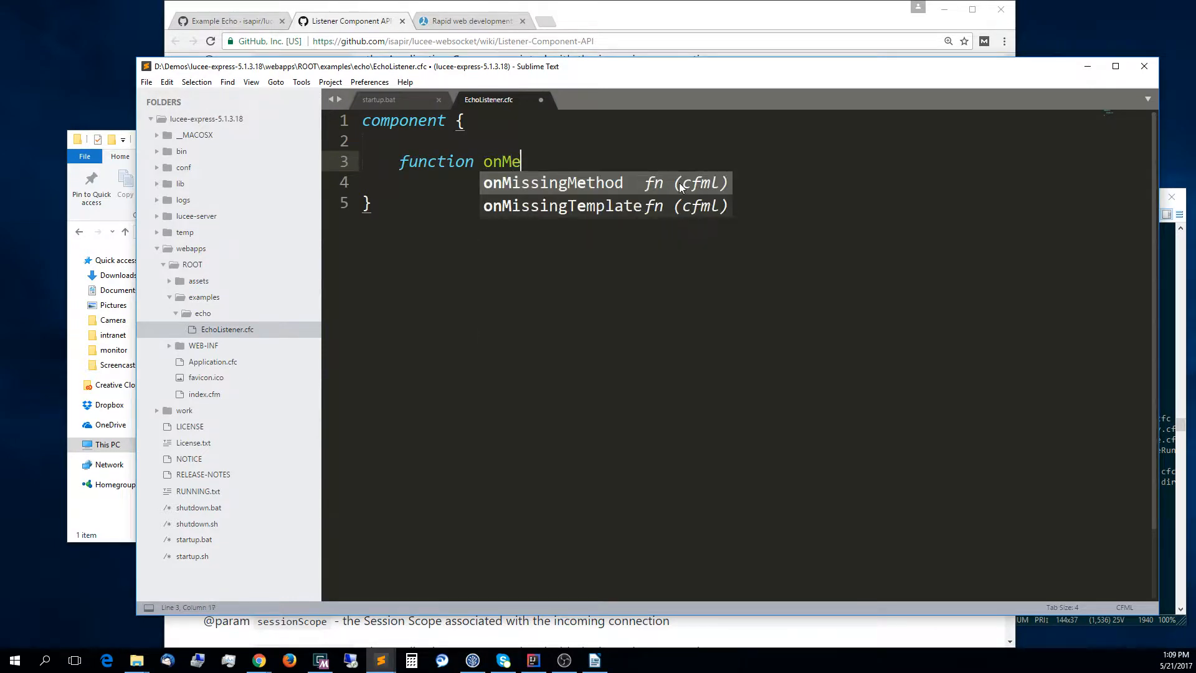
pyautogui.write('ssage()')
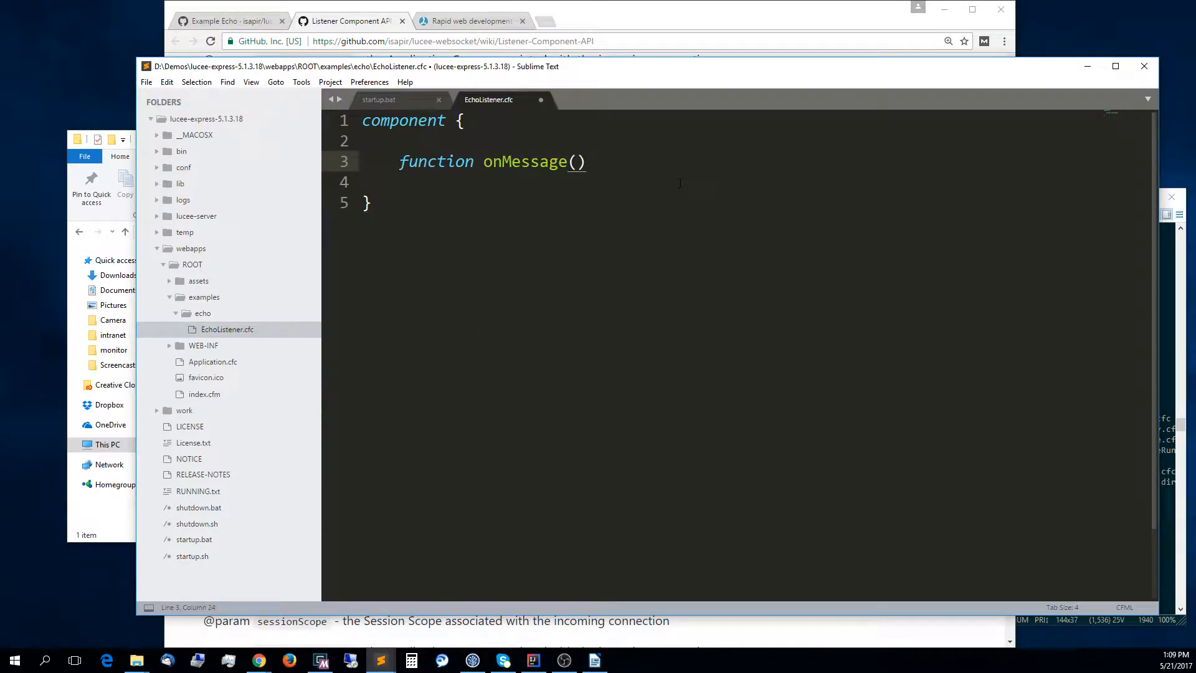
pyautogui.write('web')
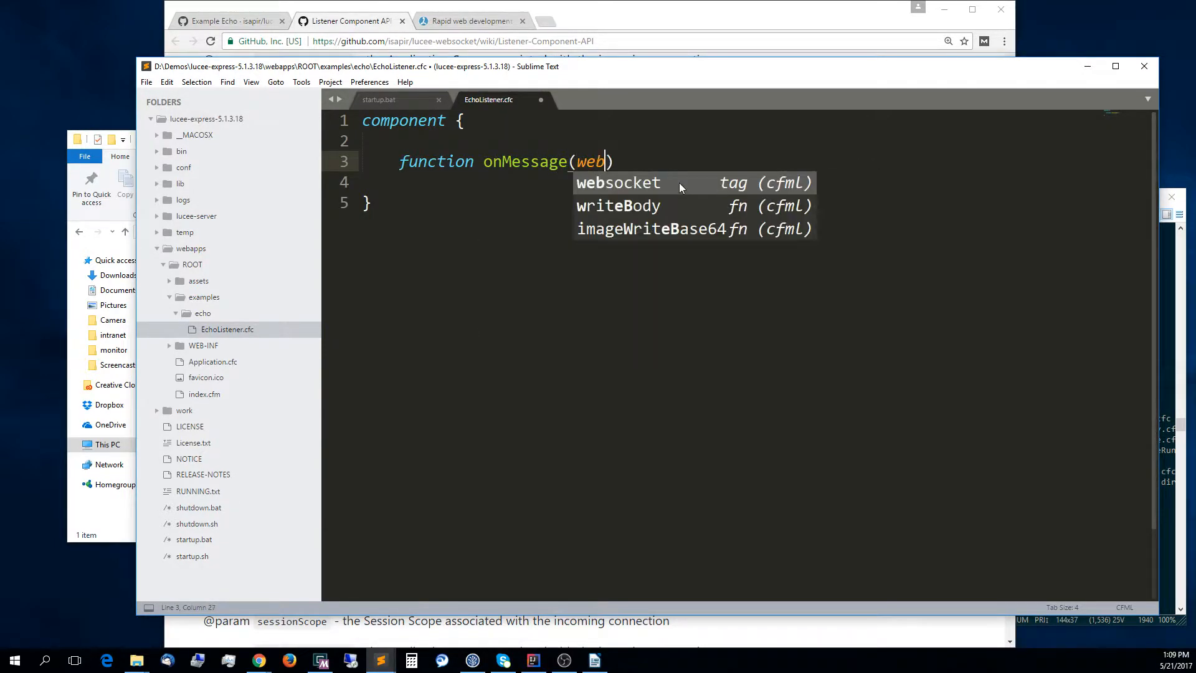
pyautogui.write('sock')
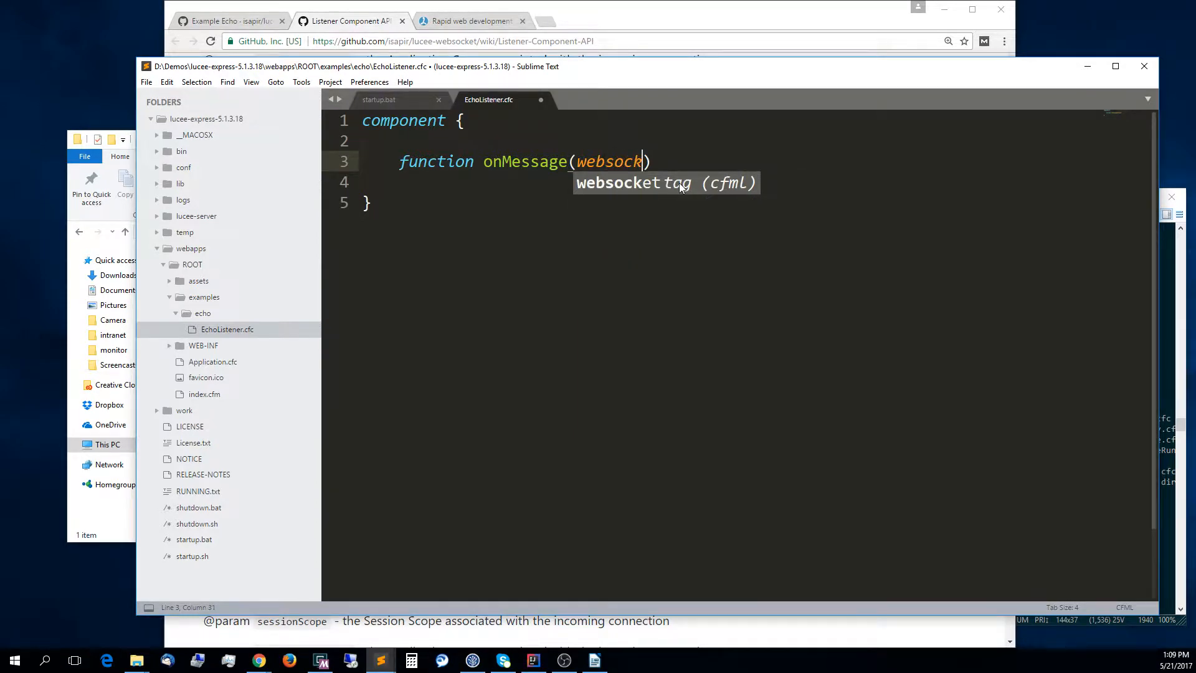
pyautogui.write('et,')
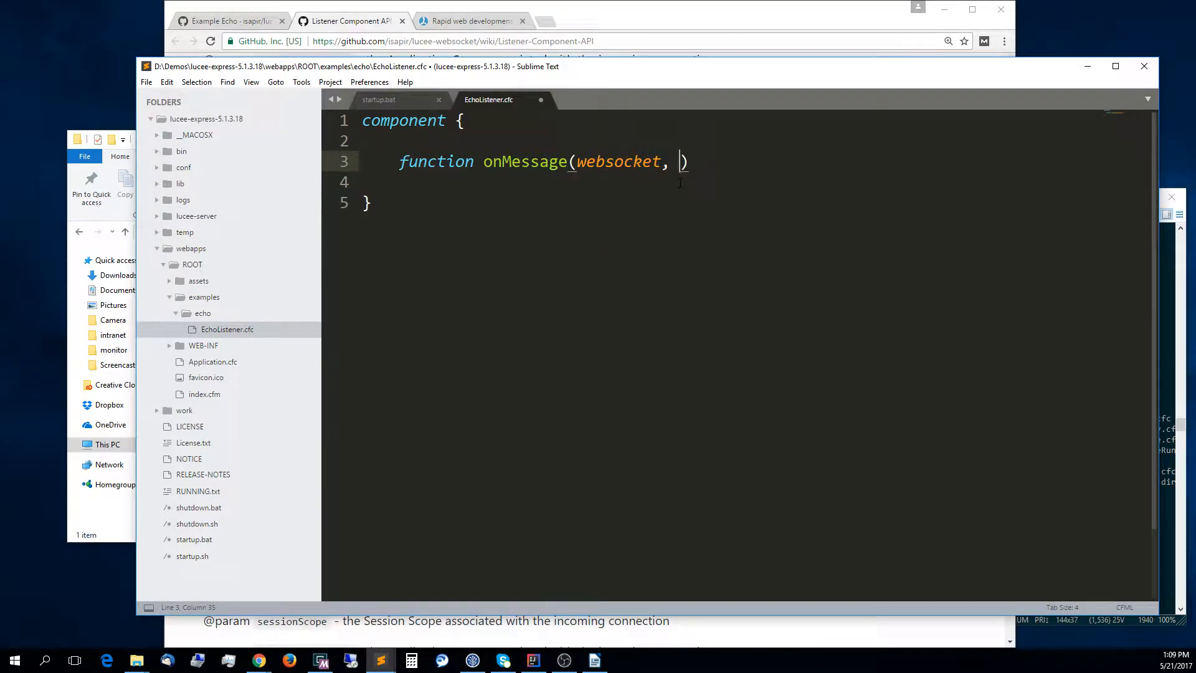
pyautogui.click(349, 21)
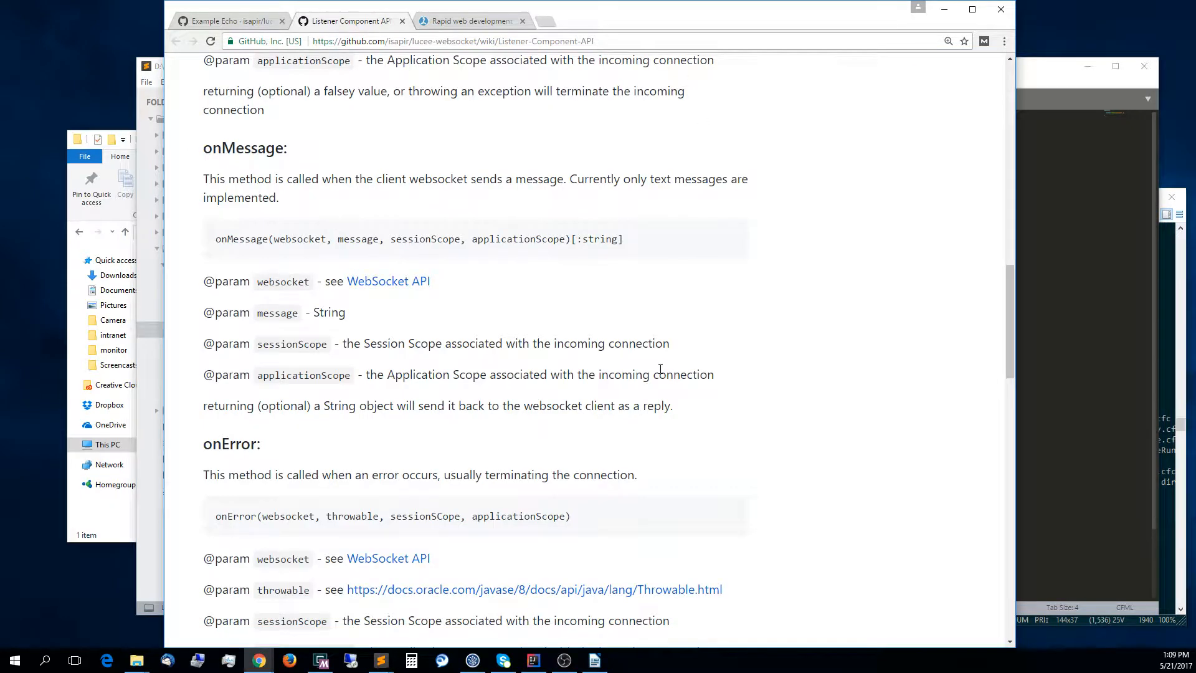
pyautogui.doubleClick(299, 240)
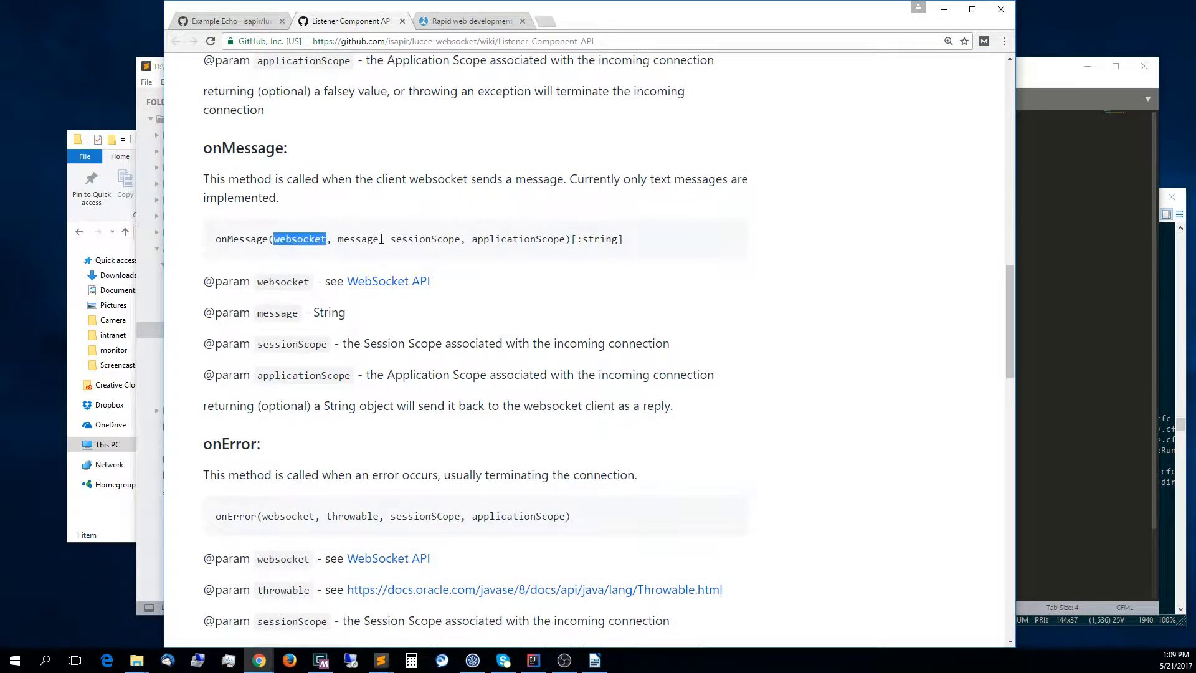
pyautogui.doubleClick(424, 239)
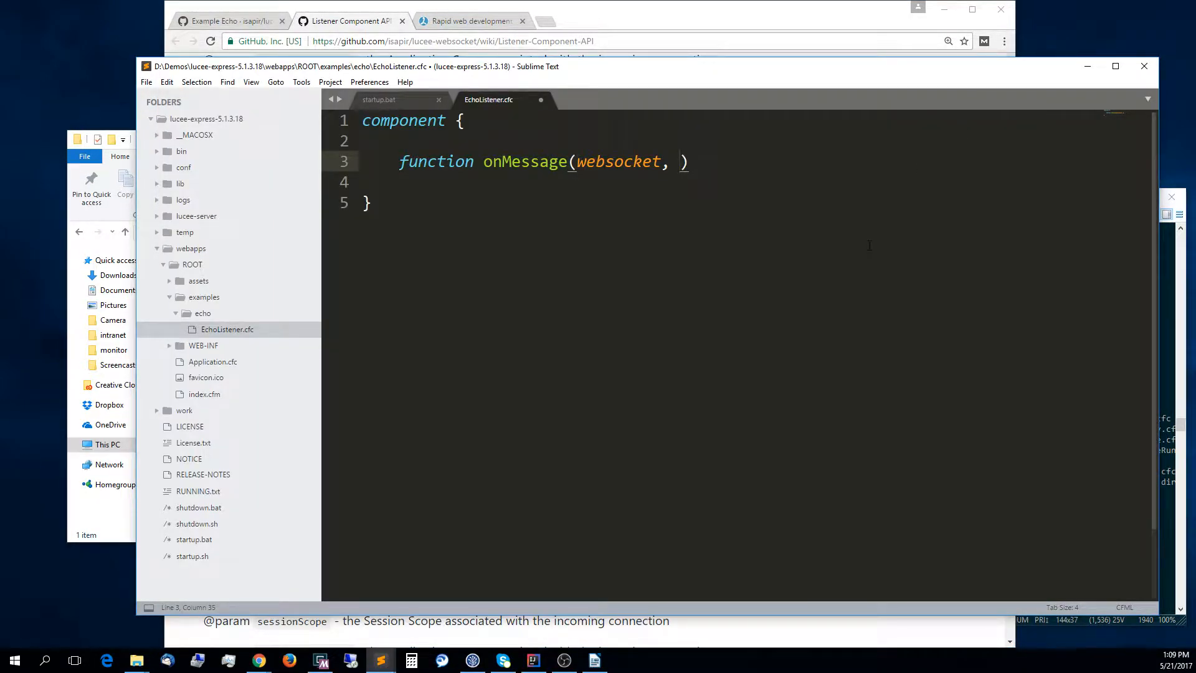
# Extend onMessage's parameters with message and sessionScope and open its body.
pyautogui.doubleClick(618, 161)
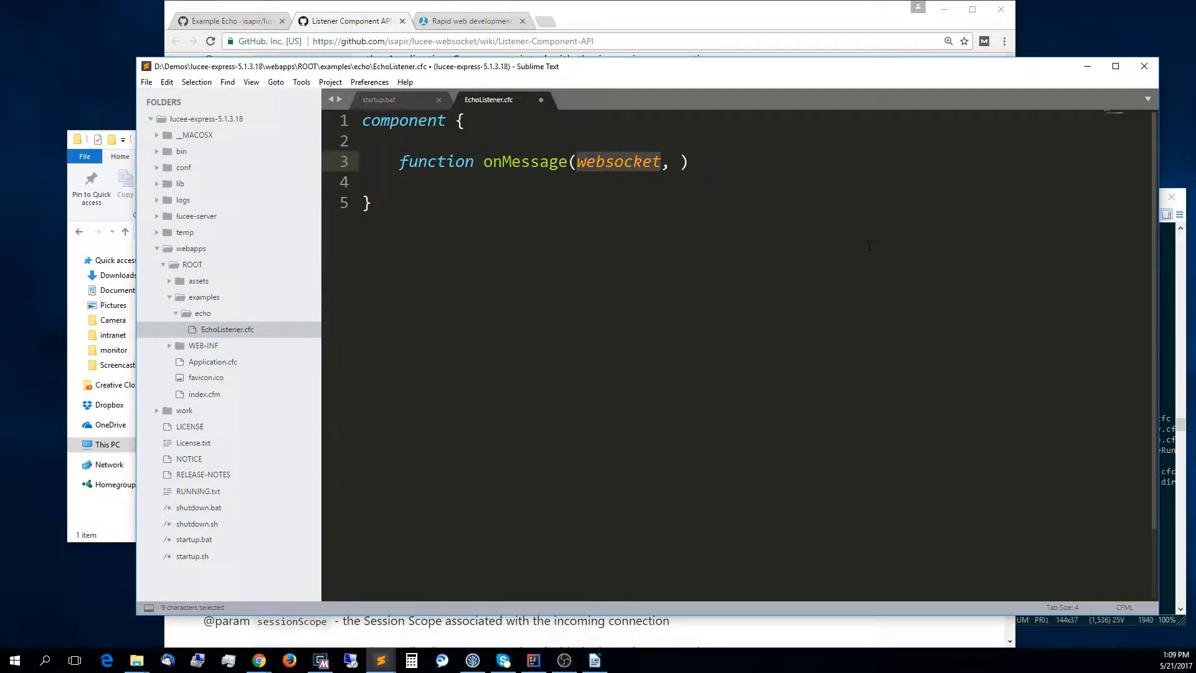
pyautogui.click(679, 162)
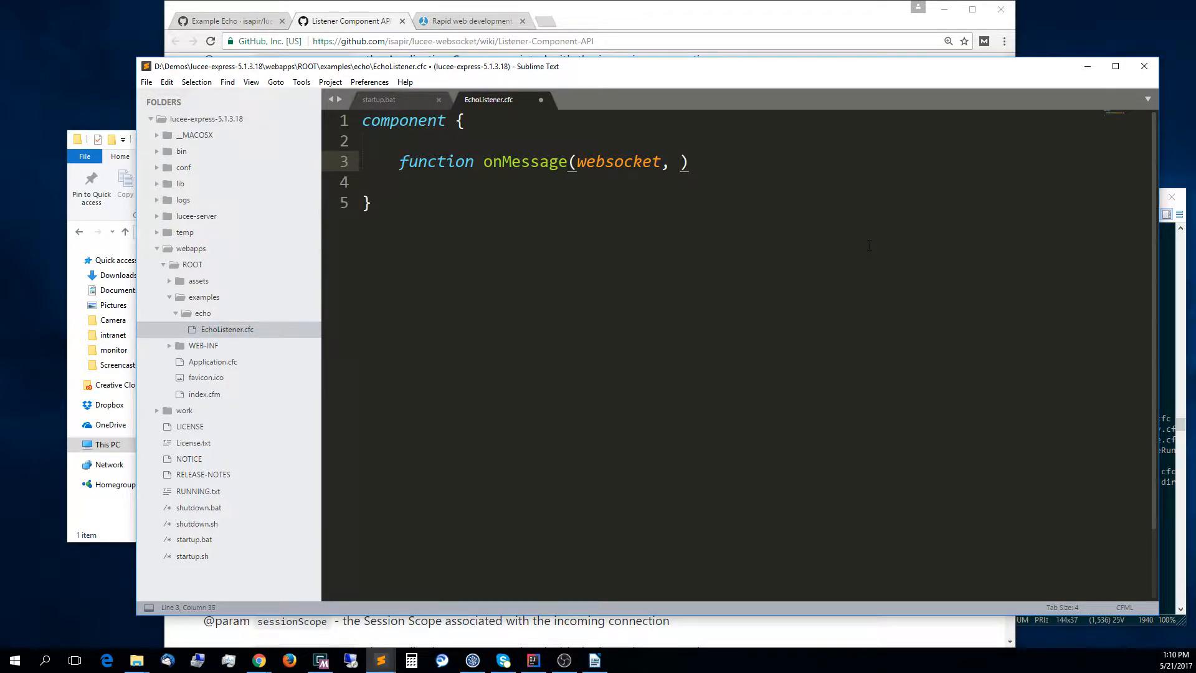
pyautogui.write('message,')
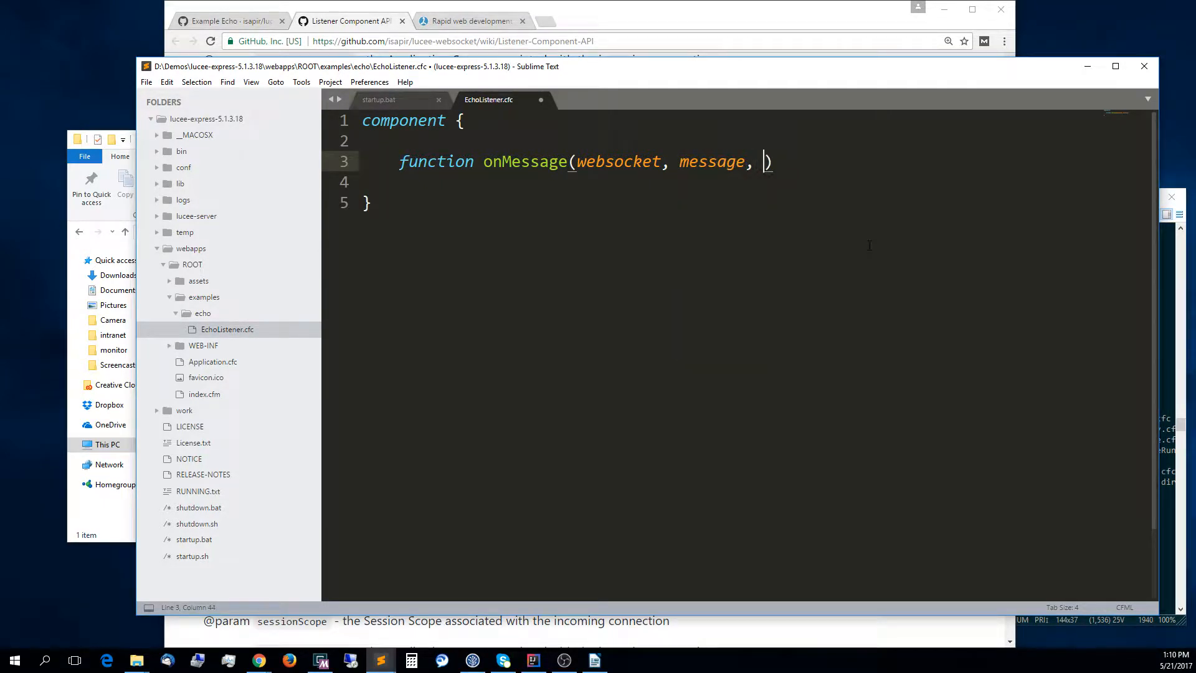
pyautogui.write('sessionScope, applicationScope')
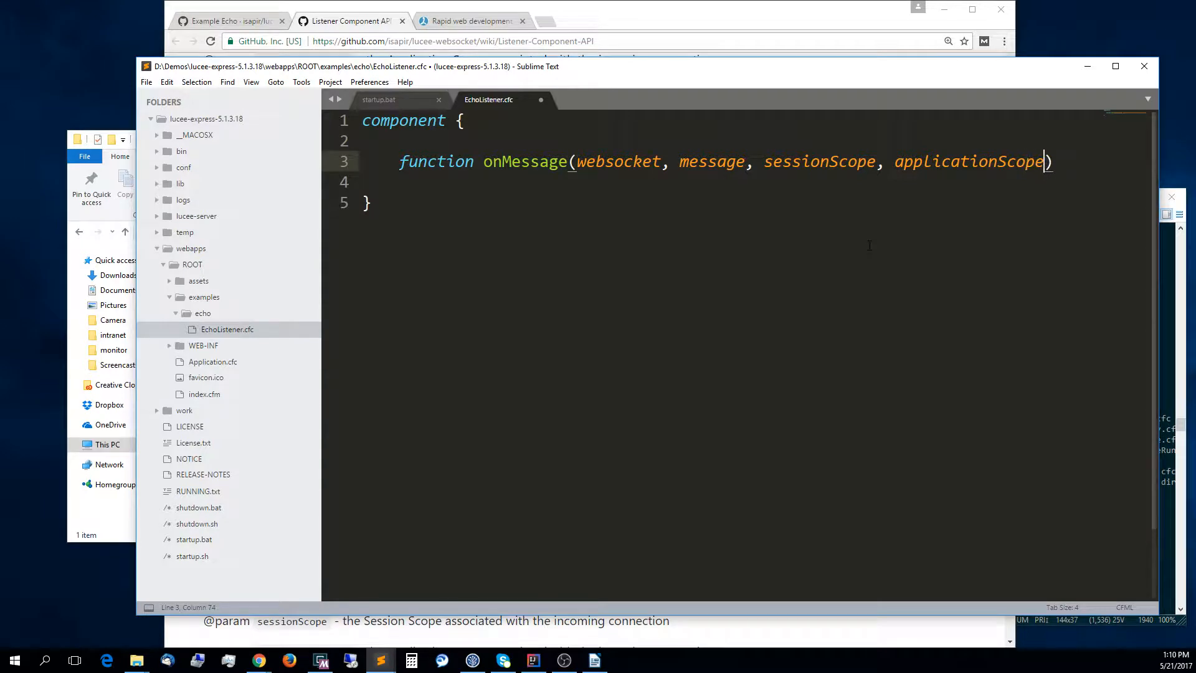
pyautogui.write('{')
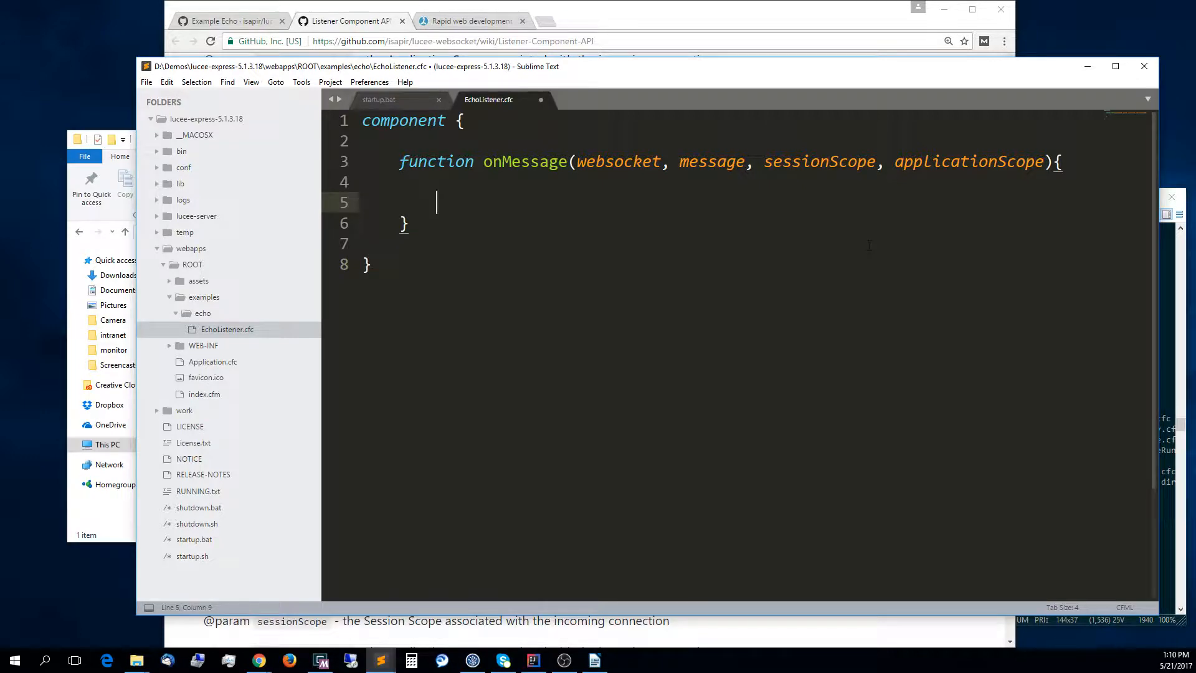
# Return "Echo from Lucee #Server.lucee.version# [#arguments.message#]" and save EchoListener.cfc.
pyautogui.write('retur')
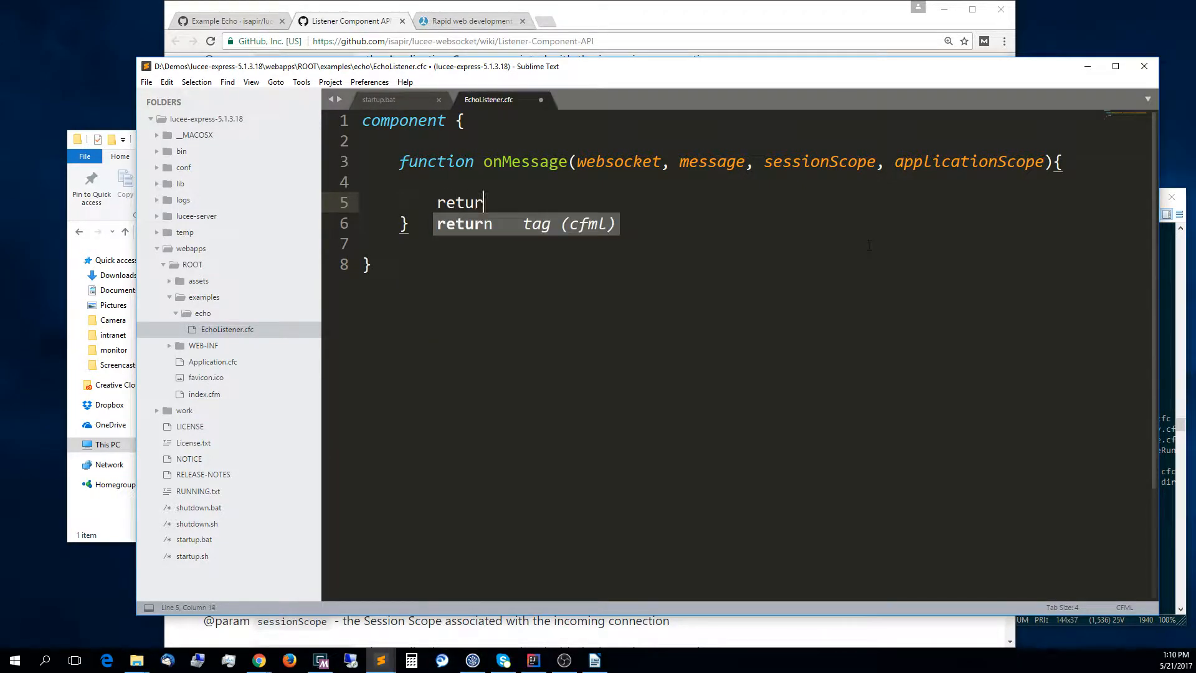
pyautogui.write('" ""')
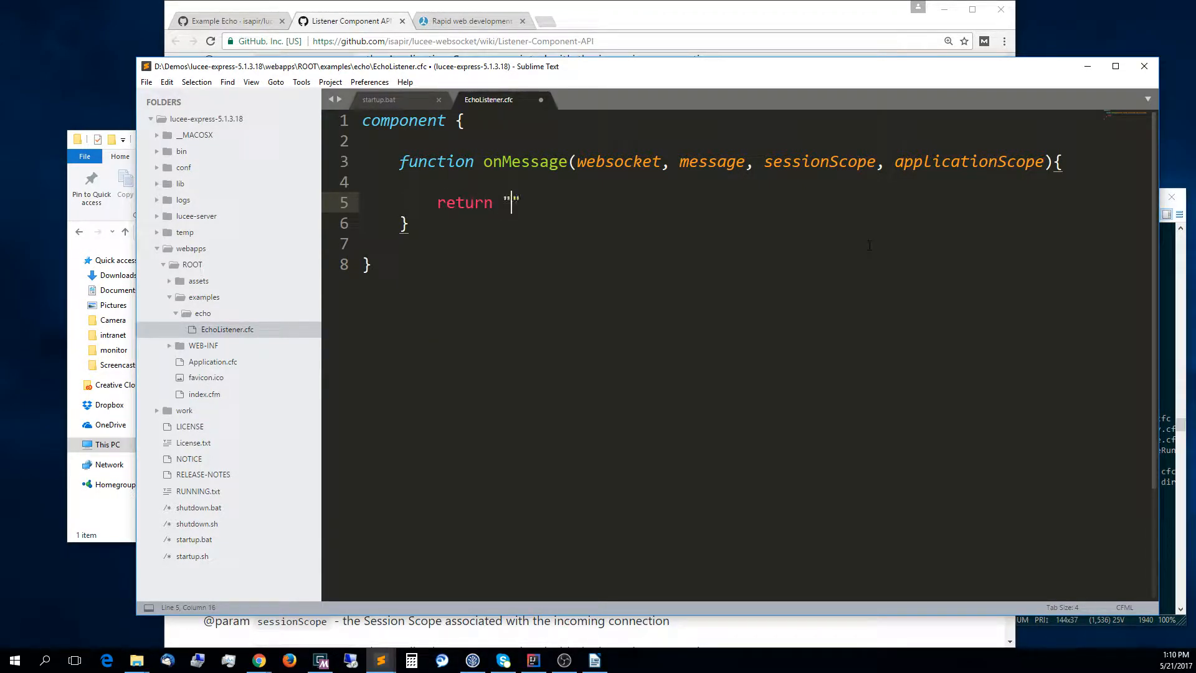
pyautogui.write('Echo')
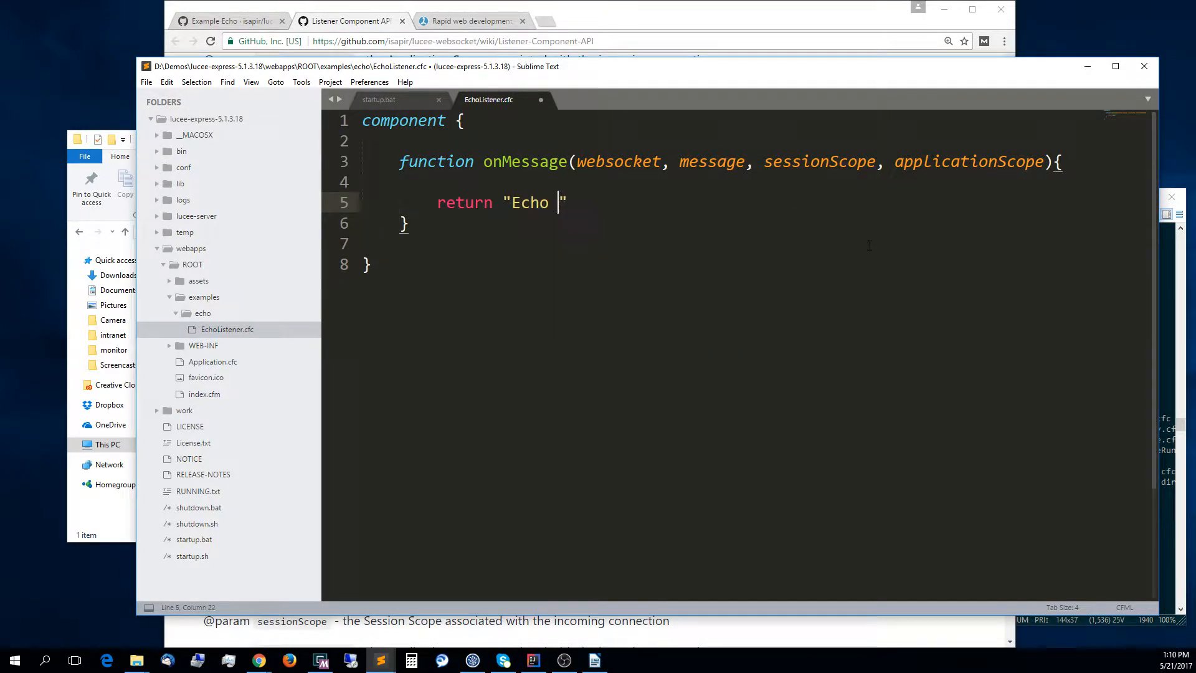
pyautogui.write('from Lucee')
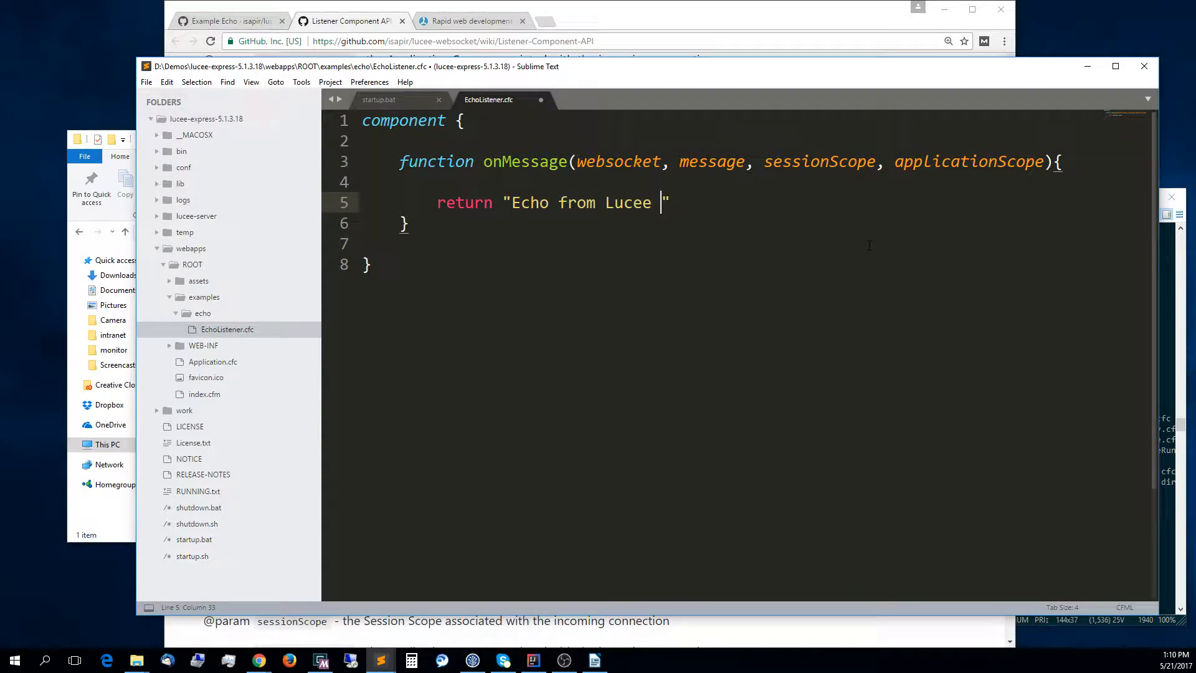
pyautogui.write('#S#')
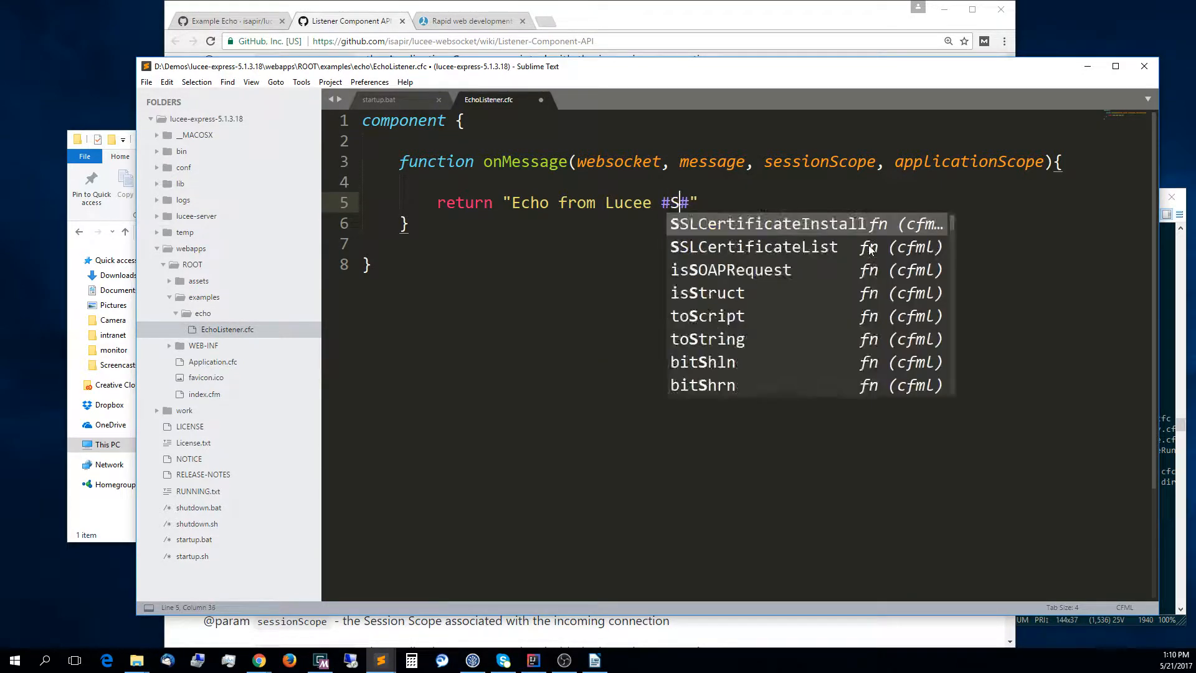
pyautogui.write('erver.l')
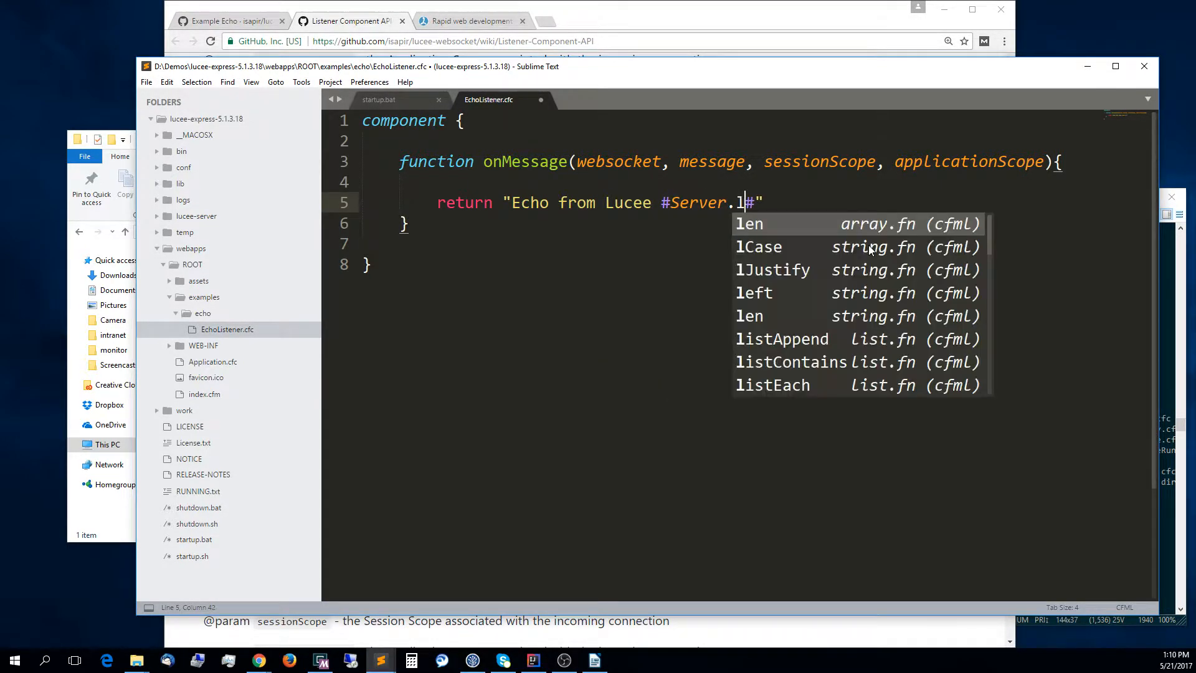
pyautogui.write('ucee.version')
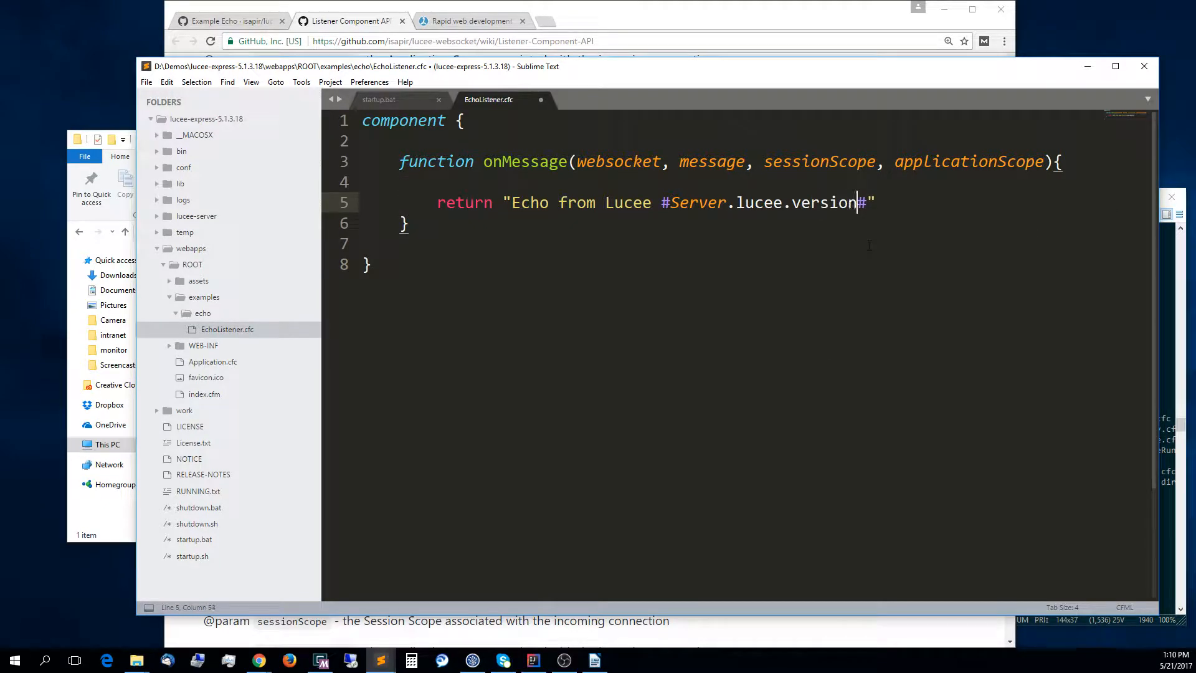
pyautogui.write('l')
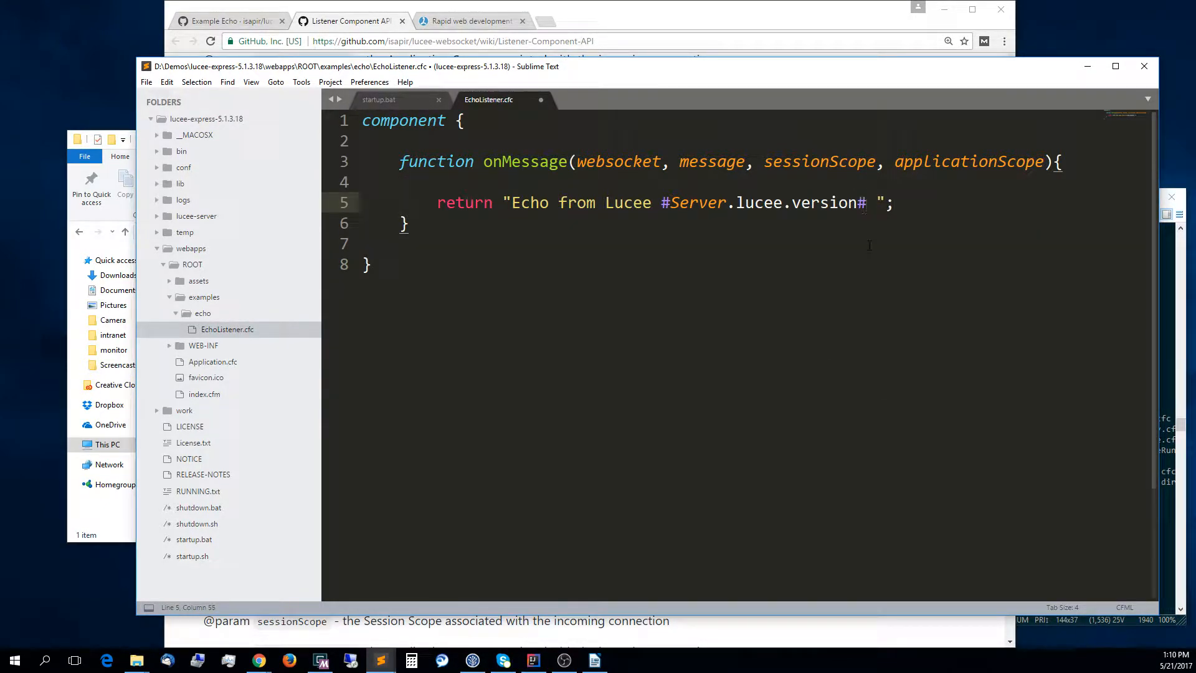
pyautogui.write('[]')
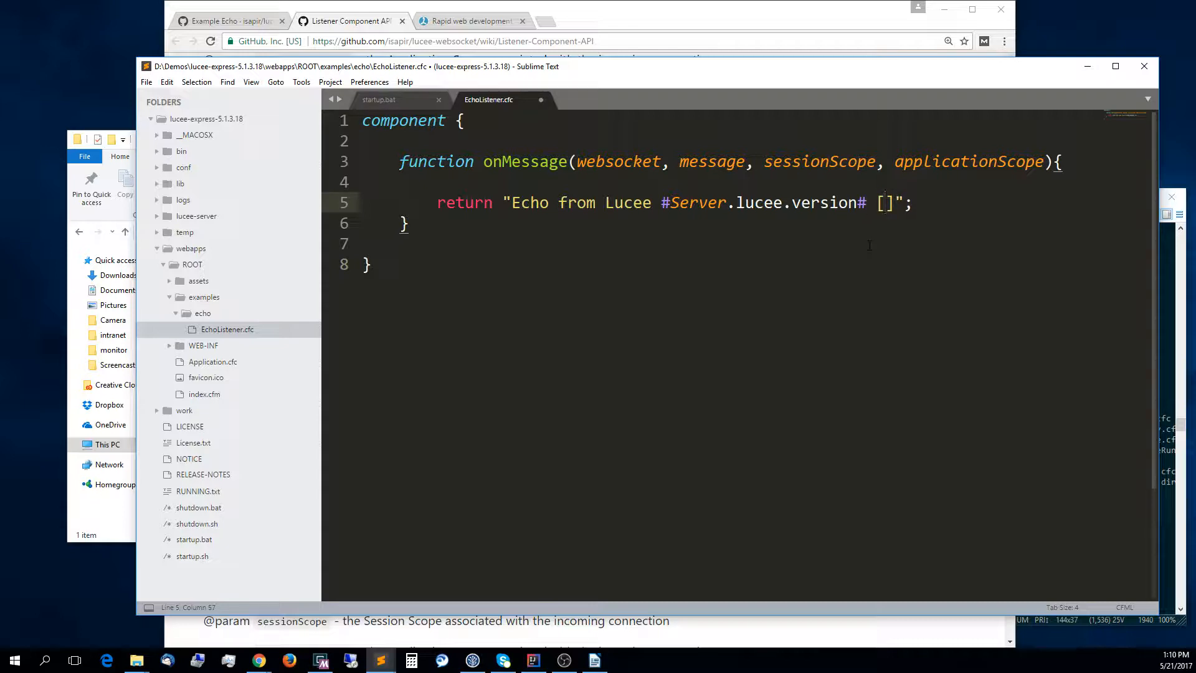
pyautogui.write('##')
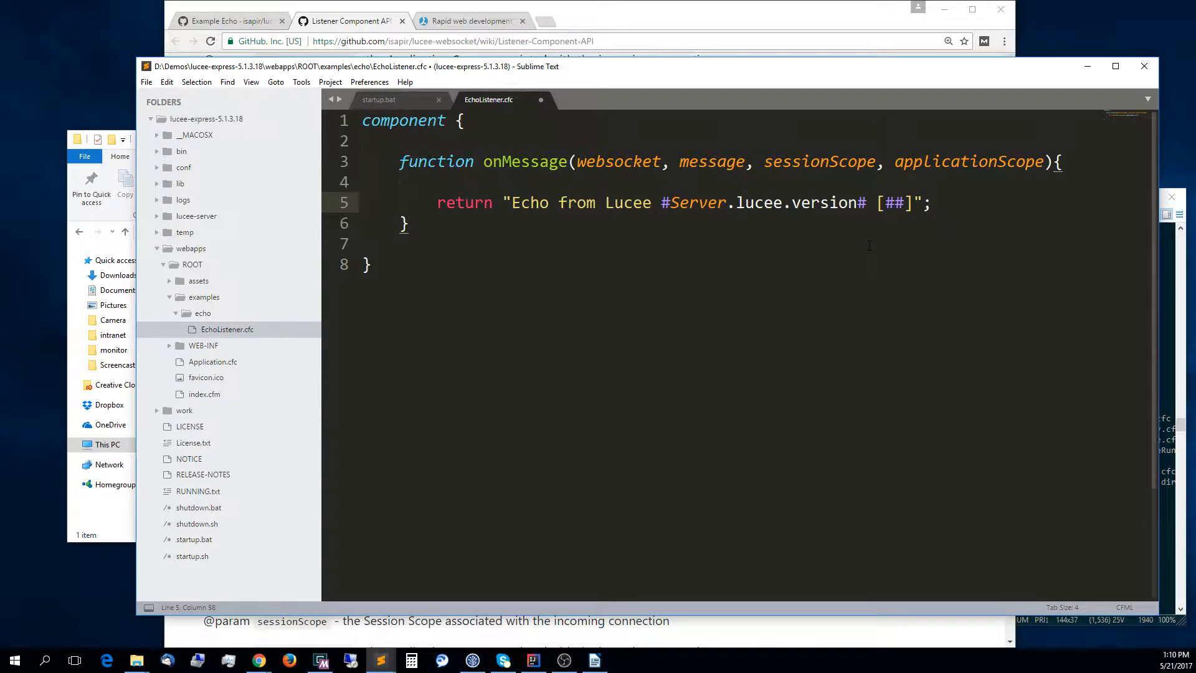
pyautogui.write('arguments.message')
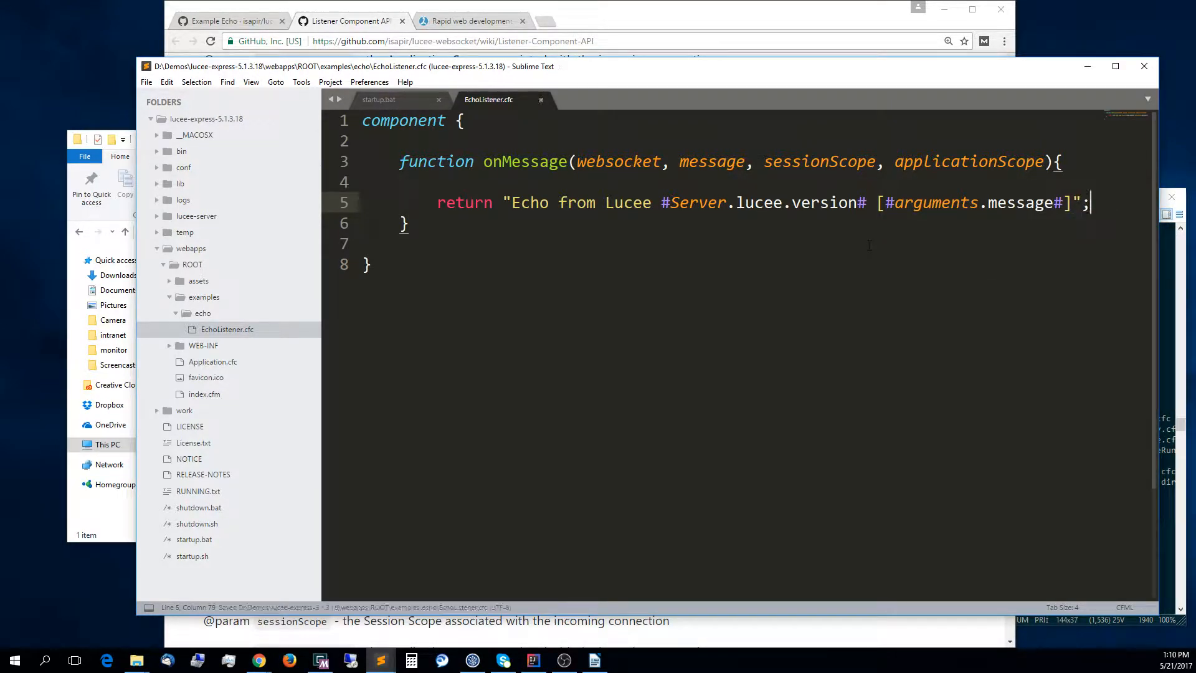
pyautogui.press('ctrl+s')
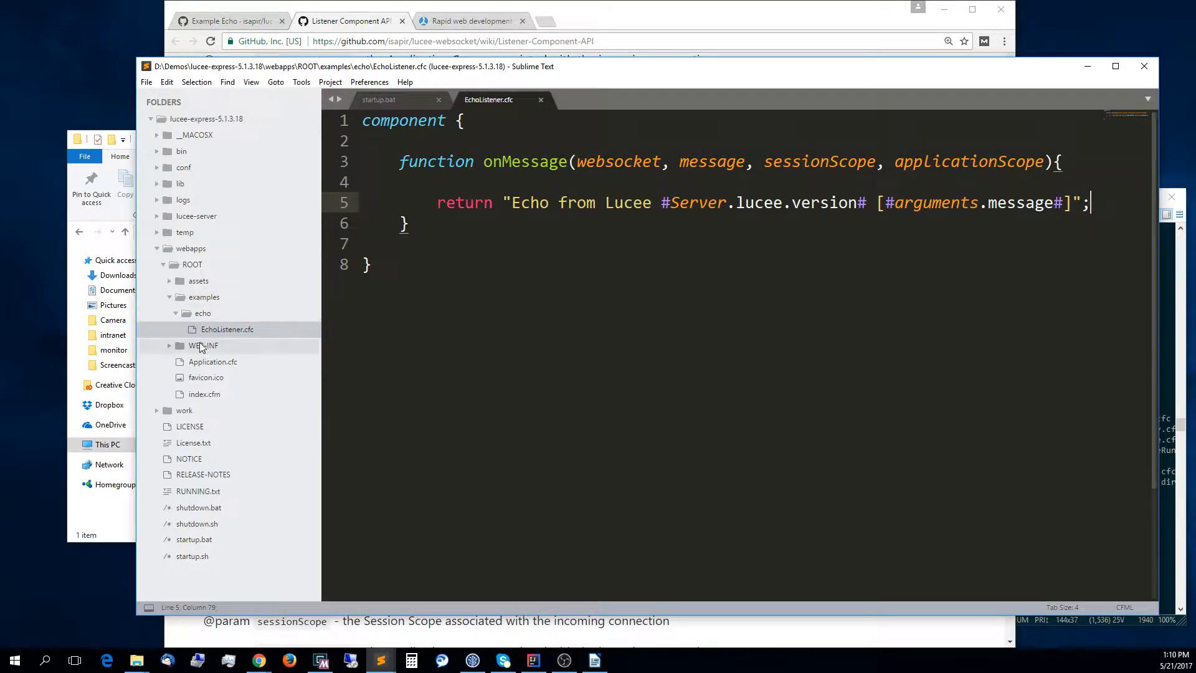
# Create a new file in the echo folder and save it as index.cfm.
pyautogui.rightClick(203, 313)
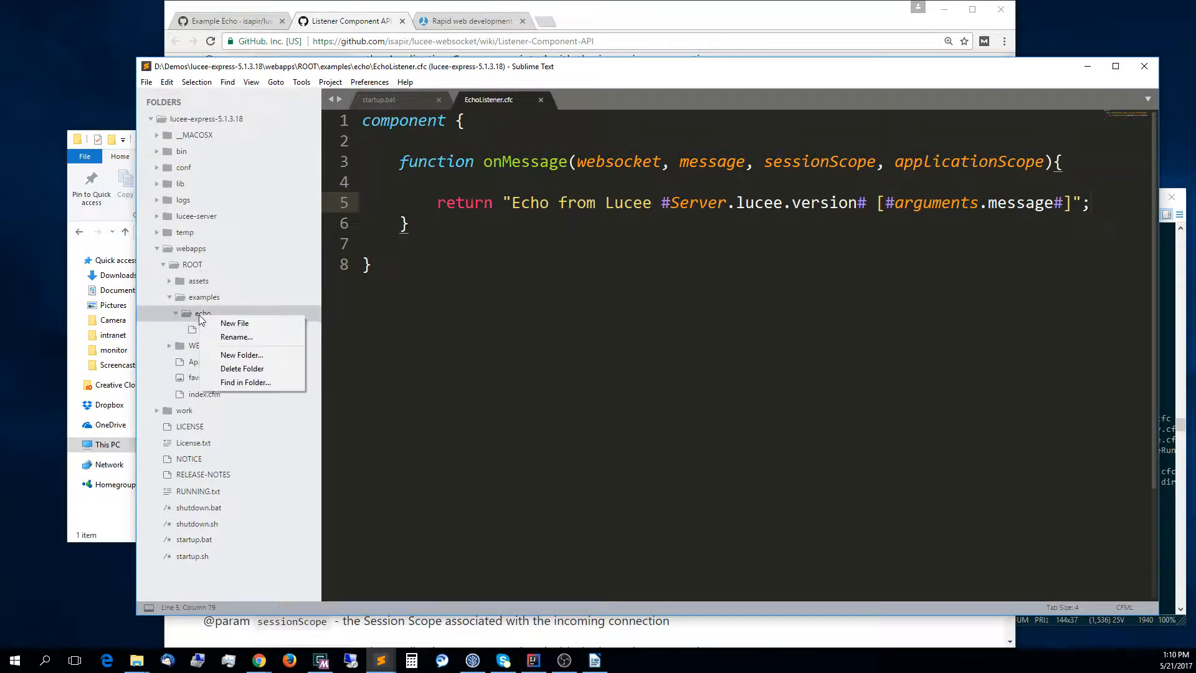
pyautogui.click(234, 322)
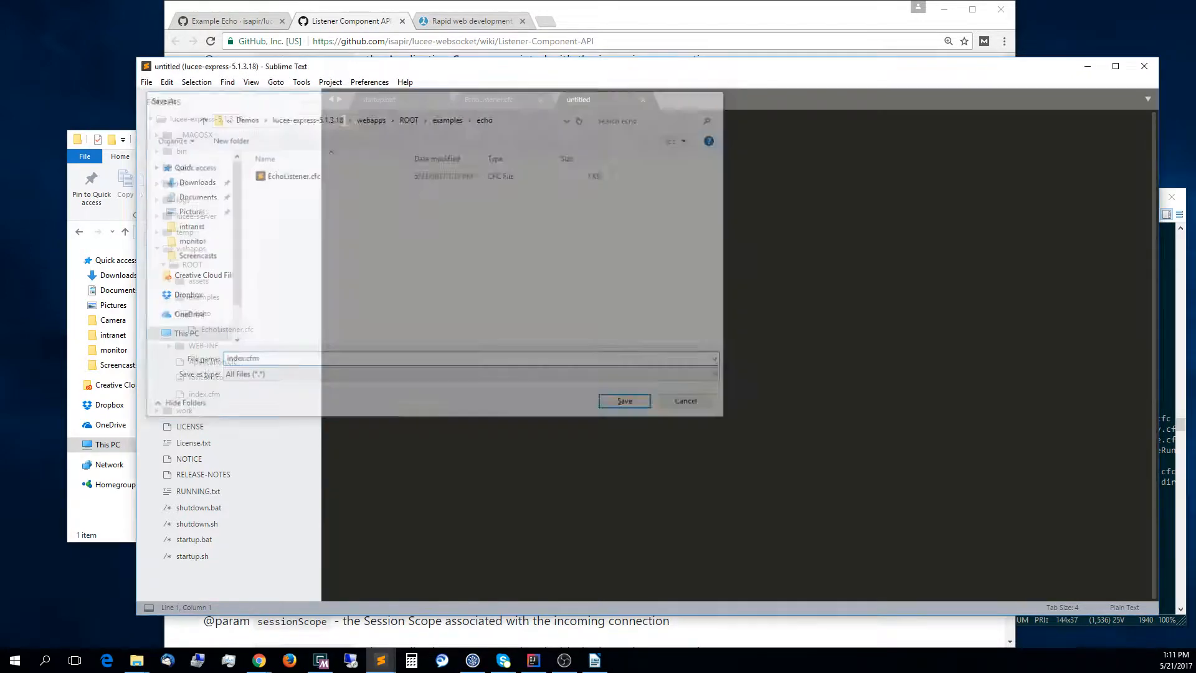
pyautogui.click(623, 400)
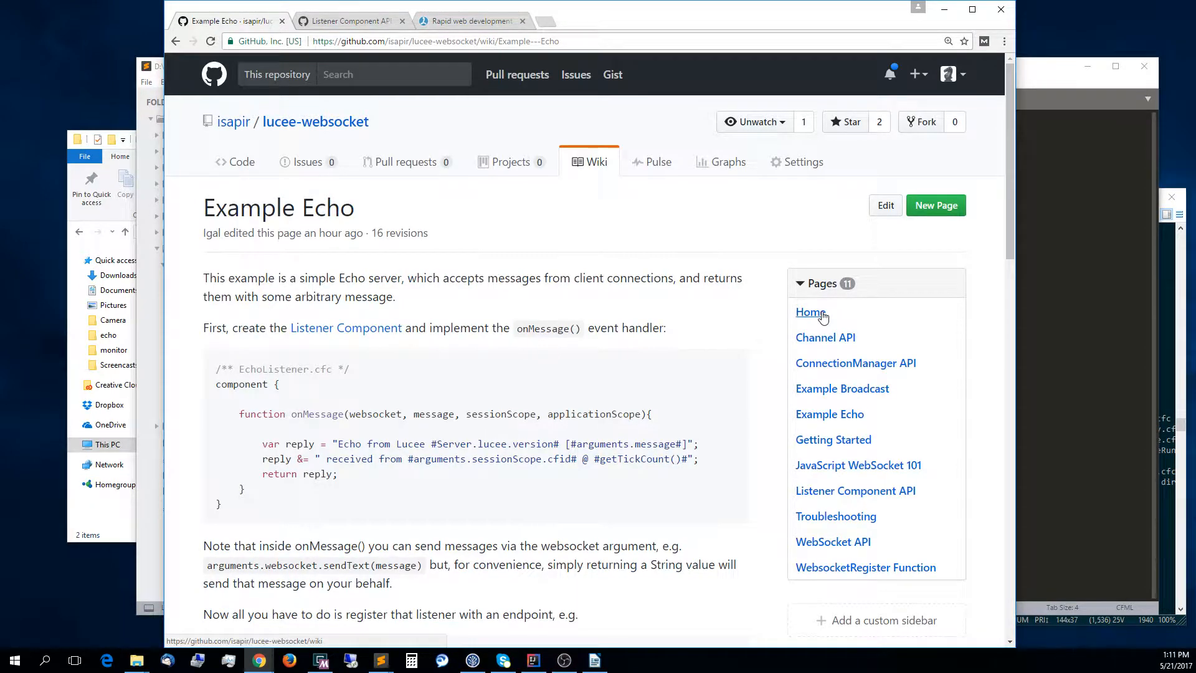
pyautogui.moveTo(866, 567)
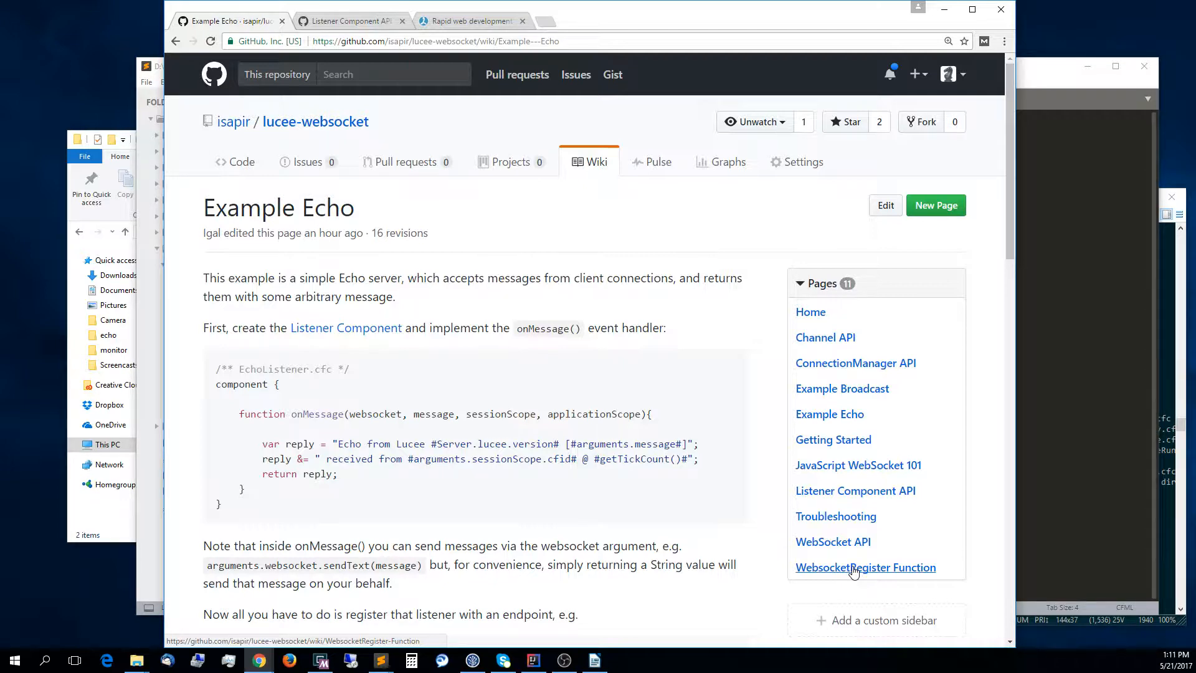
# View the WebsocketRegister Function wiki page, highlighting its endpoint and listener arguments.
pyautogui.click(865, 567)
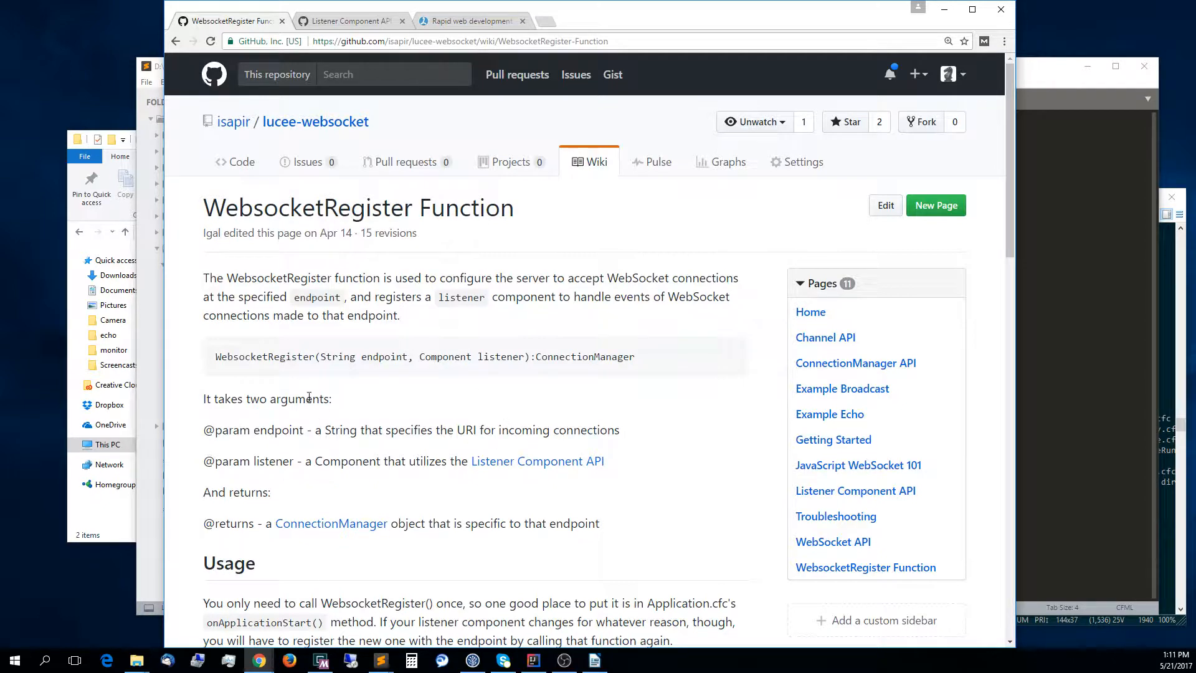
pyautogui.doubleClick(384, 356)
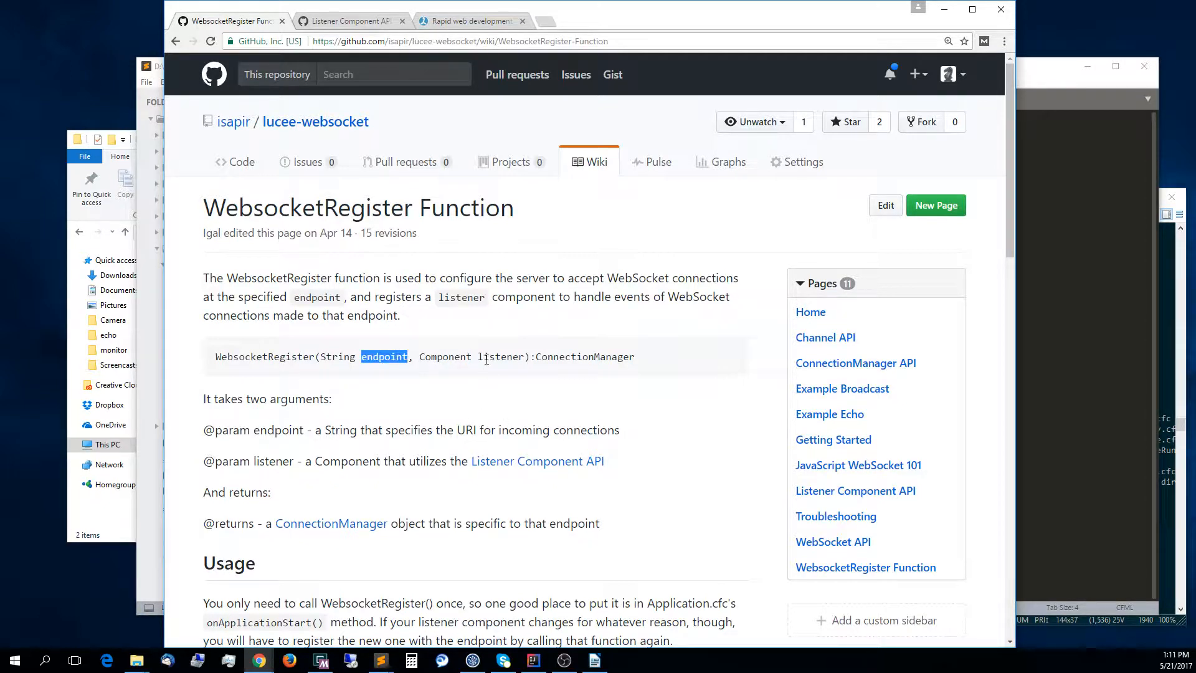
pyautogui.doubleClick(501, 356)
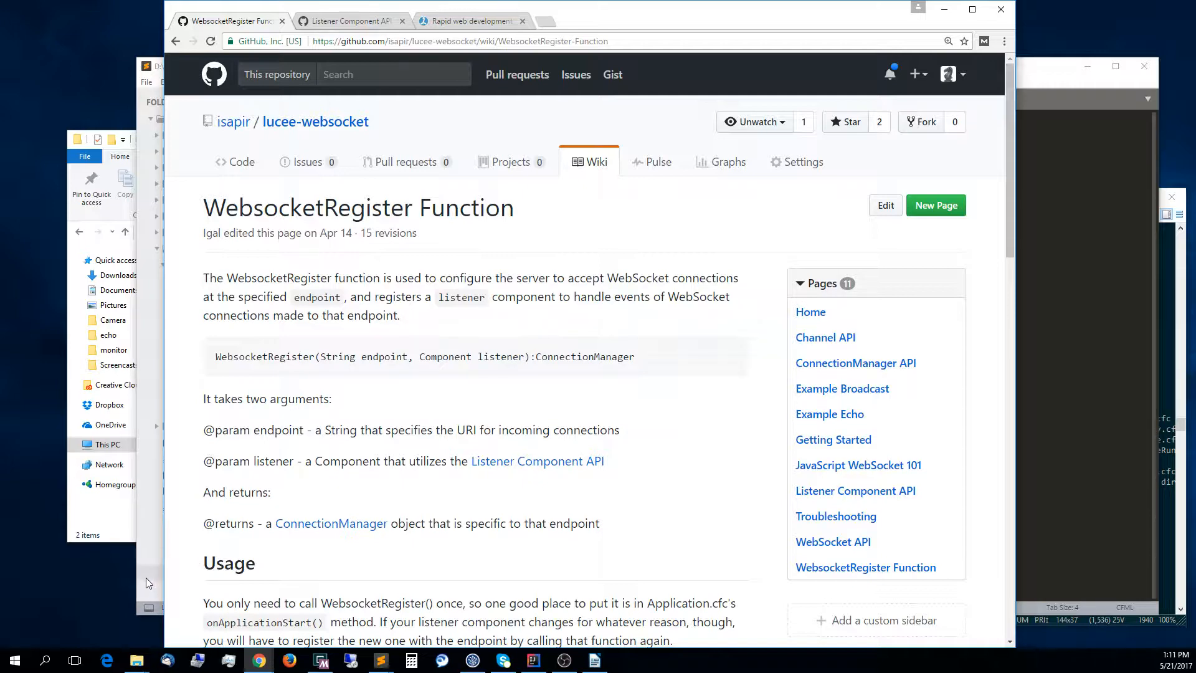
# In index.cfm write a script block calling WebsocketRegister("/ws/echo", new ListenerComponent());.
pyautogui.click(380, 660)
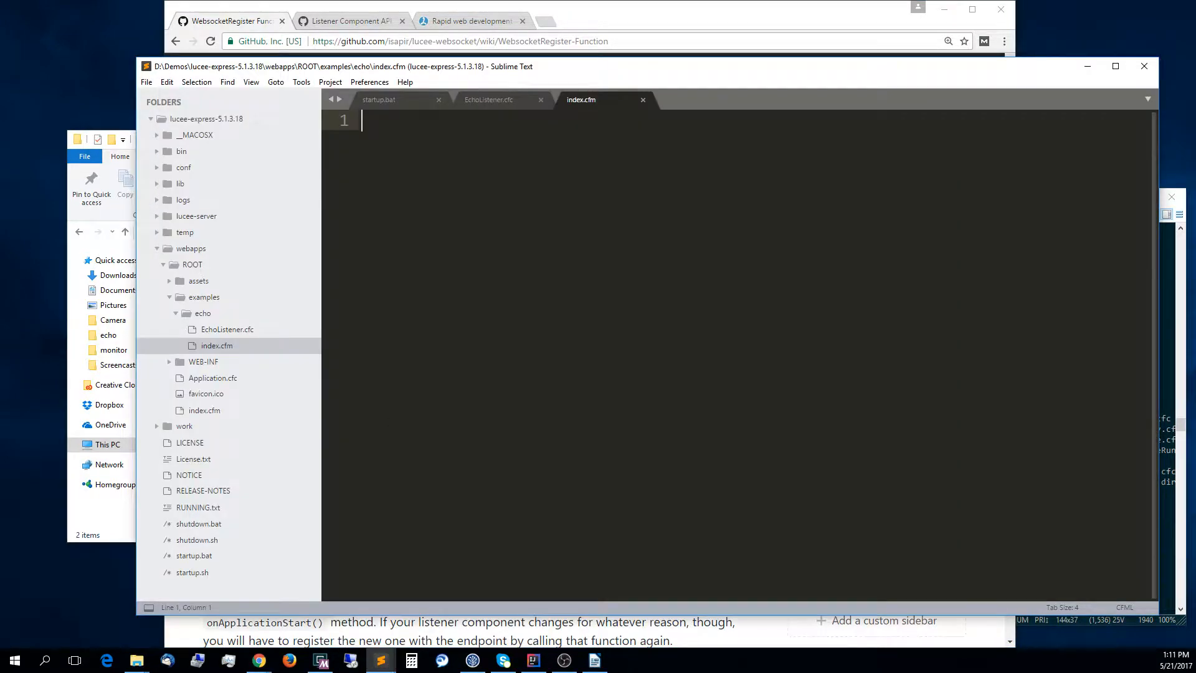
pyautogui.moveTo(503, 344)
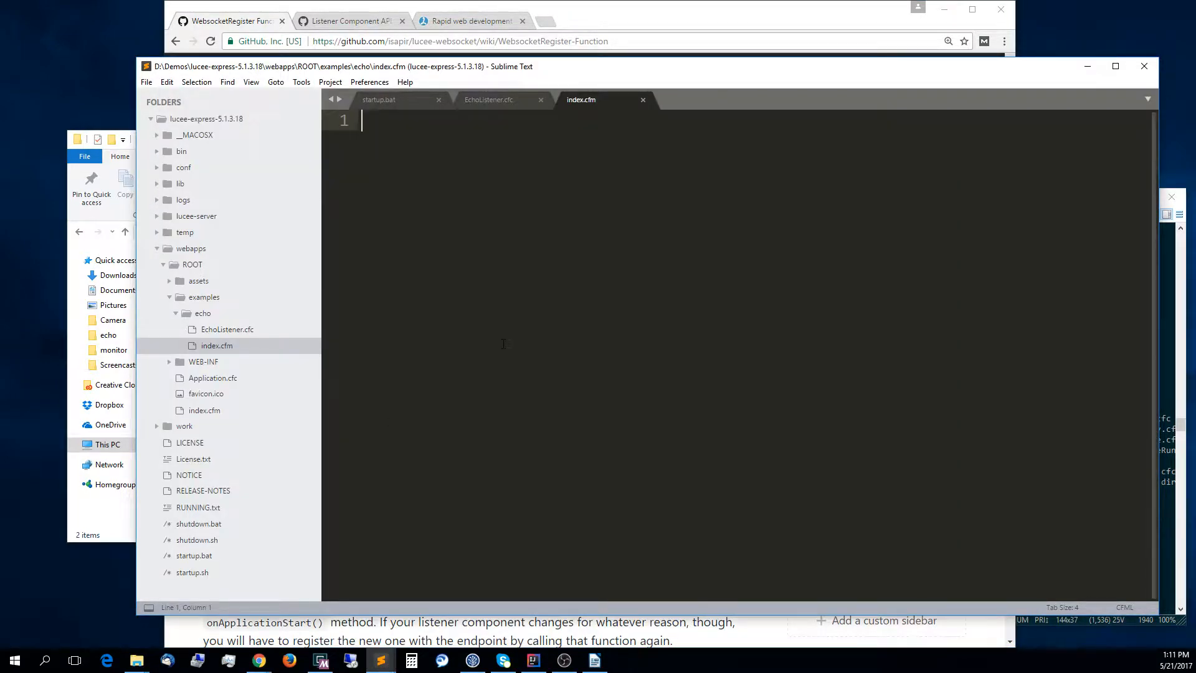
pyautogui.write('<script>')
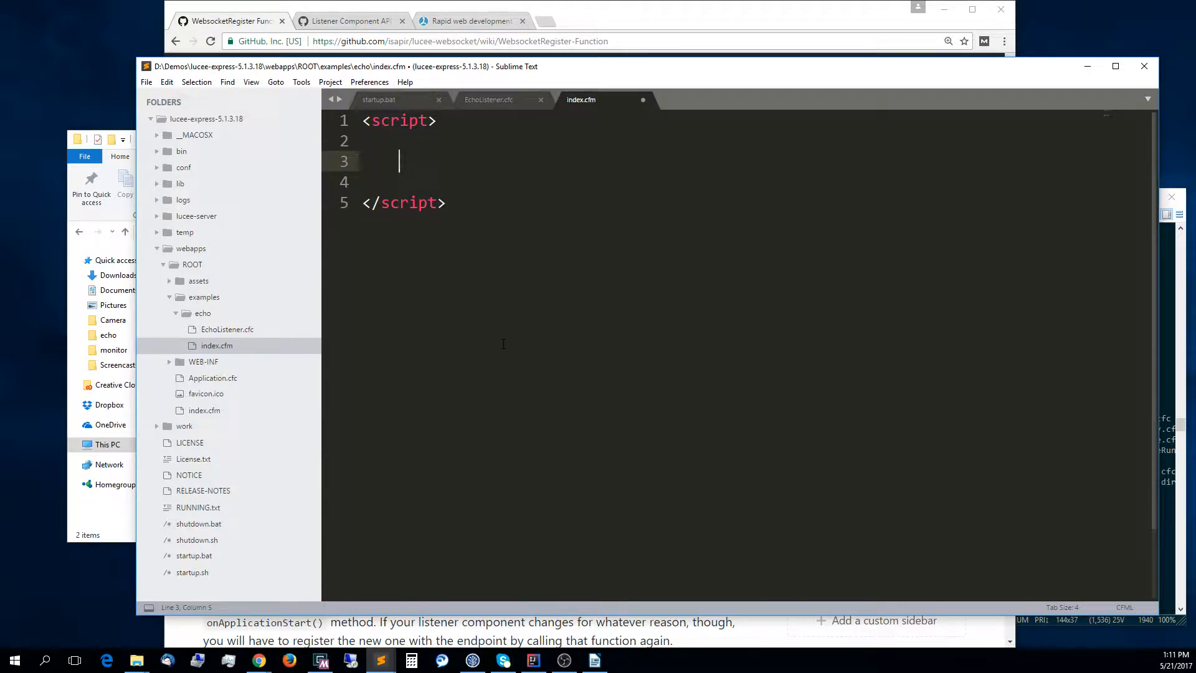
pyautogui.write('We')
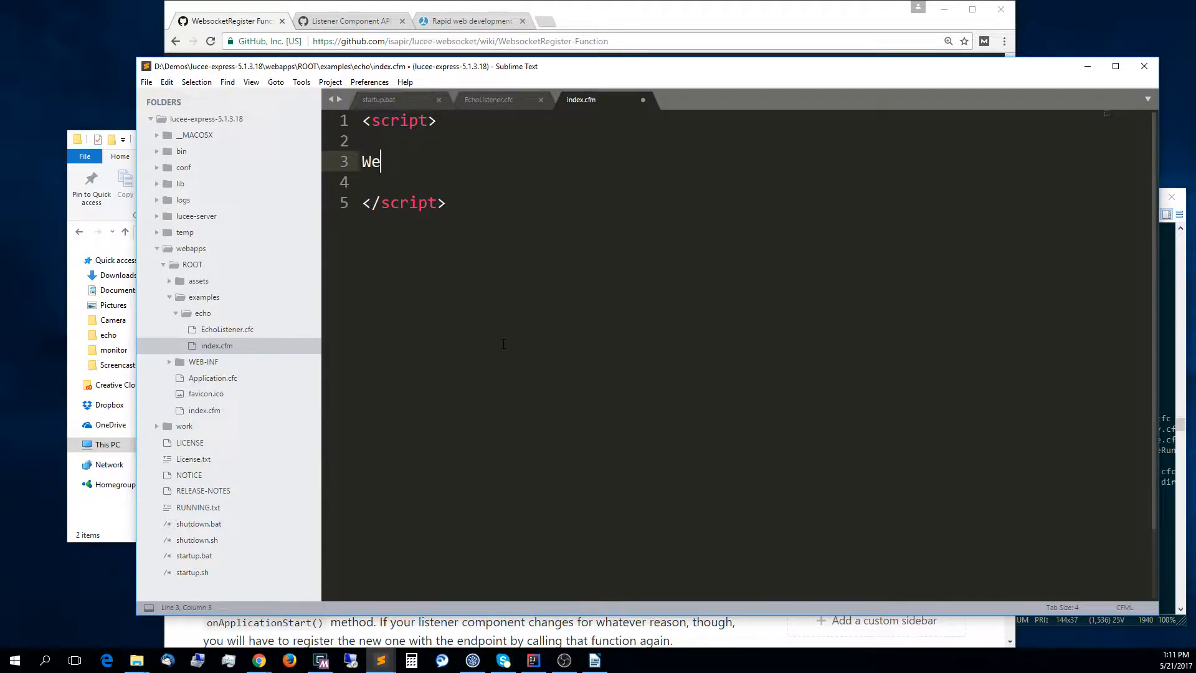
pyautogui.write('bsocketRegiste')
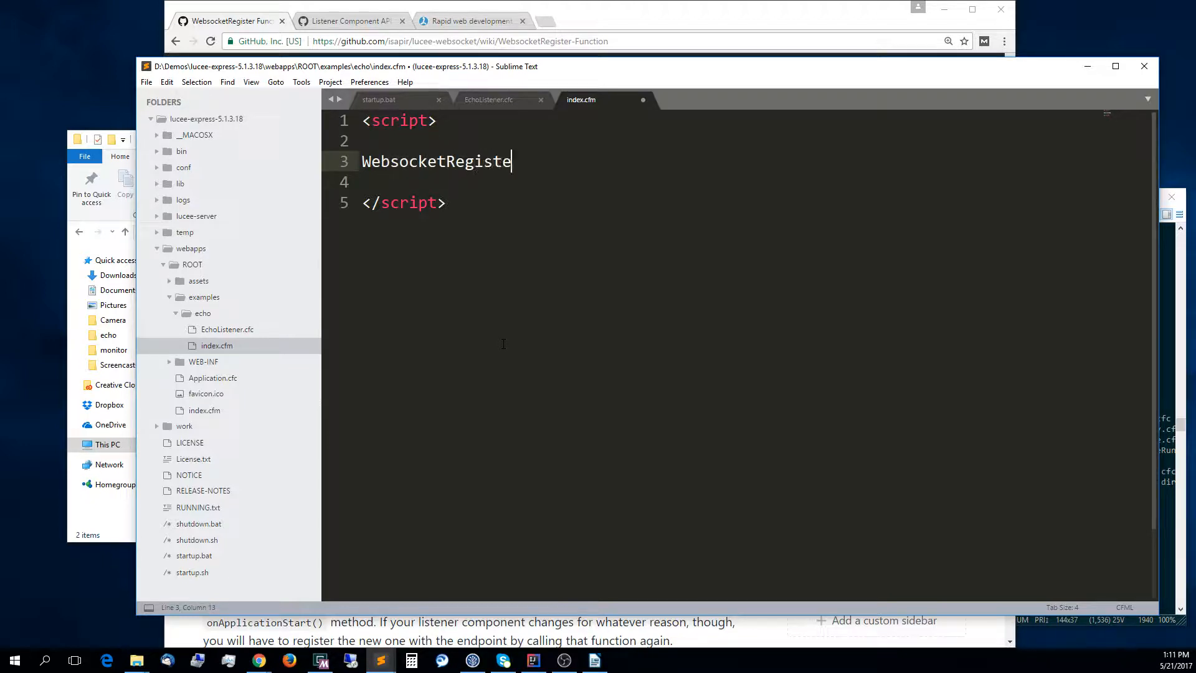
pyautogui.write('r()')
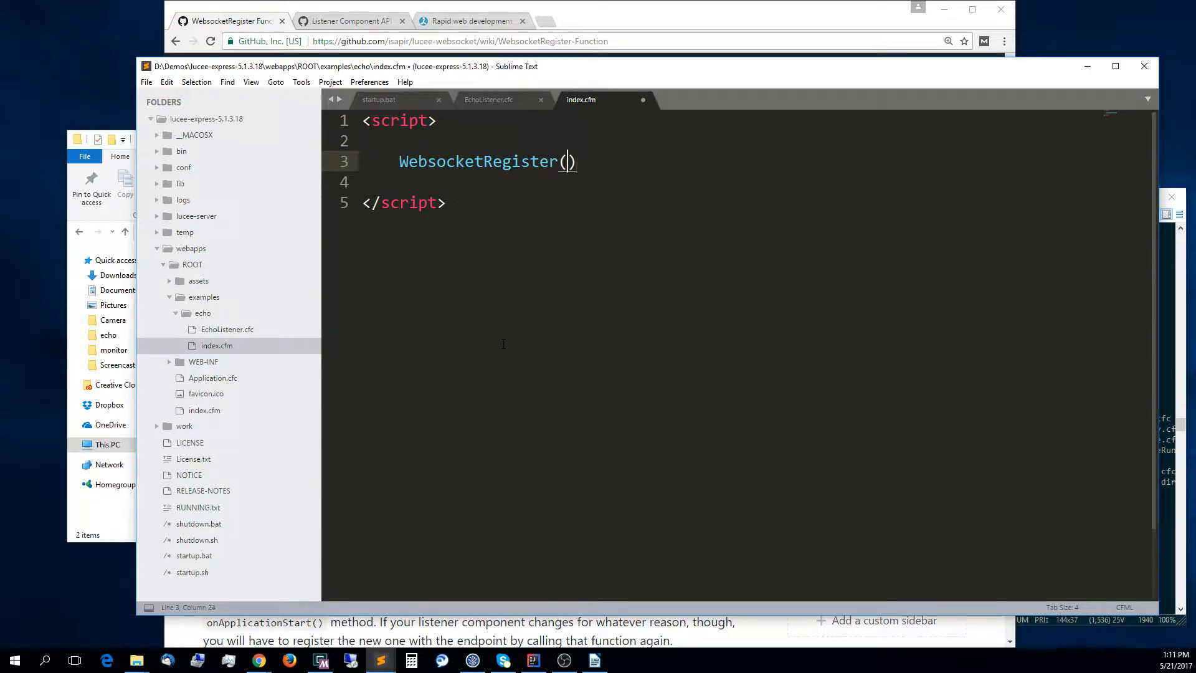
pyautogui.write('""')
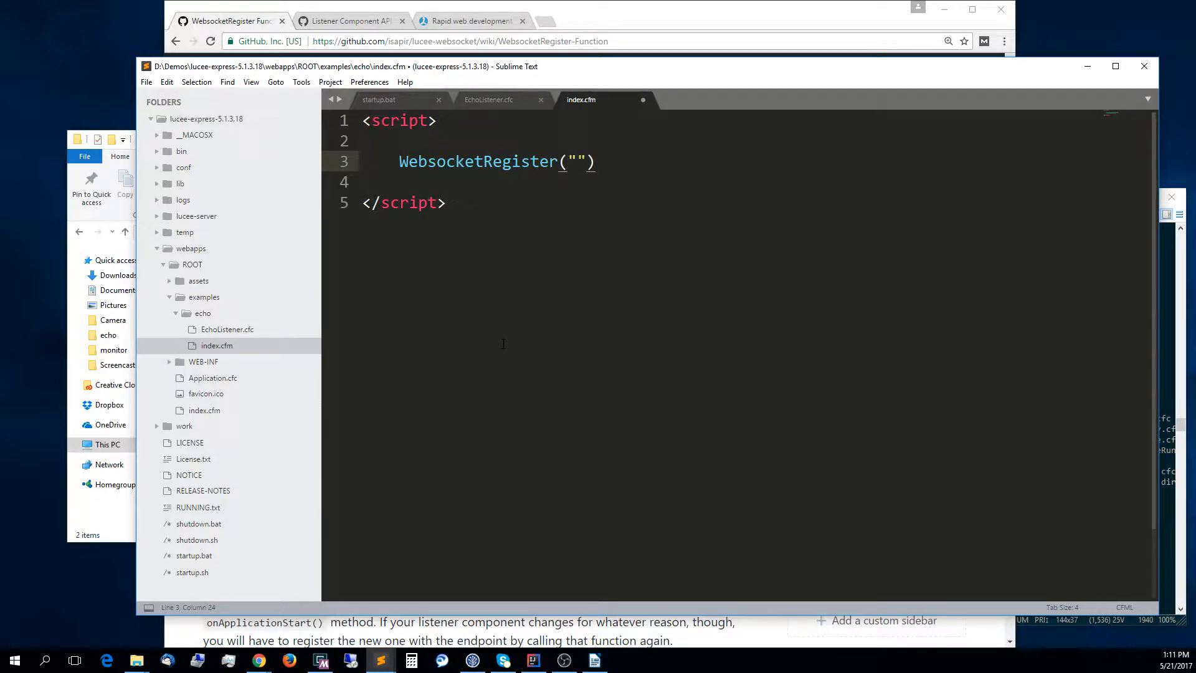
pyautogui.write('/ws/')
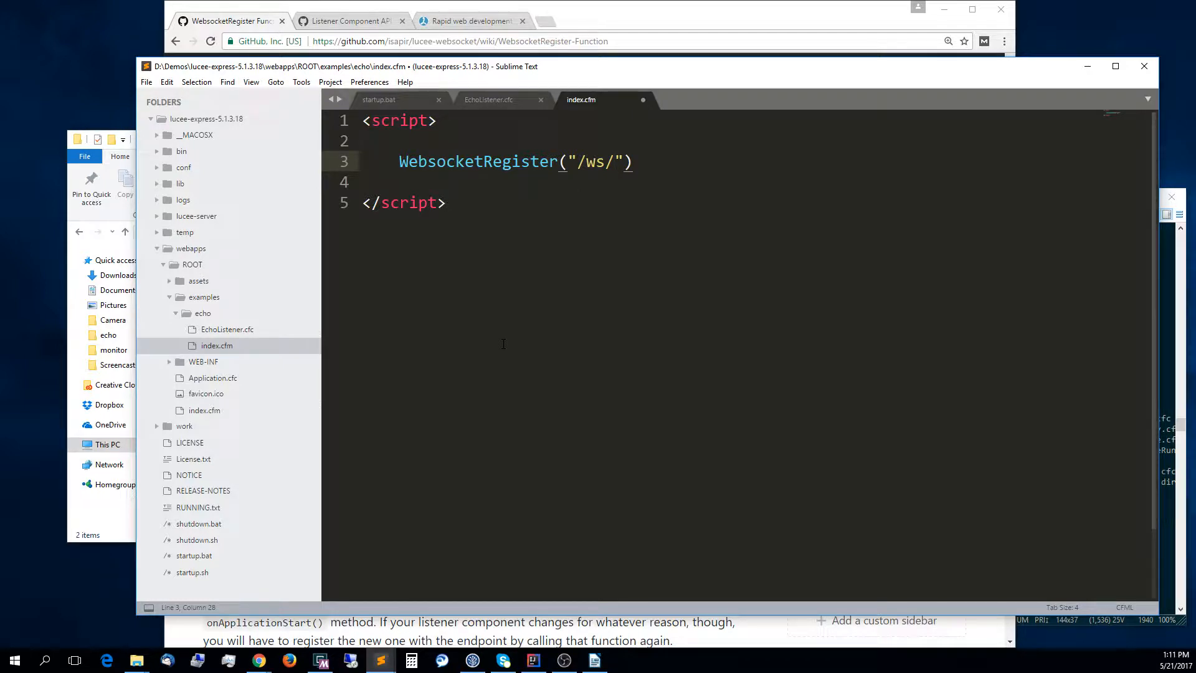
pyautogui.write('echo')
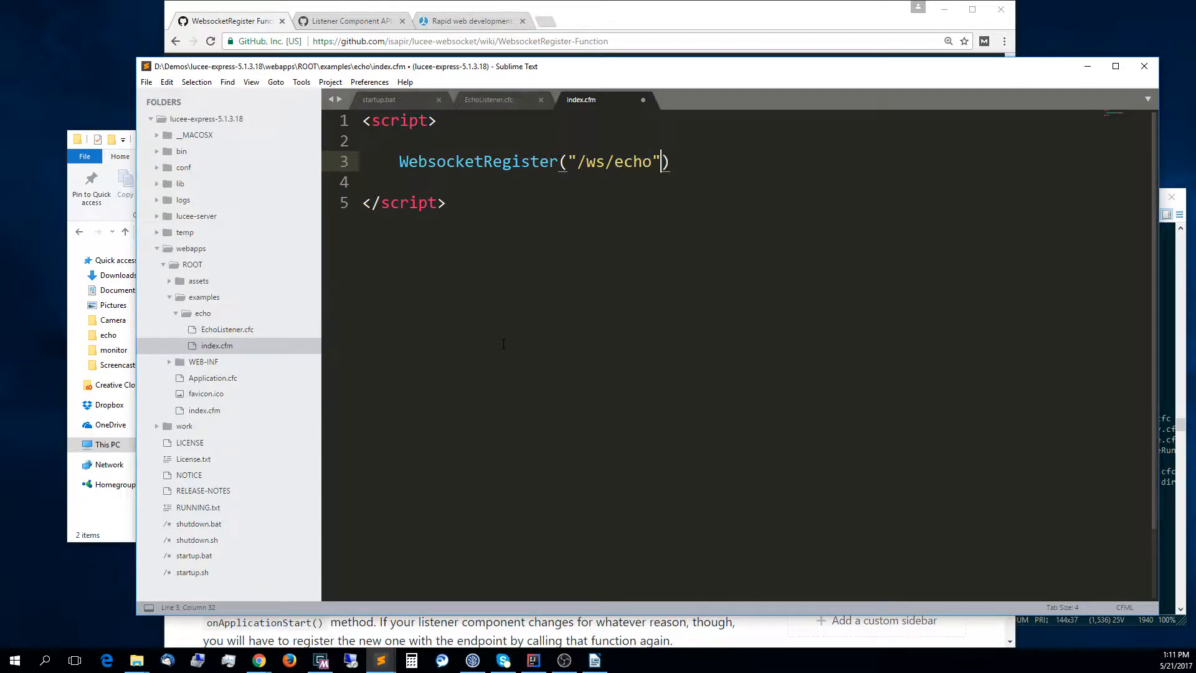
pyautogui.write(',')
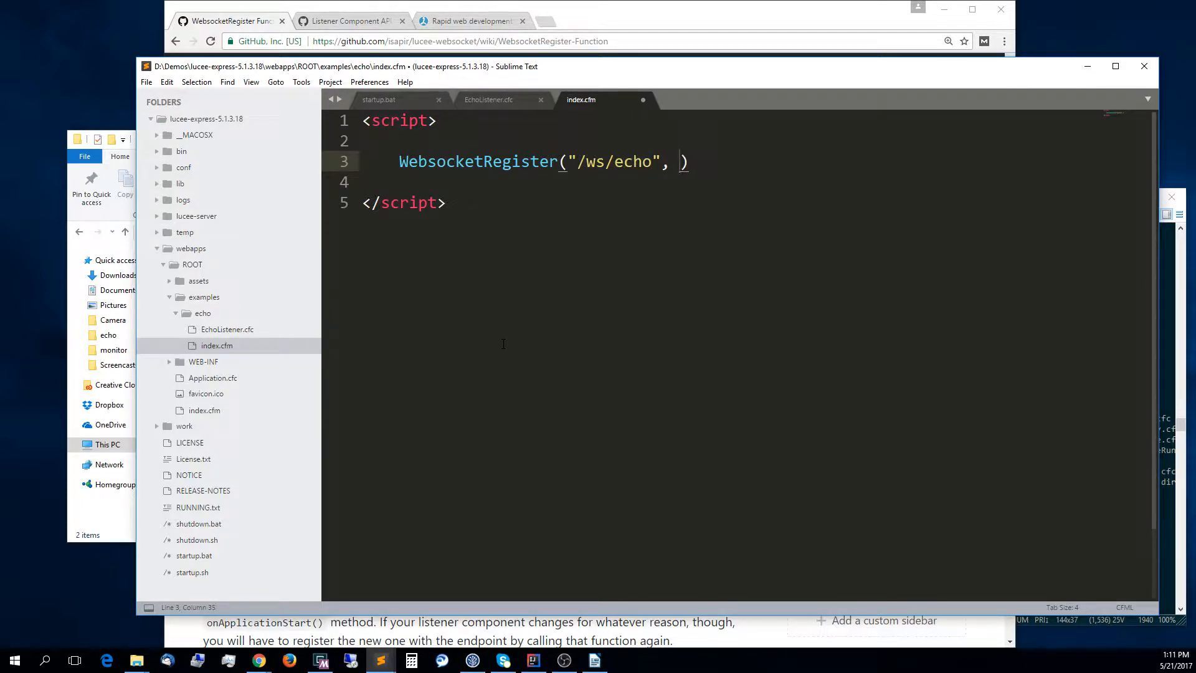
pyautogui.write('new')
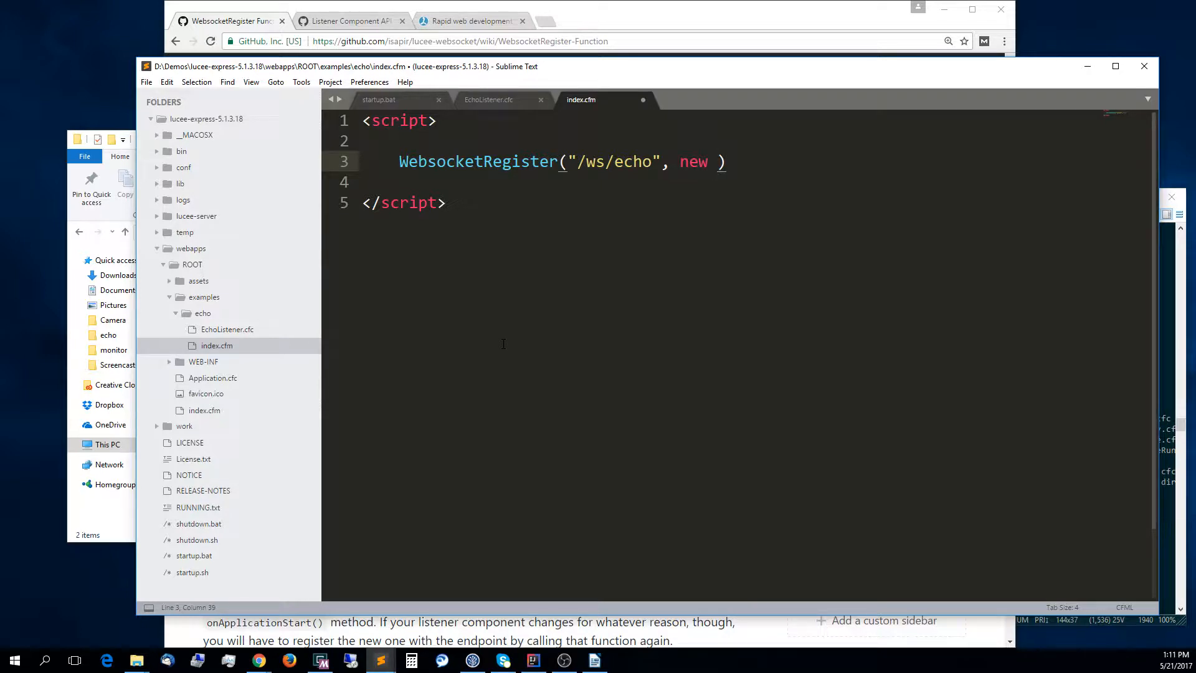
pyautogui.write('ListenerCompone')
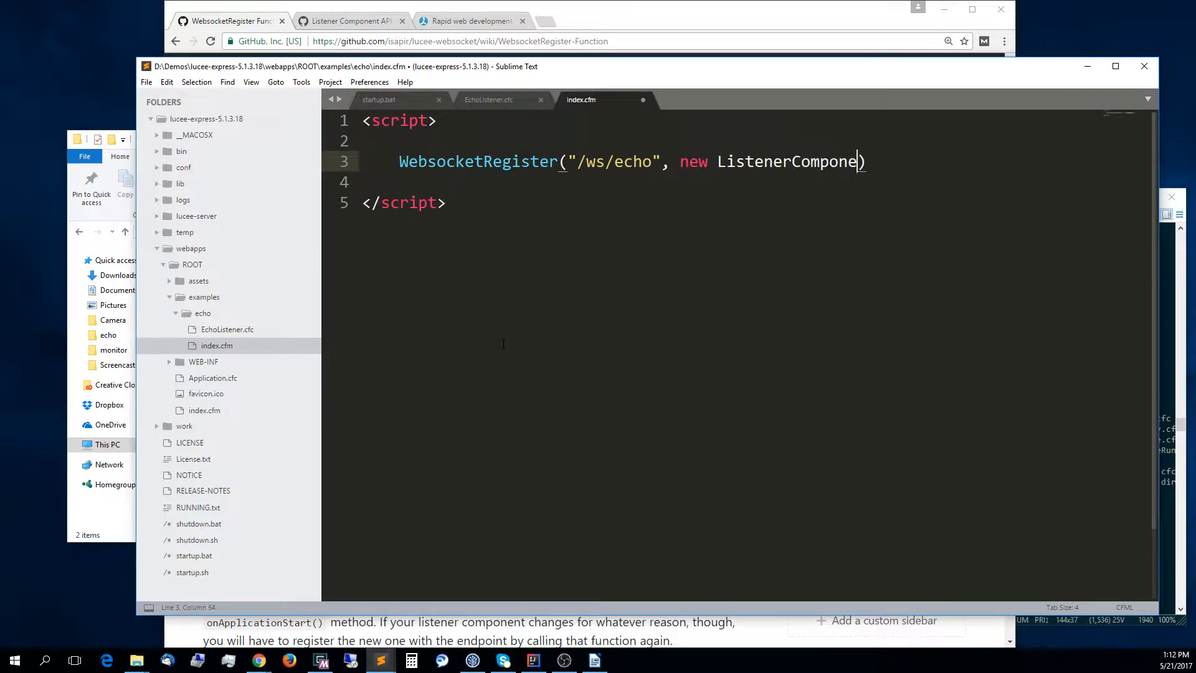
pyautogui.write('nt()')
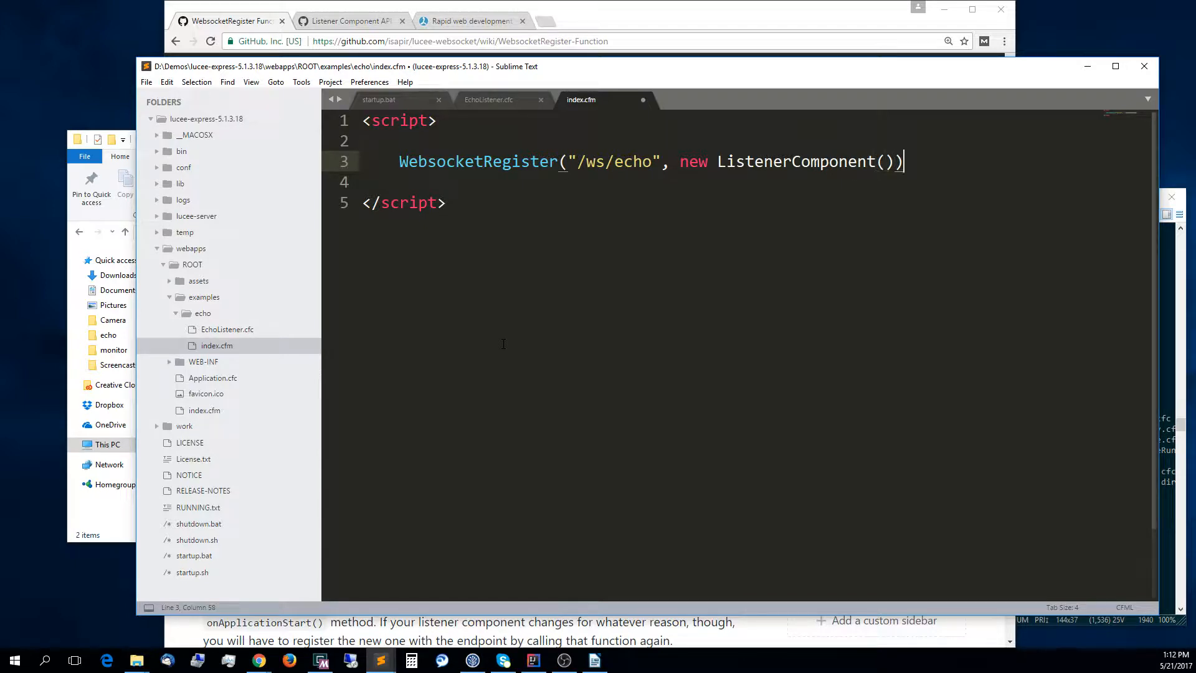
pyautogui.write(';')
pyautogui.write('echo("')
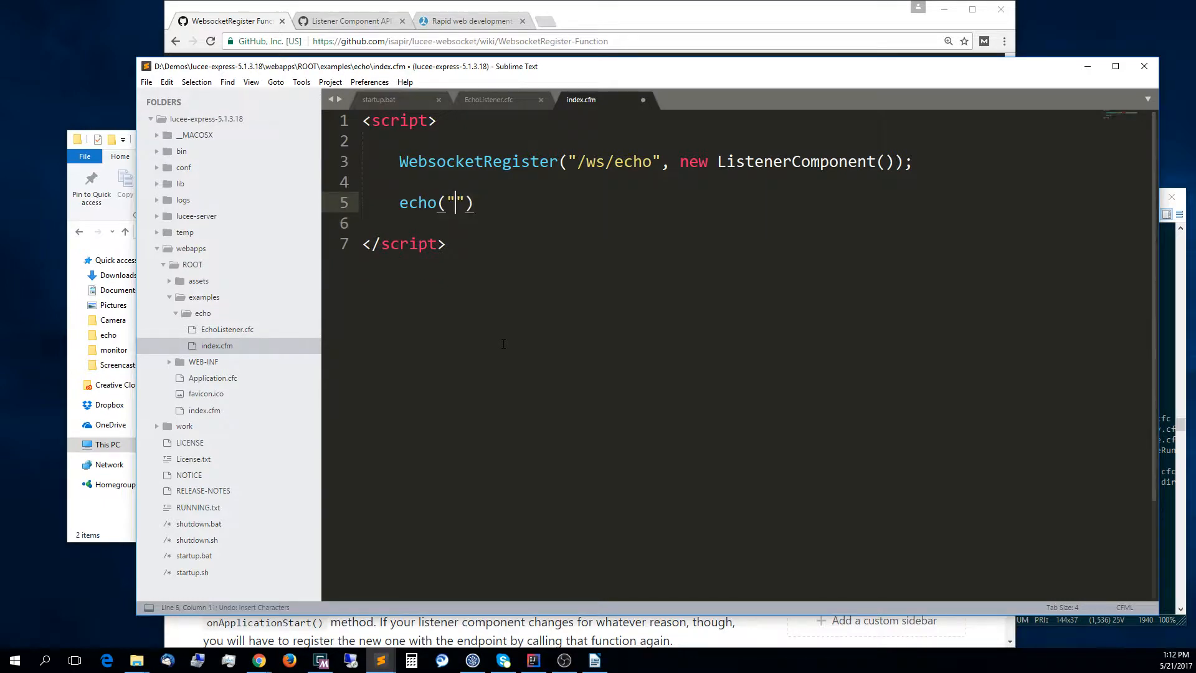
# Echo an h1 heading reading Registered Websocket Endpoint at /ws/echo and save index.cfm.
pyautogui.write('<h1></h1>')
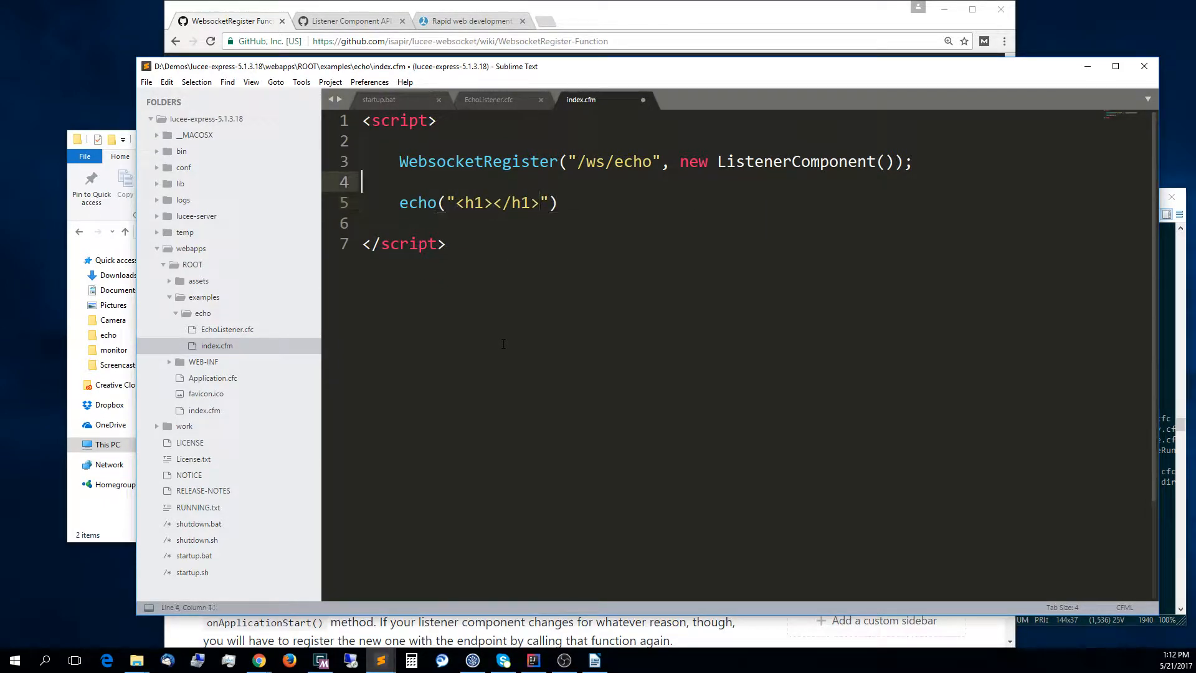
pyautogui.doubleClick(614, 161)
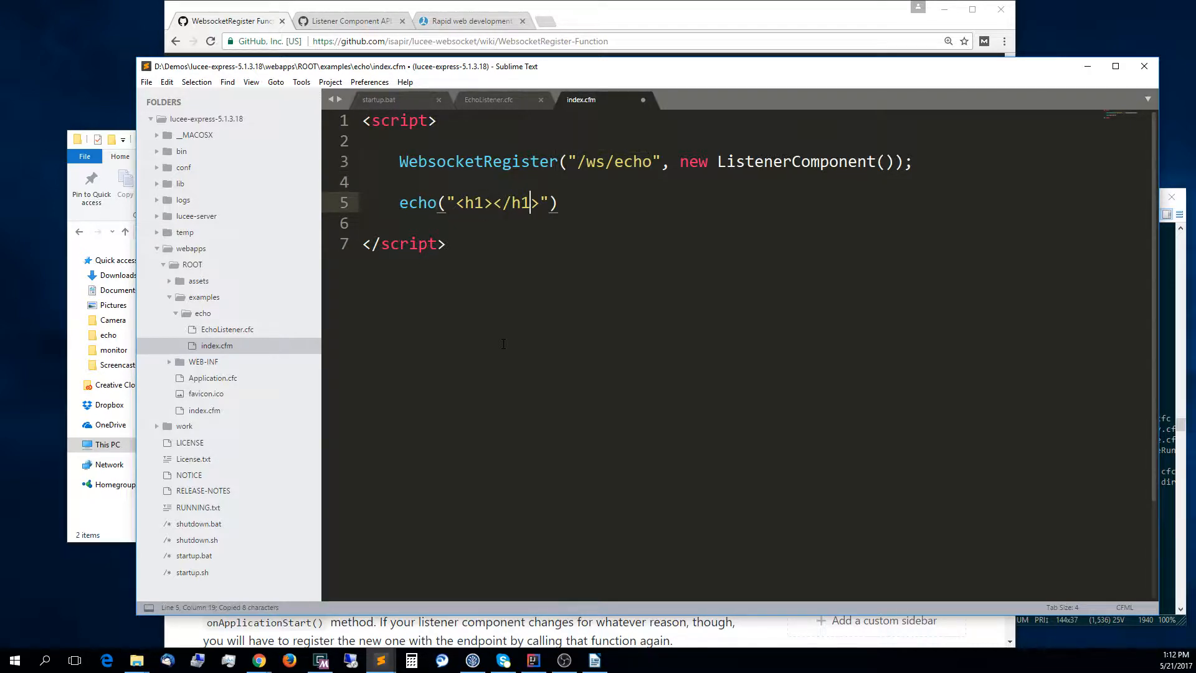
pyautogui.write('Registered')
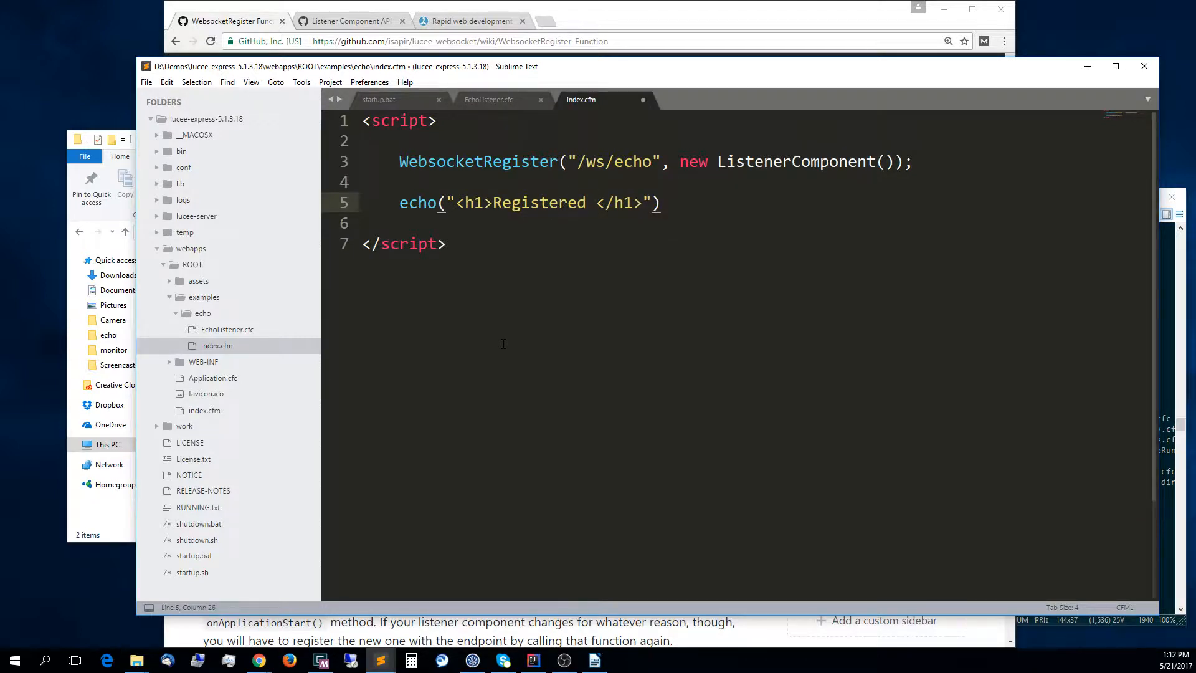
pyautogui.write('Websocke')
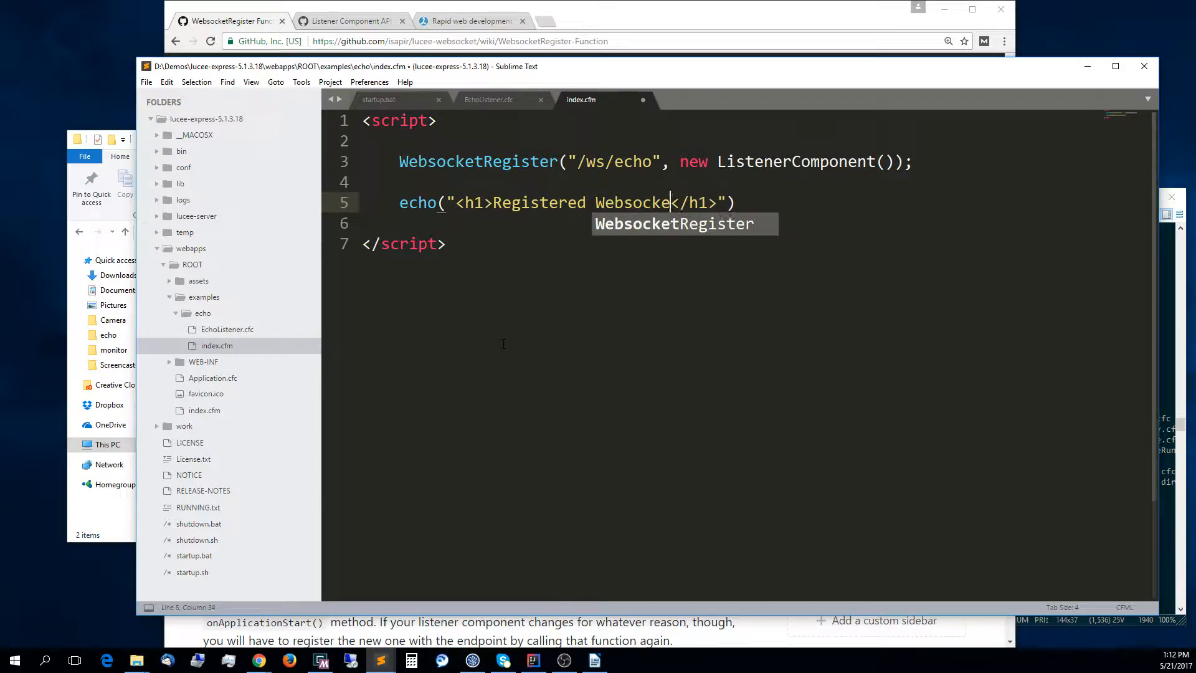
pyautogui.write('Endpoint at')
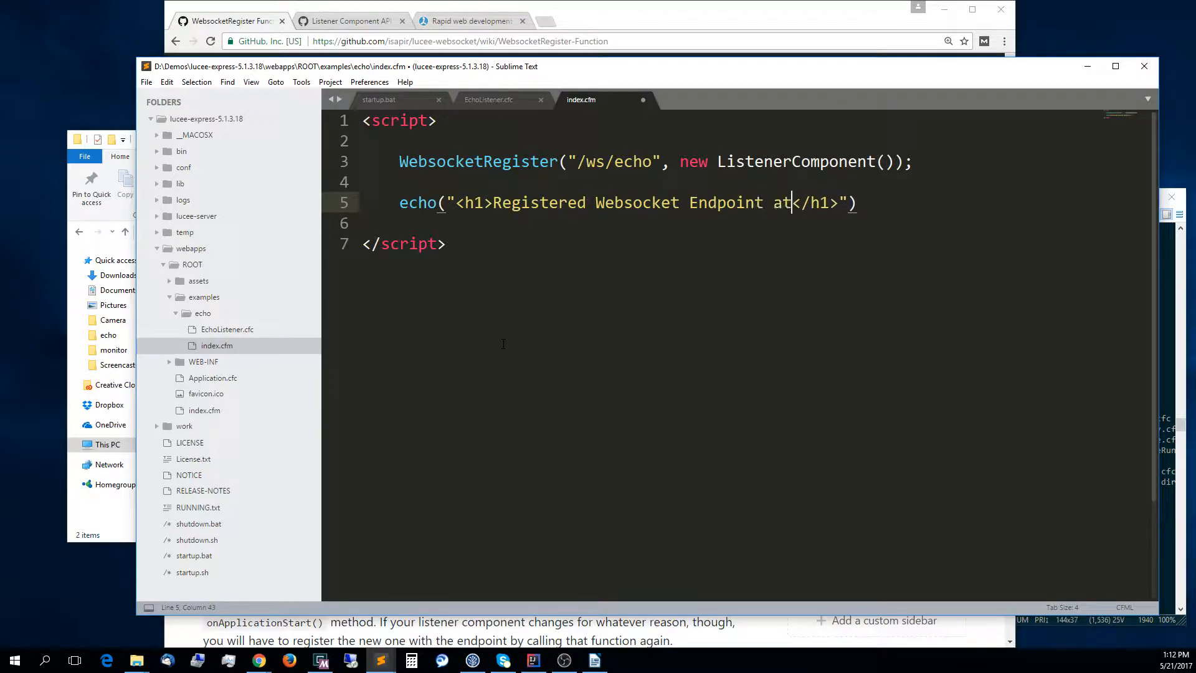
pyautogui.write('/ws/echo')
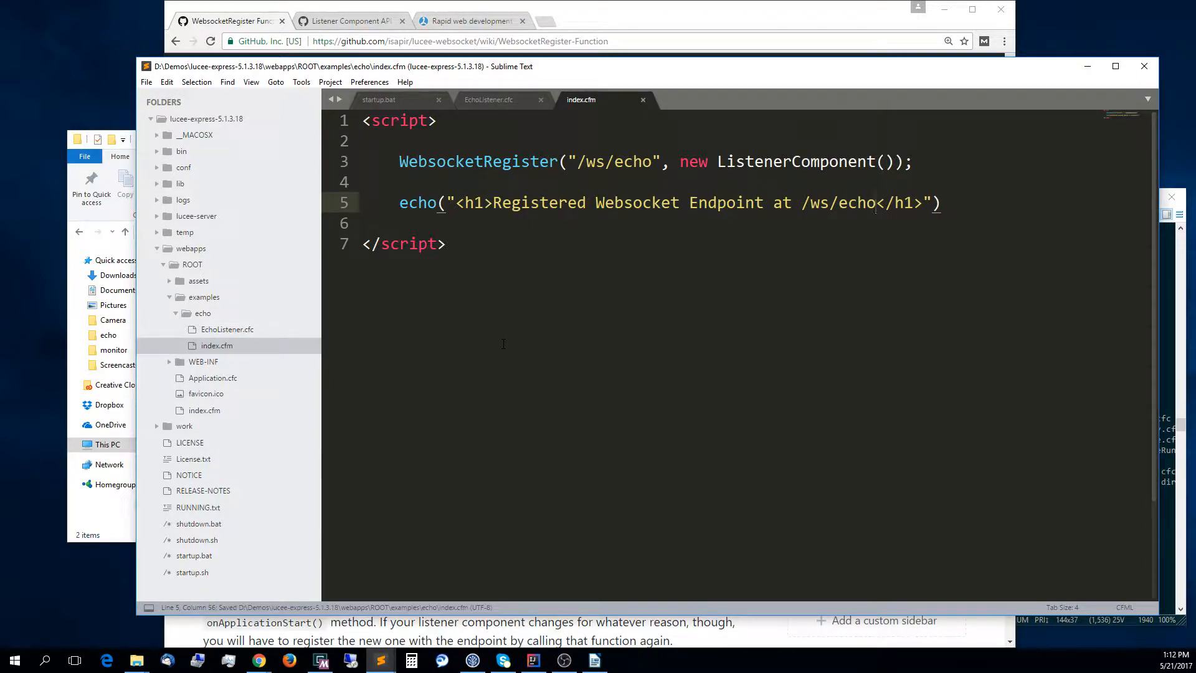
pyautogui.click(553, 21)
pyautogui.write('loca')
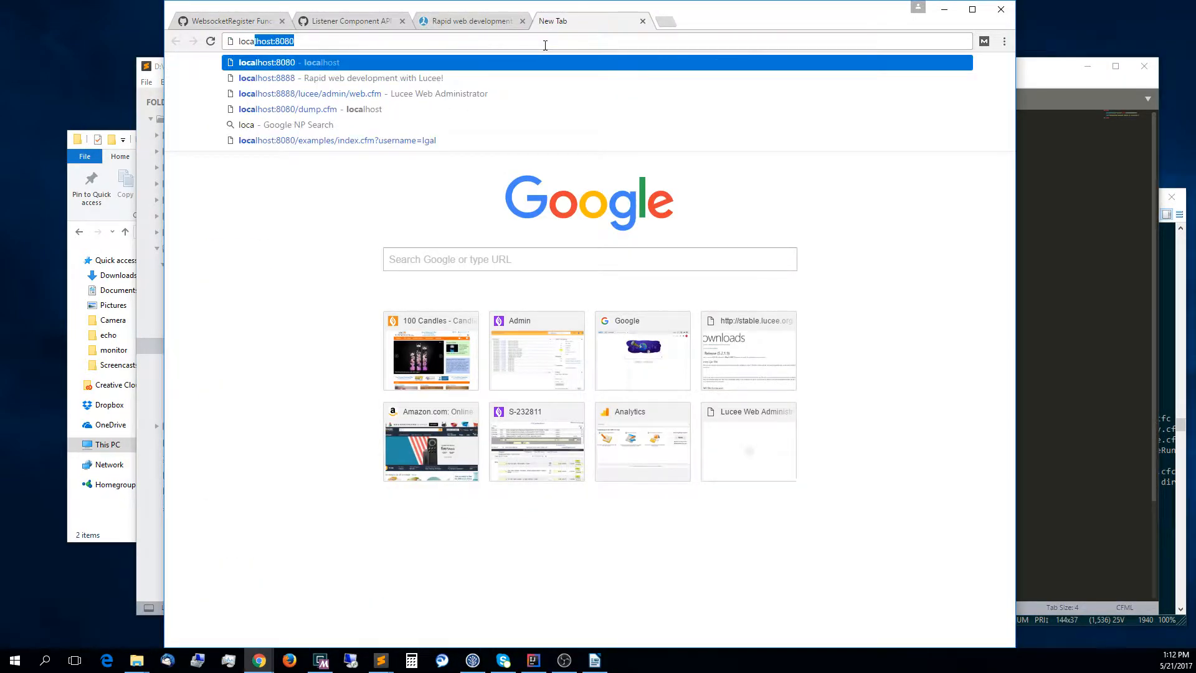
# Load localhost:8888/examples/echo/ and check the DevTools console for the WebsocketRegister error.
pyautogui.write('8888')
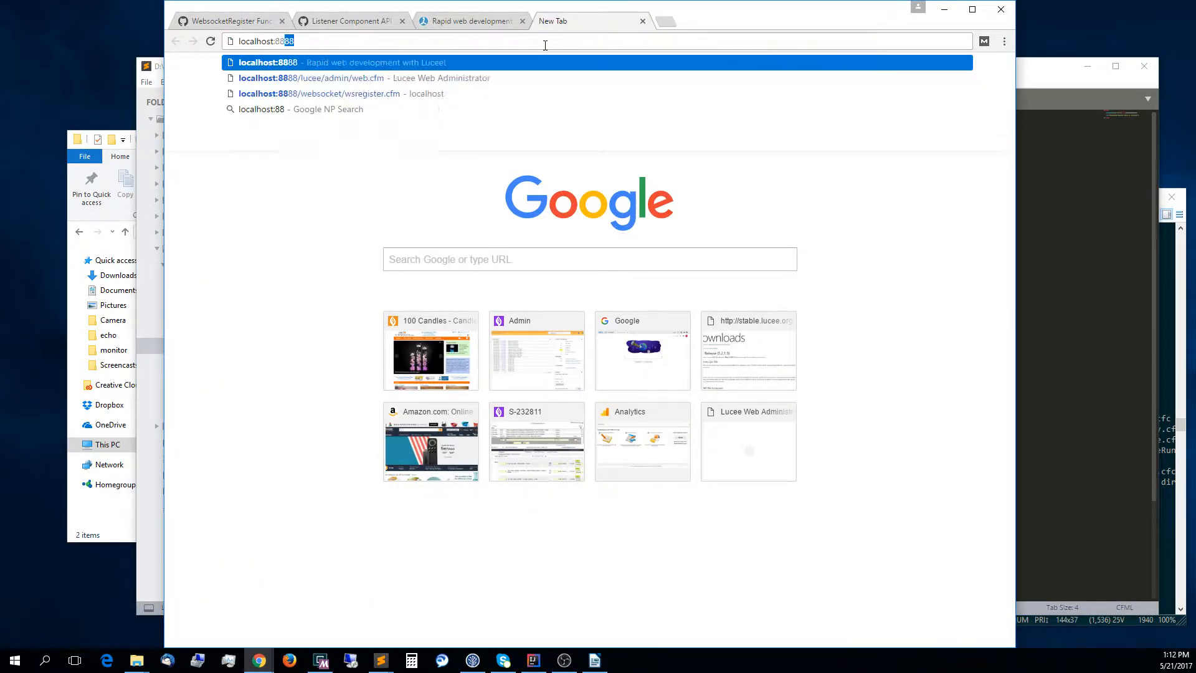
pyautogui.write('/')
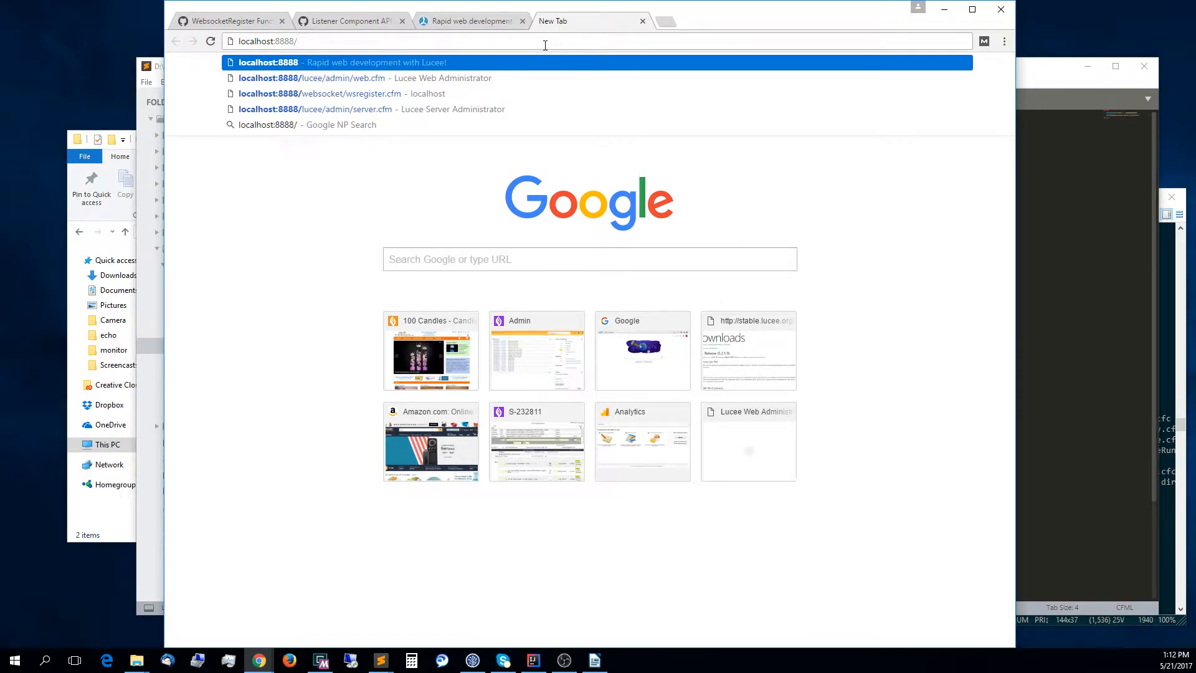
pyautogui.write('examples/echo/')
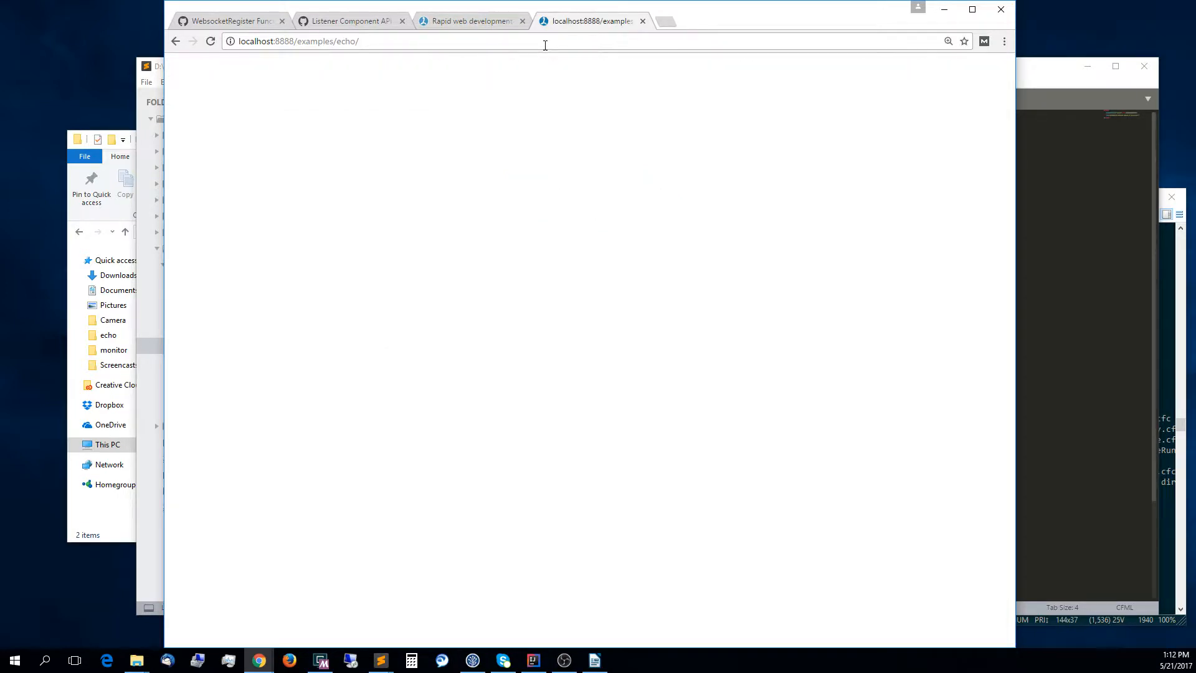
pyautogui.moveTo(538, 66)
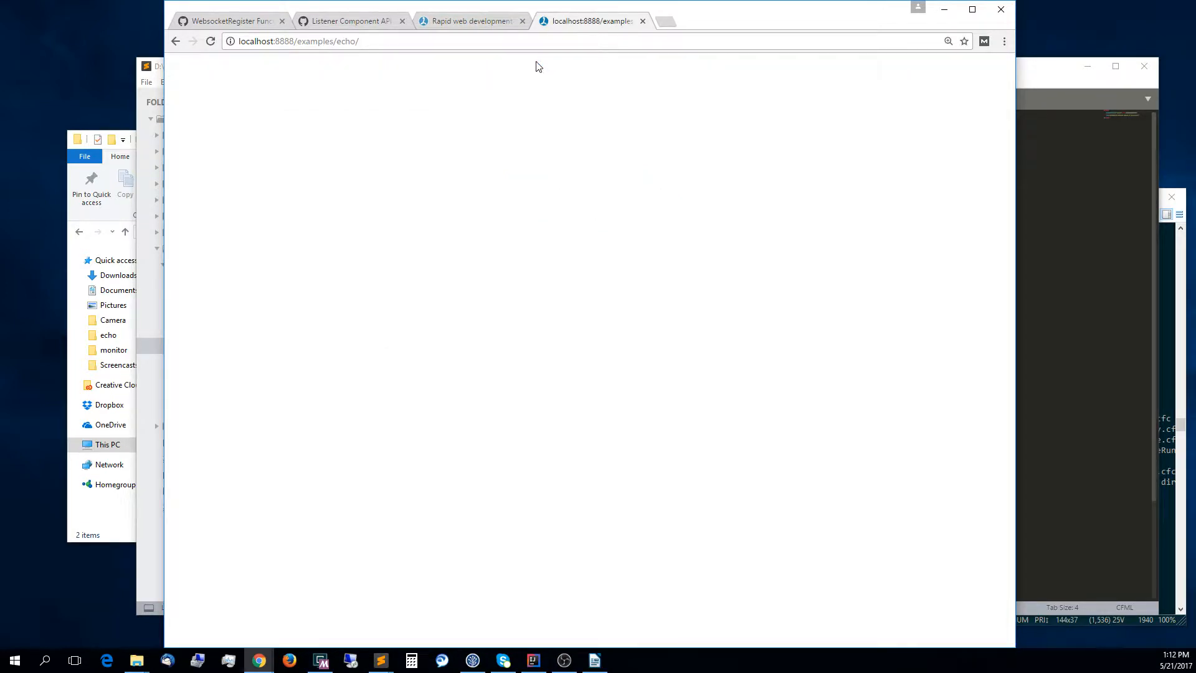
pyautogui.moveTo(521, 114)
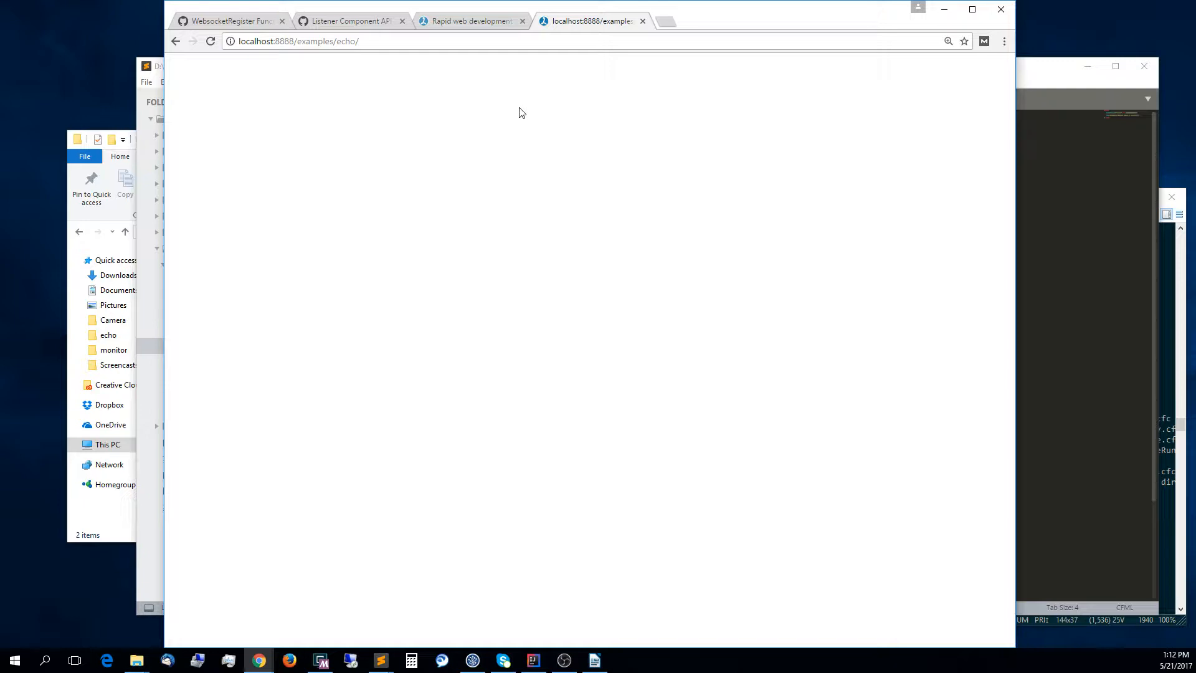
pyautogui.moveTo(1049, 79)
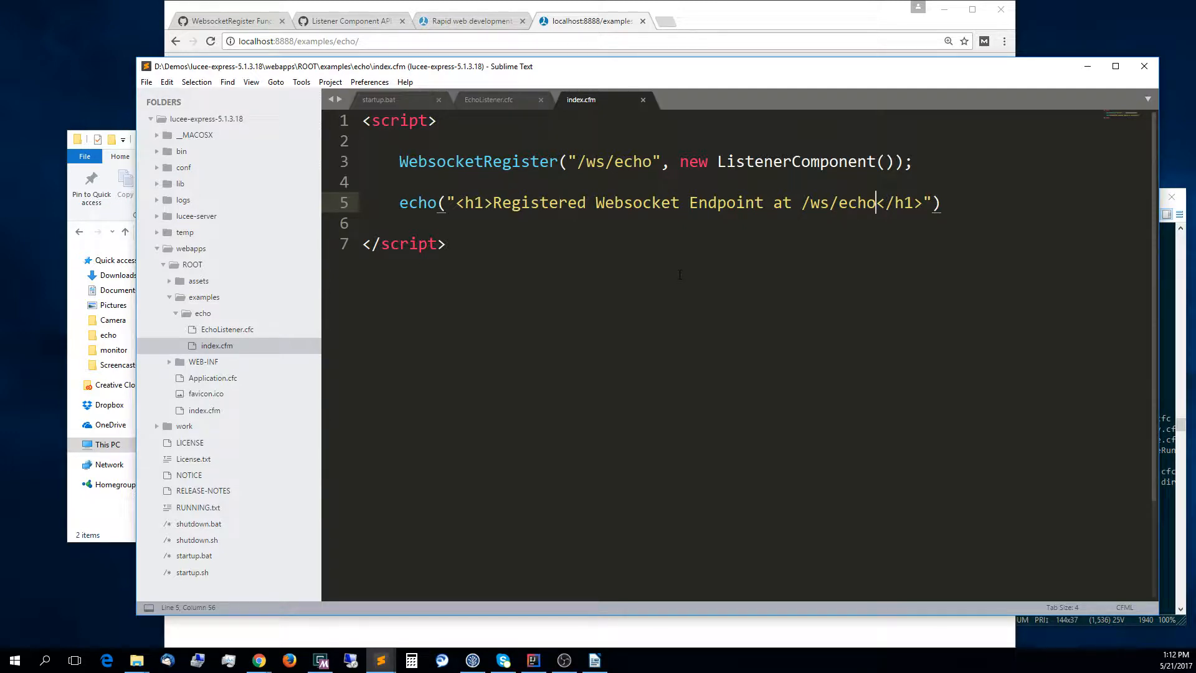
pyautogui.moveTo(823, 25)
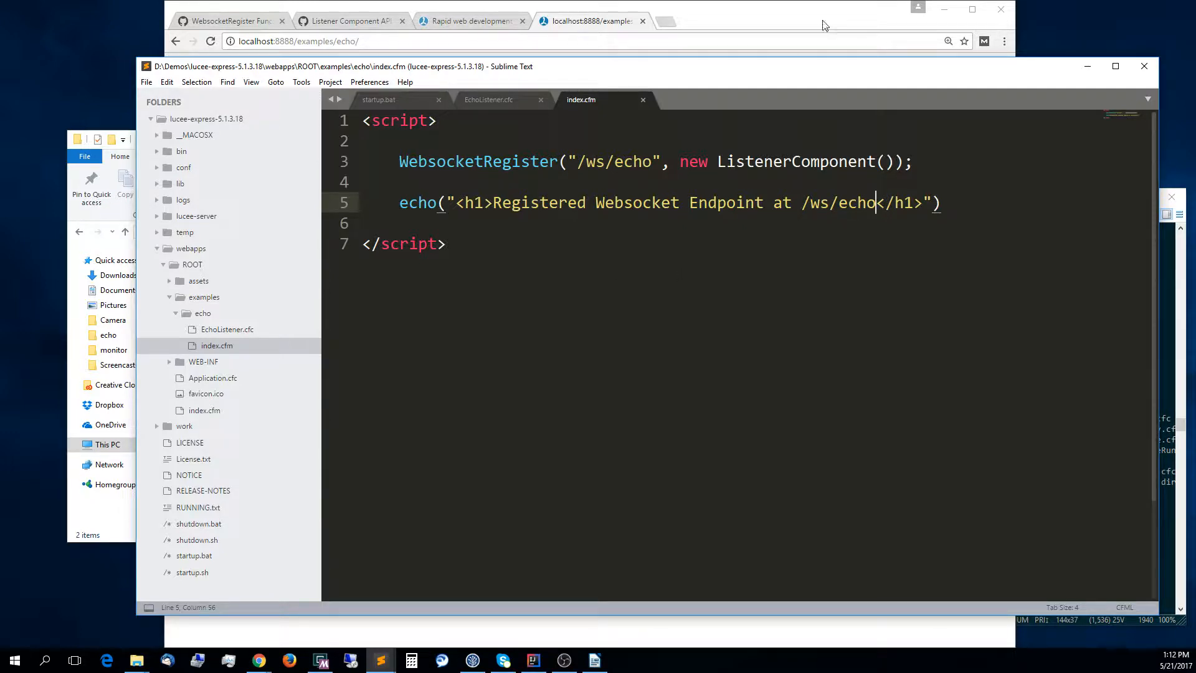
pyautogui.click(591, 22)
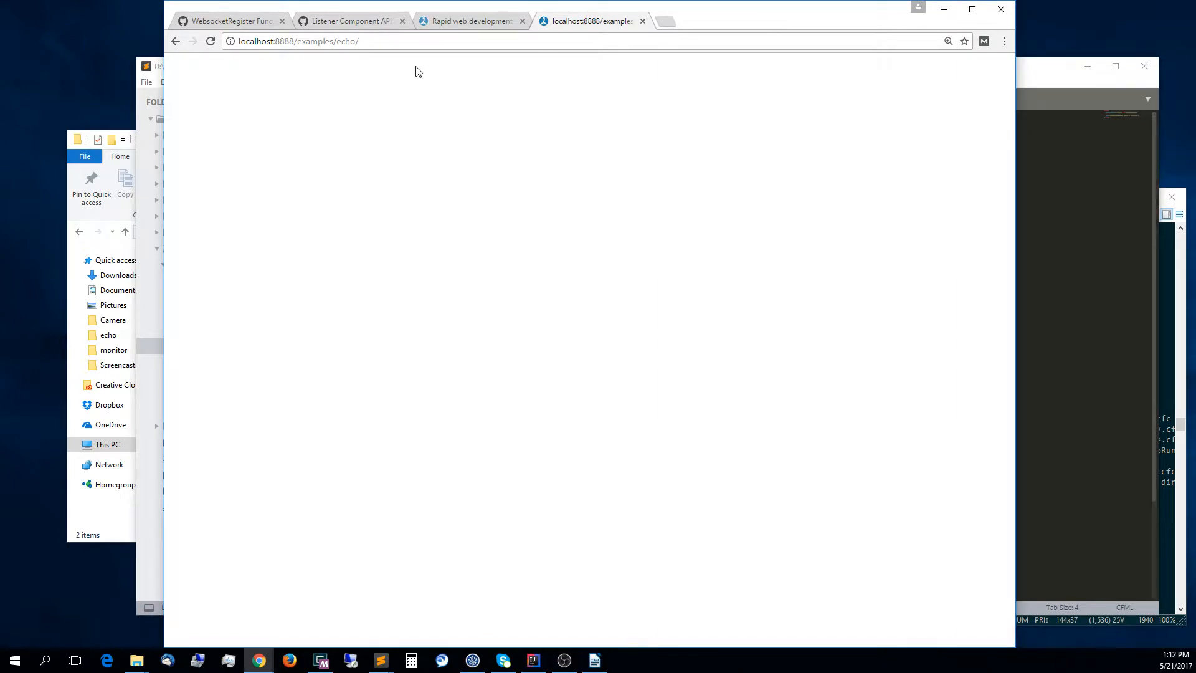
pyautogui.moveTo(598, 259)
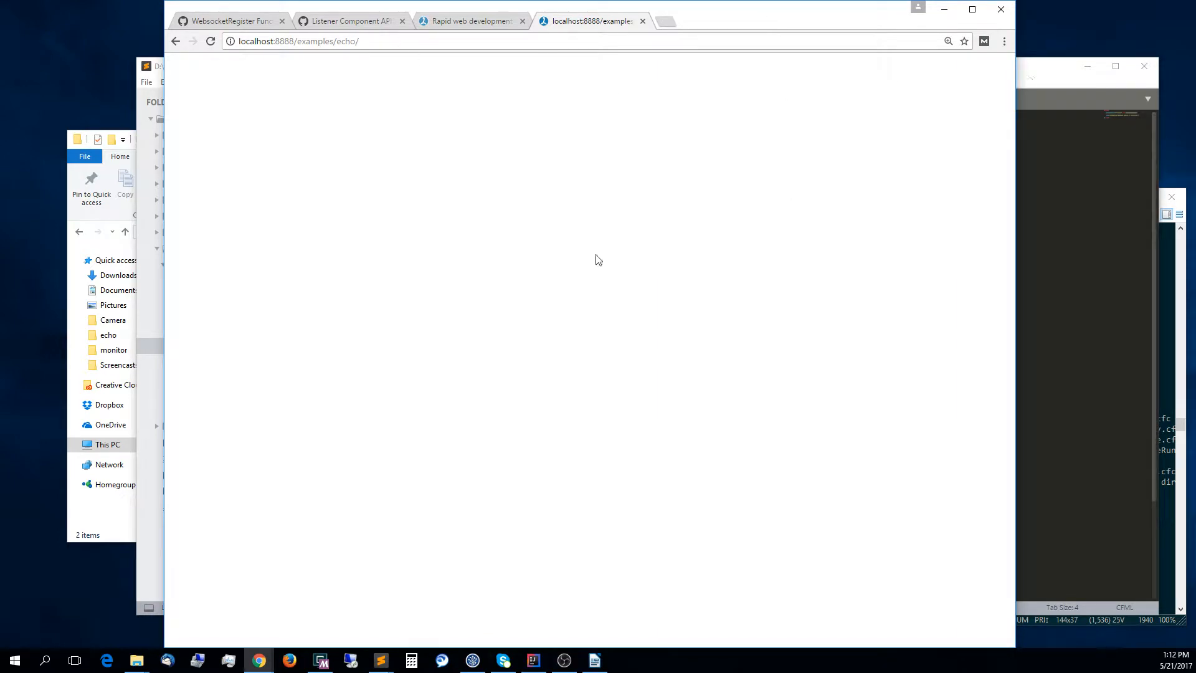
pyautogui.press('F12')
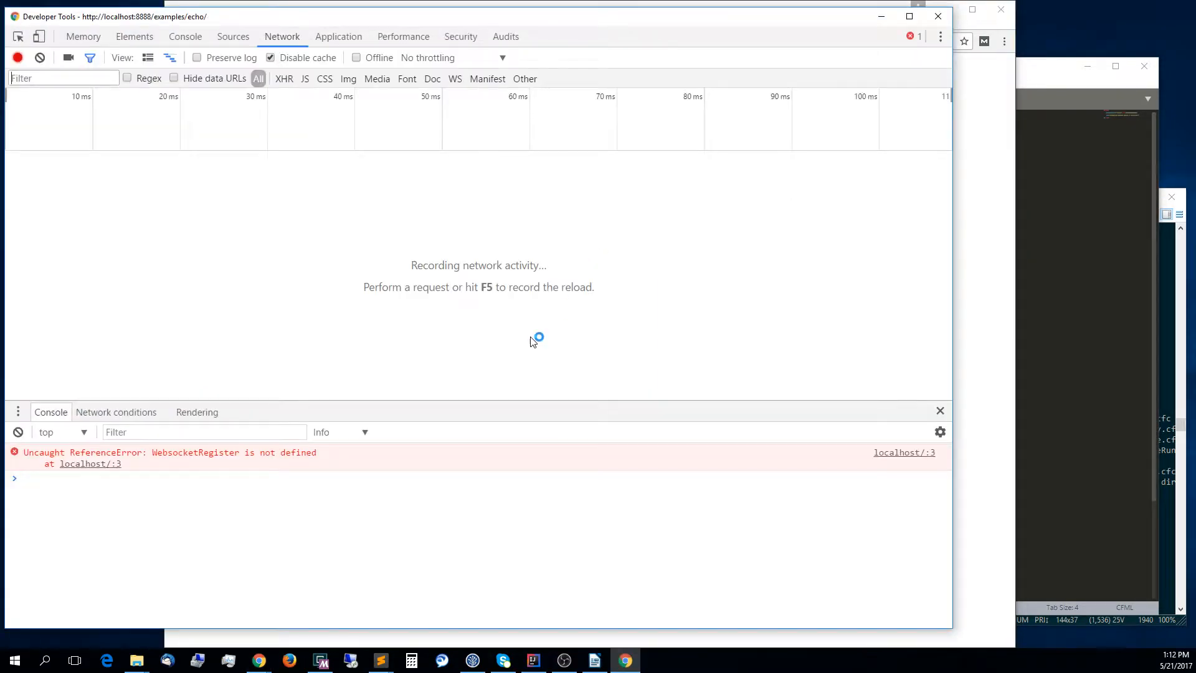
pyautogui.moveTo(223, 509)
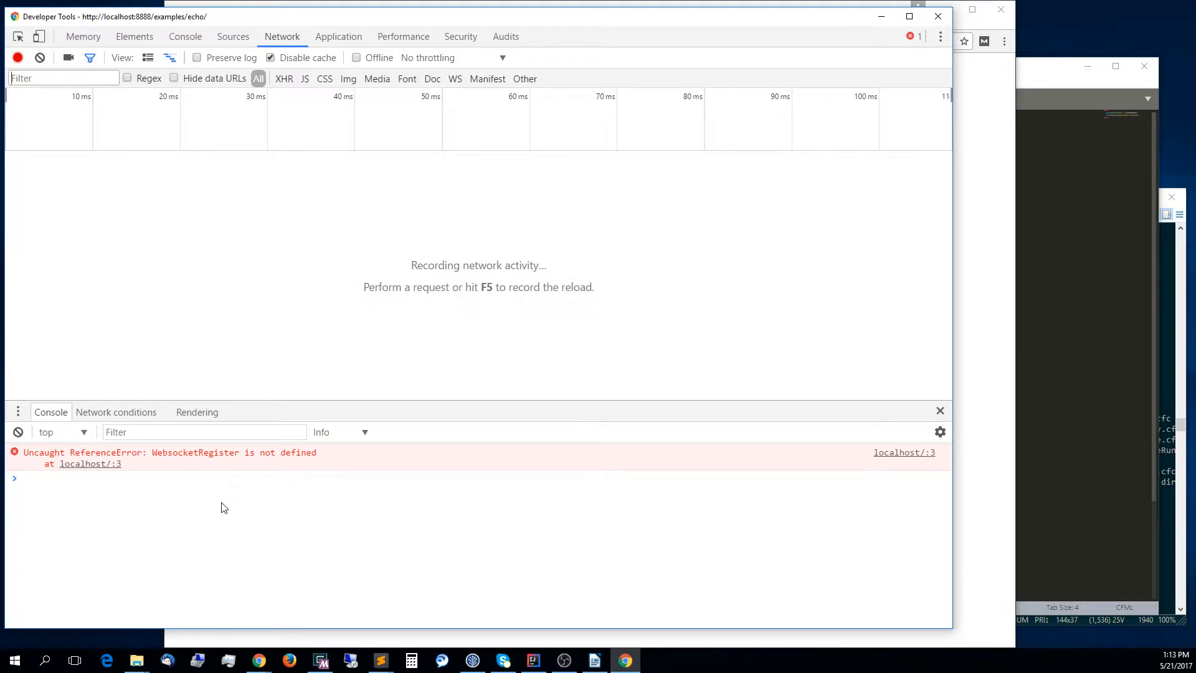
pyautogui.click(380, 660)
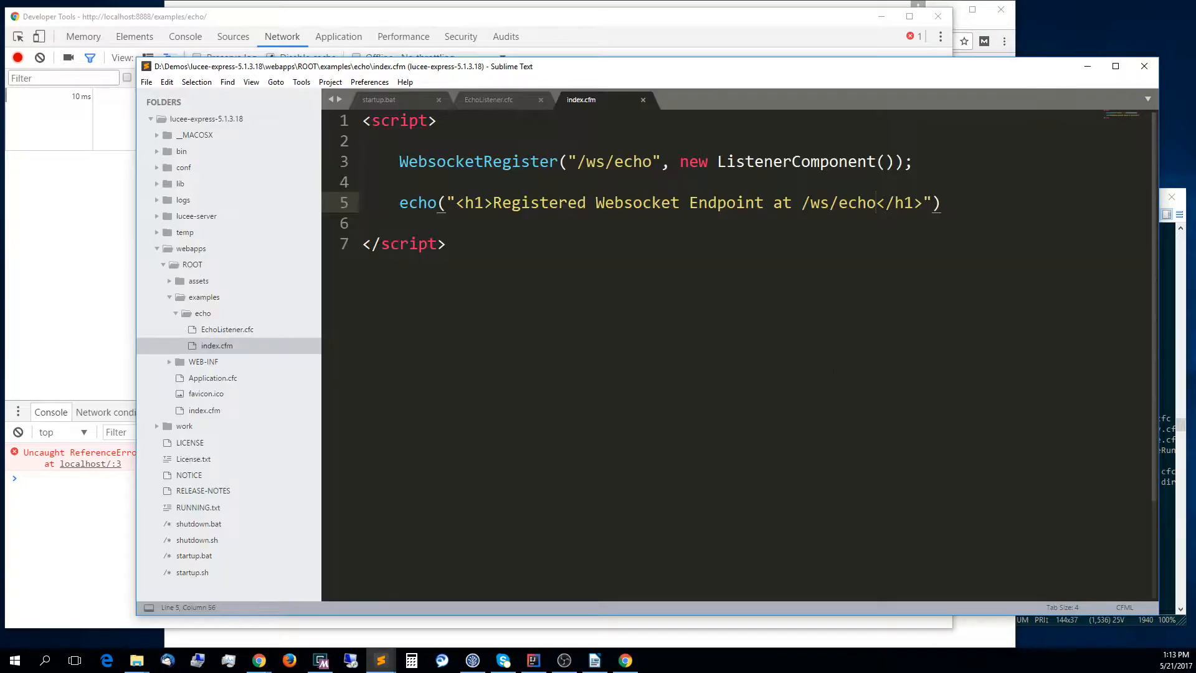
# Change the block to cfscript, register EchoListener instead of ListenerComponent, and reload the page.
pyautogui.write('cf')
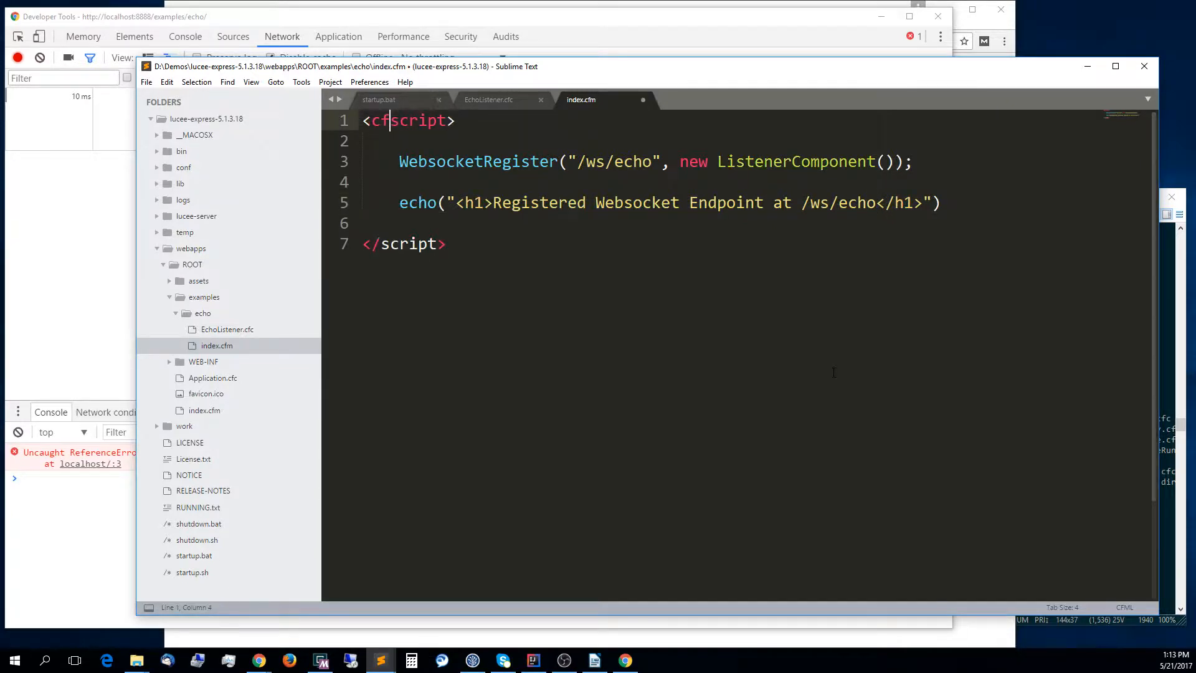
pyautogui.click(381, 243)
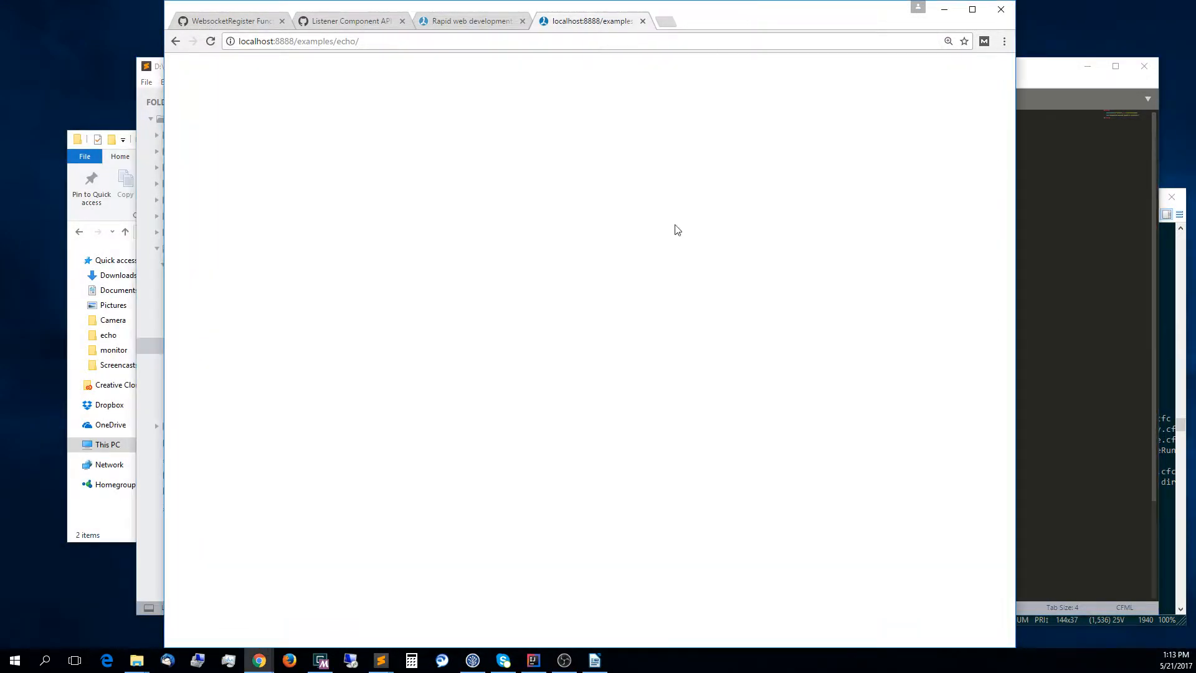
pyautogui.click(210, 41)
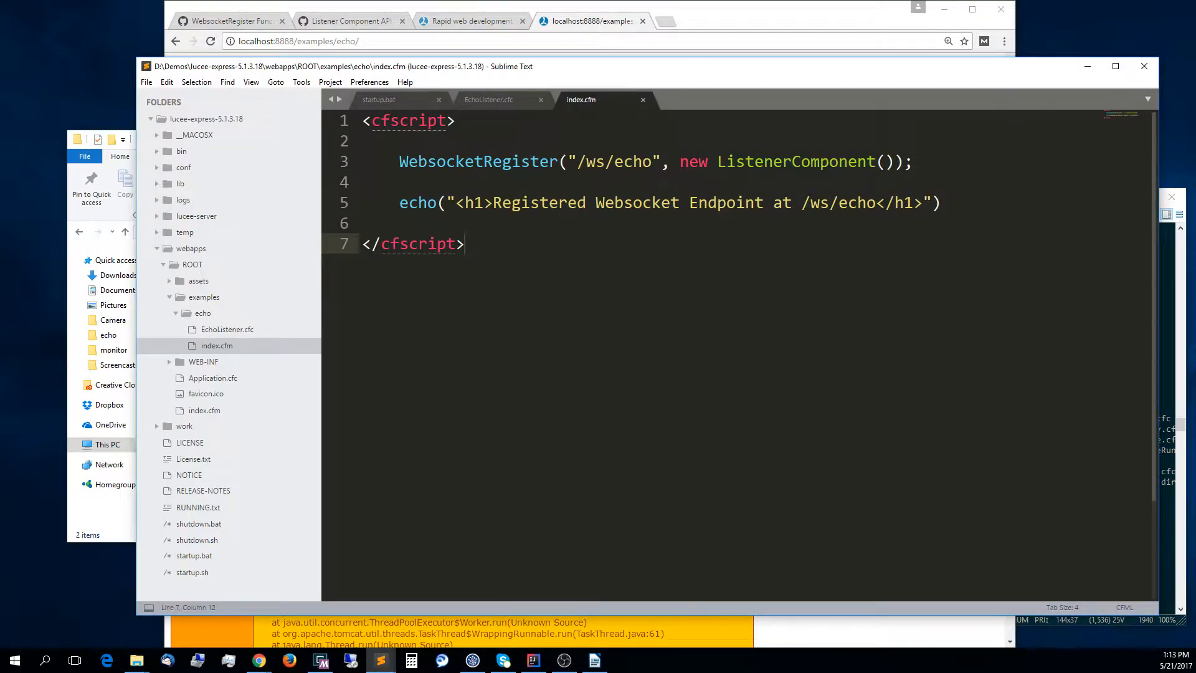
pyautogui.doubleClick(796, 161)
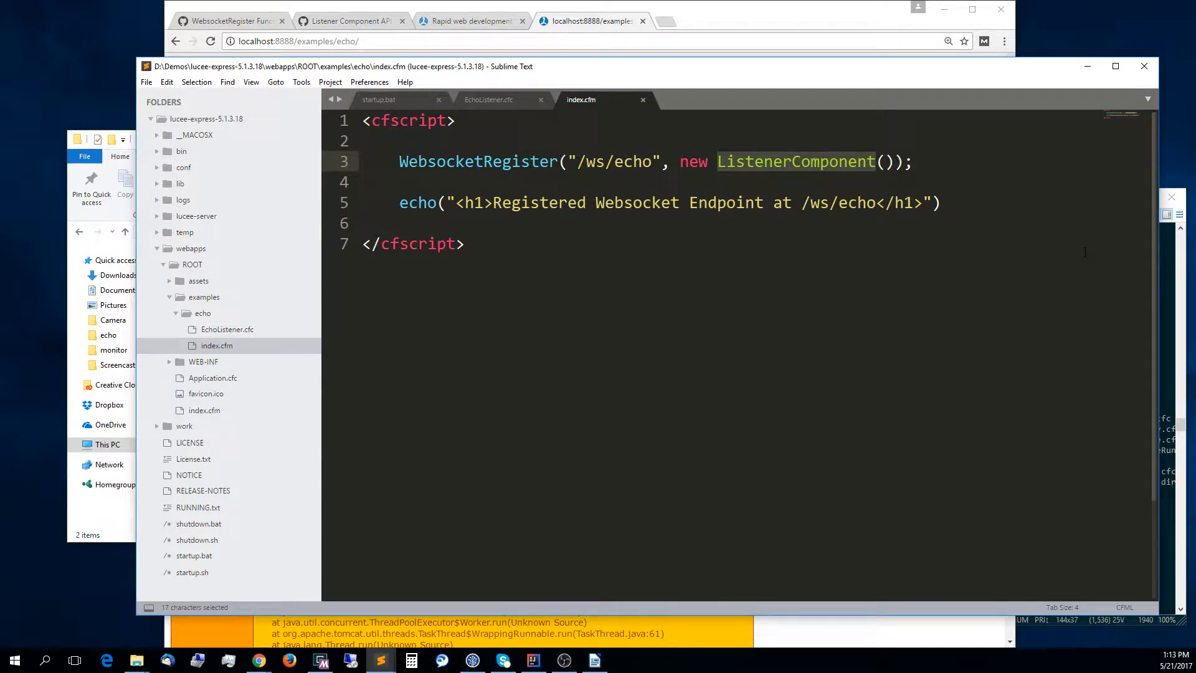
pyautogui.write('EchoListen')
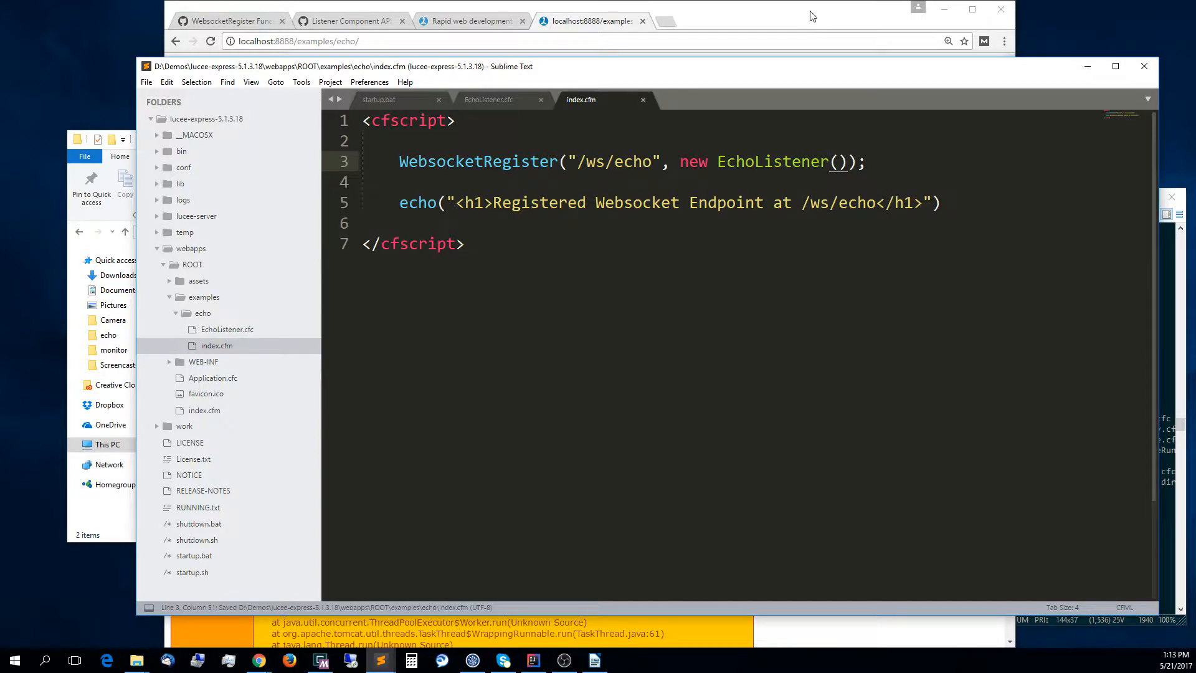
pyautogui.click(591, 21)
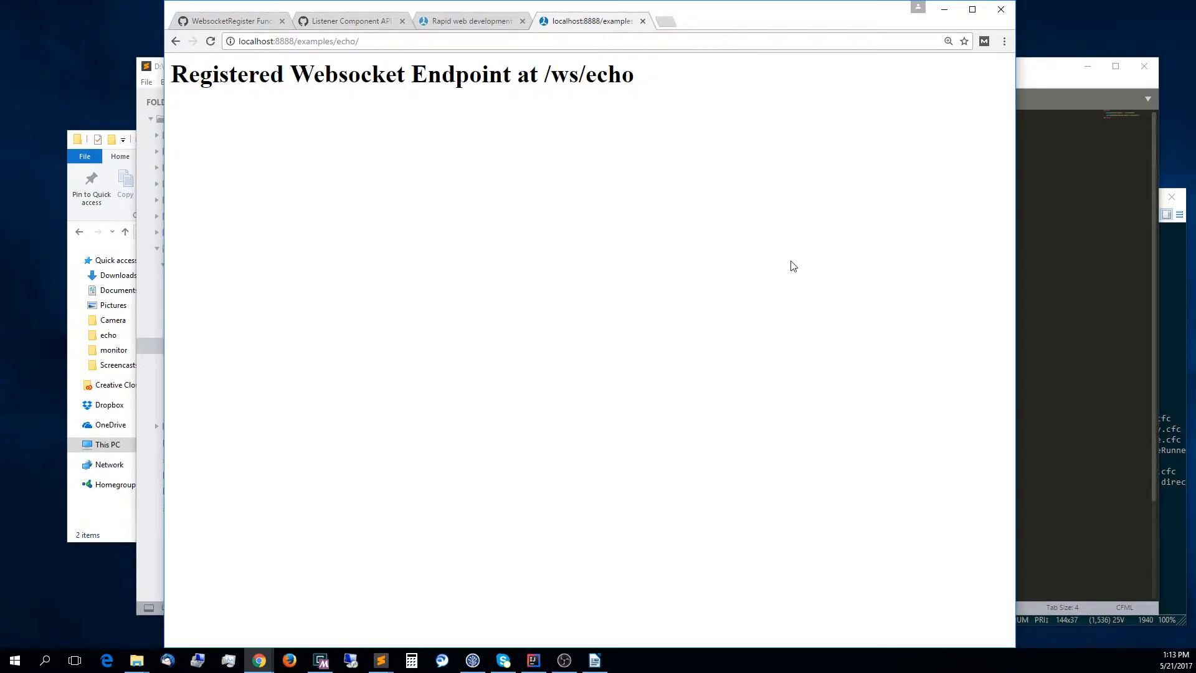
pyautogui.moveTo(620, 296)
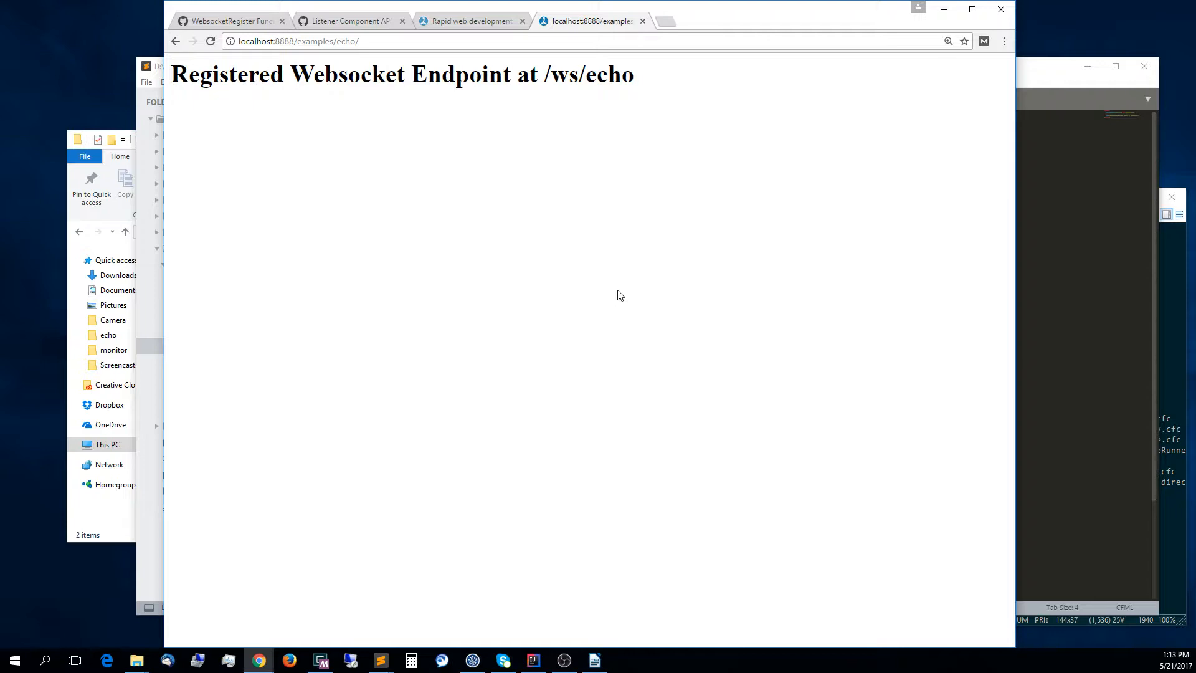
pyautogui.moveTo(144, 597)
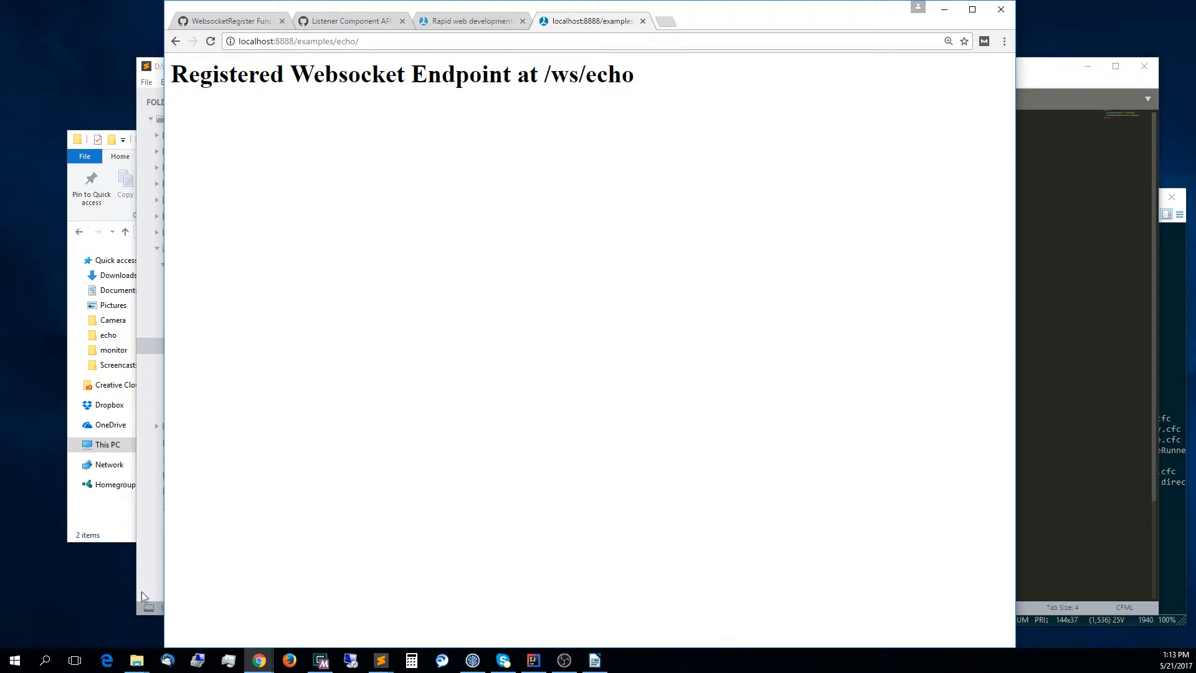
pyautogui.moveTo(358, 446)
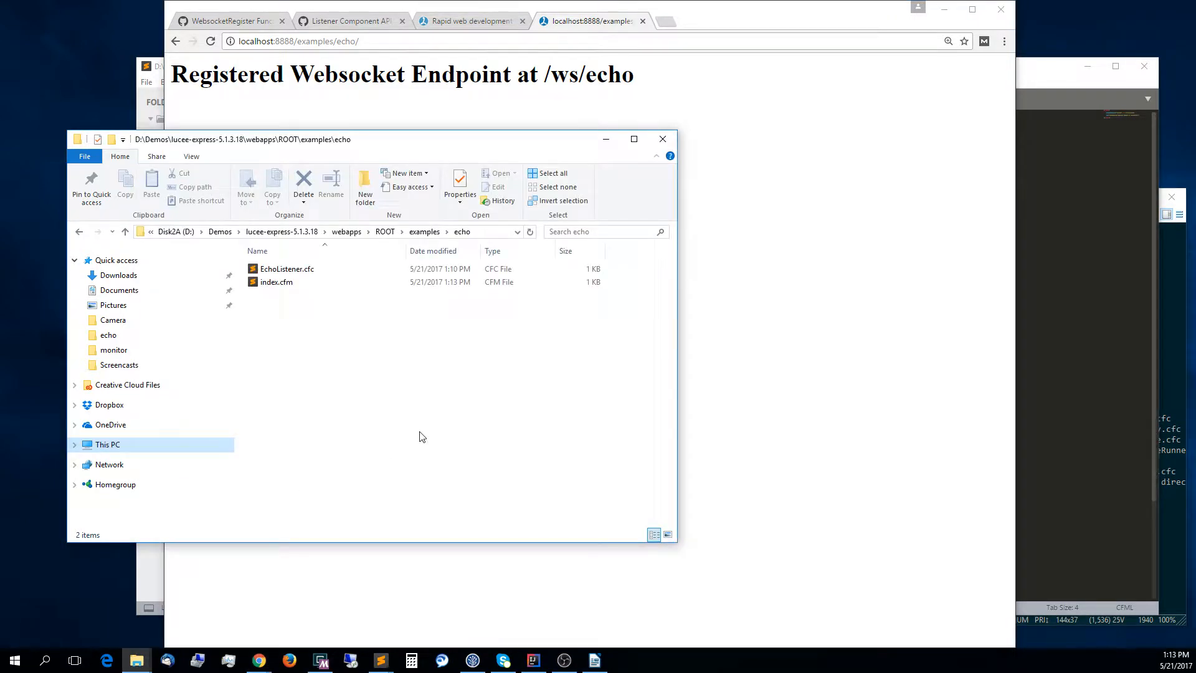
pyautogui.moveTo(382, 363)
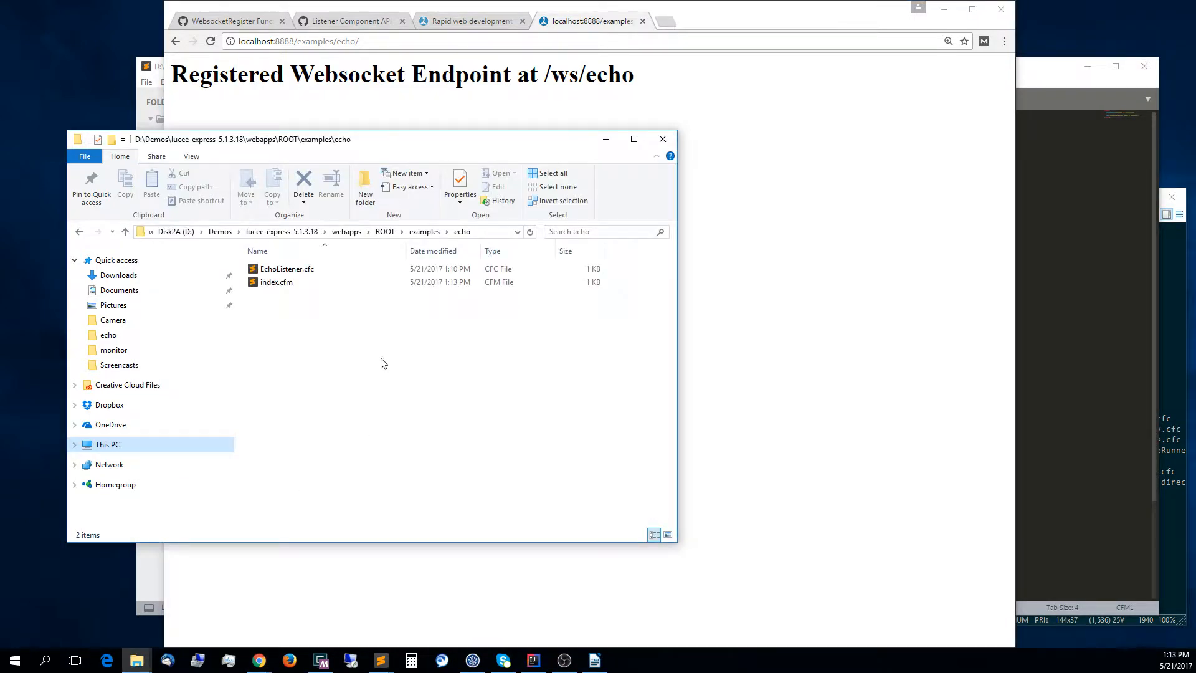
pyautogui.moveTo(302, 233)
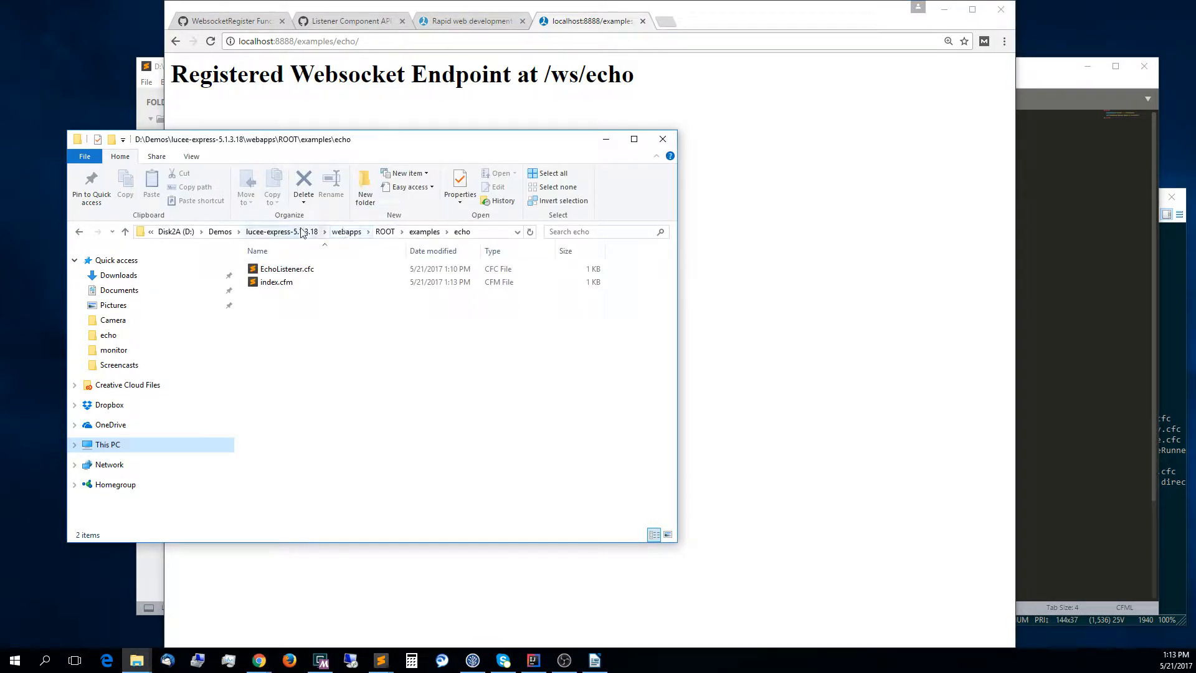
# Browse to WEB-INF/lucee/logs under the Lucee express ROOT and open websocket.log.
pyautogui.click(273, 232)
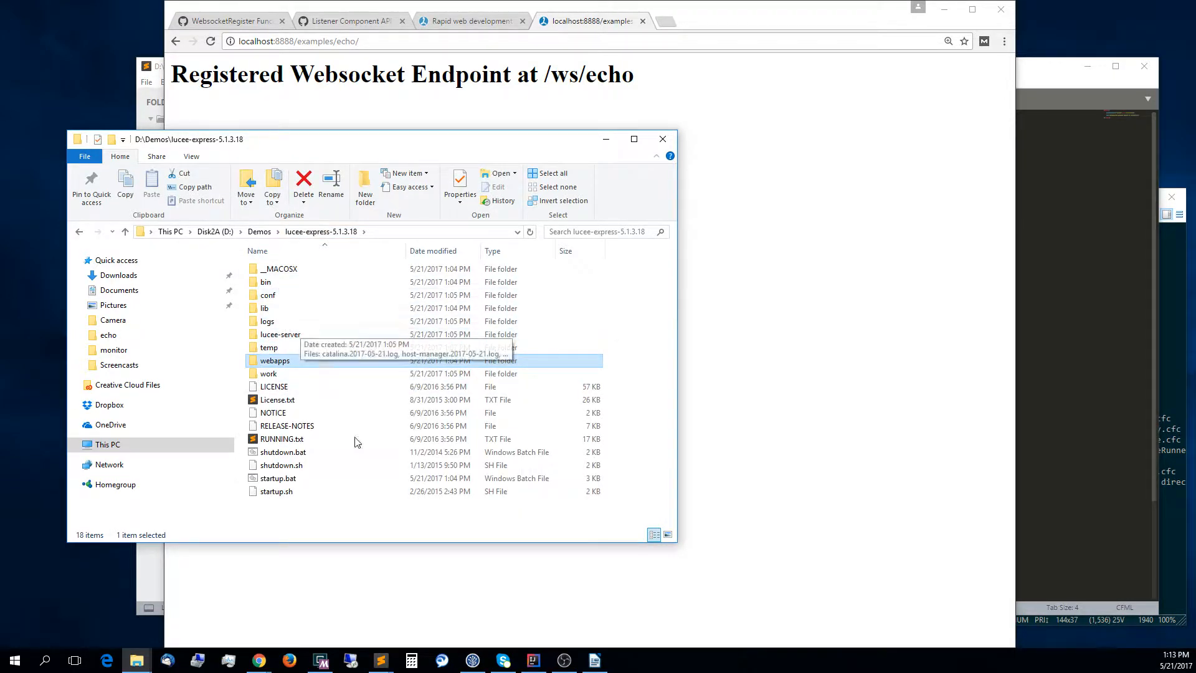
pyautogui.click(281, 334)
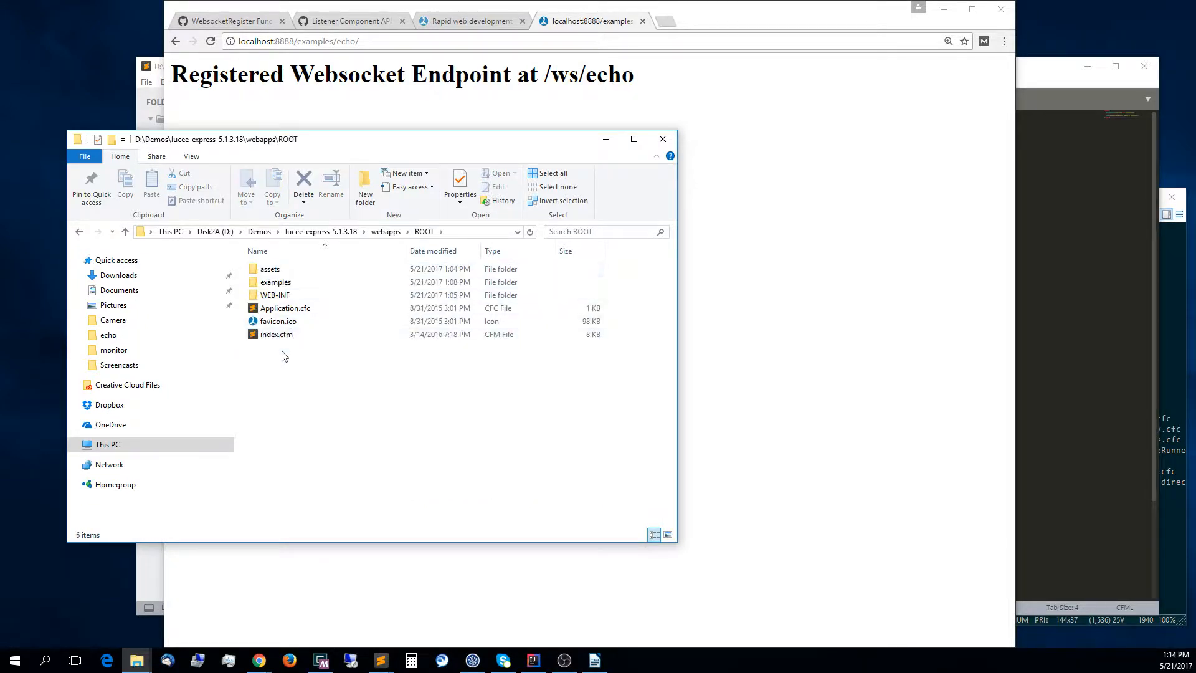
pyautogui.doubleClick(274, 294)
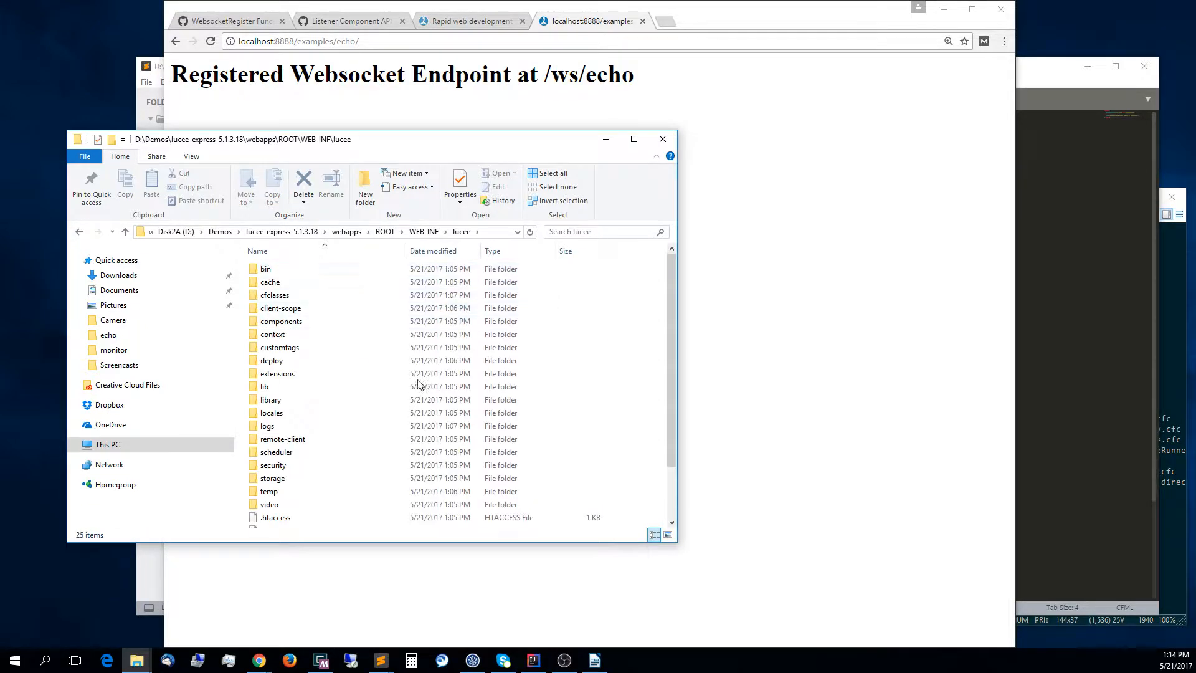
pyautogui.moveTo(646, 380)
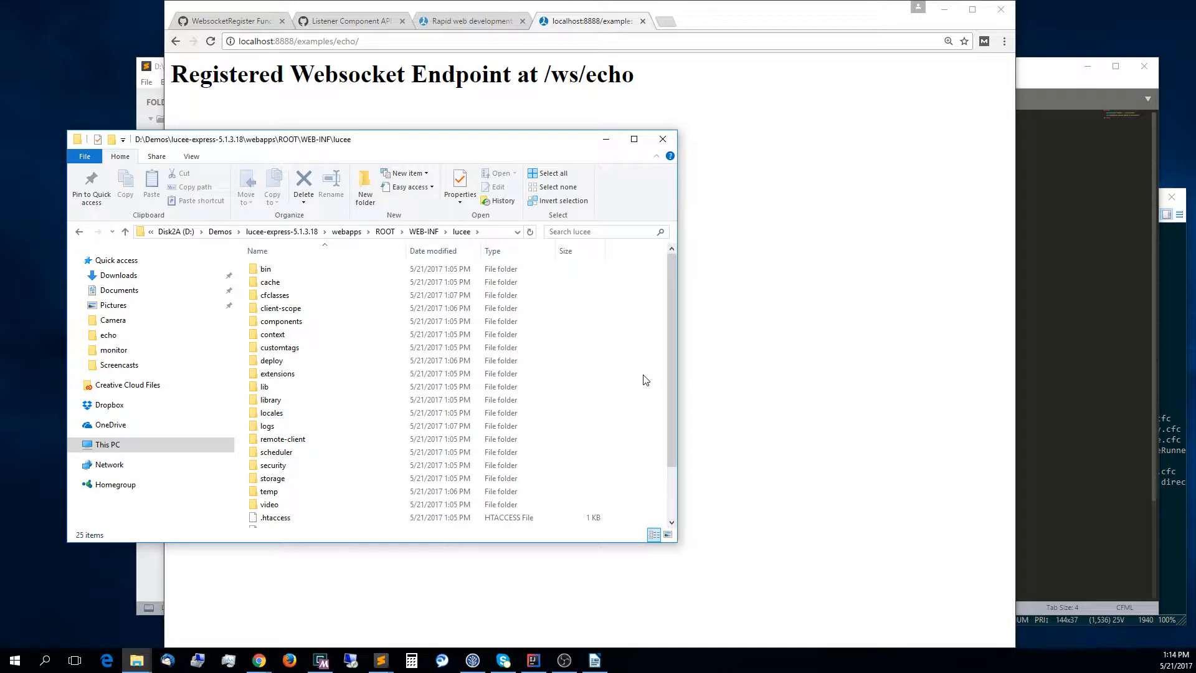
pyautogui.click(272, 412)
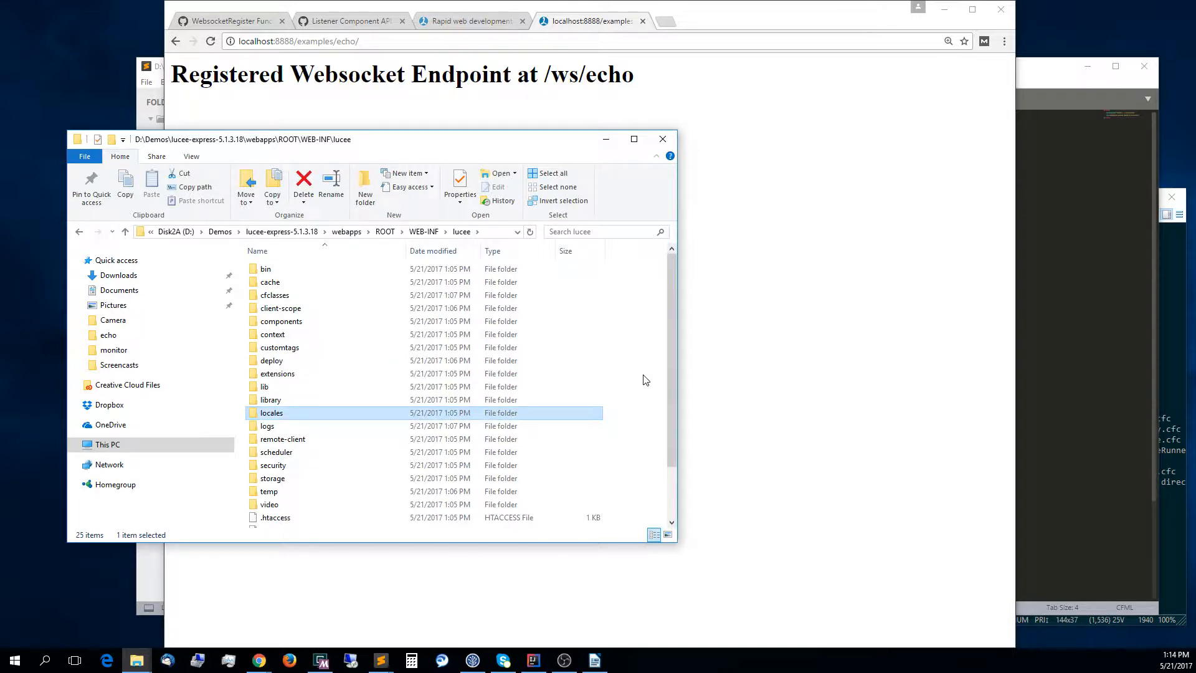
pyautogui.doubleClick(267, 426)
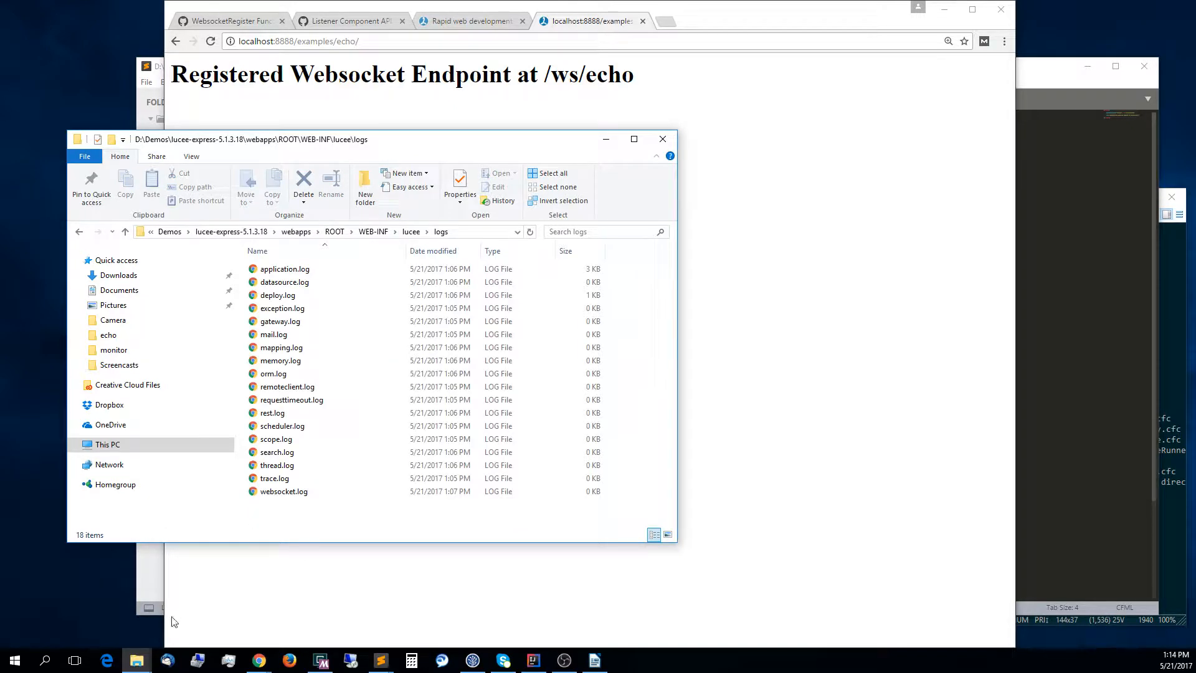
pyautogui.click(283, 491)
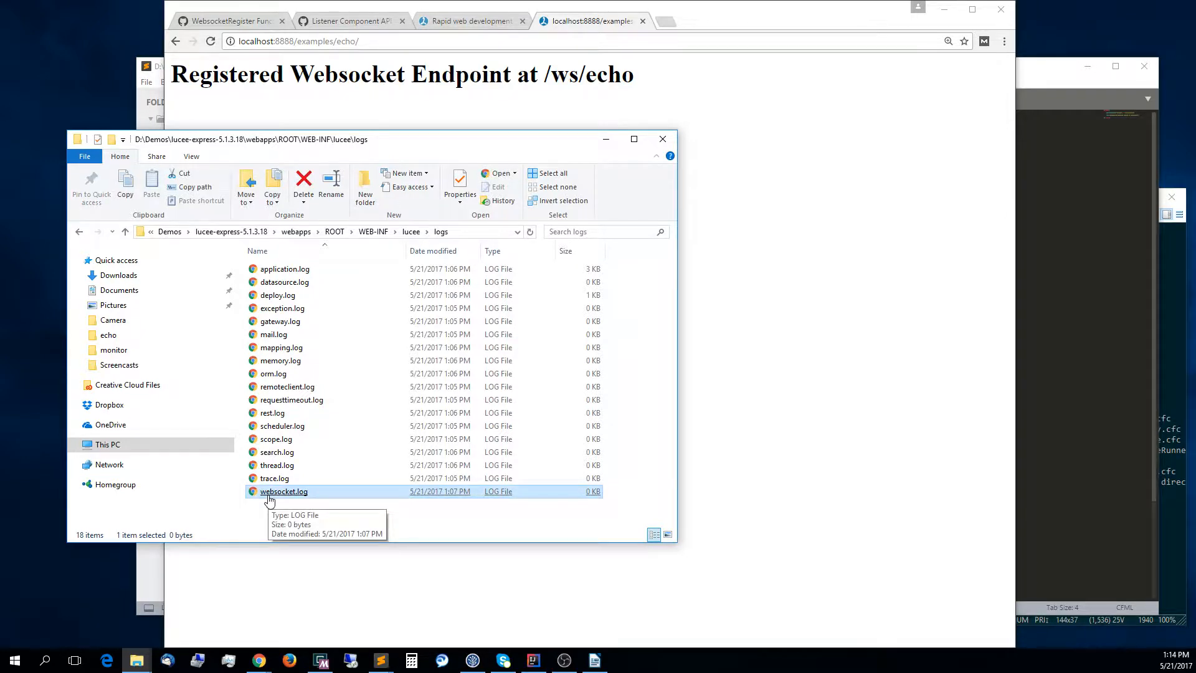
pyautogui.doubleClick(283, 491)
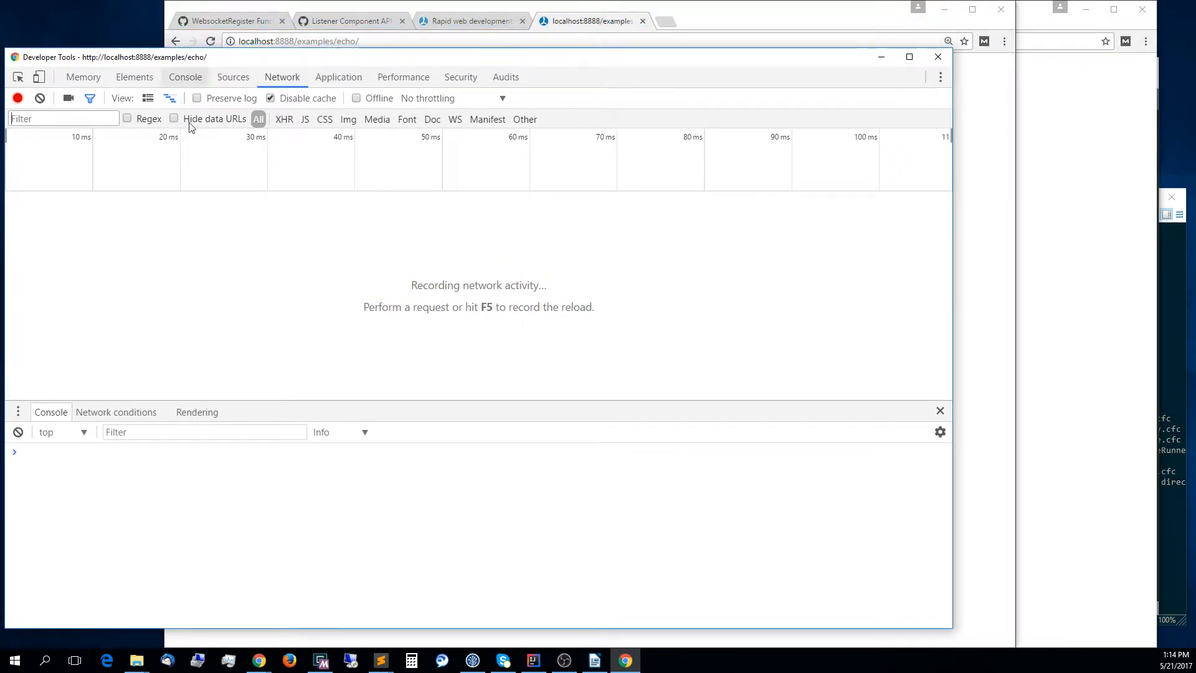
# Run var wsecho = new WebSocket("ws://localhost:8888/ws/echo"); and view the echo request's frames.
pyautogui.click(237, 507)
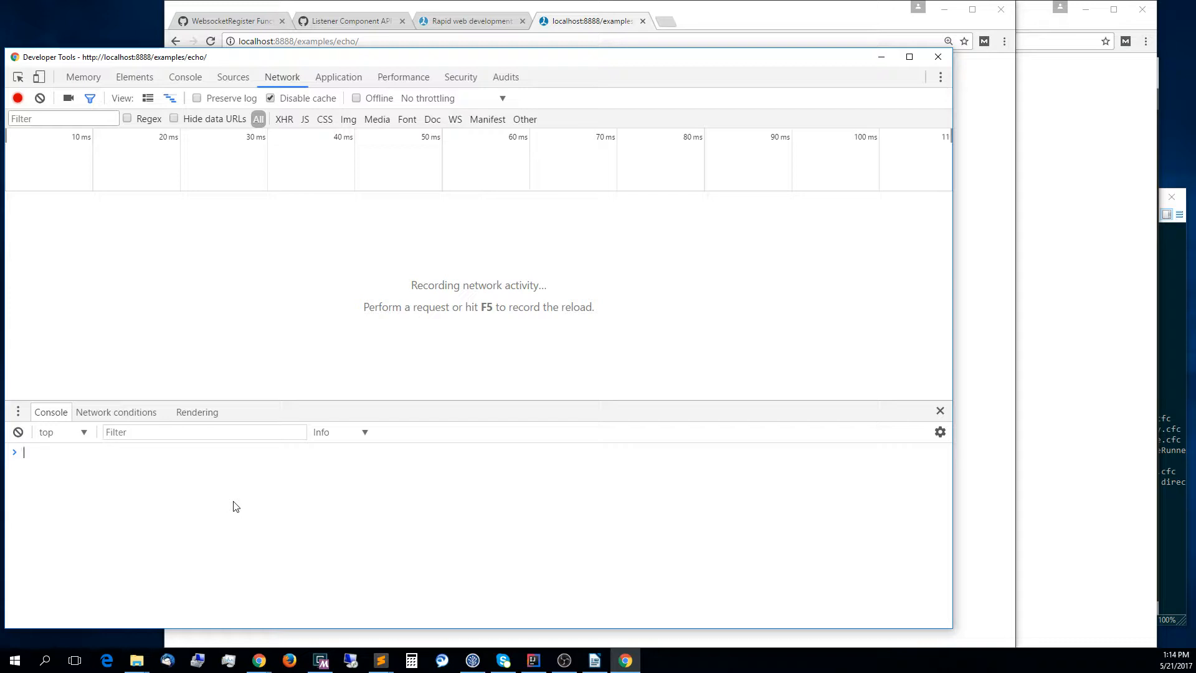
pyautogui.write('var wsecho = new WebSocket')
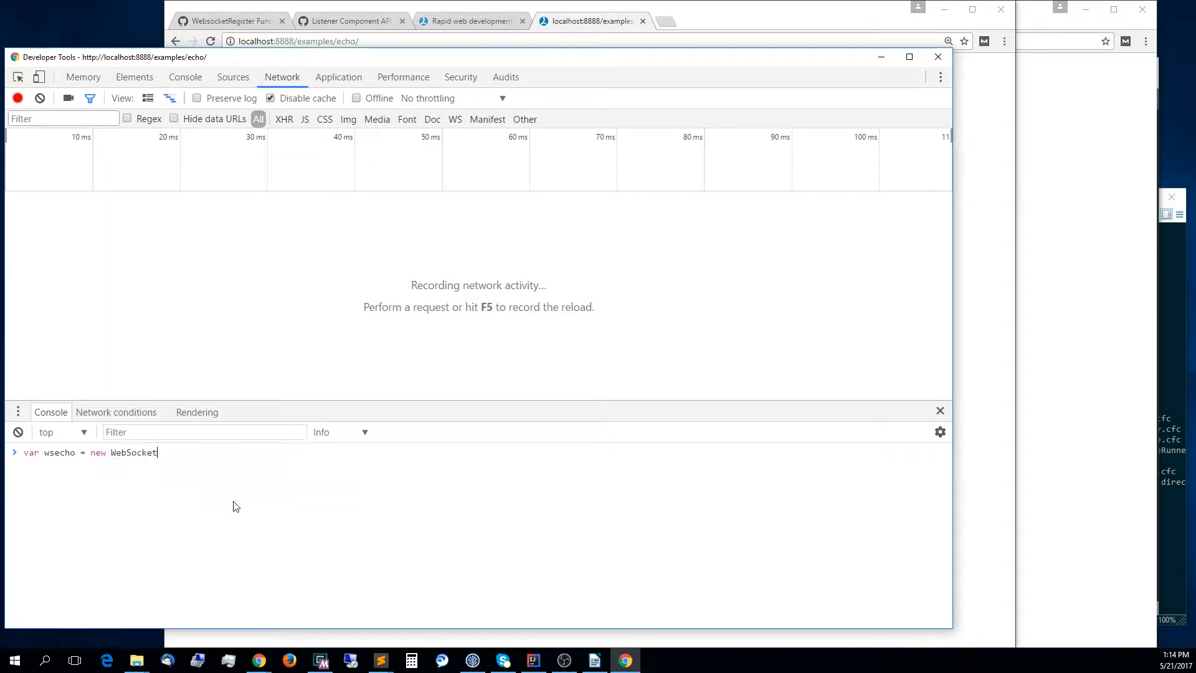
pyautogui.write('("ws://localhost:8888/ws/echo");')
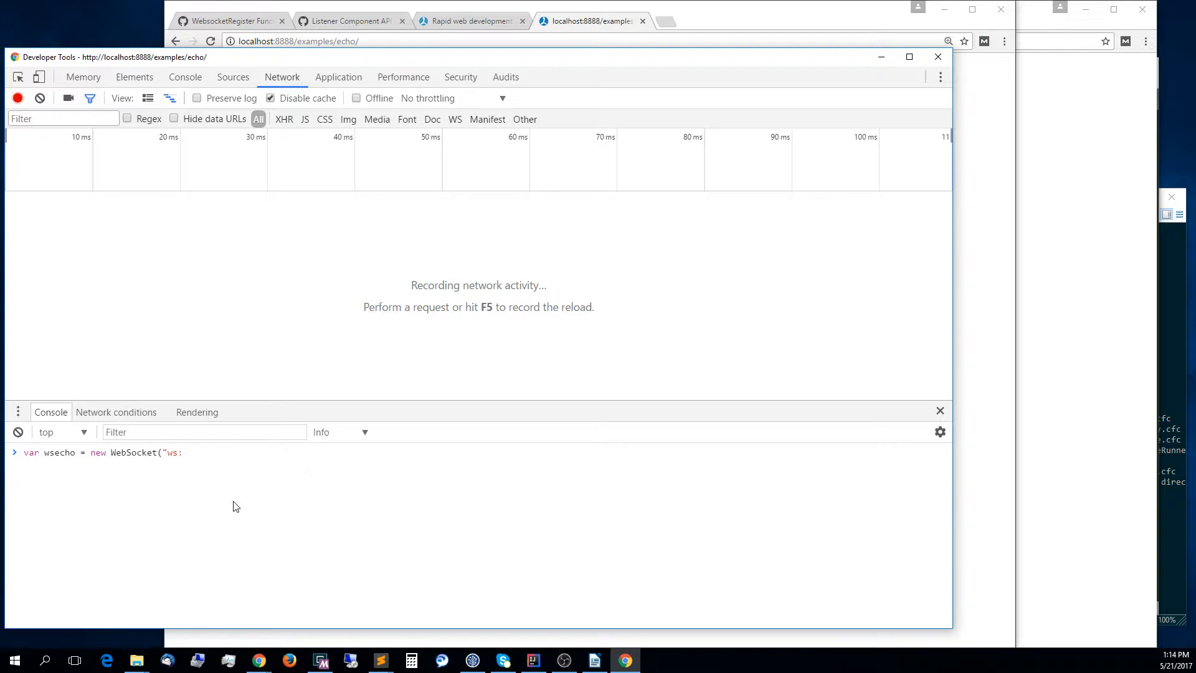
pyautogui.write('//')
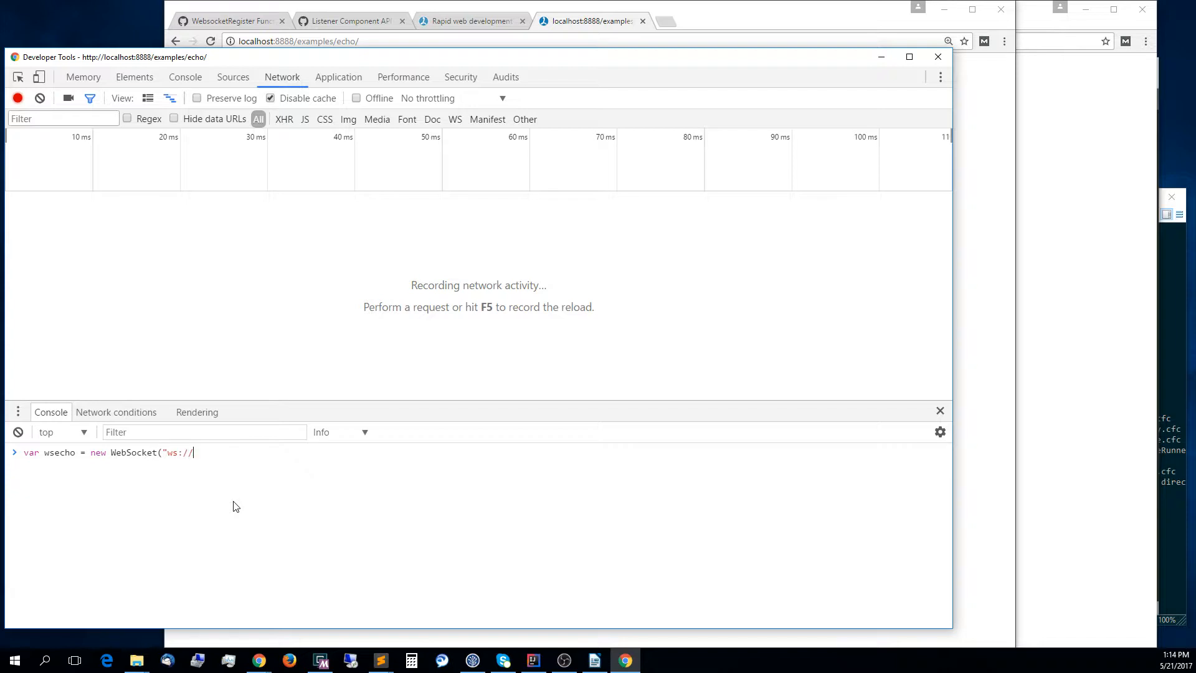
pyautogui.write('localhost:8888/ws/echo");')
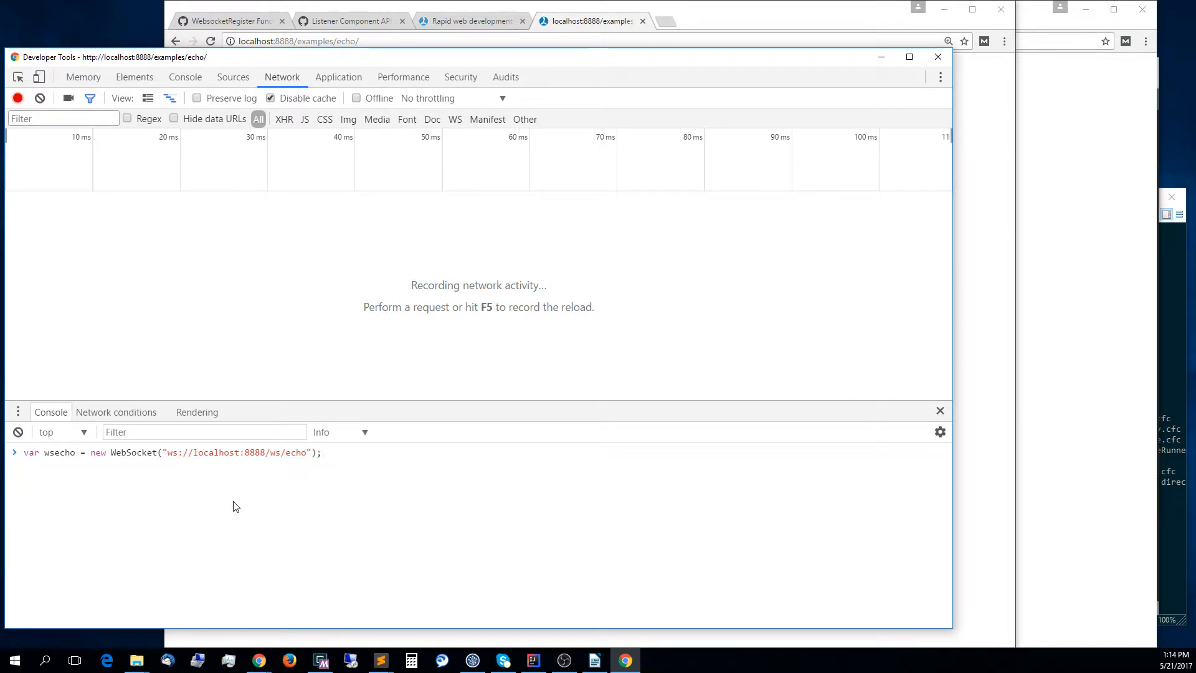
pyautogui.press('Return')
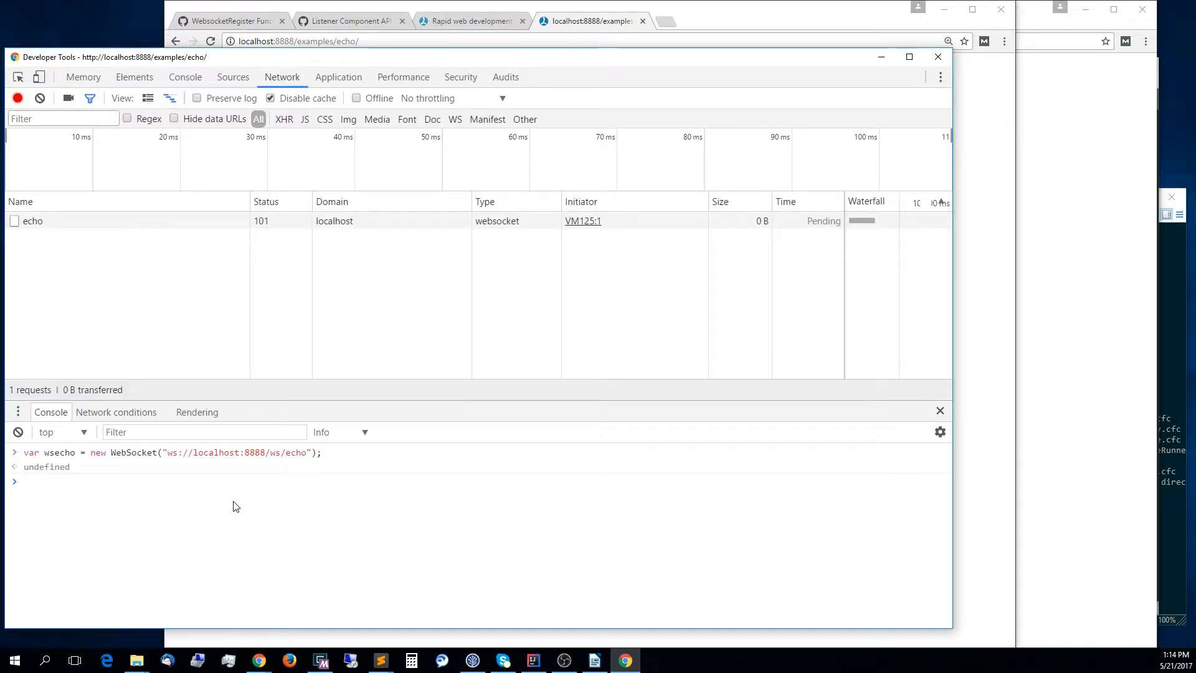
pyautogui.moveTo(284, 517)
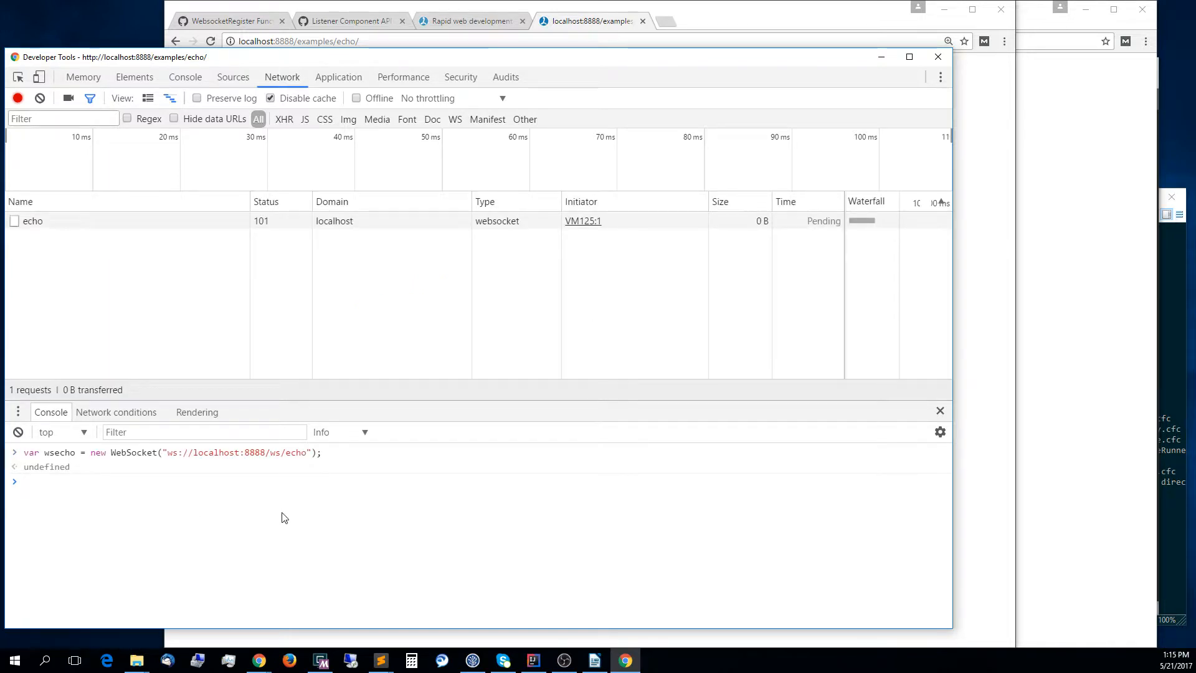
pyautogui.click(32, 221)
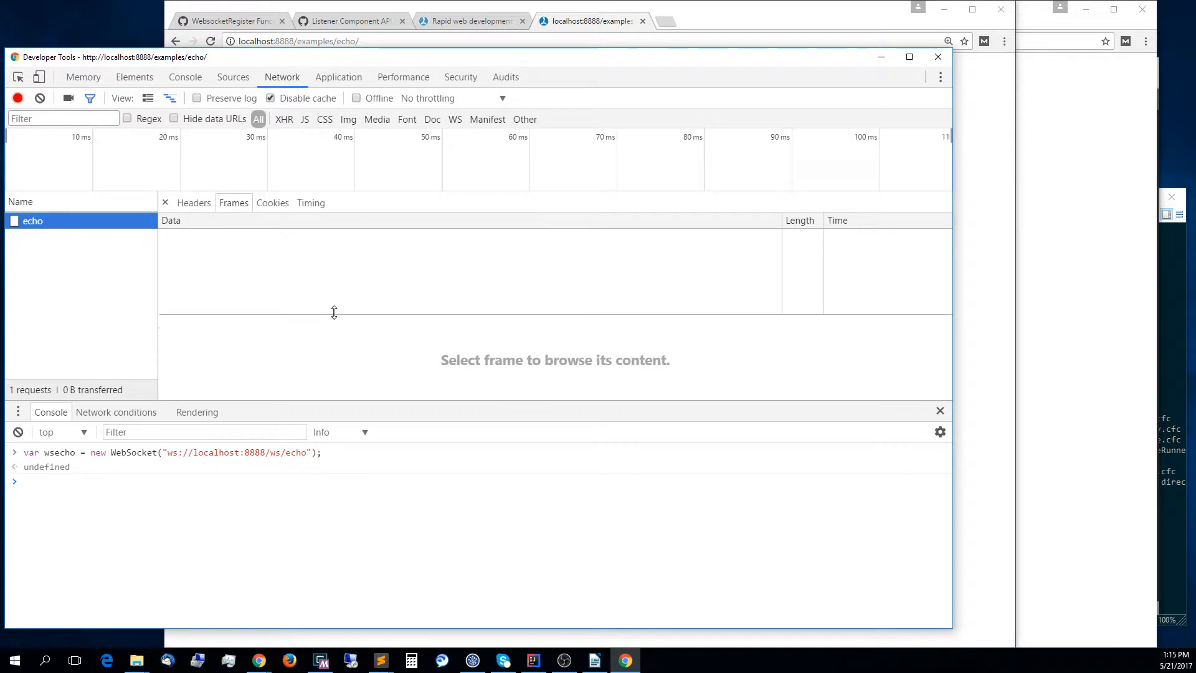
pyautogui.moveTo(369, 208)
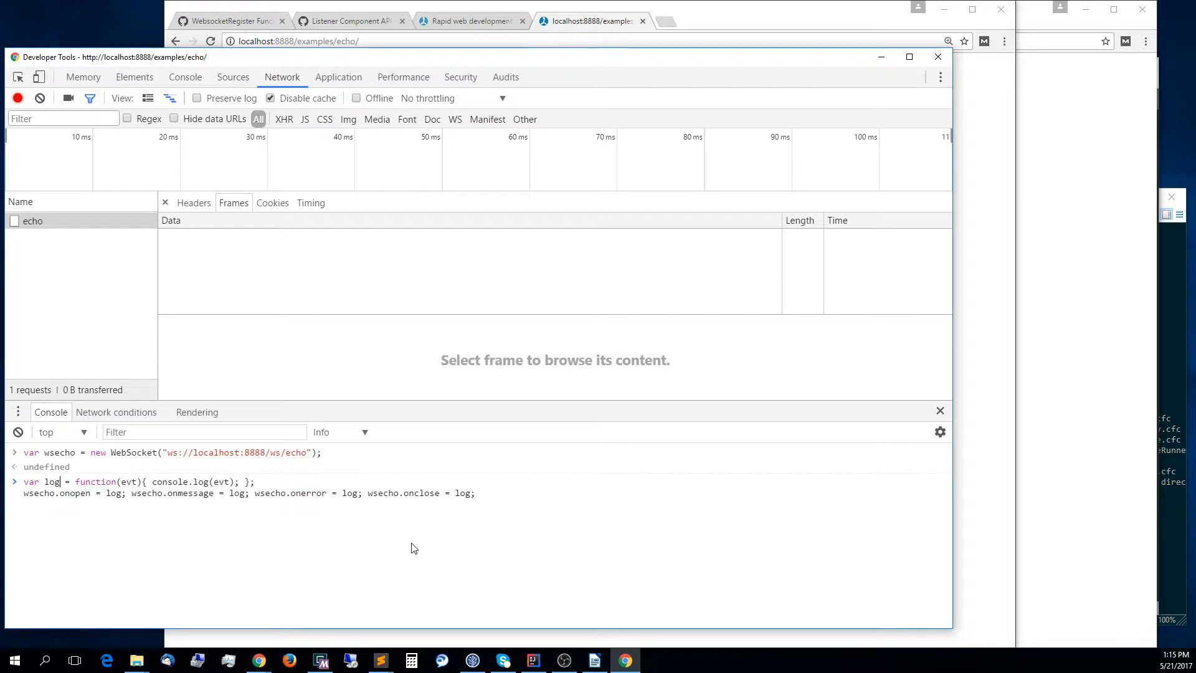
# Run a log function via console.log assigned to wsecho's onopen, onmessage, onerror and onclose.
pyautogui.doubleClick(164, 481)
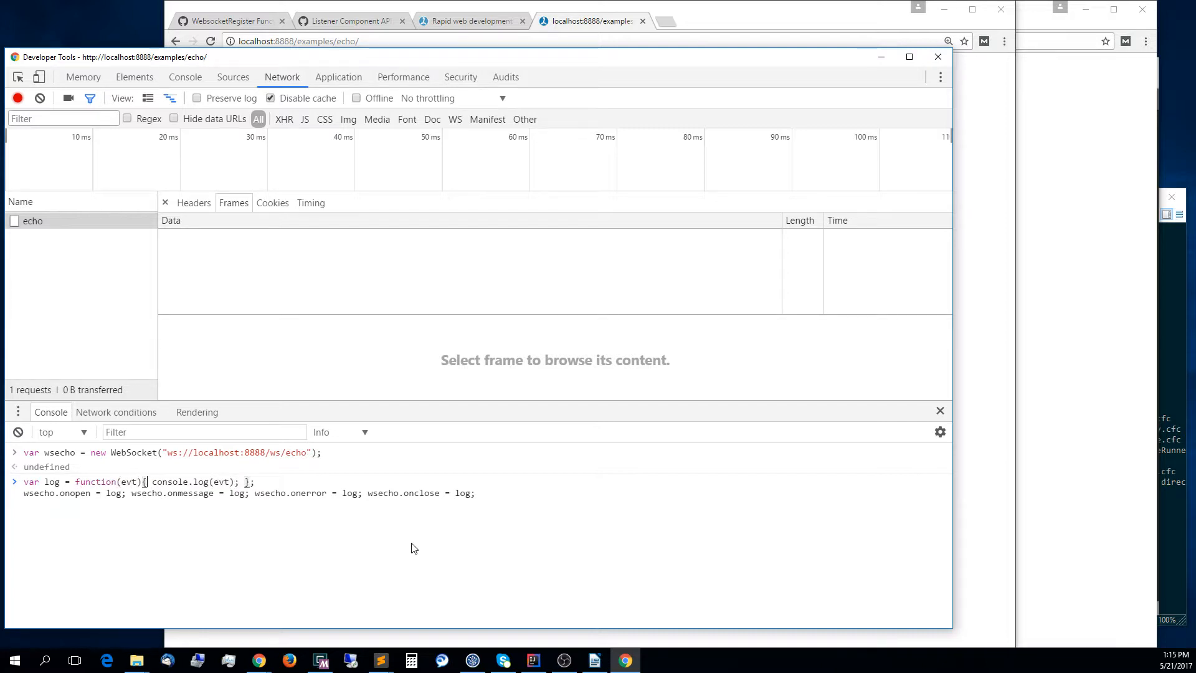
pyautogui.doubleClick(180, 481)
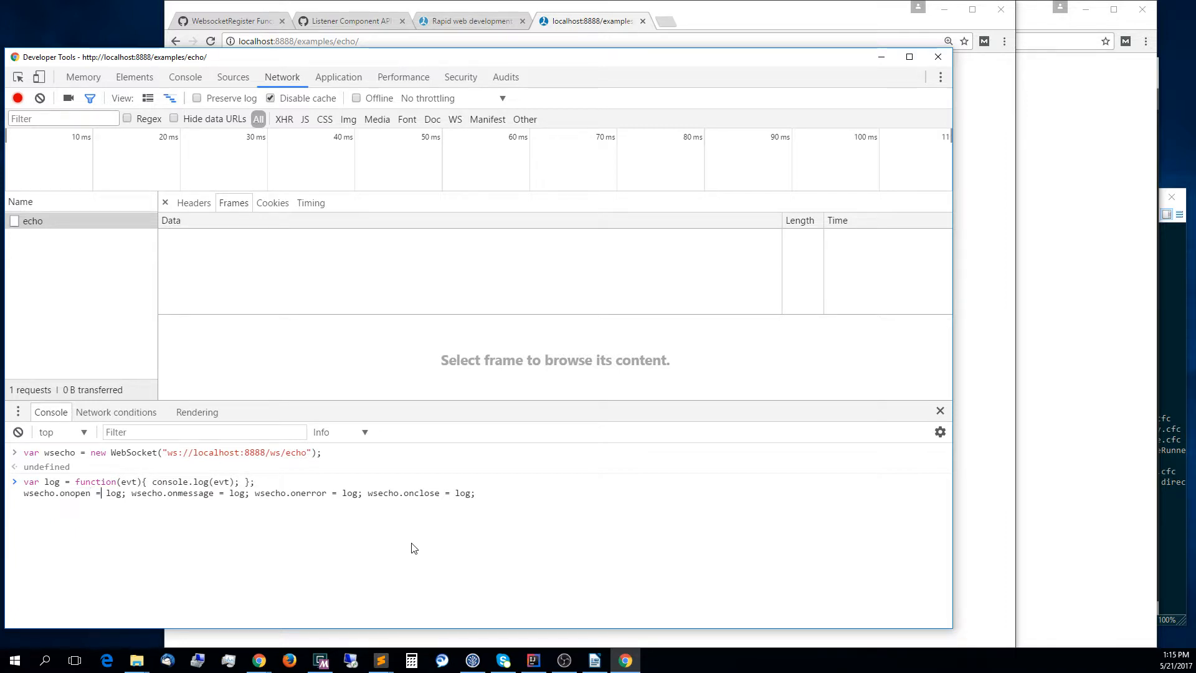
pyautogui.doubleClick(192, 494)
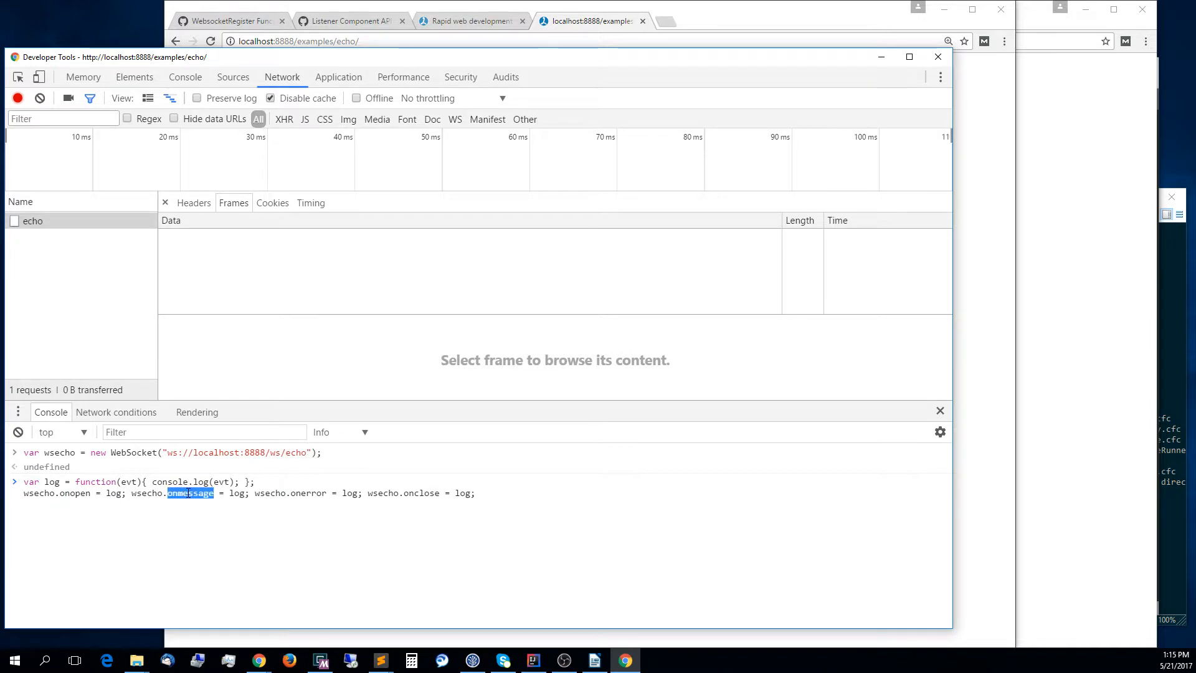
pyautogui.doubleClick(307, 492)
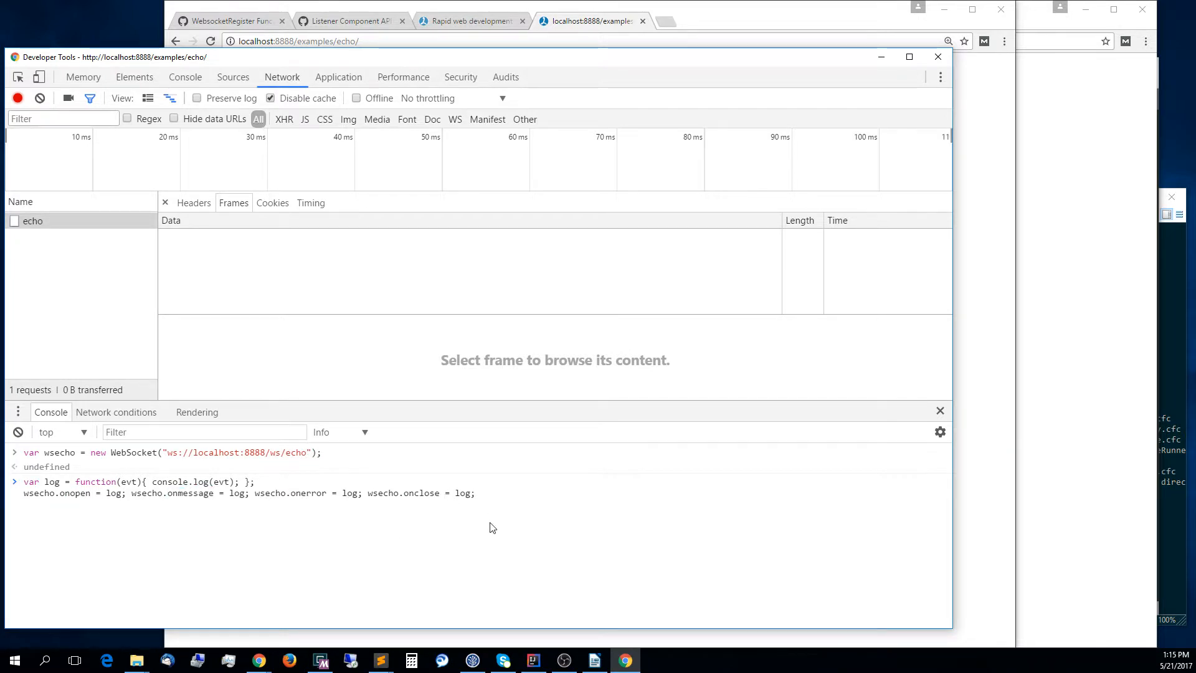
pyautogui.moveTo(472, 527)
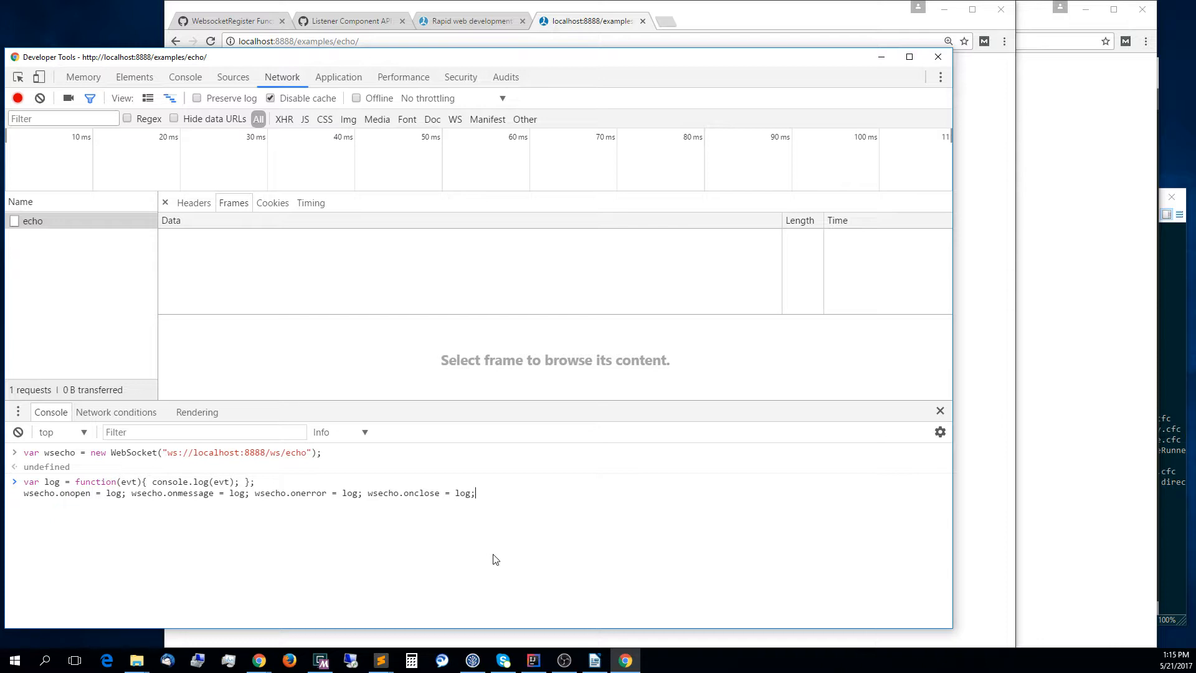
pyautogui.press('Return')
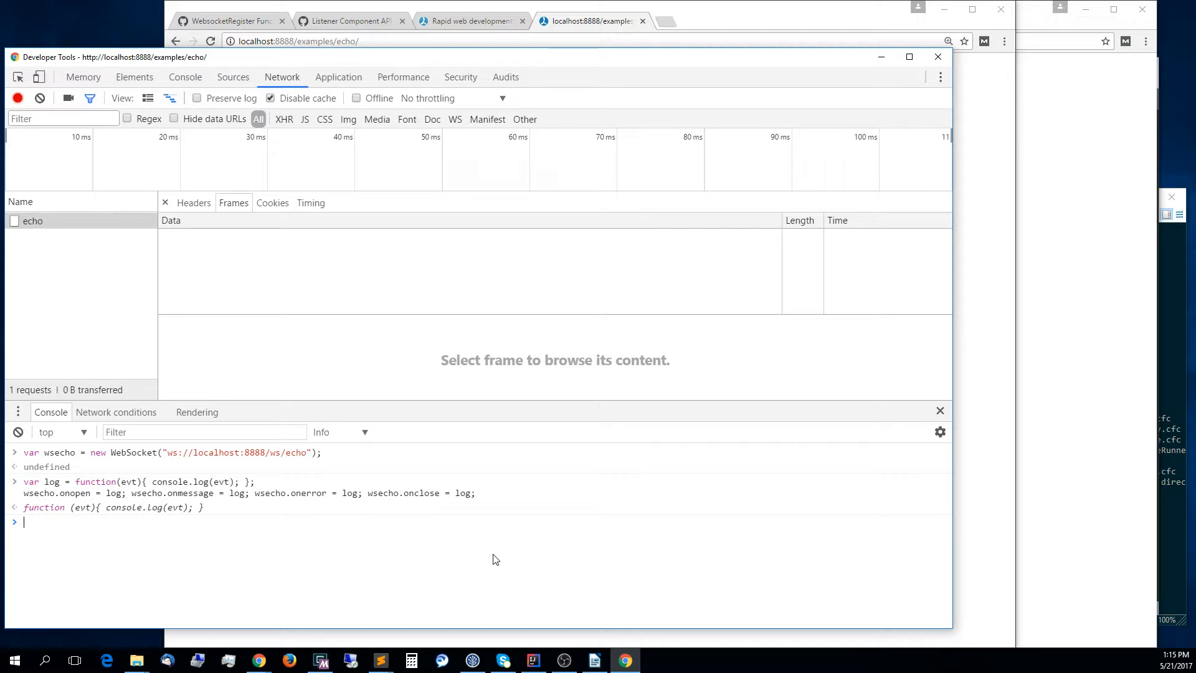
# Send "Hello" over the wsecho socket and view the sent Hello frame in the Network frames.
pyautogui.write('wsecho.send("Hello");')
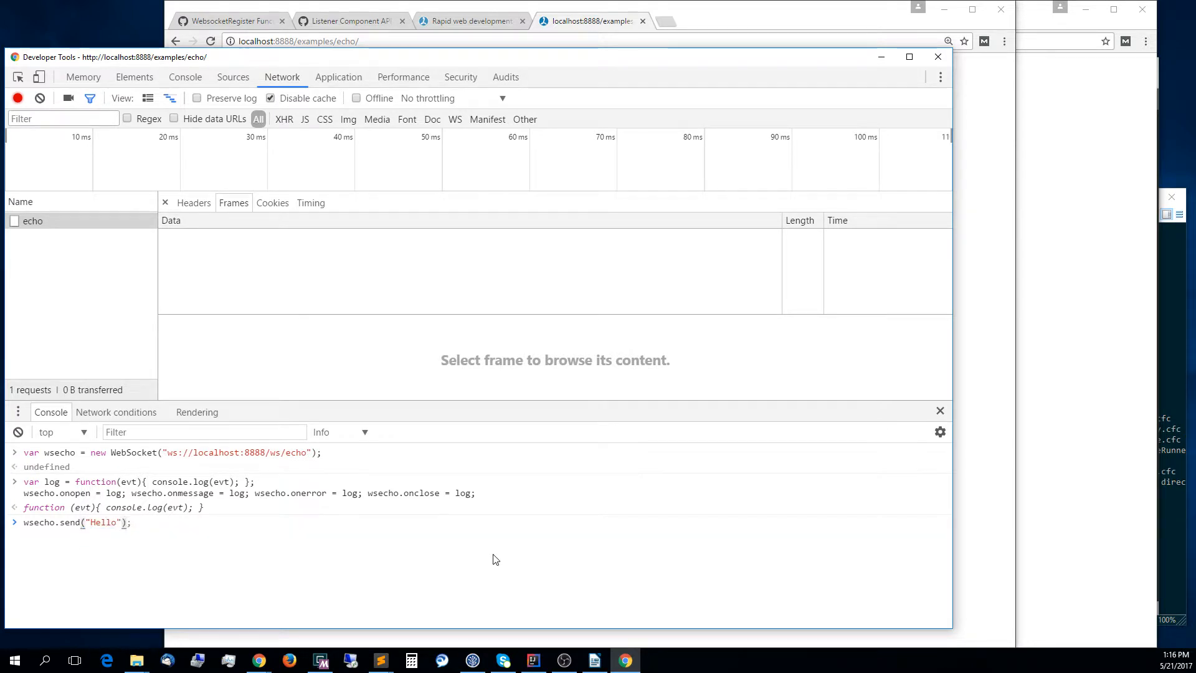
pyautogui.press('Return')
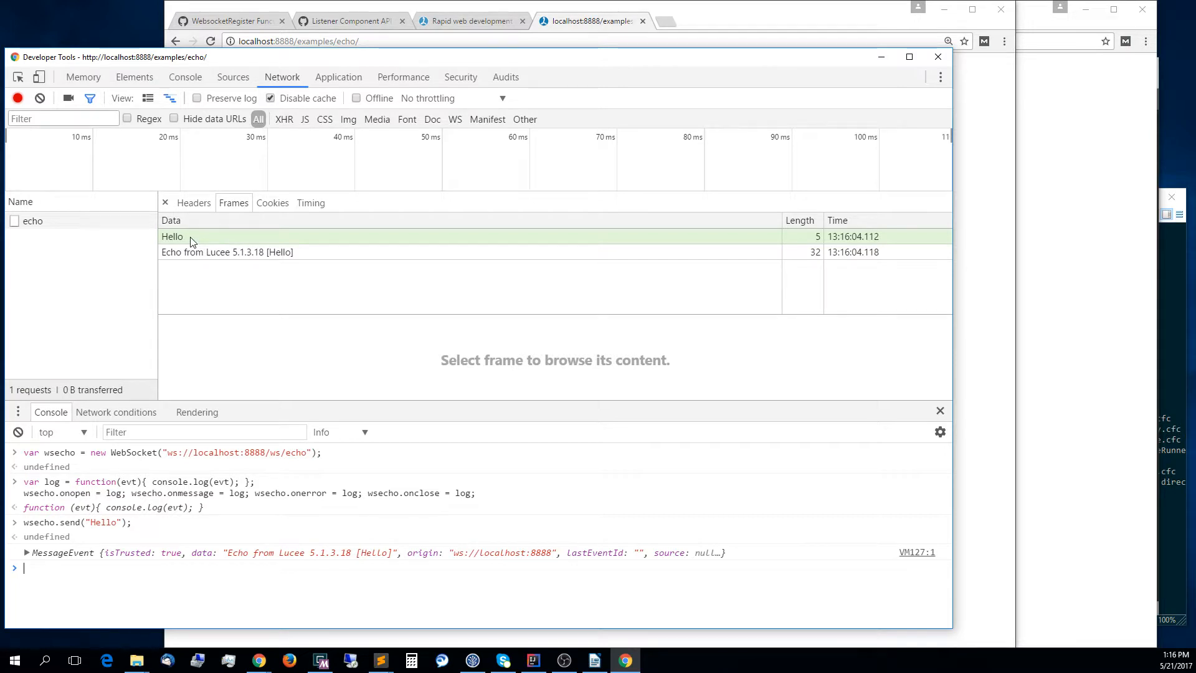
pyautogui.click(172, 236)
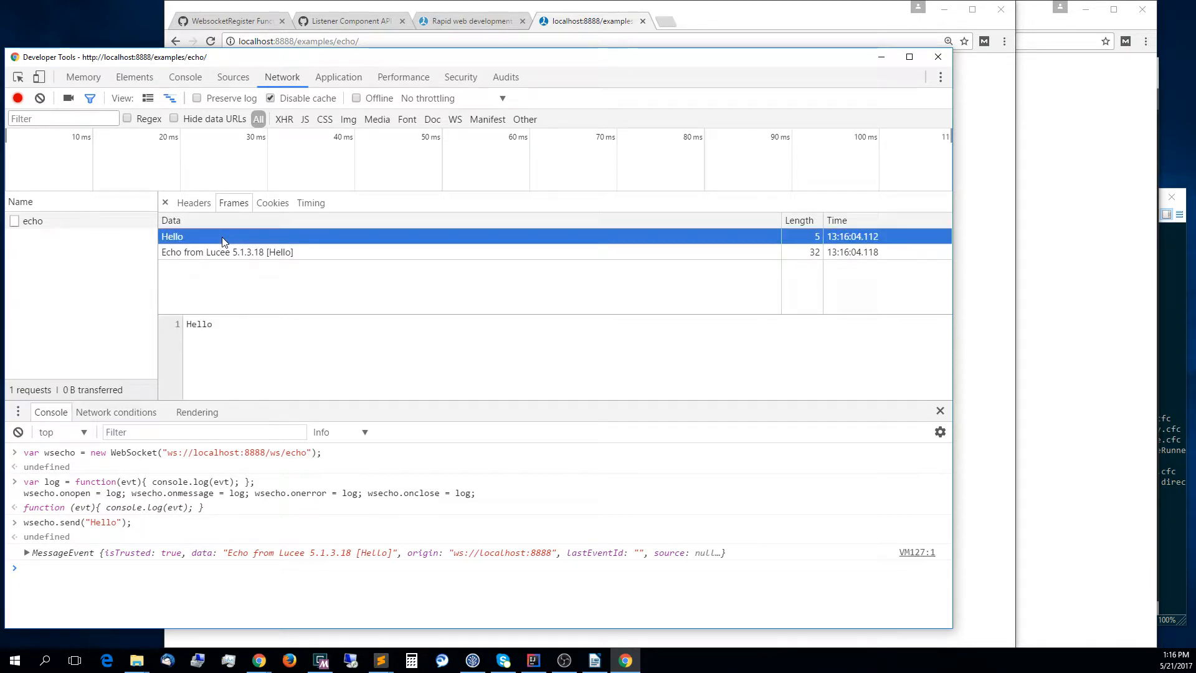
pyautogui.moveTo(332, 257)
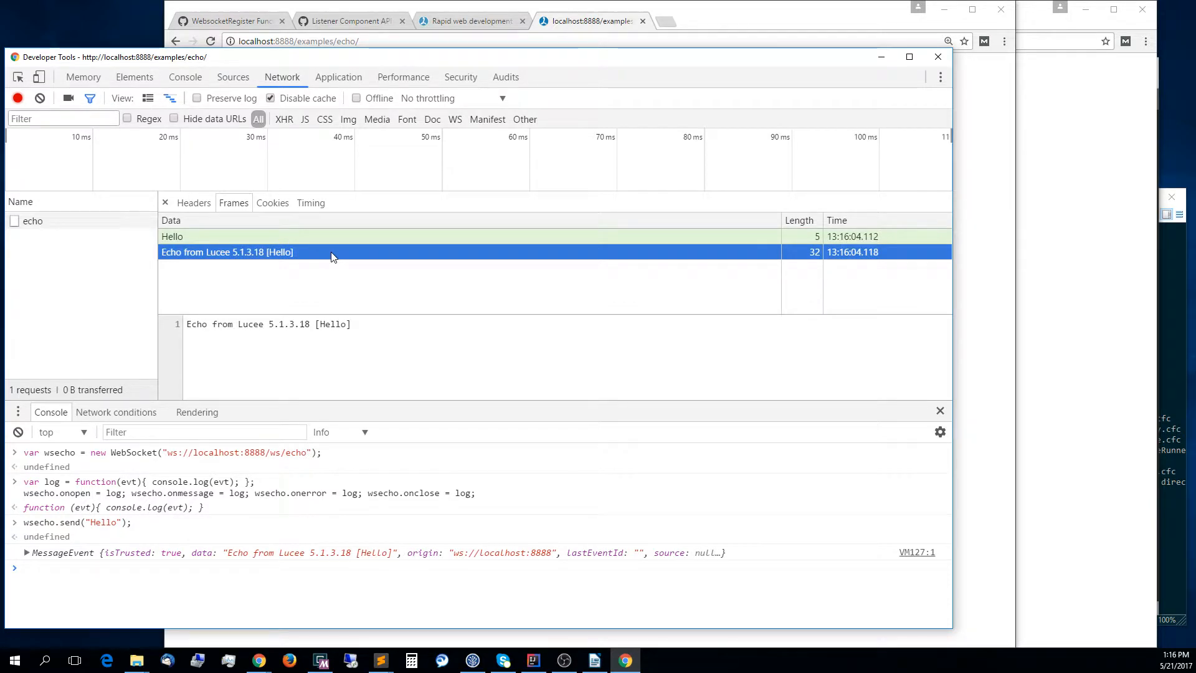
pyautogui.moveTo(25, 557)
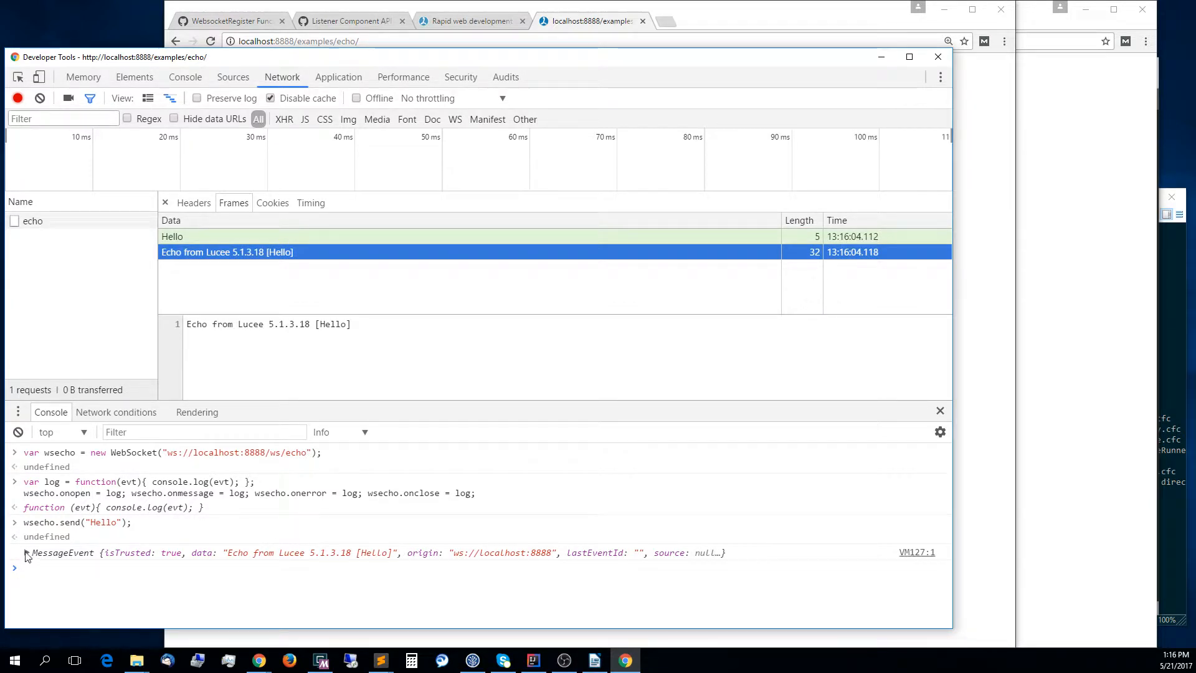
# Expand the logged MessageEvent, point out the log and onmessage handlers, then preview the 'Echo from Lucee 5.1.3.18 [Hello]' frame.
pyautogui.click(14, 552)
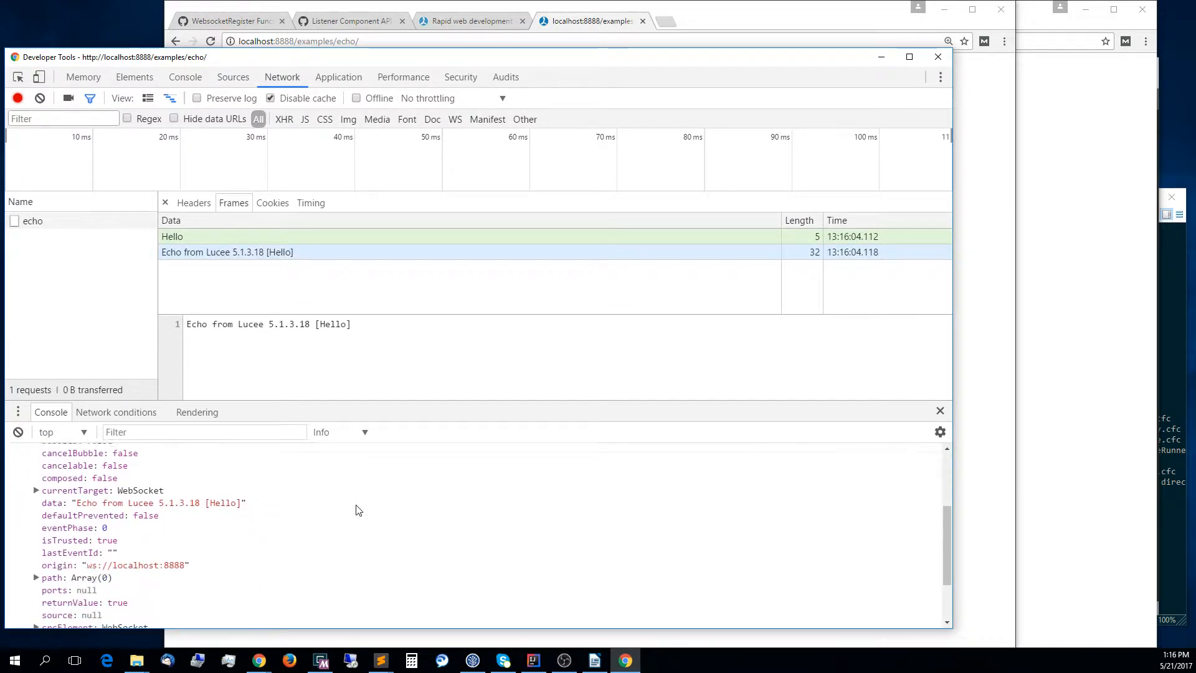
pyautogui.scroll(3)
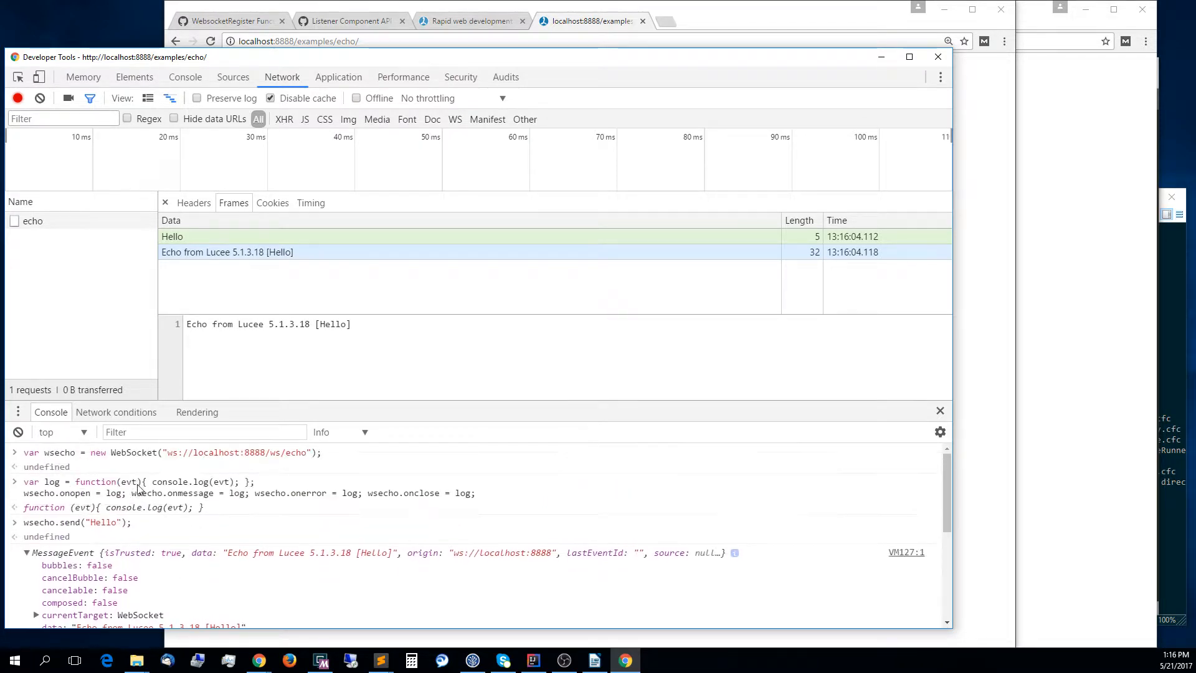
pyautogui.moveTo(100, 503)
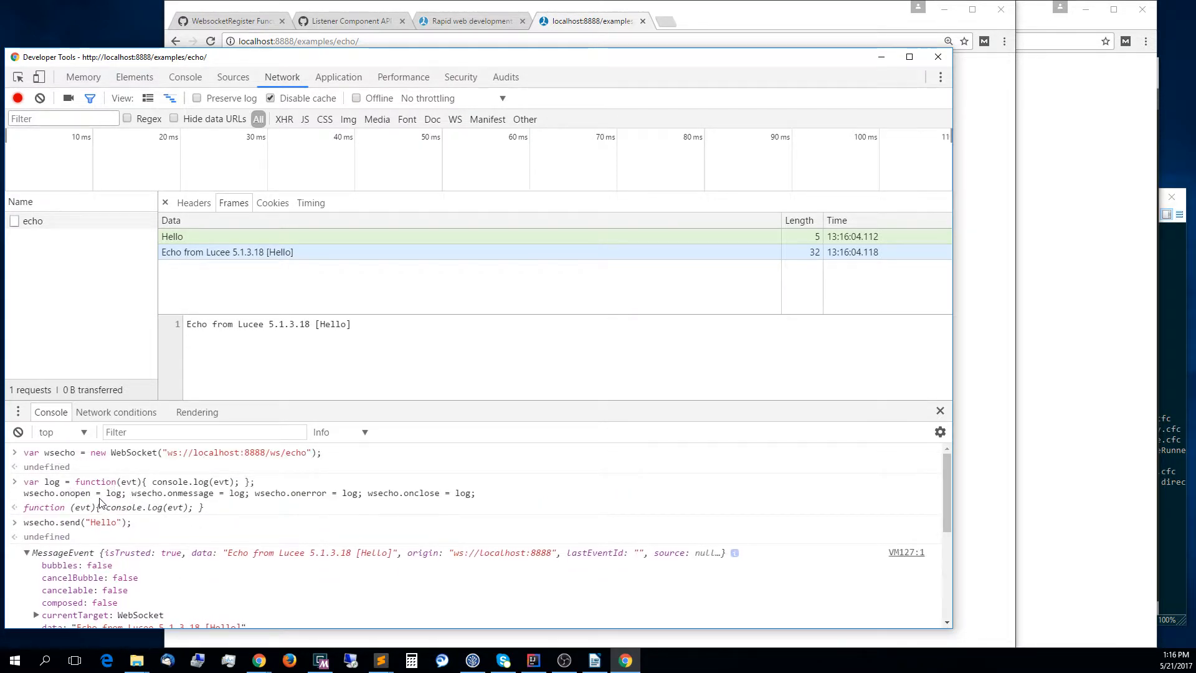
pyautogui.doubleClick(52, 481)
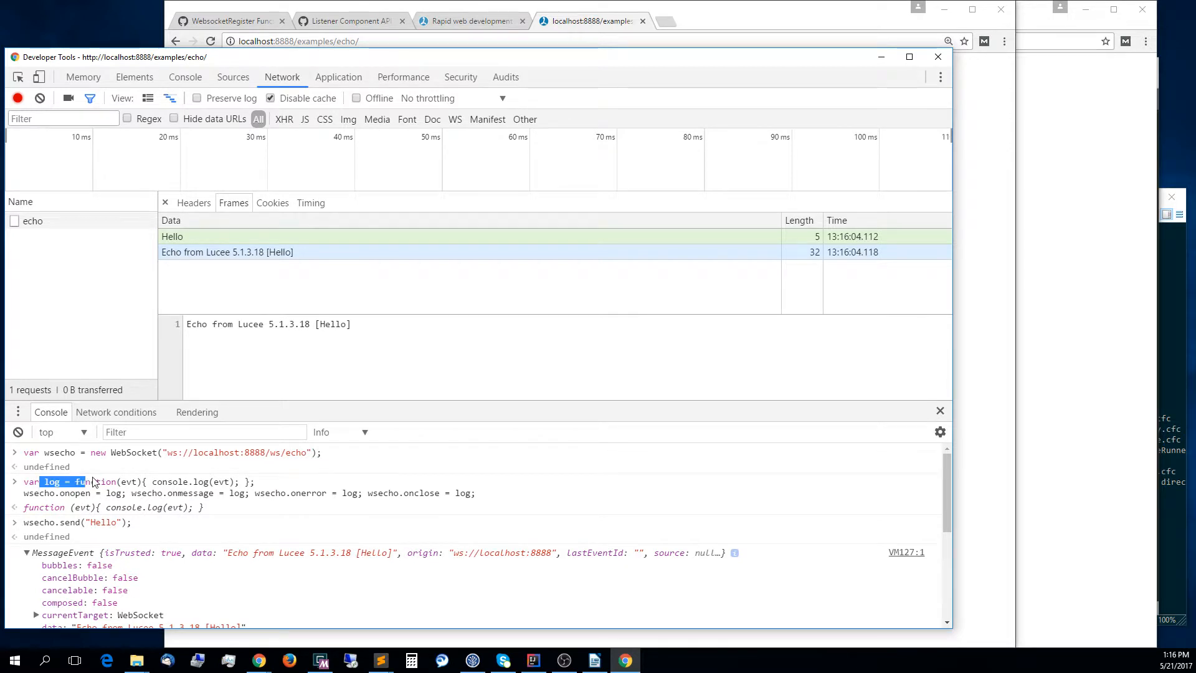
pyautogui.doubleClick(191, 493)
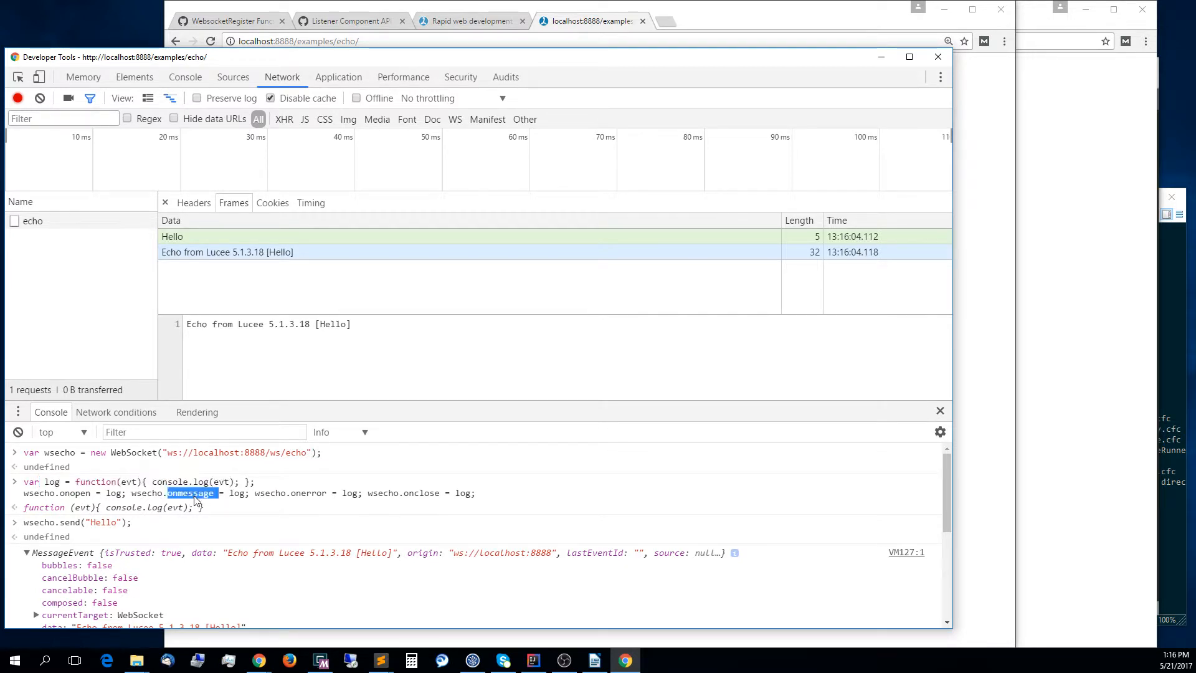
pyautogui.scroll(-3)
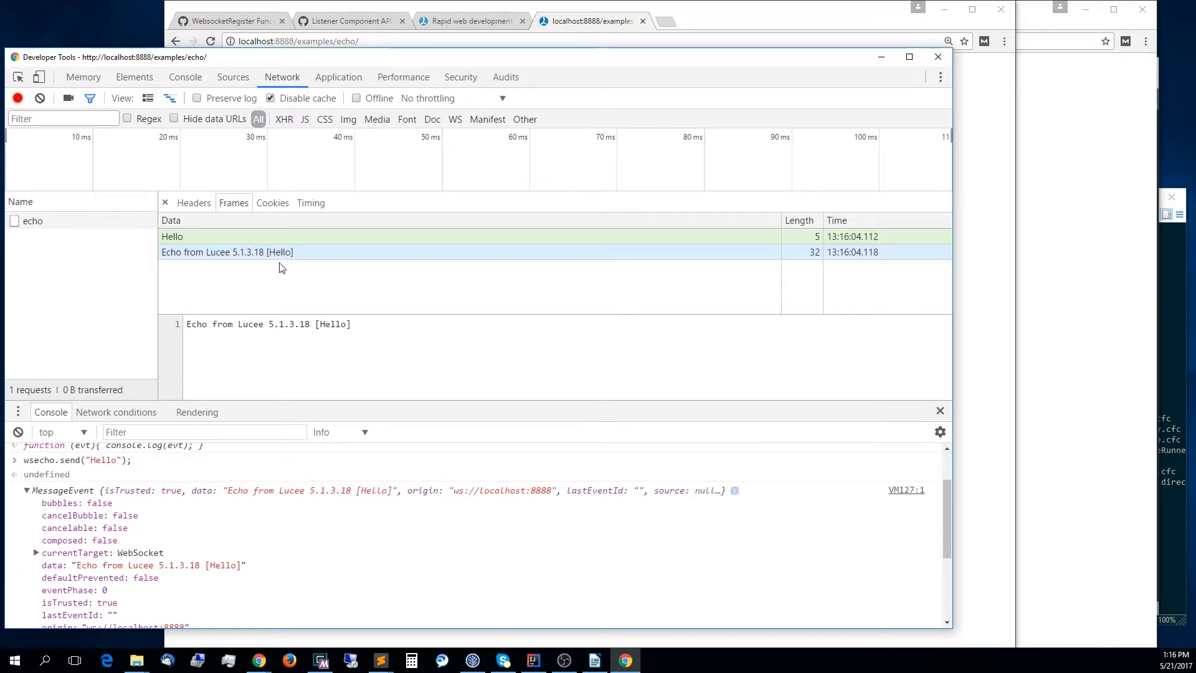
pyautogui.click(226, 251)
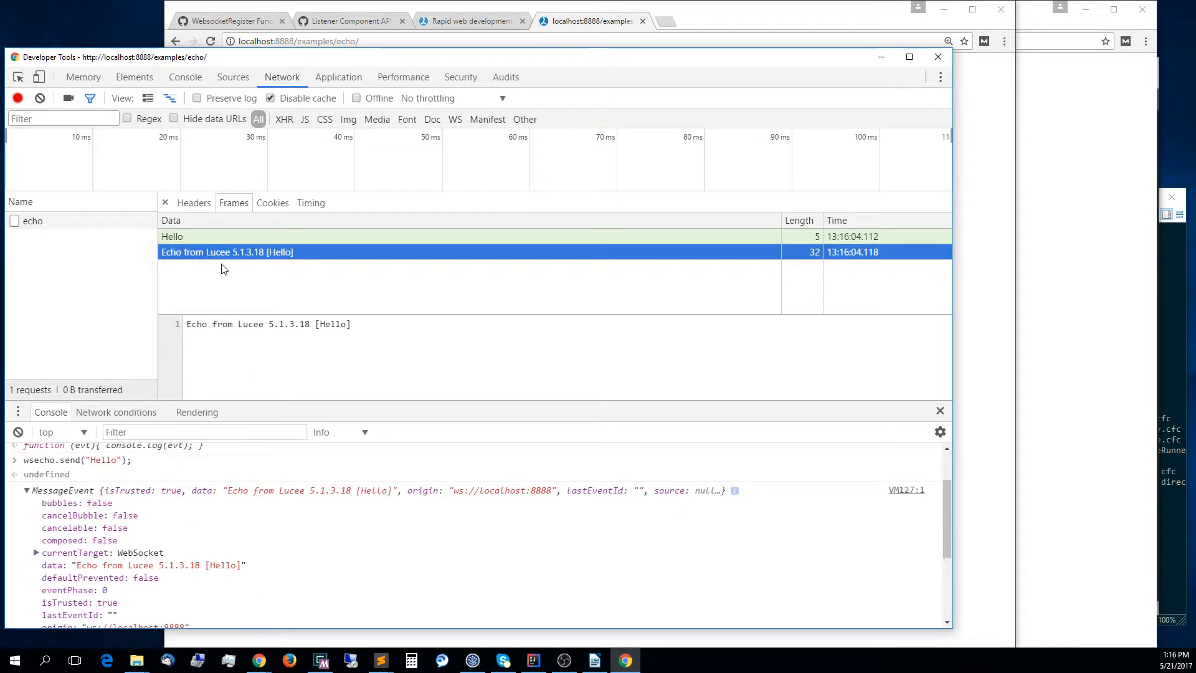
pyautogui.moveTo(266, 265)
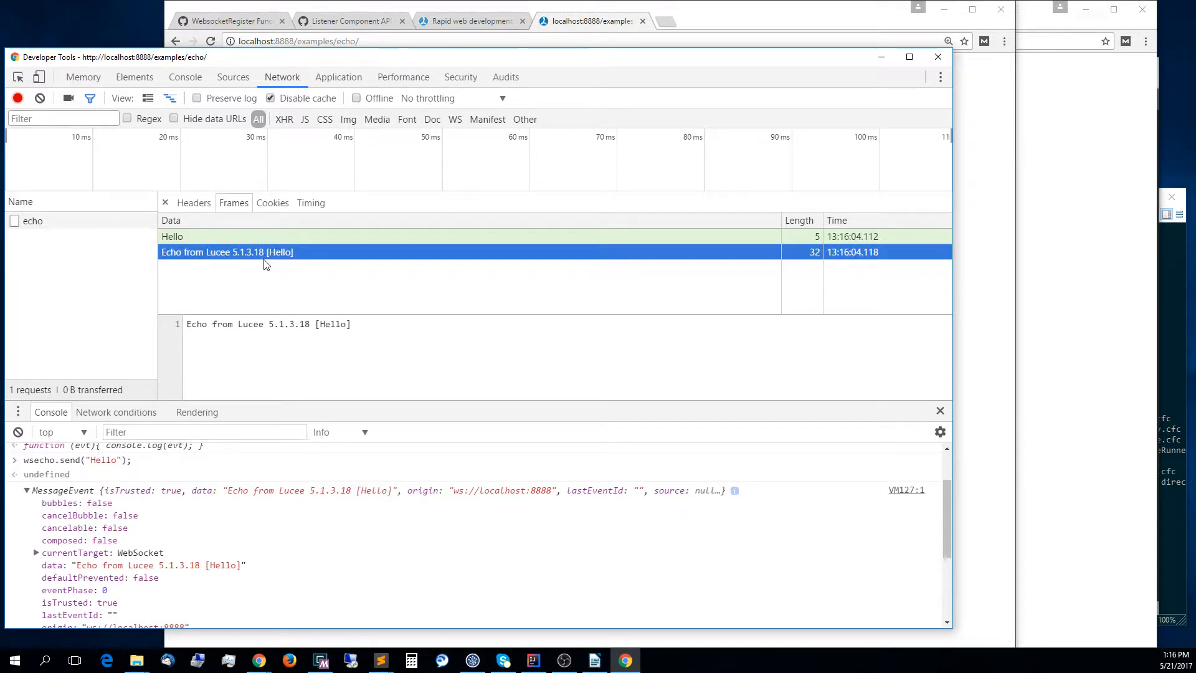
pyautogui.moveTo(289, 264)
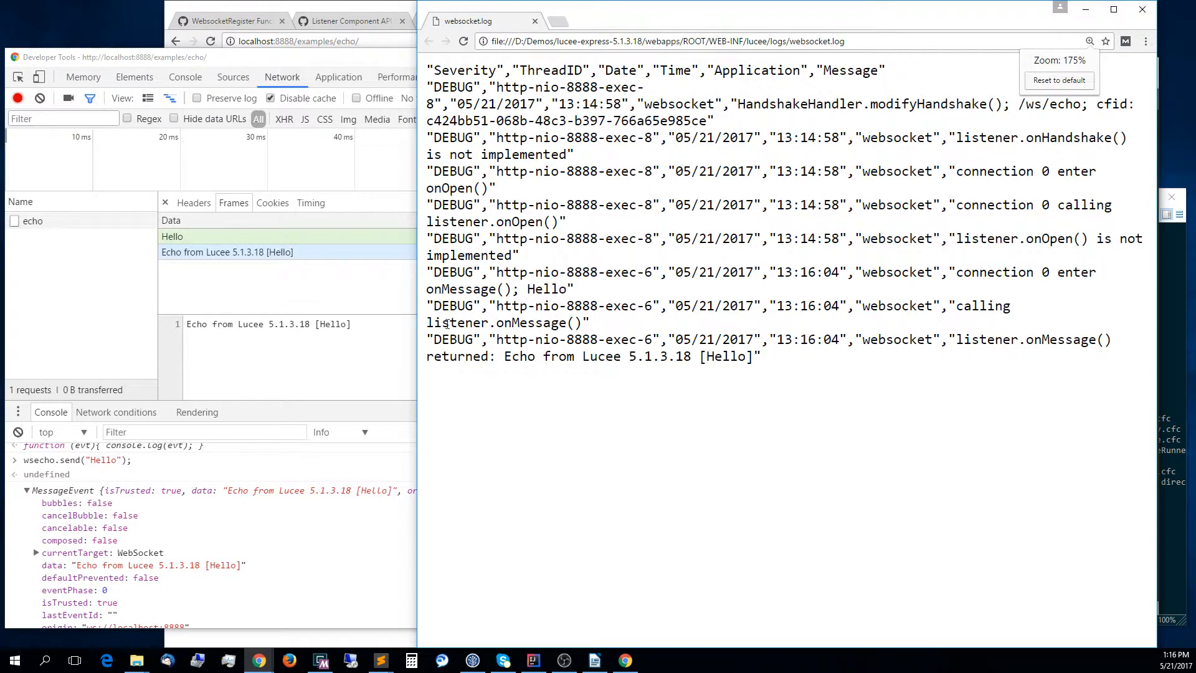
# In websocket.log at default zoom, highlight HandshakeHandler, the connection's cfid and onHandshake, then return to the echo page.
pyautogui.click(1059, 79)
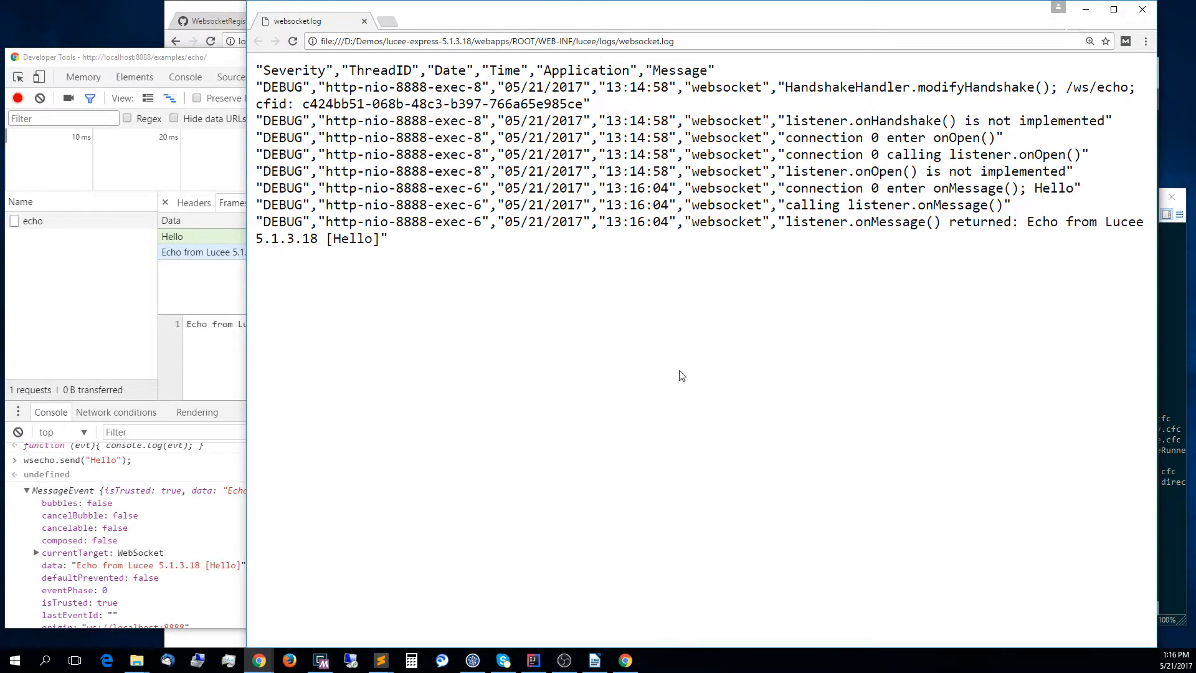
pyautogui.moveTo(857, 148)
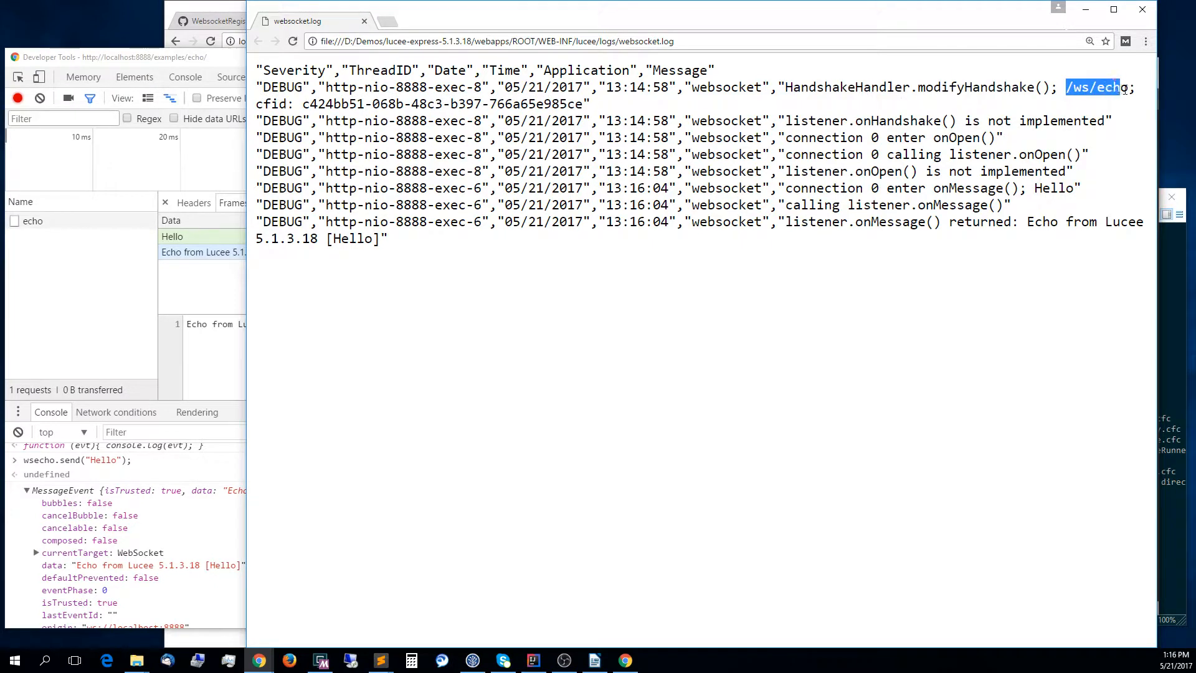
pyautogui.doubleClick(847, 87)
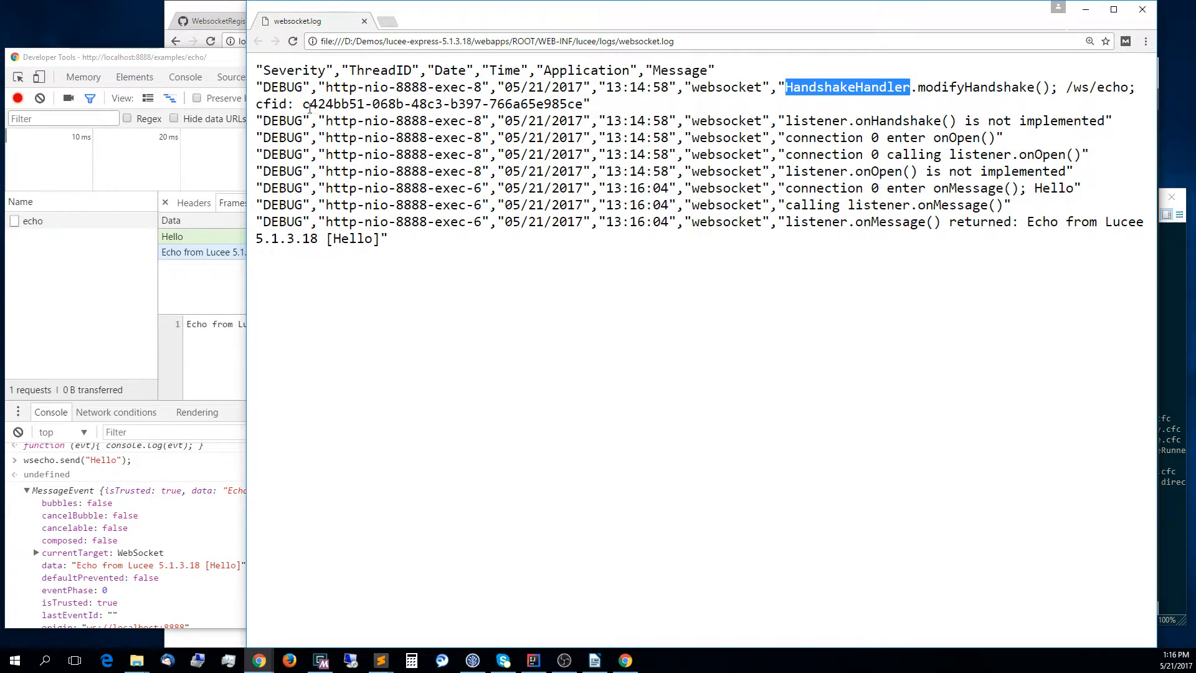
pyautogui.doubleClick(442, 103)
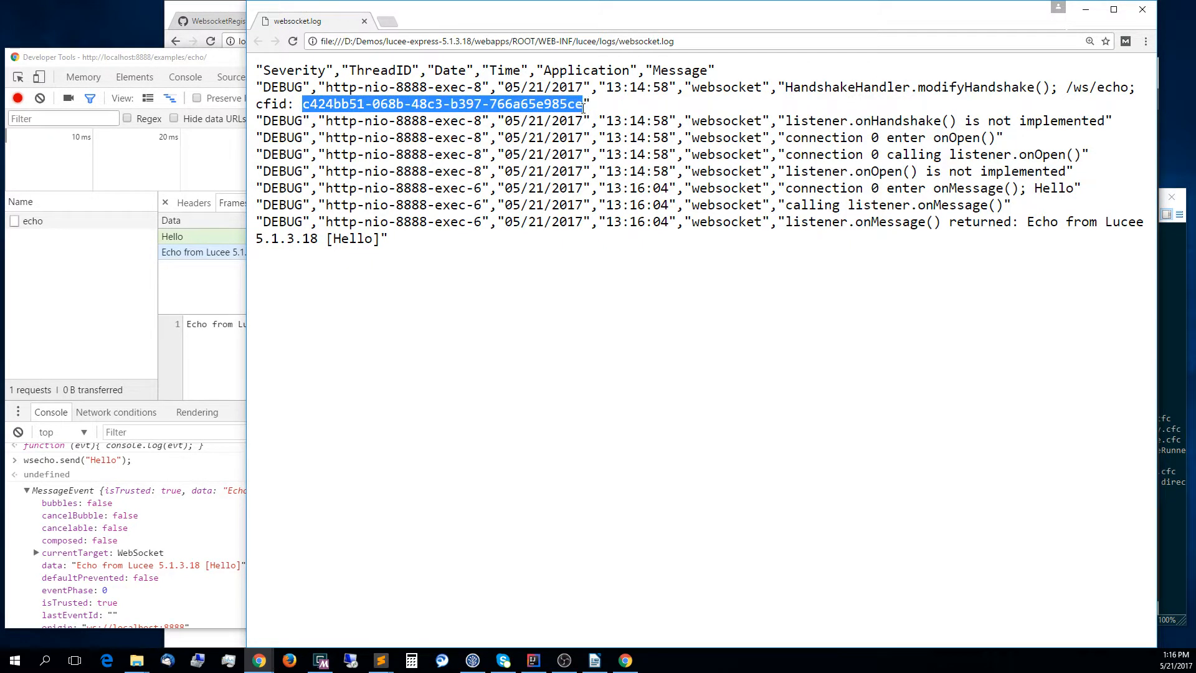
pyautogui.click(837, 148)
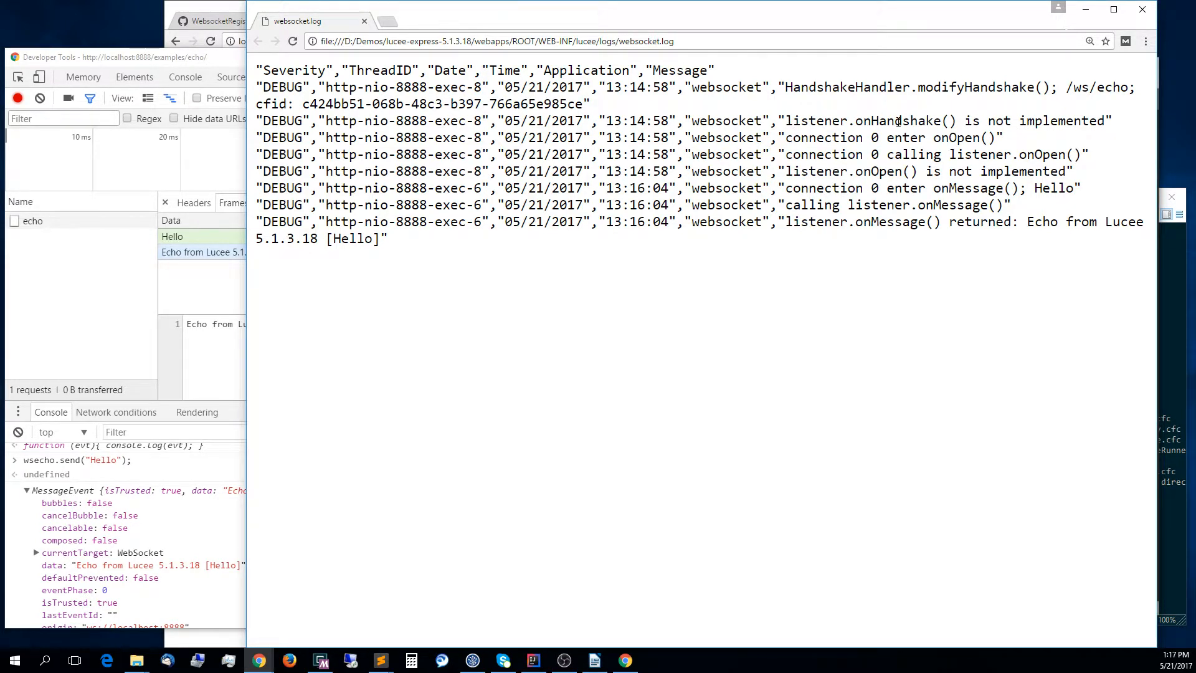
pyautogui.doubleClick(897, 121)
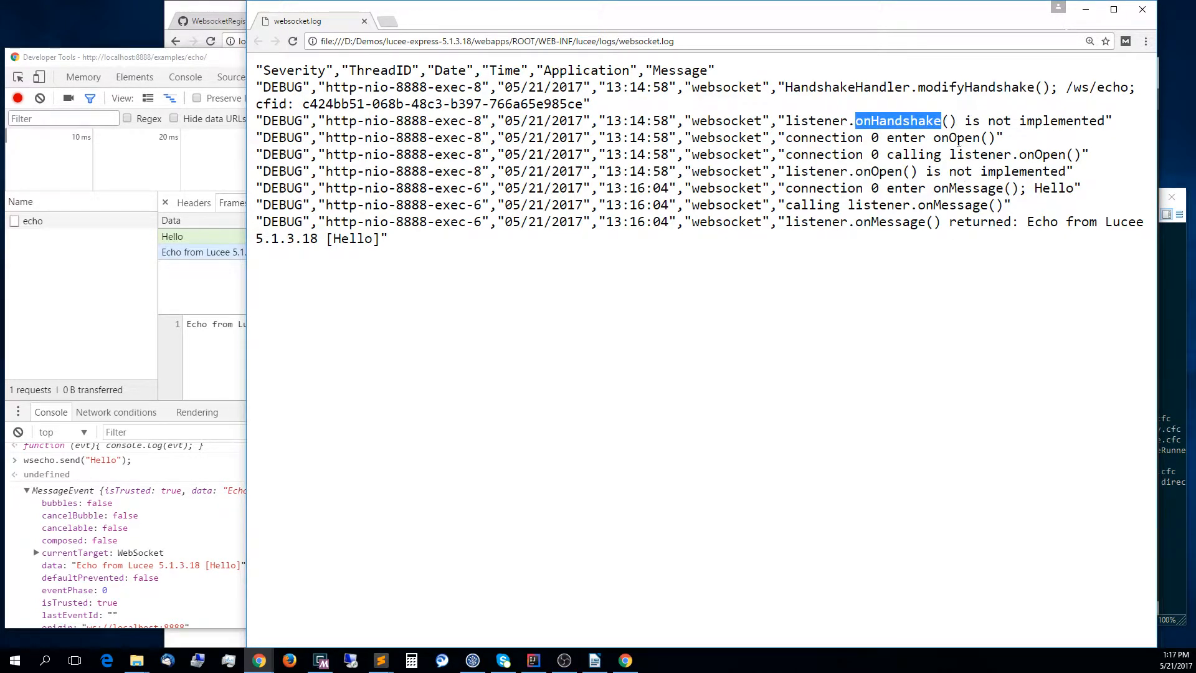
pyautogui.click(589, 21)
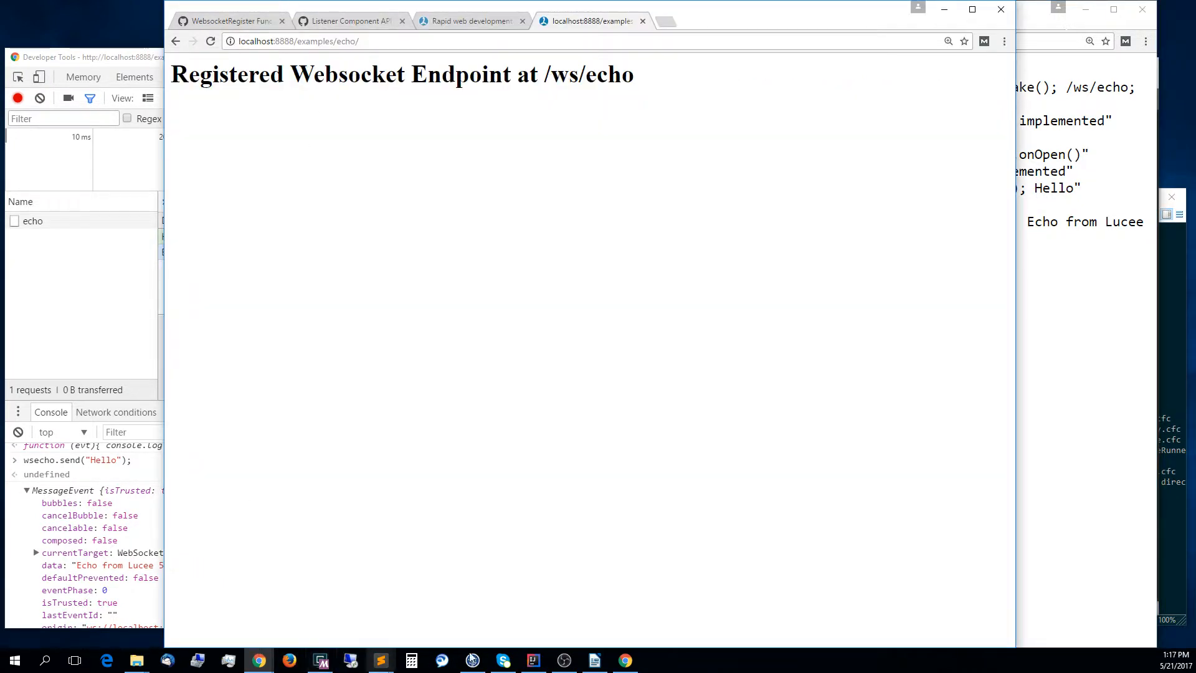
pyautogui.moveTo(379, 660)
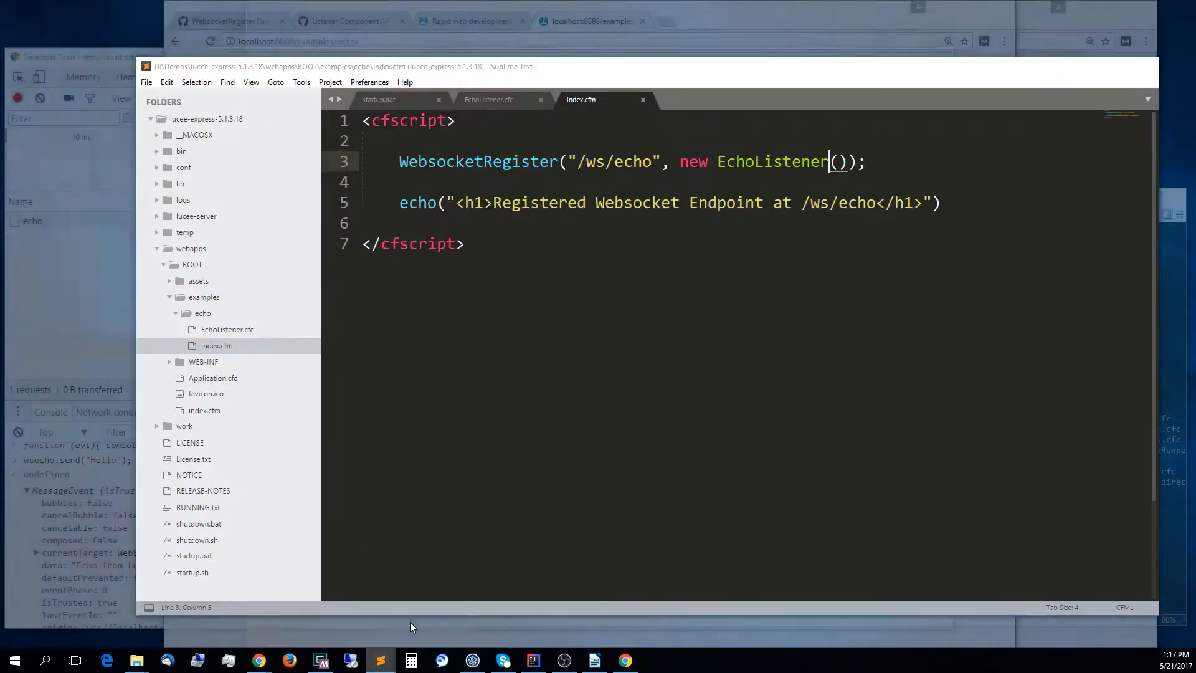
# Review the EchoListener.cfc onMessage source, glance at the websocket log, and return to the DevTools console.
pyautogui.click(489, 100)
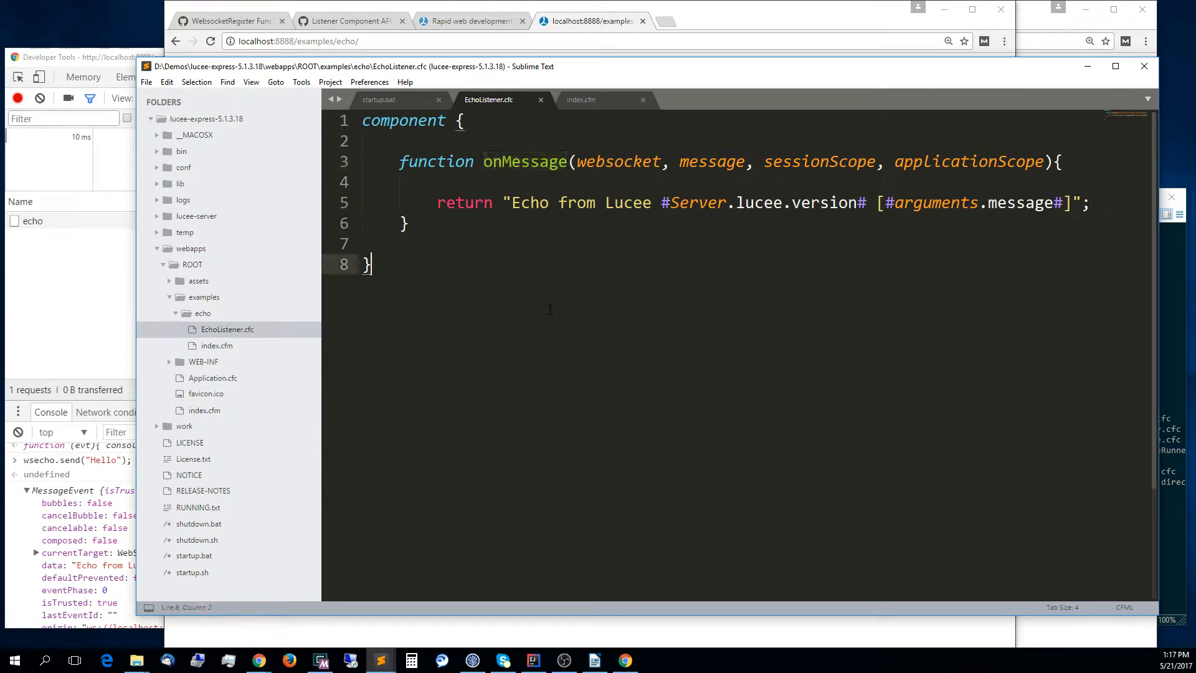
pyautogui.click(587, 21)
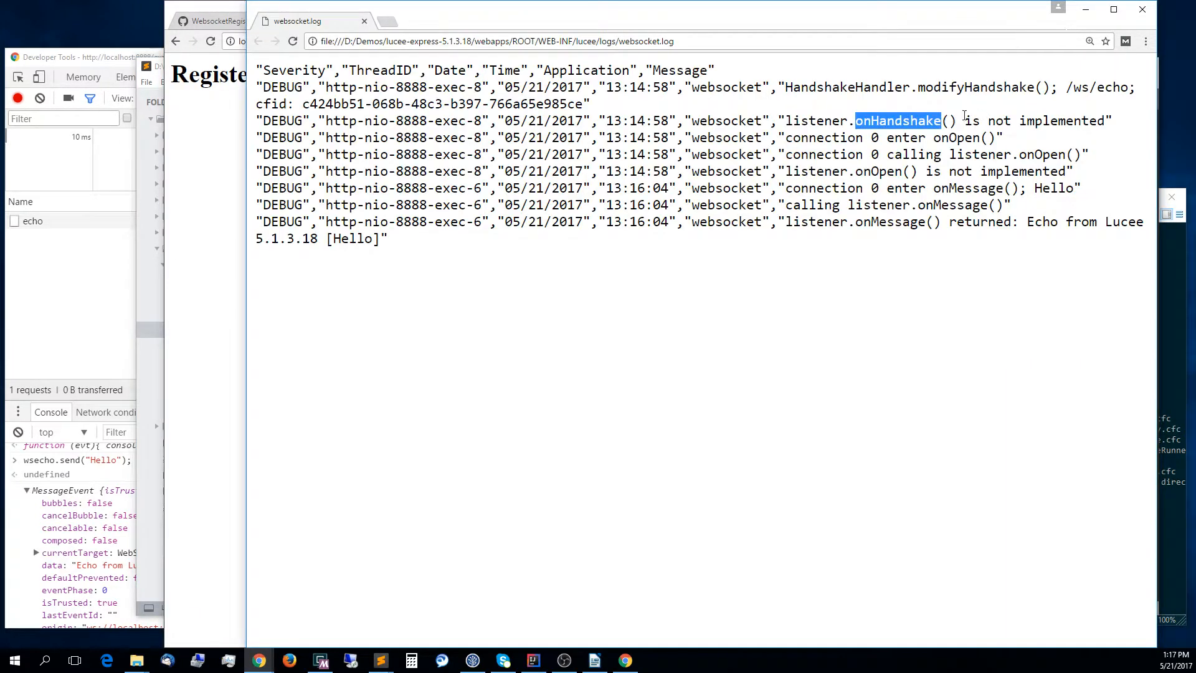
pyautogui.moveTo(887, 181)
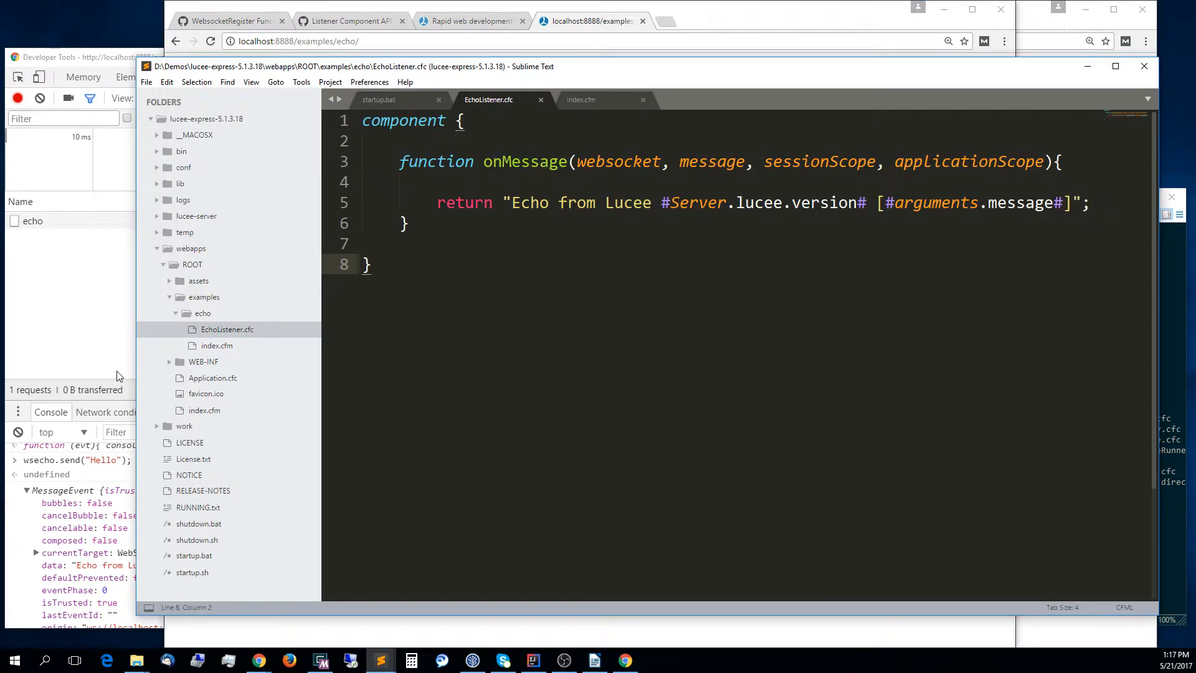
pyautogui.moveTo(607, 100)
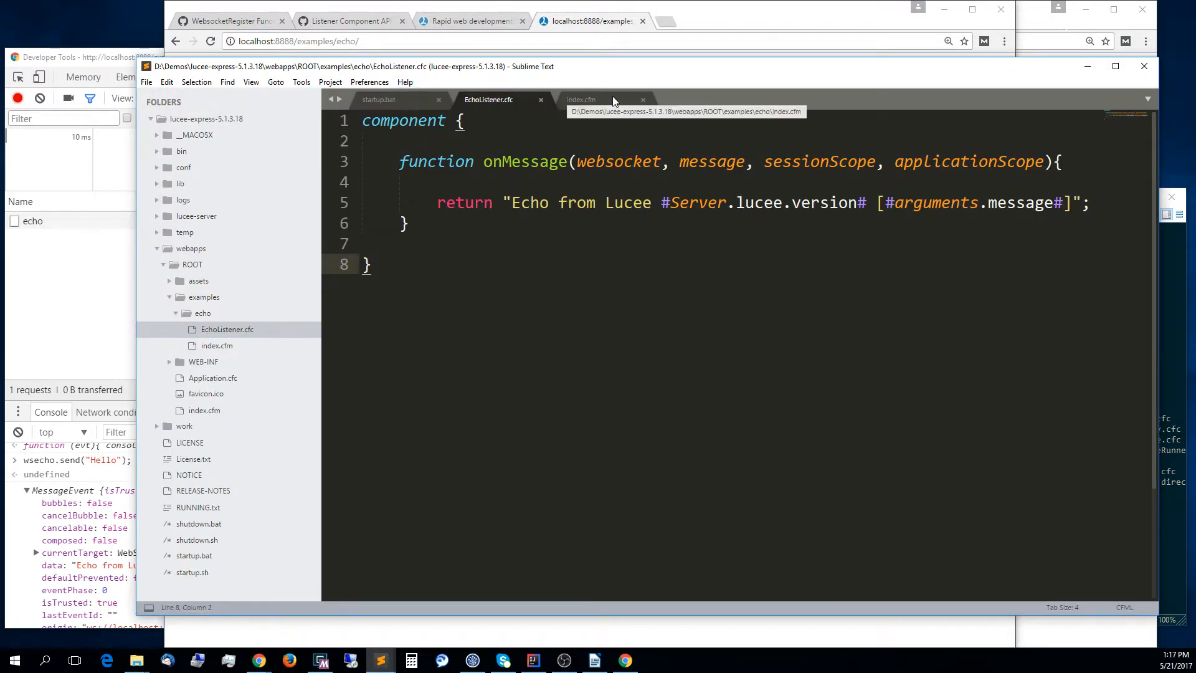
pyautogui.click(582, 100)
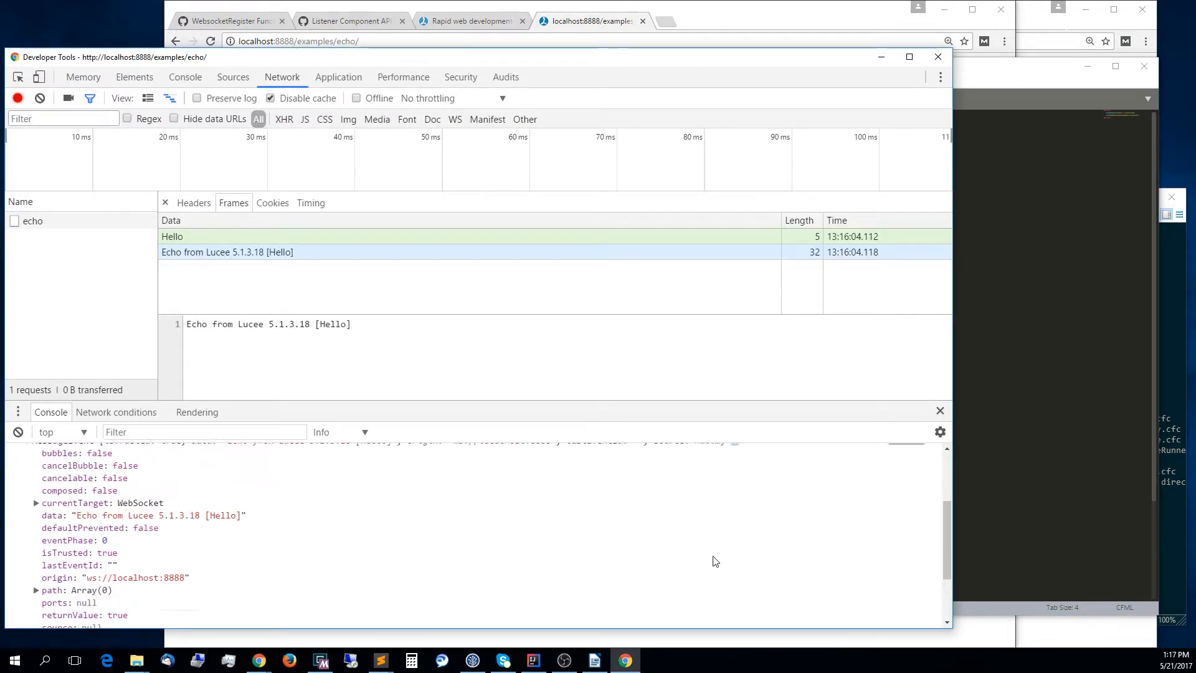
# Run a for loop calling wsecho.send(`Message ${i}`) for i from 0 to 99 in the Console.
pyautogui.scroll(-3)
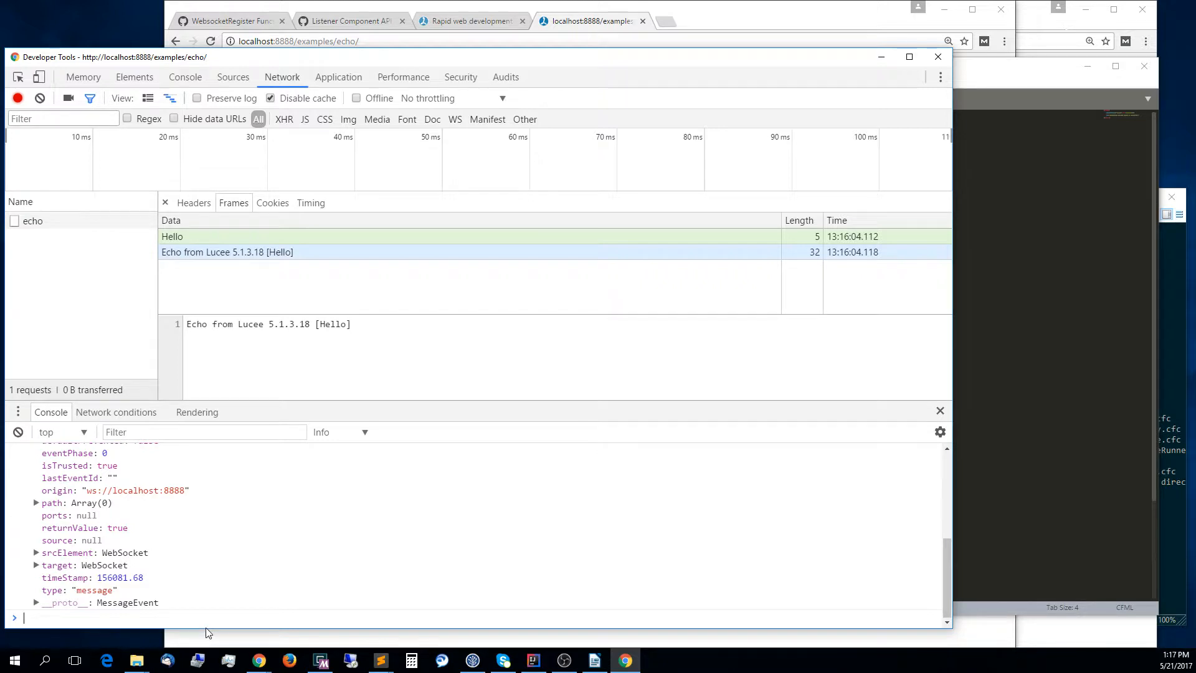
pyautogui.write('for (var i=0; i<100; i++')
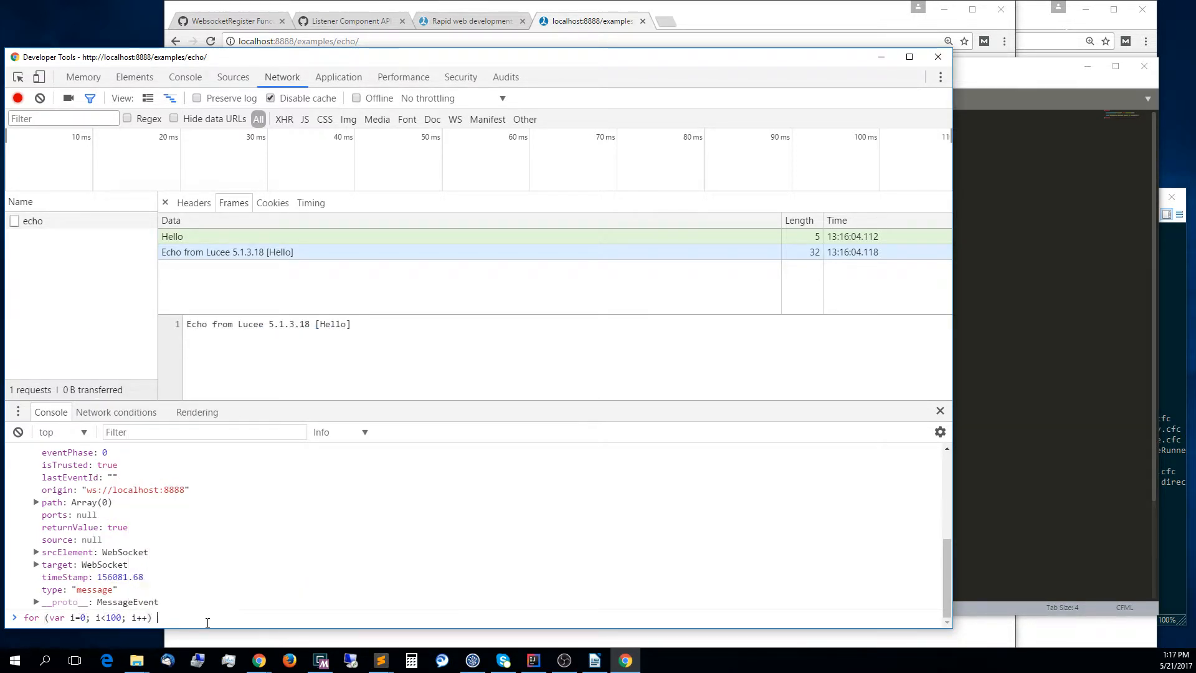
pyautogui.write('{')
pyautogui.write('wsecho')
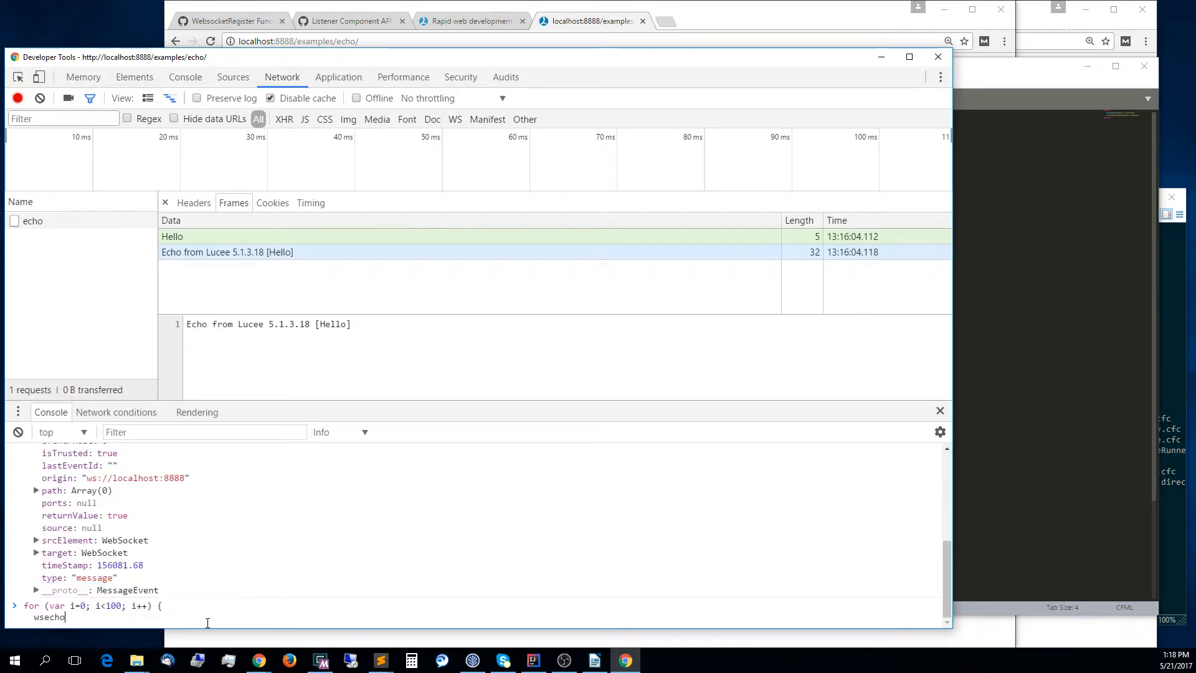
pyautogui.write('.send(')
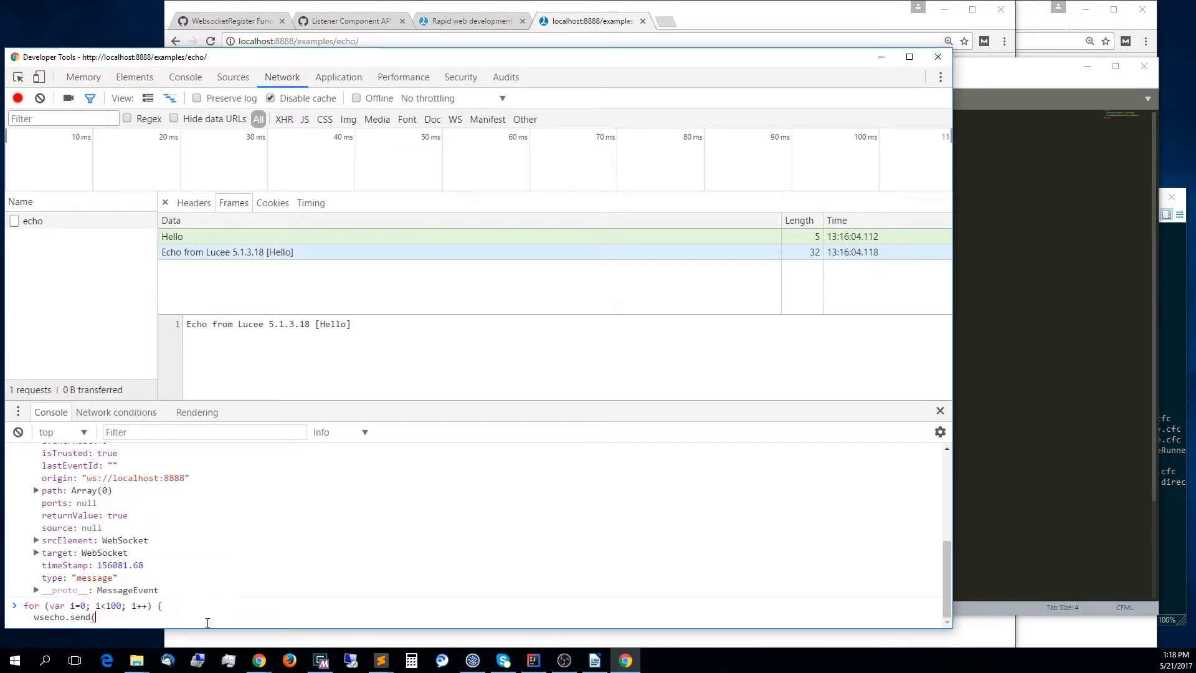
pyautogui.write('"m')
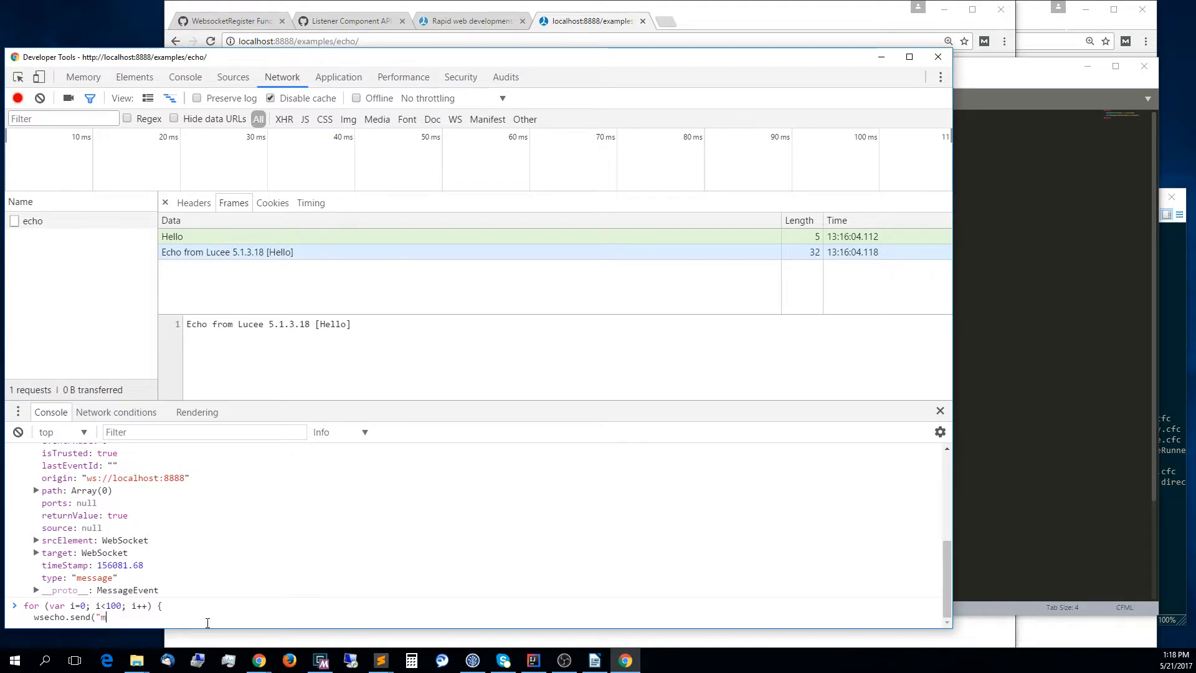
pyautogui.write('essage ${i}`);')
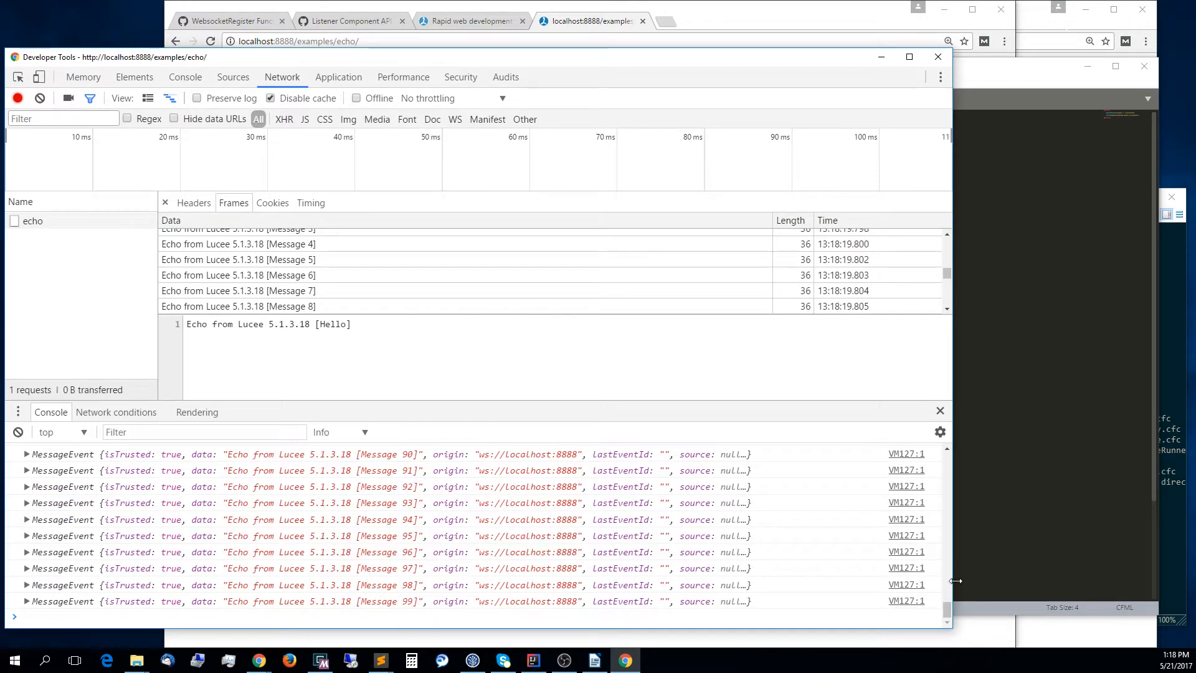
# Scroll the Frames list to confirm echoes through Message 99 were received.
pyautogui.scroll(3)
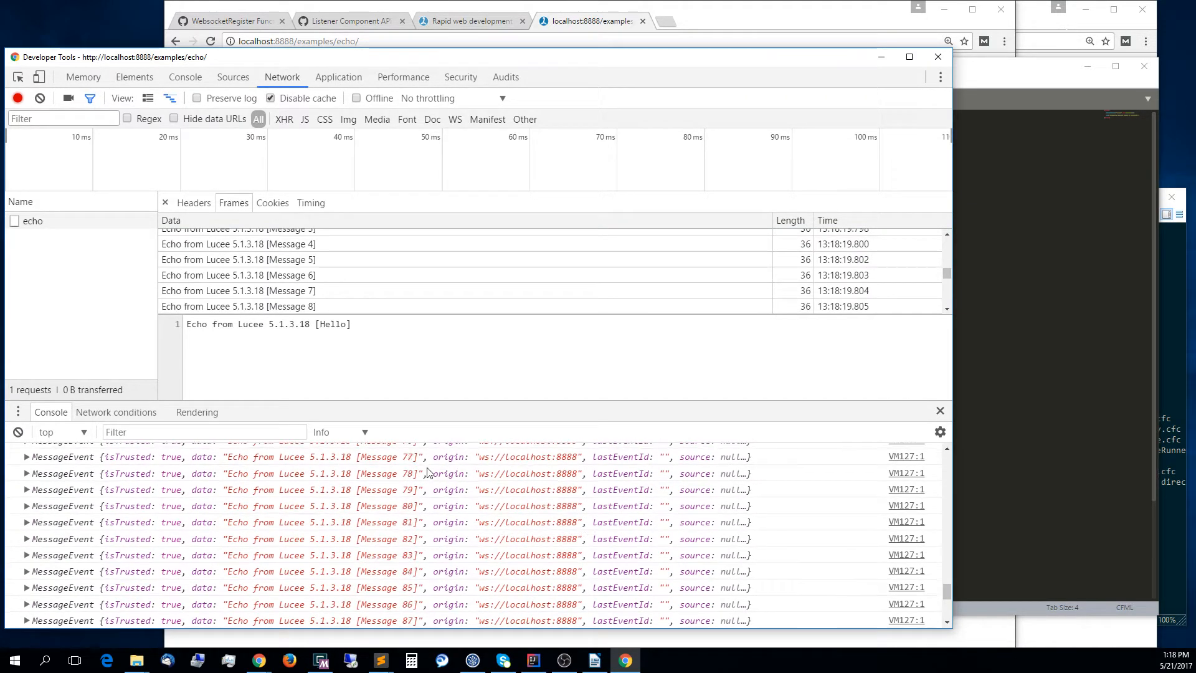
pyautogui.scroll(-3)
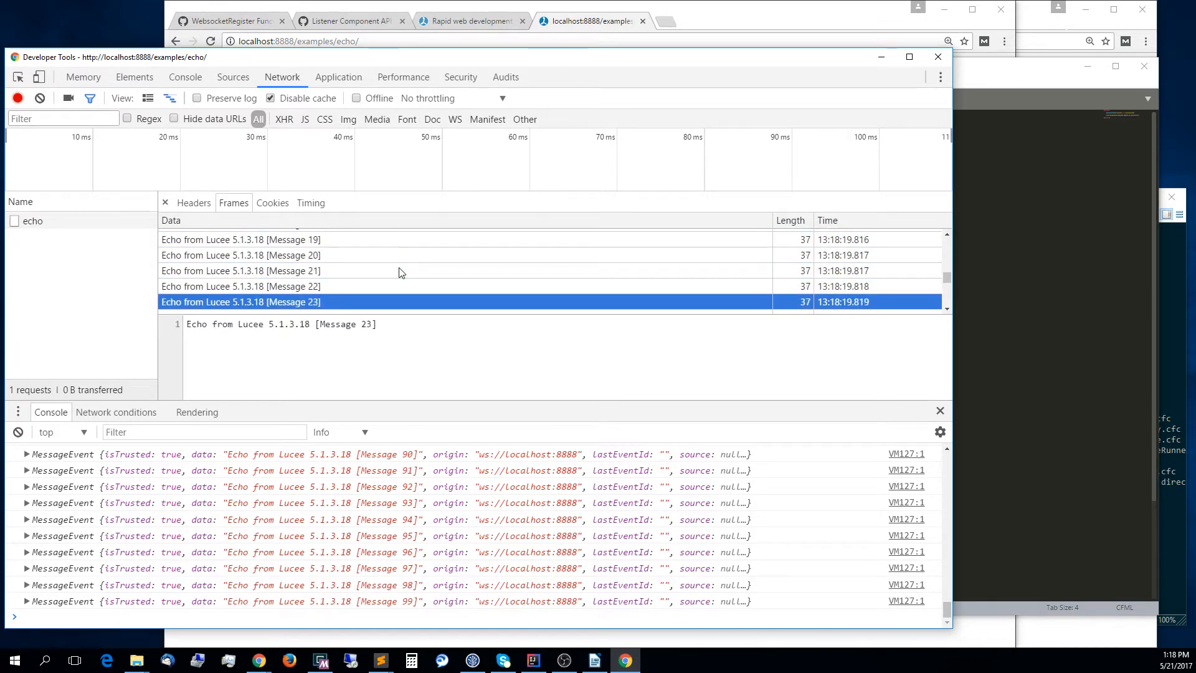
pyautogui.scroll(-3)
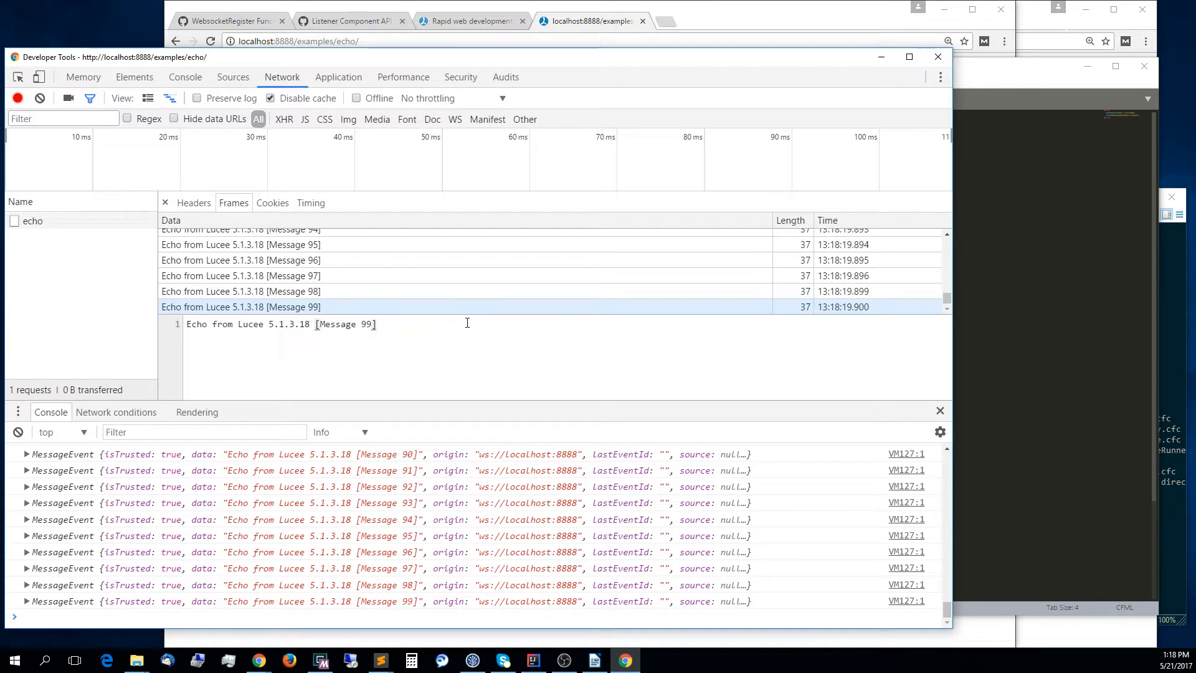
pyautogui.moveTo(1014, 74)
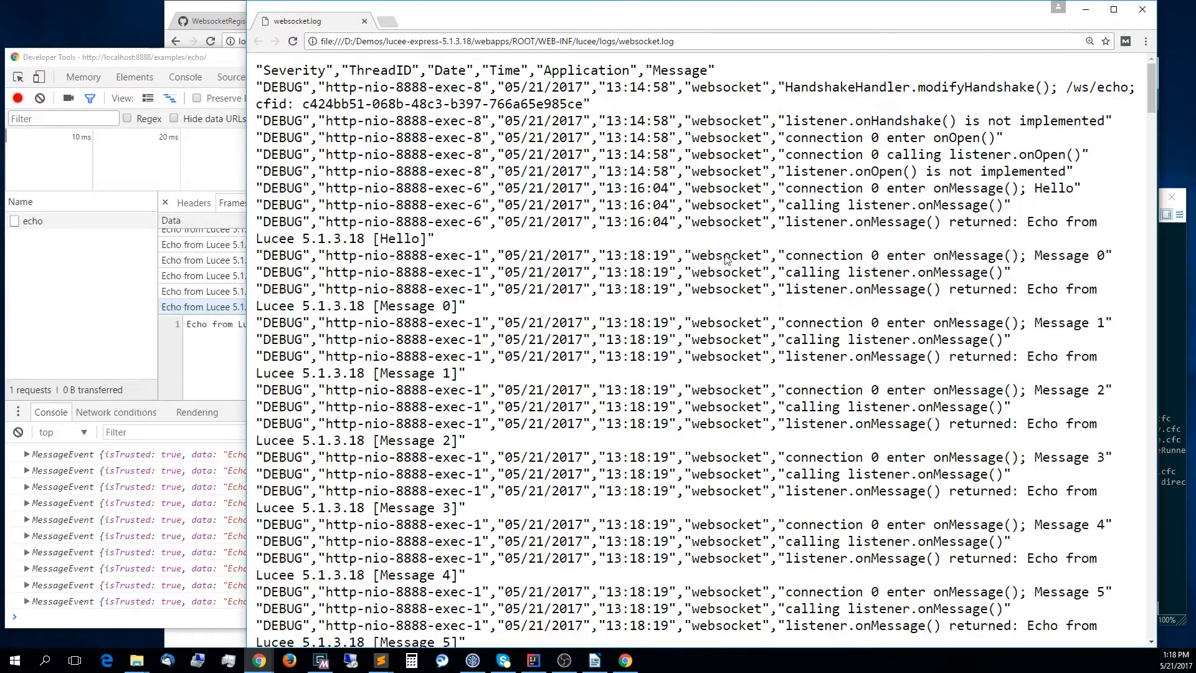
# Scroll websocket.log to the last onMessage entry, highlight the Message 99 number, and bring the DevTools console forward.
pyautogui.scroll(-3)
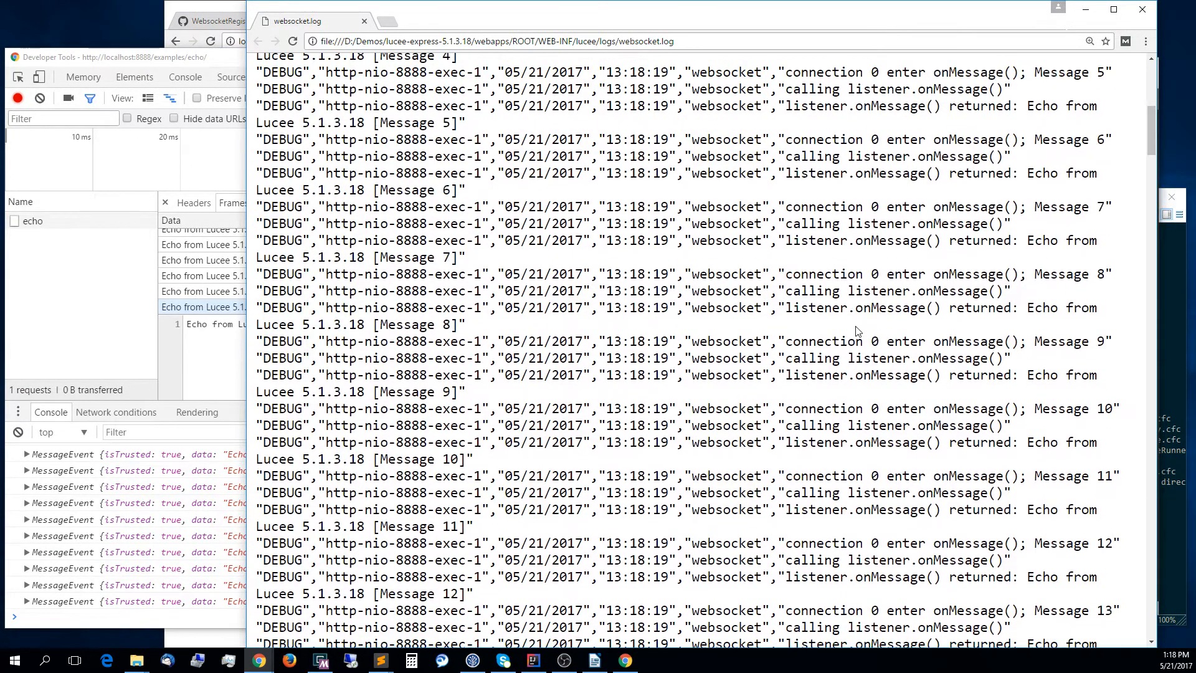
pyautogui.scroll(-3)
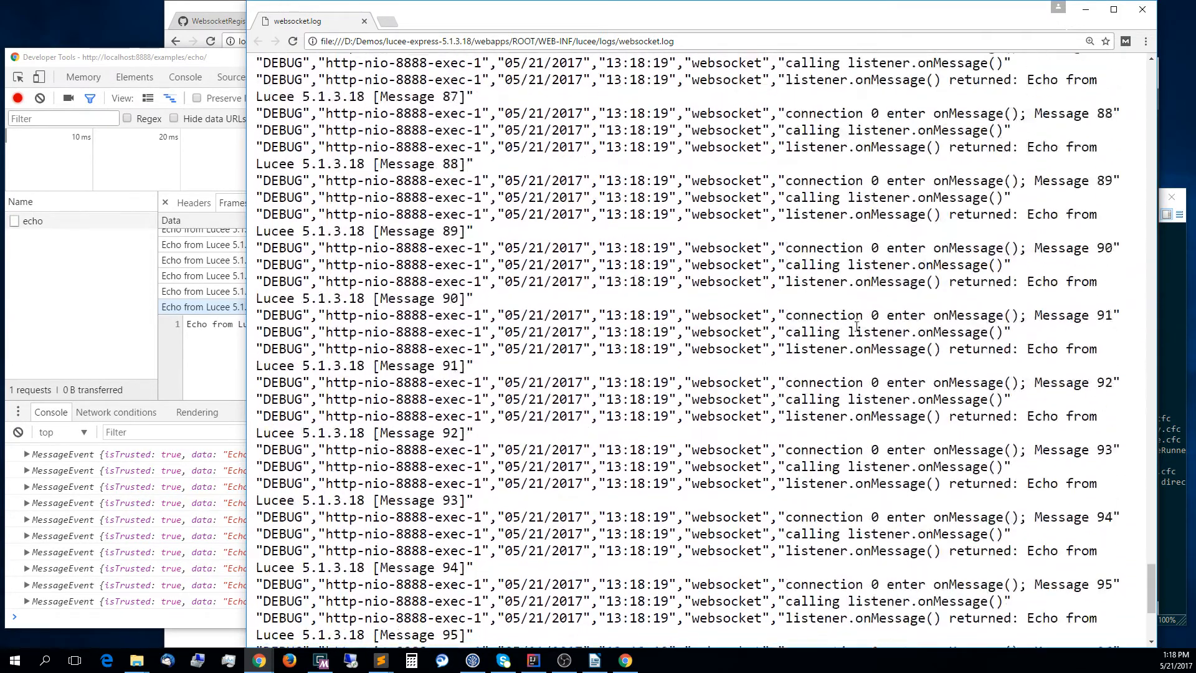
pyautogui.scroll(-3)
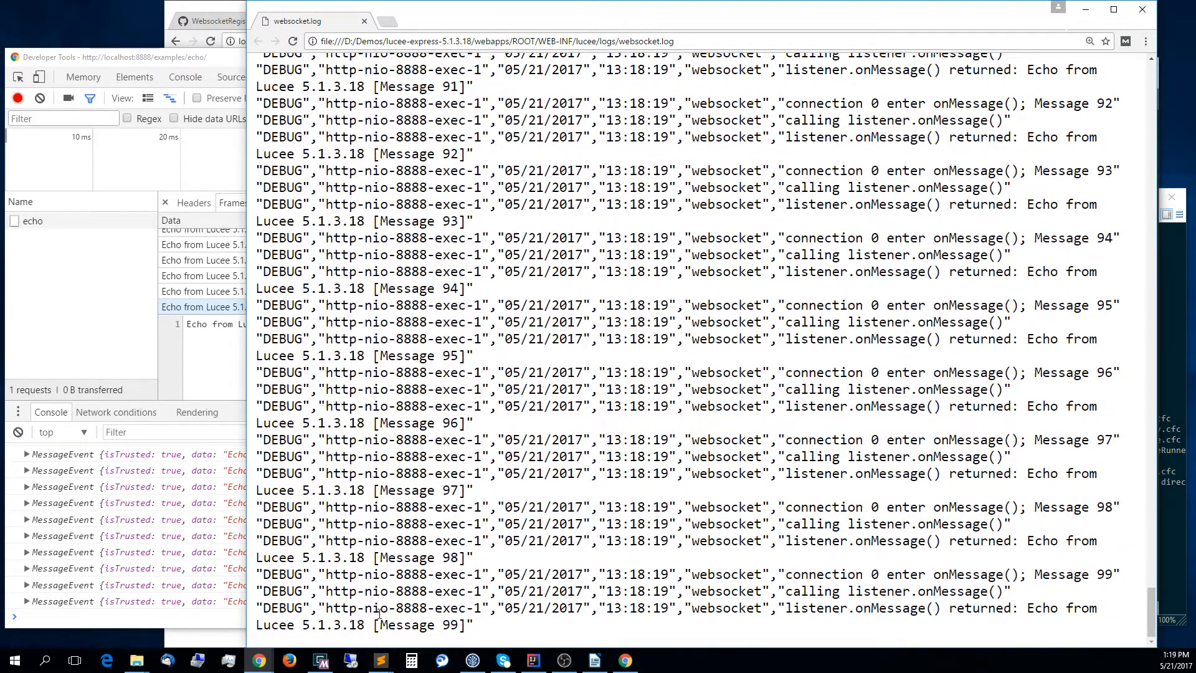
pyautogui.doubleClick(419, 624)
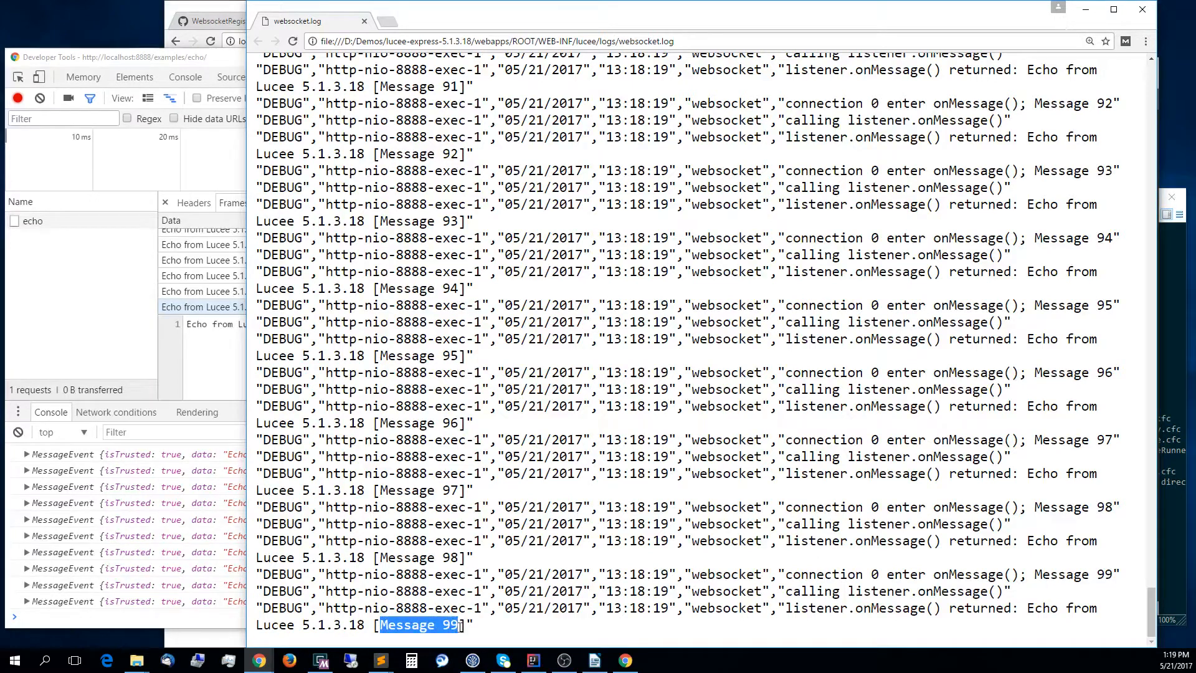
pyautogui.moveTo(532, 627)
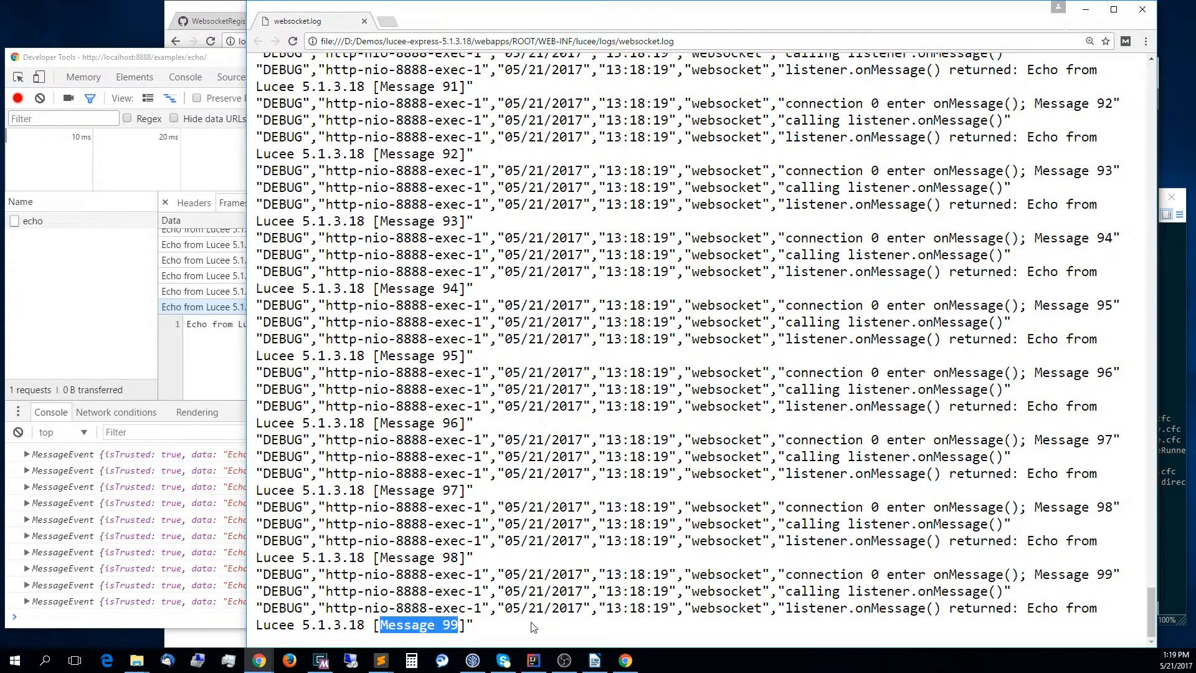
pyautogui.click(496, 624)
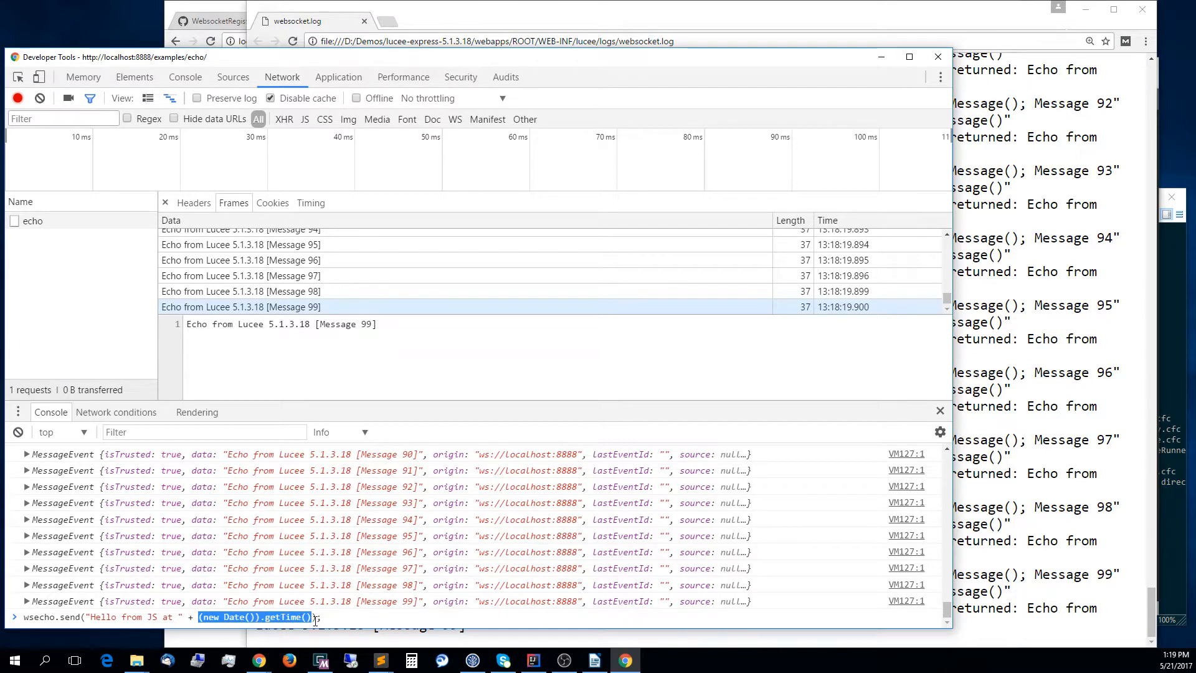
# Run wsecho.send("Hello from JS at " + timestamp) and expand the echoed MessageEvent's details.
pyautogui.click(348, 616)
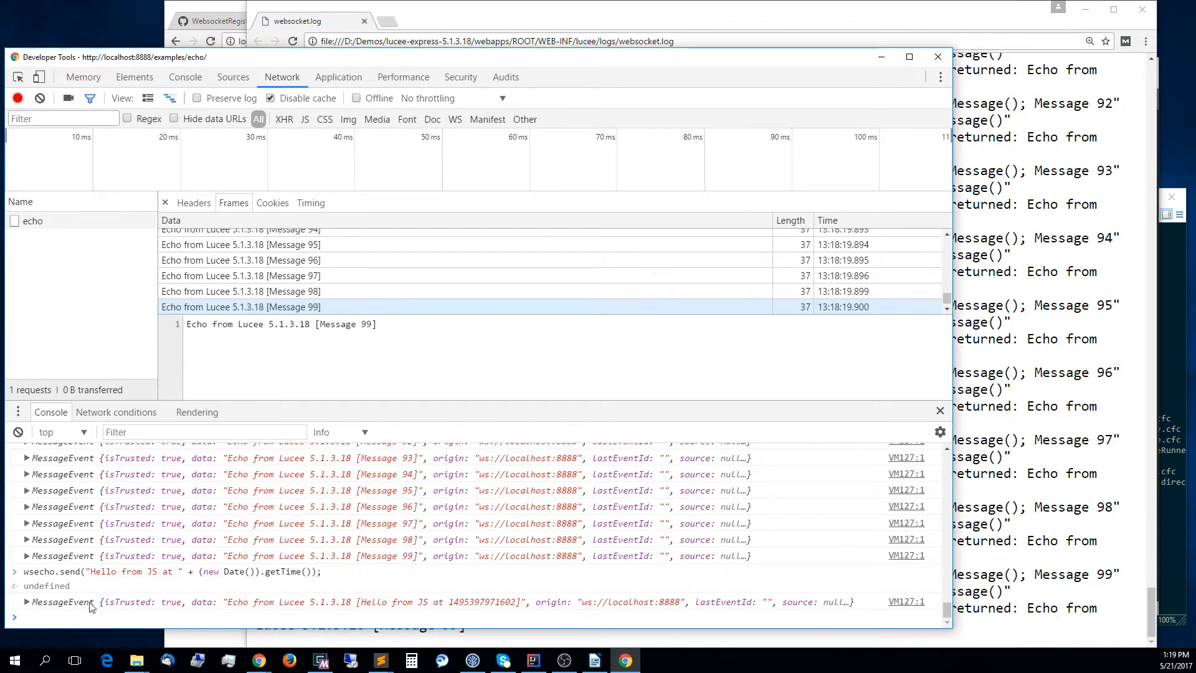
pyautogui.click(27, 602)
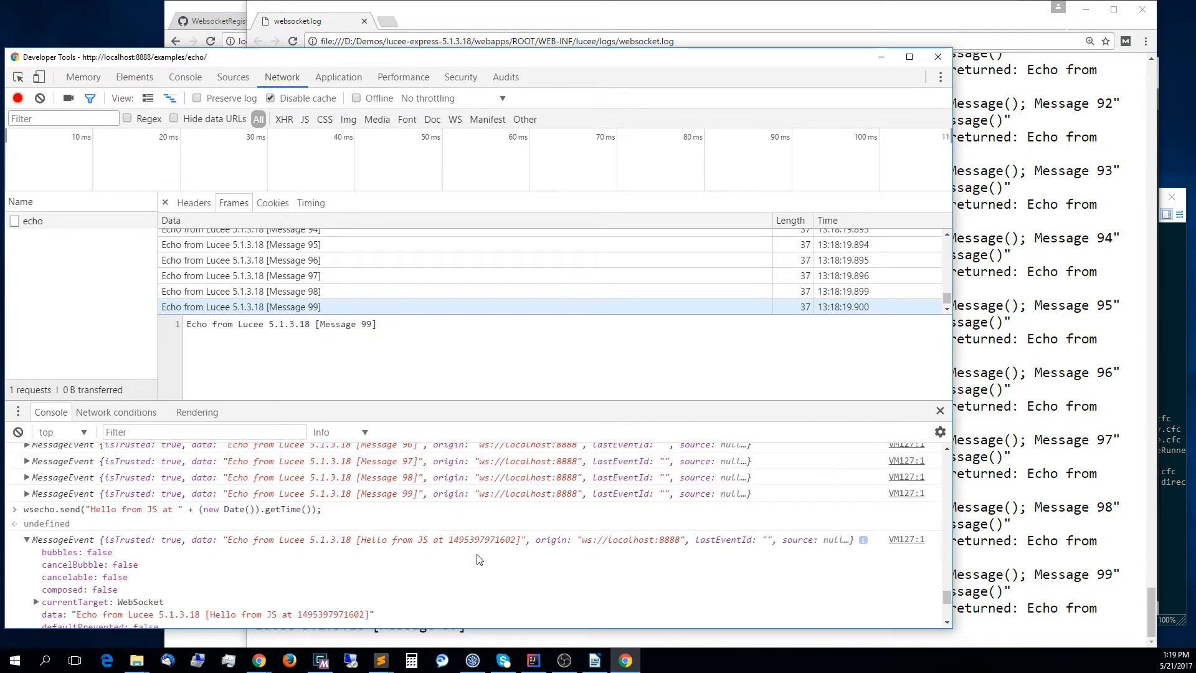
pyautogui.scroll(-3)
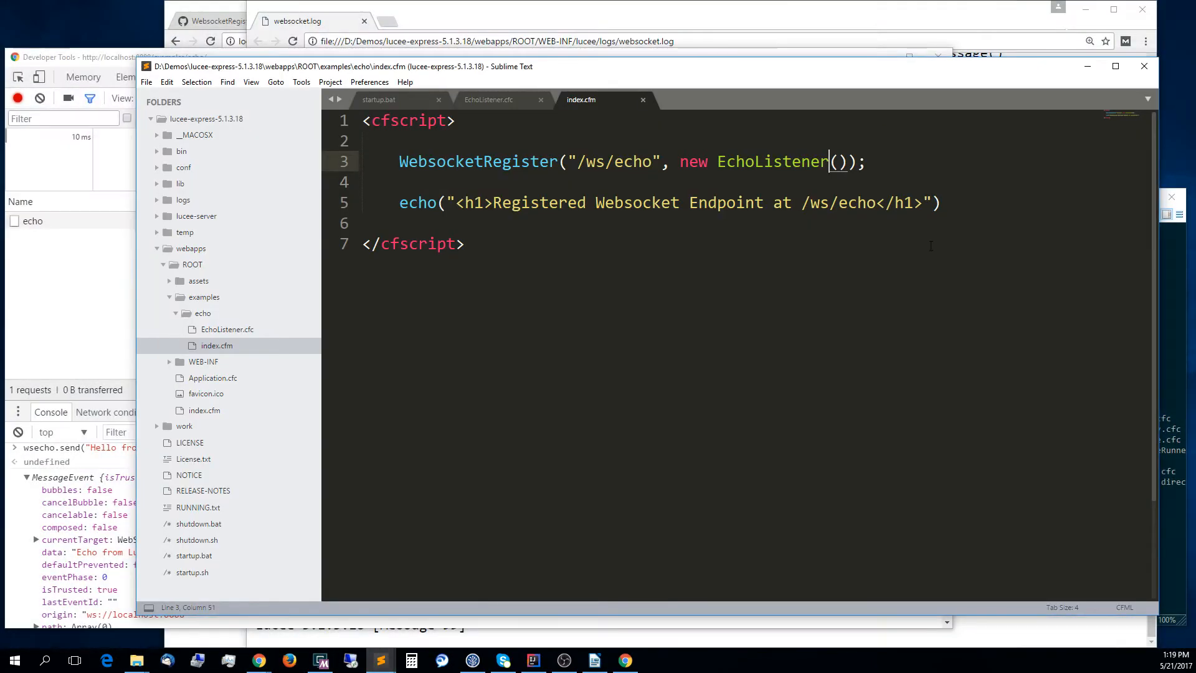
# Append ' @#getTickCount()#' to EchoListener.cfc's return string and save the file.
pyautogui.click(489, 99)
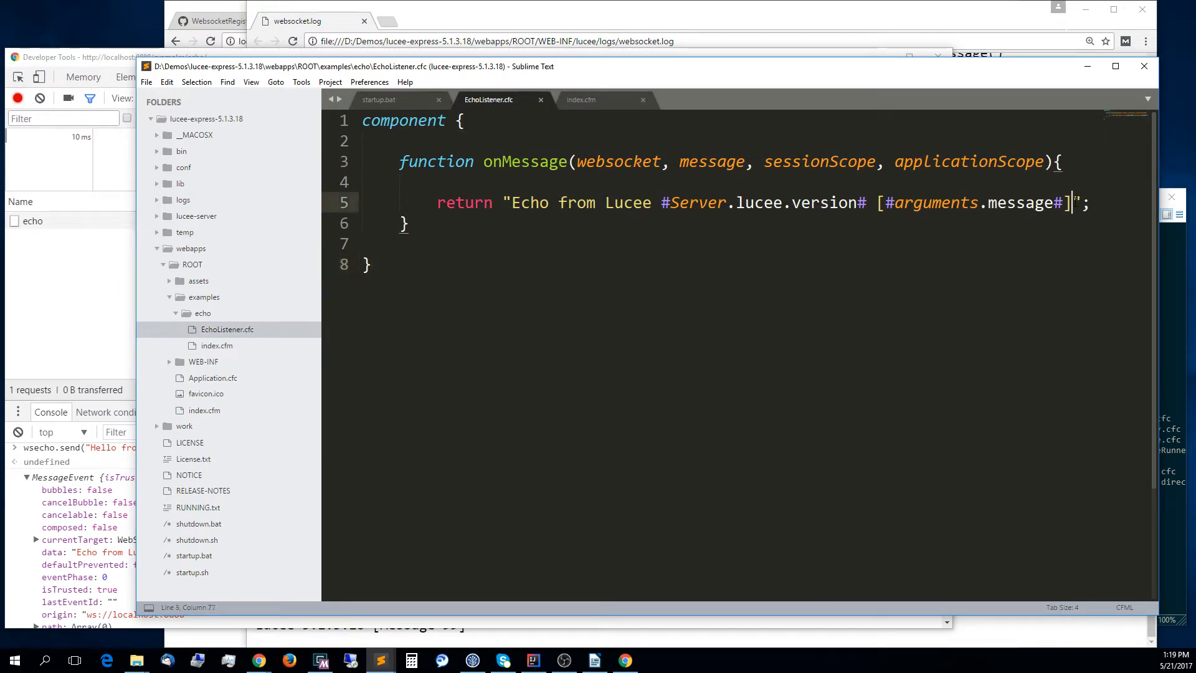
pyautogui.write('@')
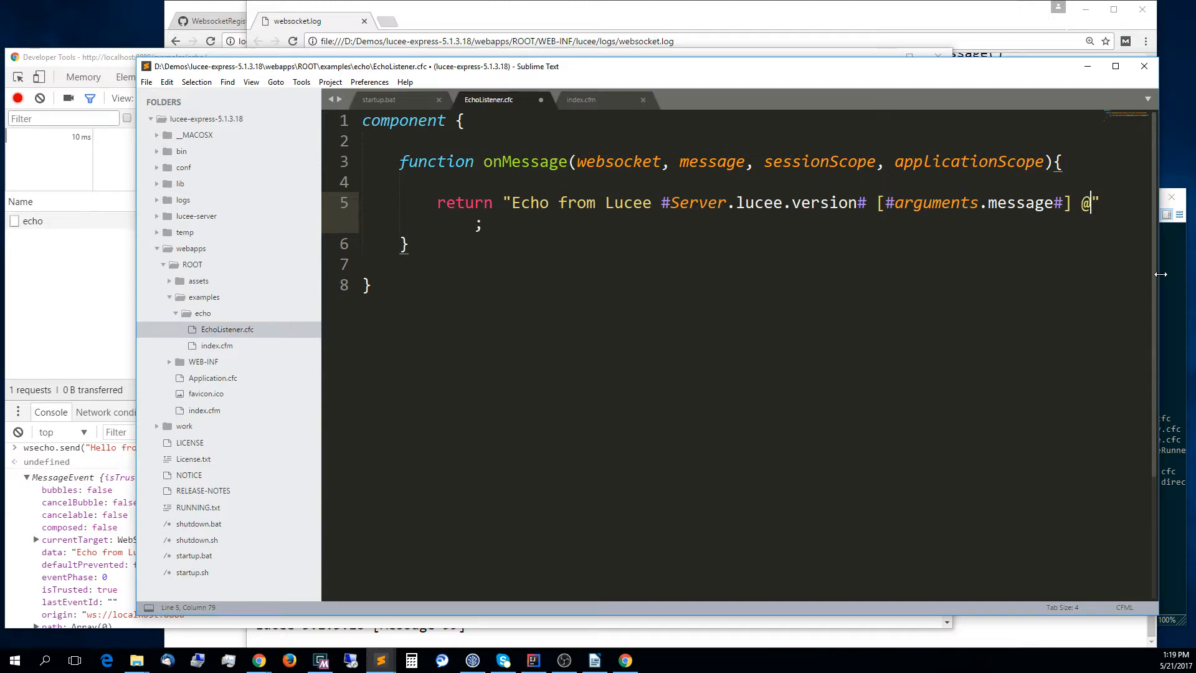
pyautogui.write('##')
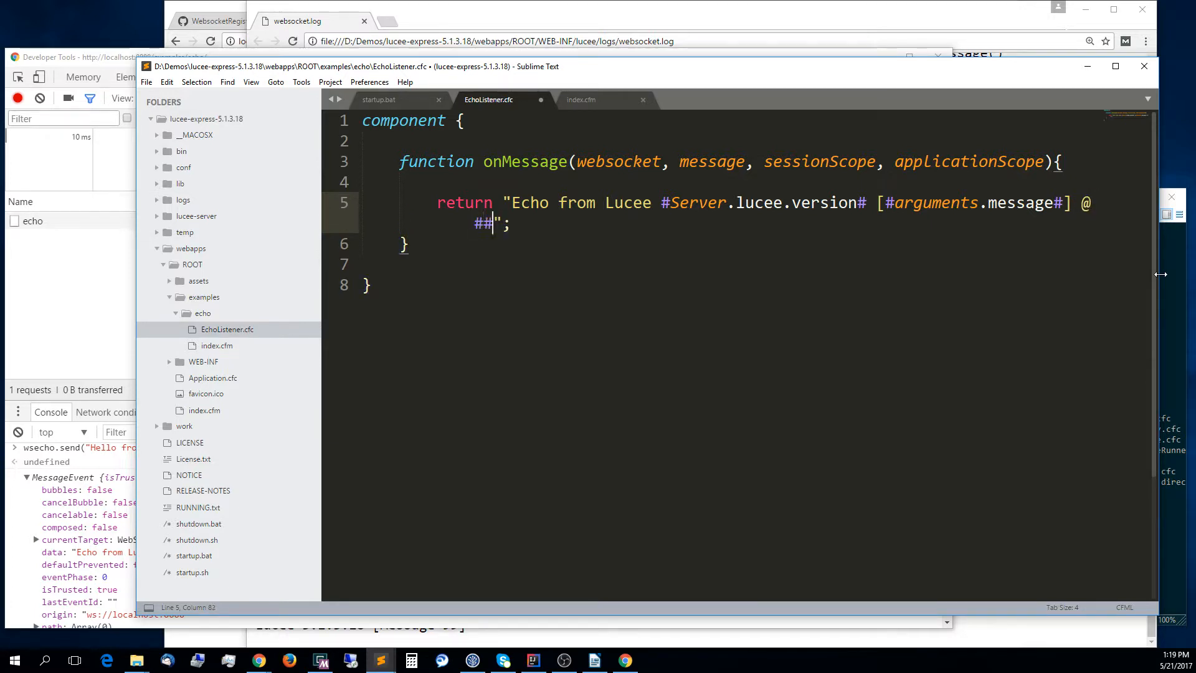
pyautogui.write('getTickCount(')
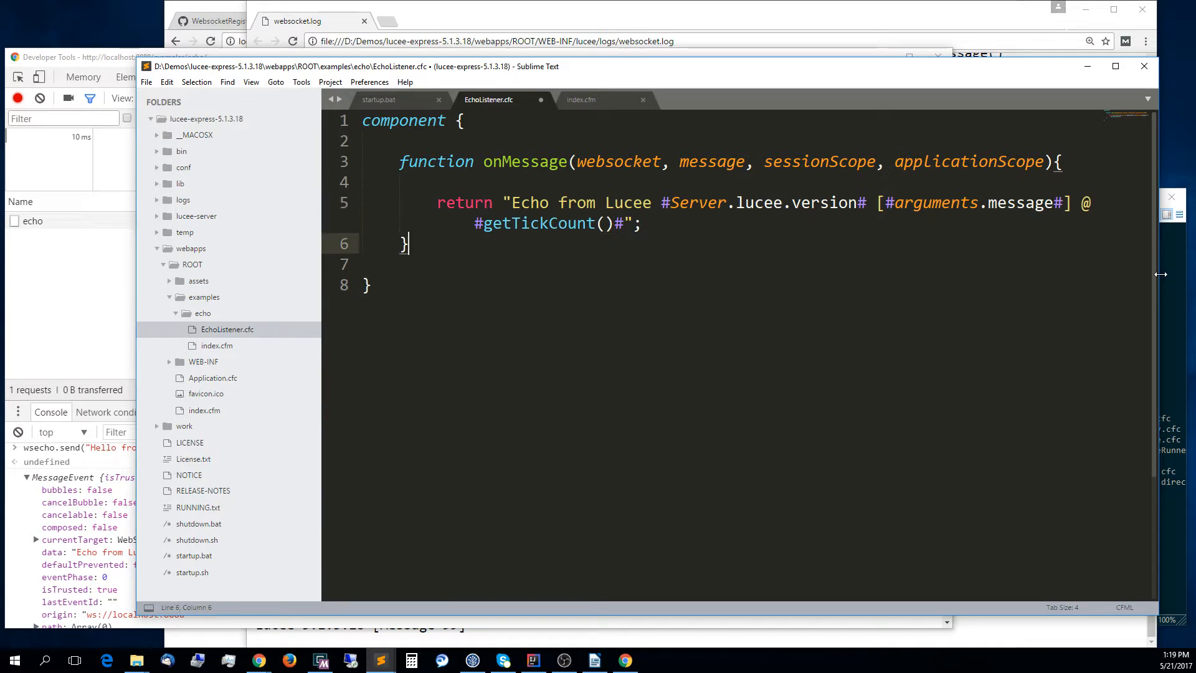
pyautogui.press('ctrl+s')
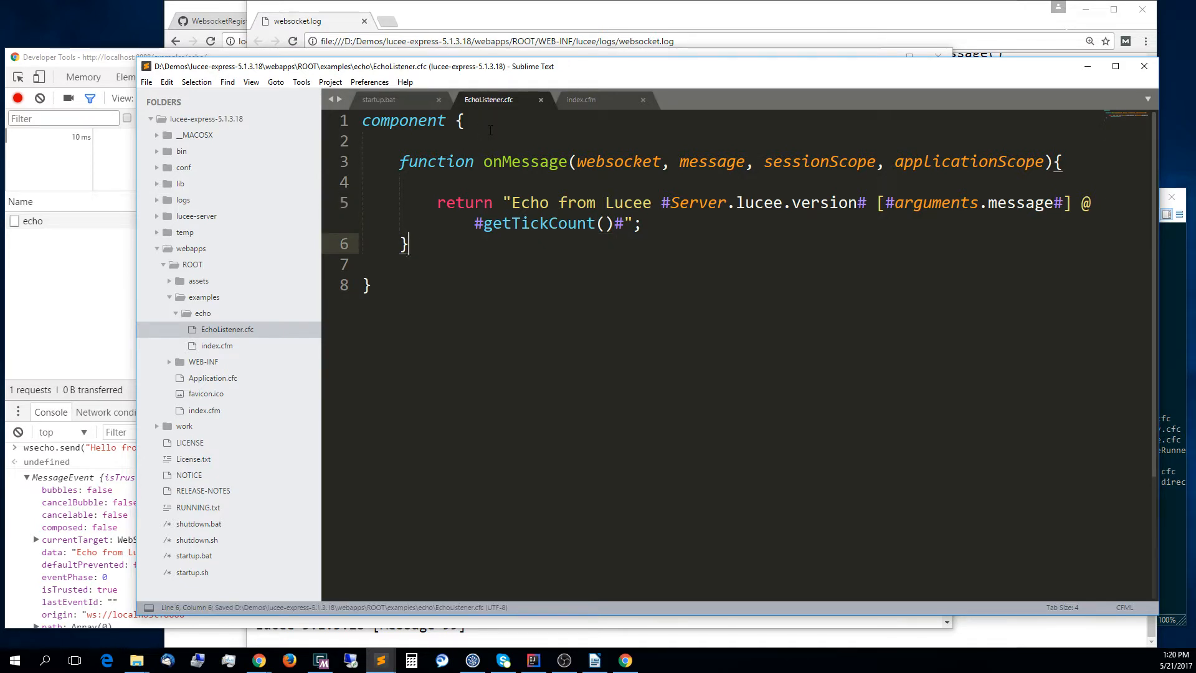
pyautogui.moveTo(538, 223)
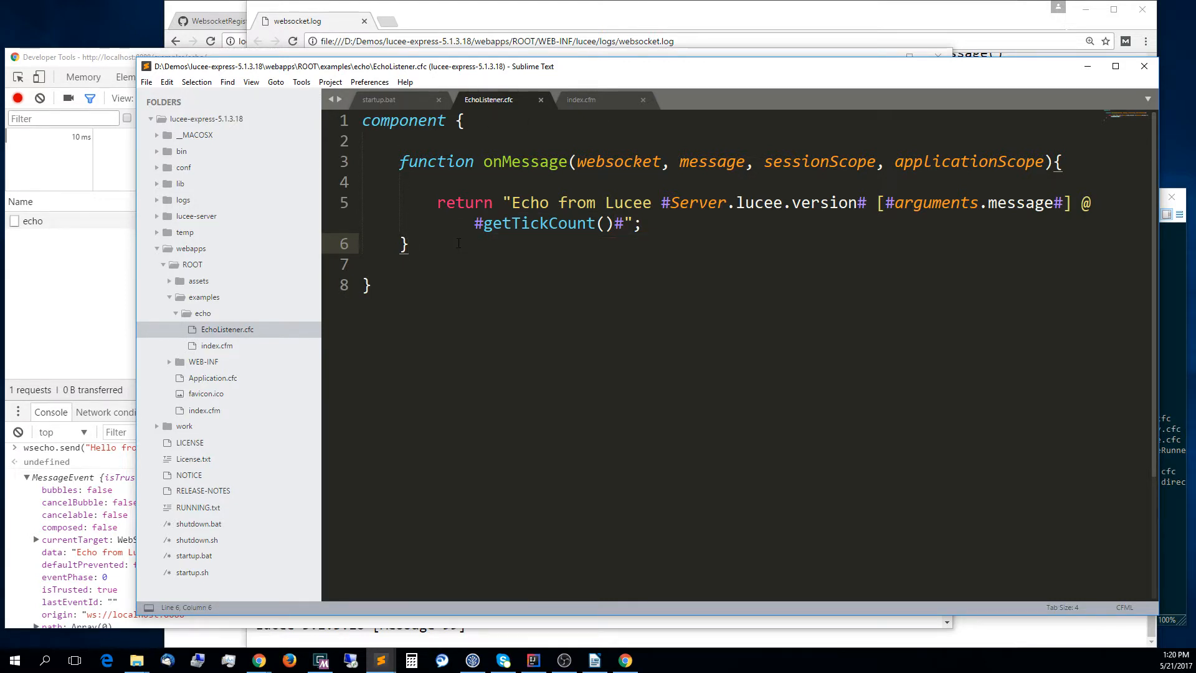
# After reloading the echo page, confirm wsecho is undefined, then create a new WebSocket to ws://localhost:8888/ws/echo.
pyautogui.click(591, 21)
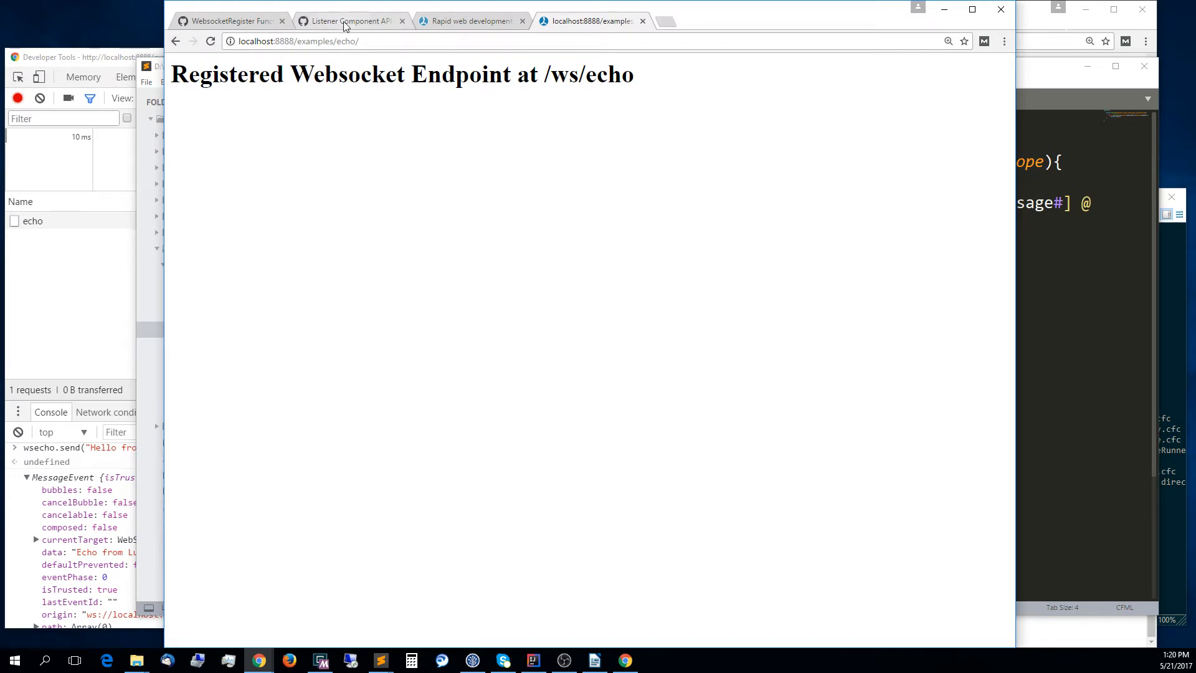
pyautogui.moveTo(439, 157)
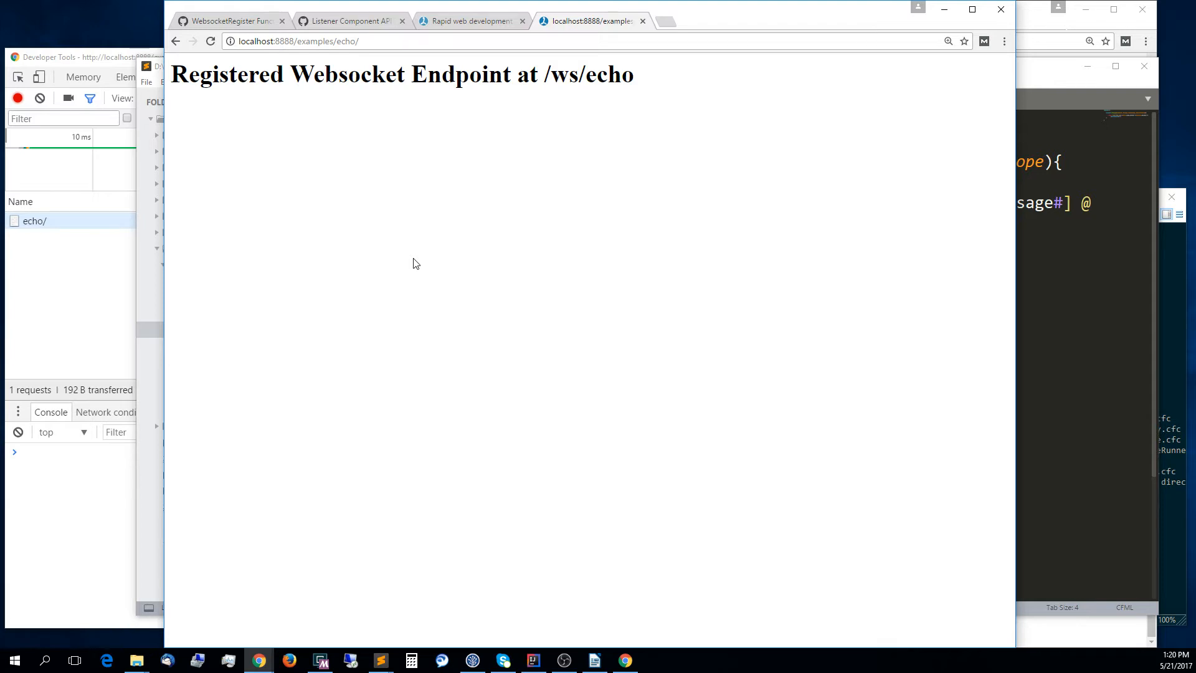
pyautogui.moveTo(76, 516)
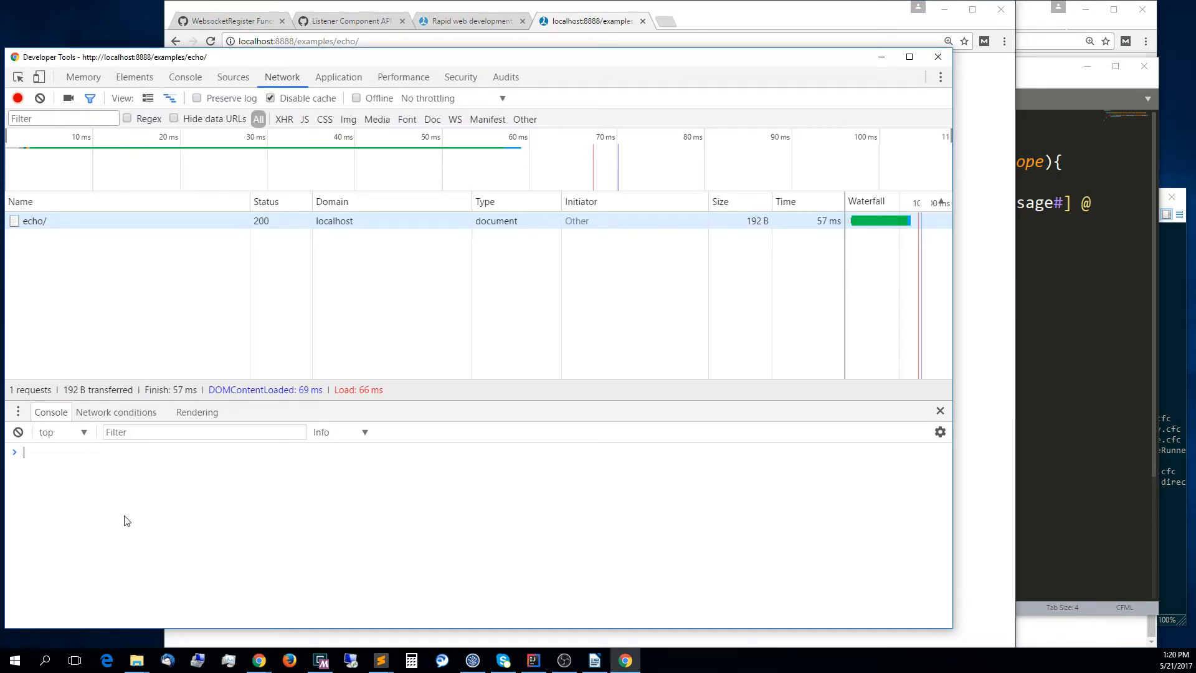
pyautogui.moveTo(172, 496)
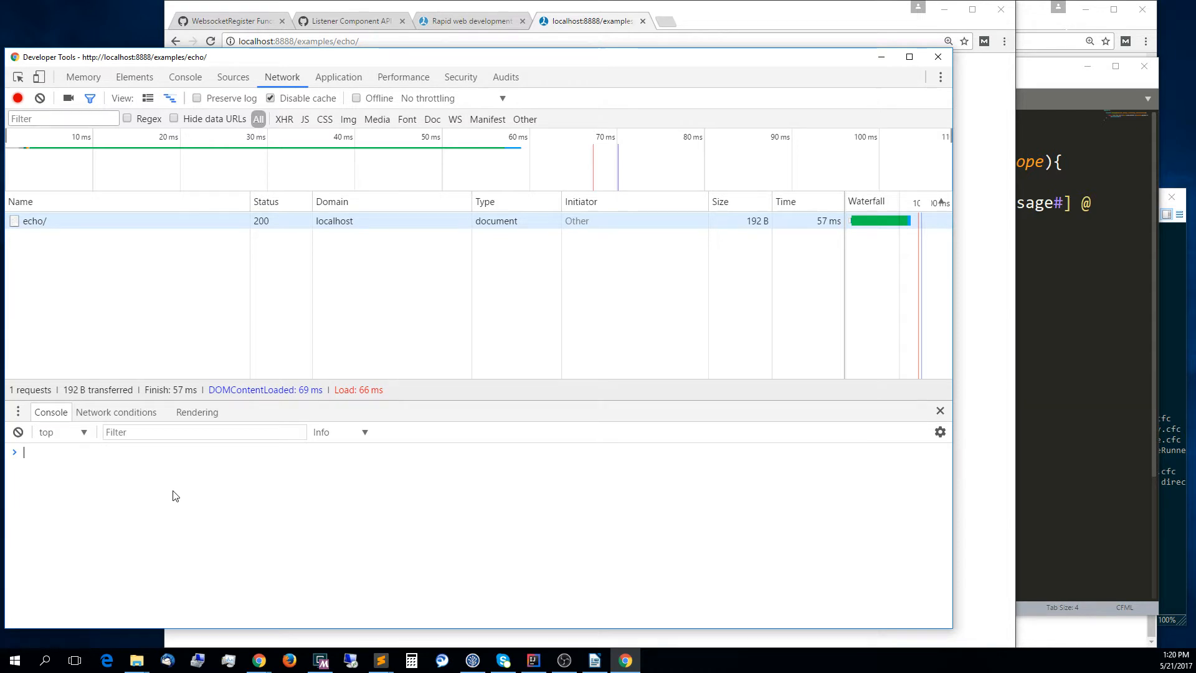
pyautogui.write('wsecho.send("Hello from JS at " + (new Date()).getTime());')
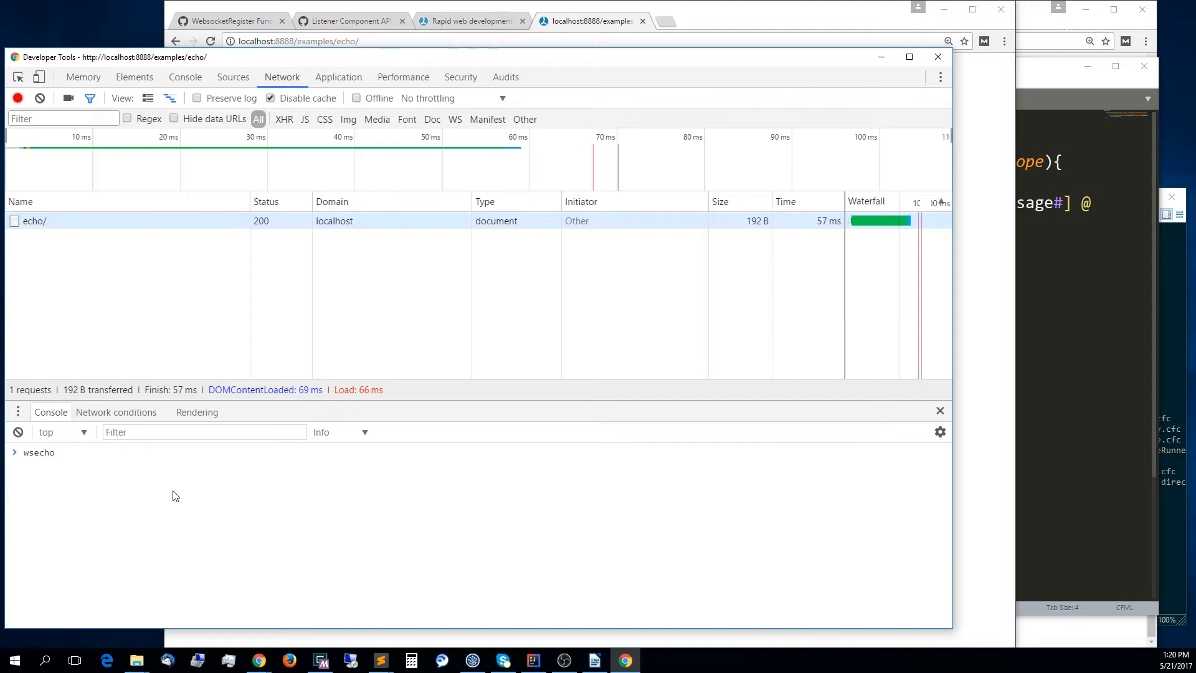
pyautogui.press('Return')
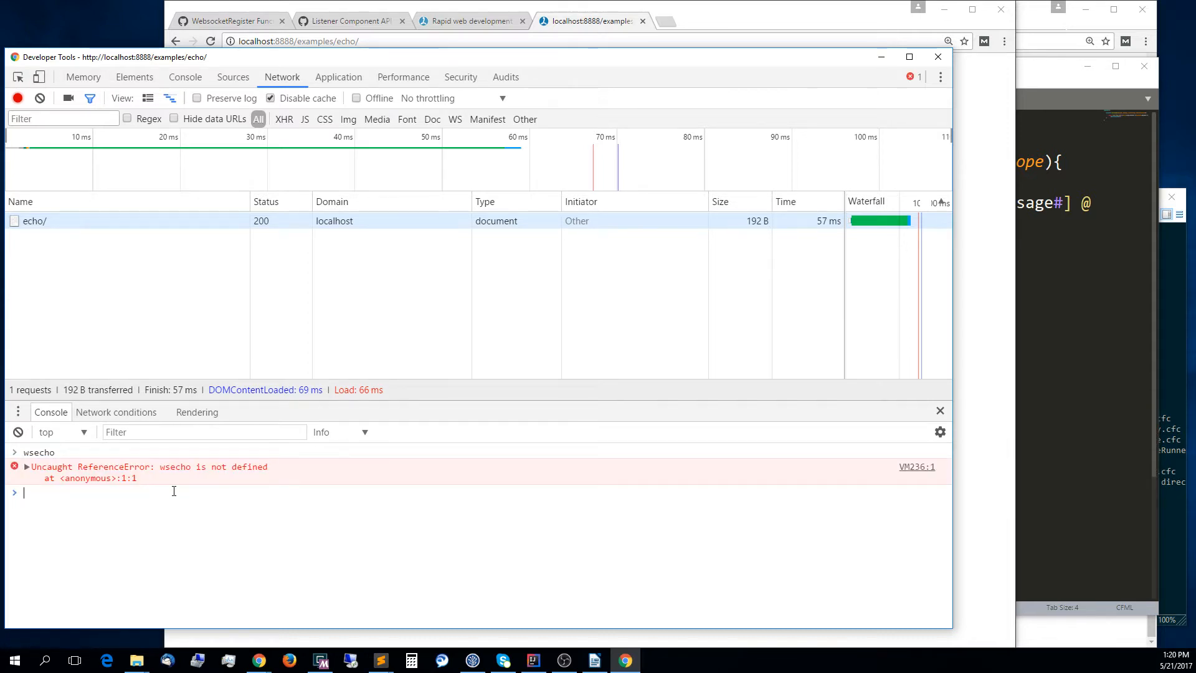
pyautogui.write('wsecho.send("Hello");')
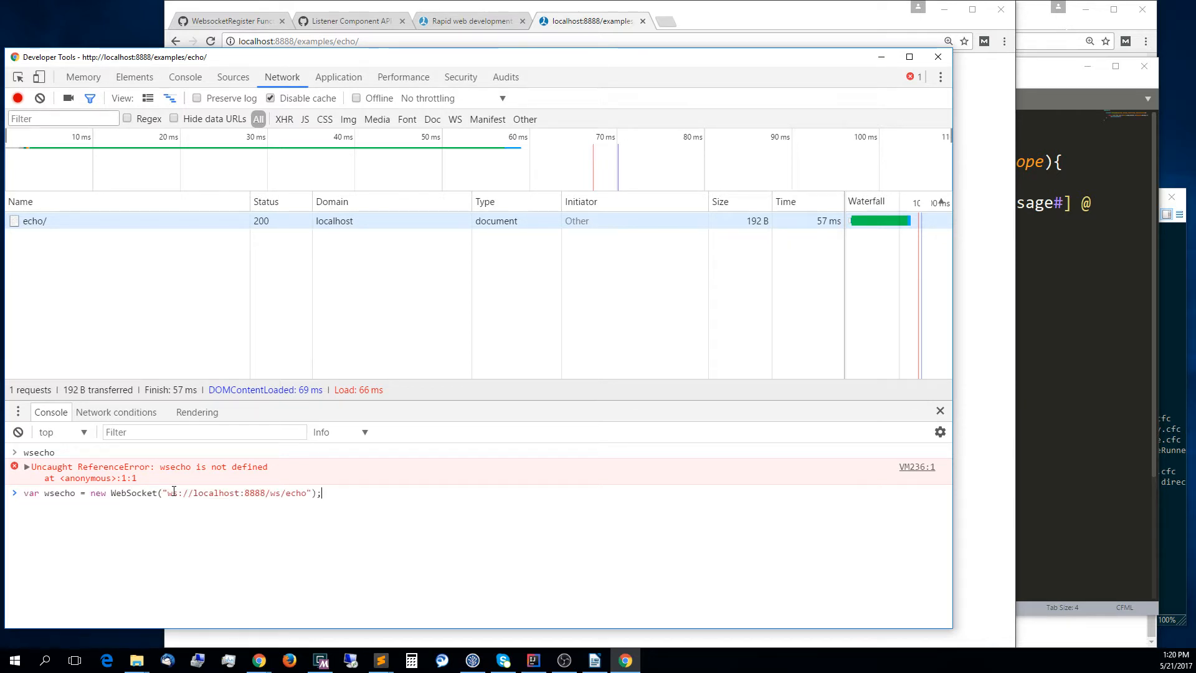
pyautogui.press('Return')
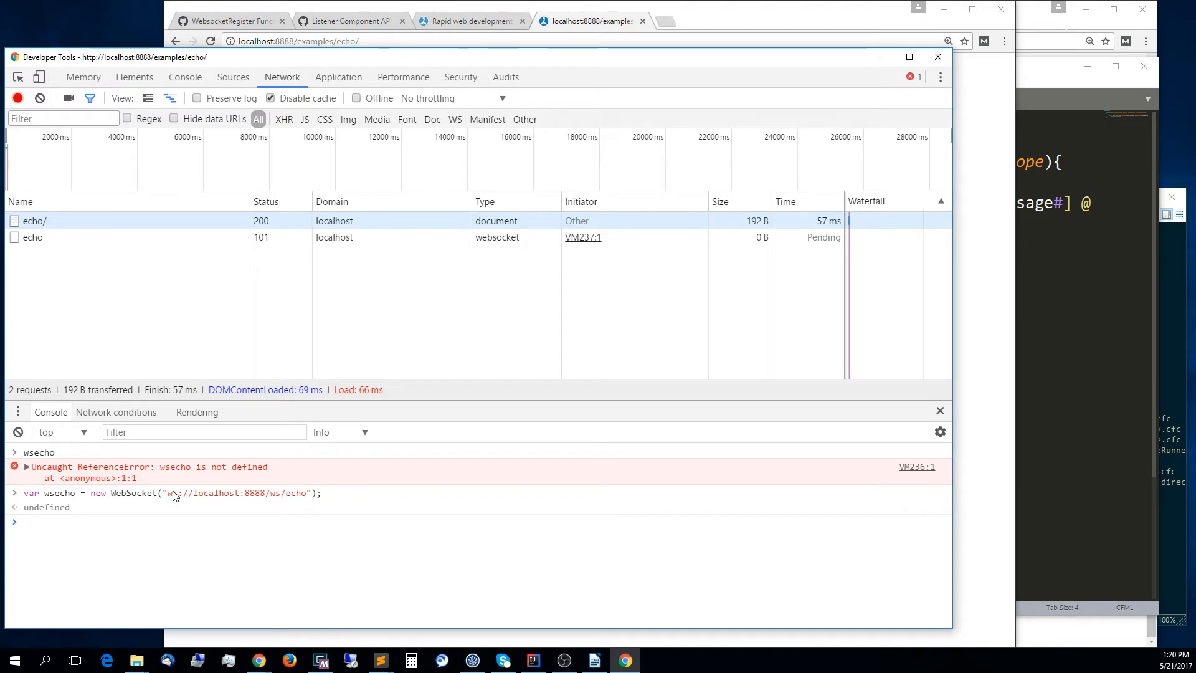
# Attach log handlers, send a timestamped hello, and compare its sent timestamp with the server tick count in the Frames tab.
pyautogui.write('for (var i=0; i<100; i++) {')
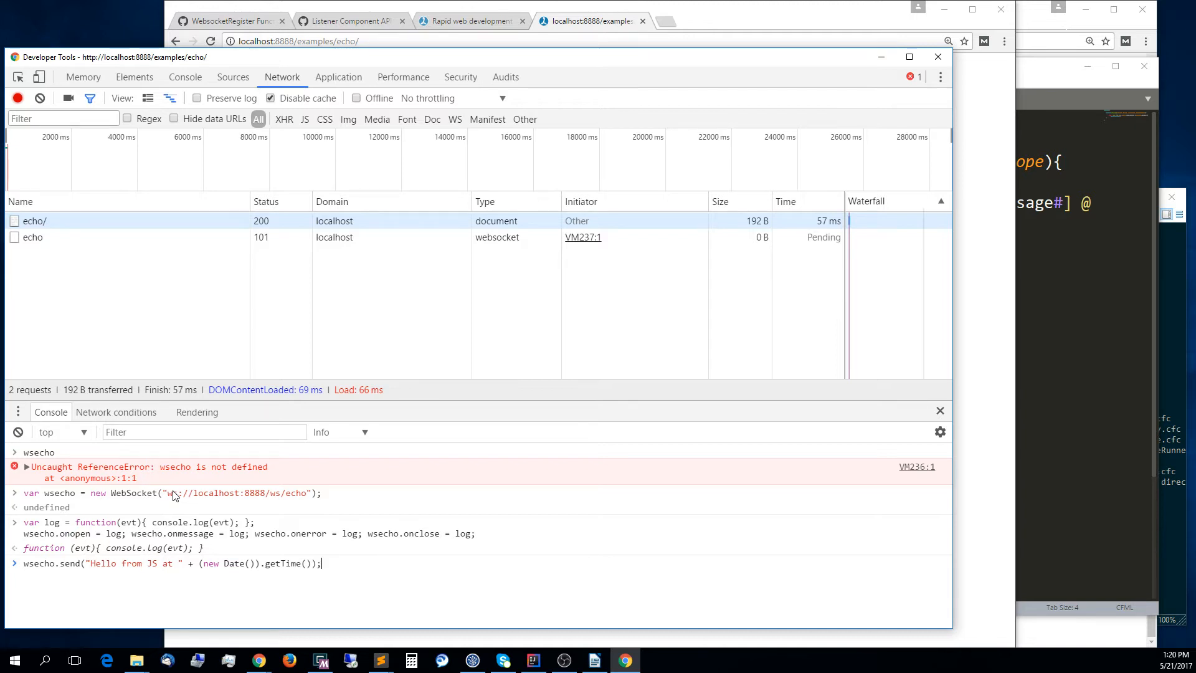
pyautogui.press('Return')
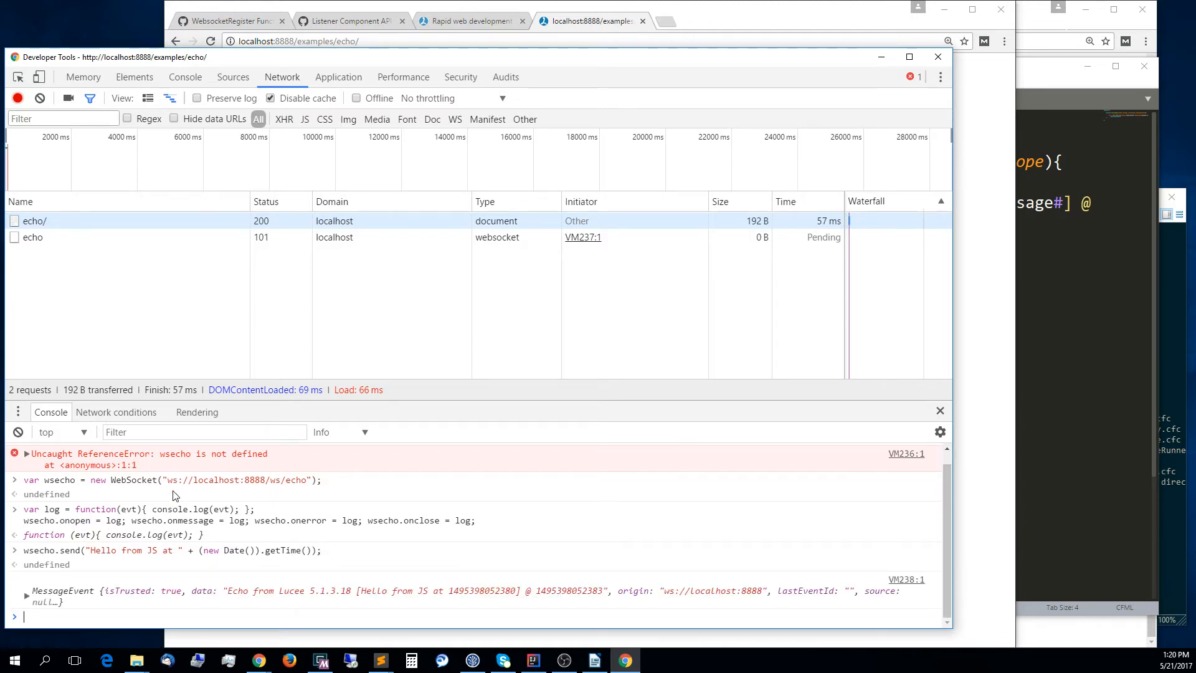
pyautogui.moveTo(33, 237)
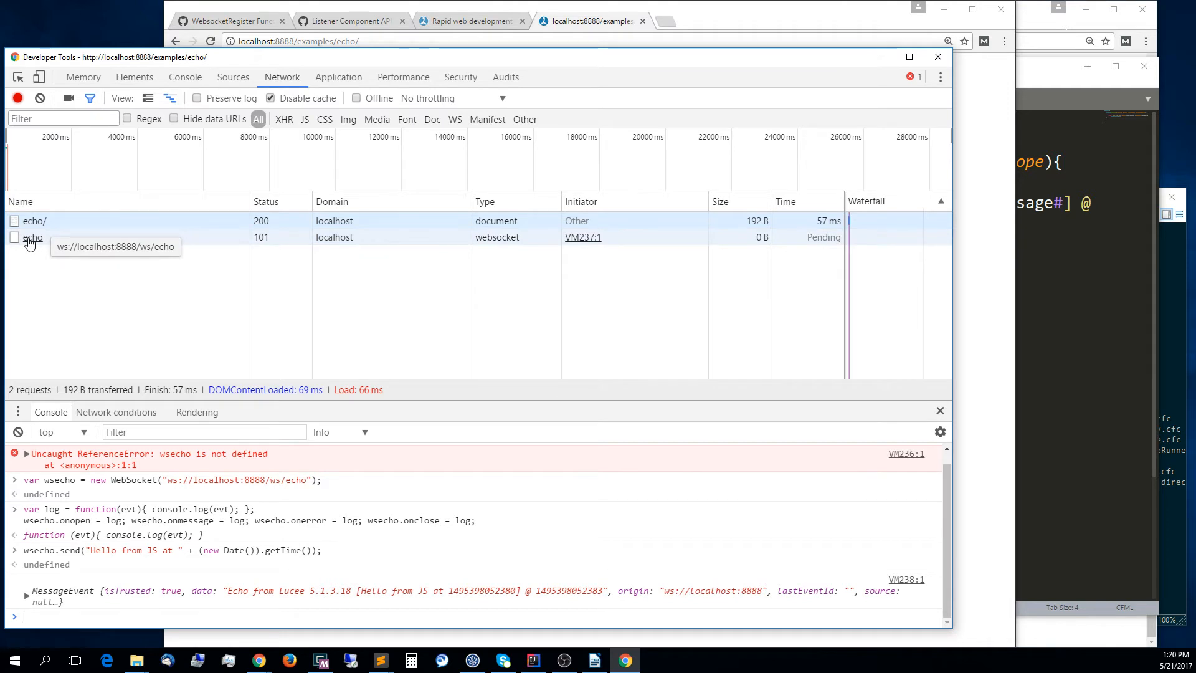
pyautogui.click(32, 236)
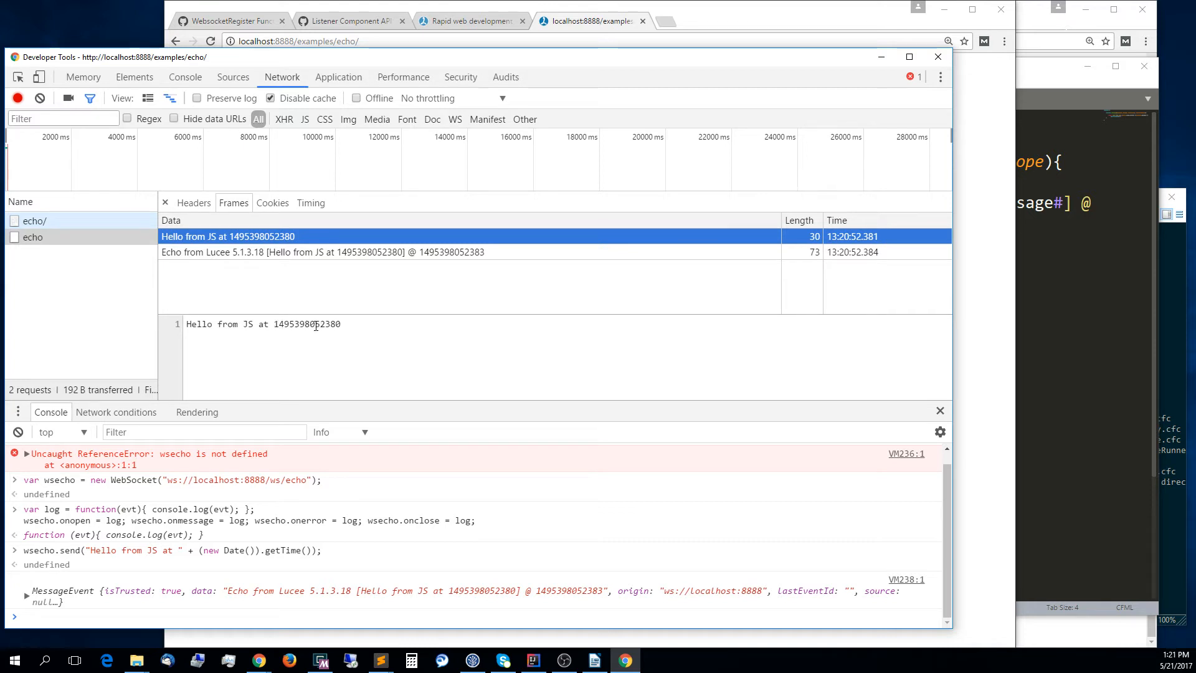
pyautogui.doubleClick(328, 324)
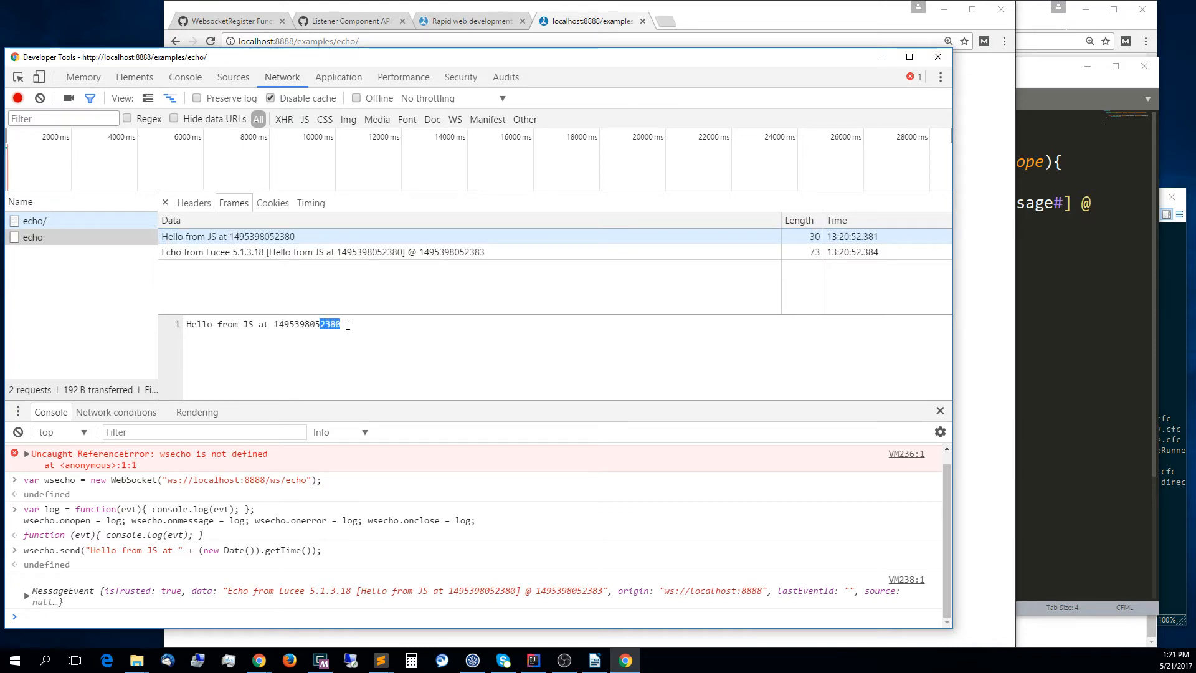
pyautogui.moveTo(500, 256)
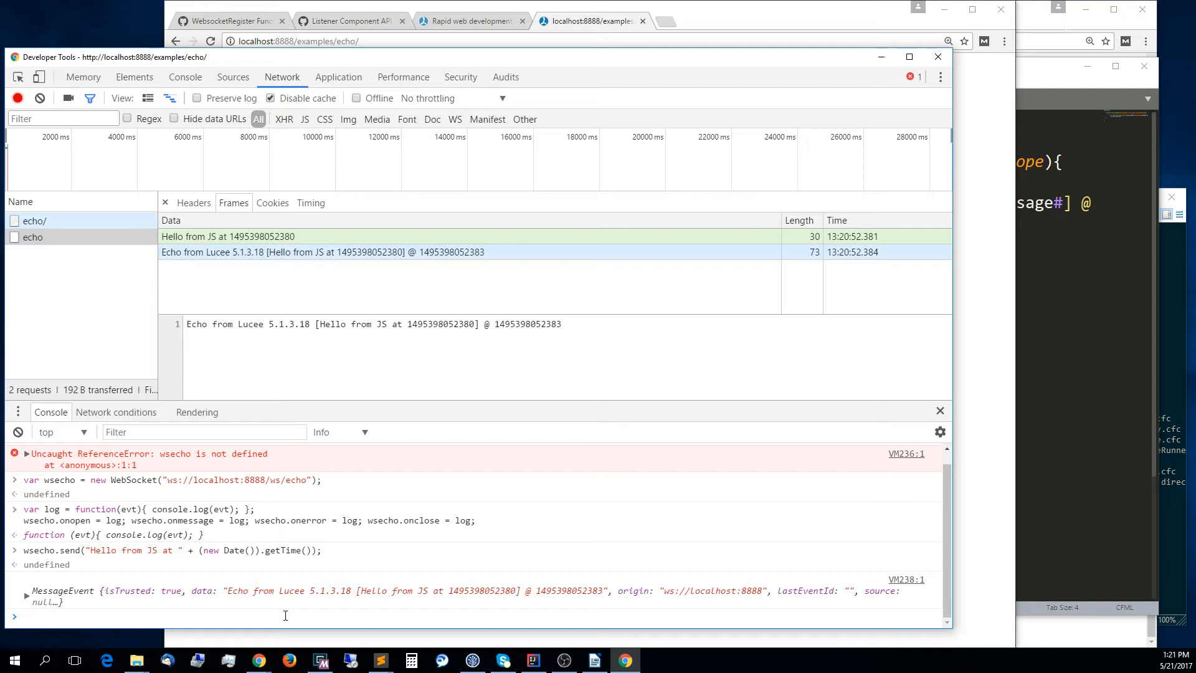
# Send a second timestamped hello and view its frame among the echo connection's four frames.
pyautogui.write('wsecho.send("Hello from JS at " + (new Date()).getTime());')
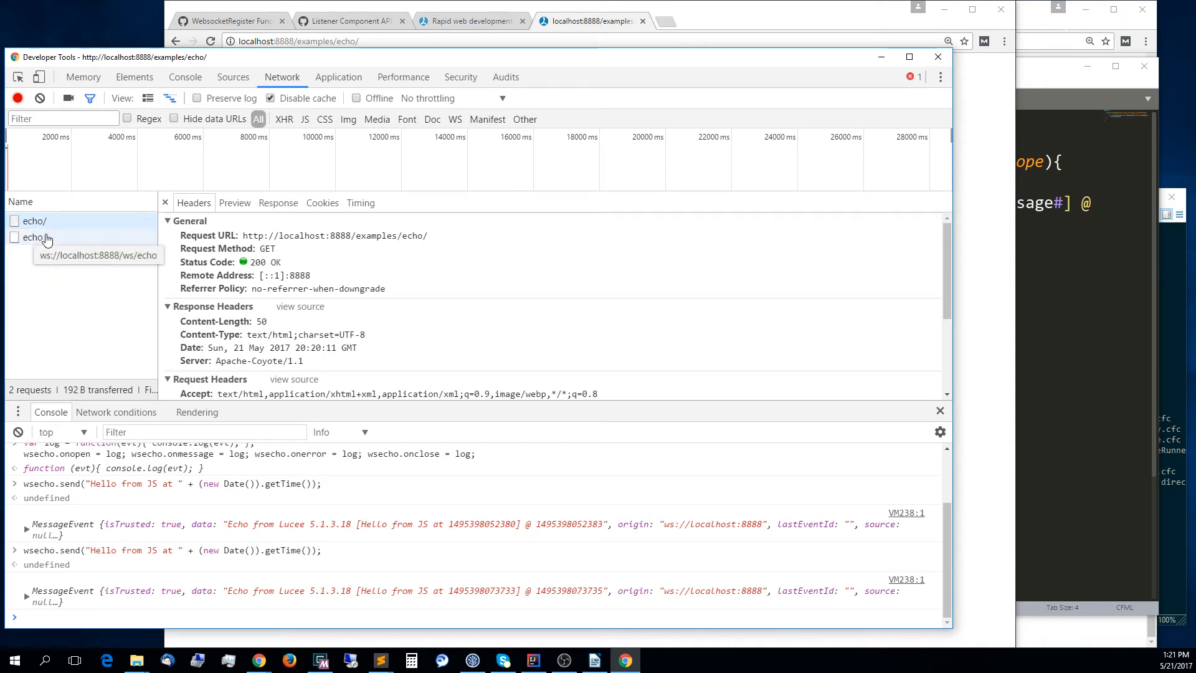
pyautogui.click(32, 237)
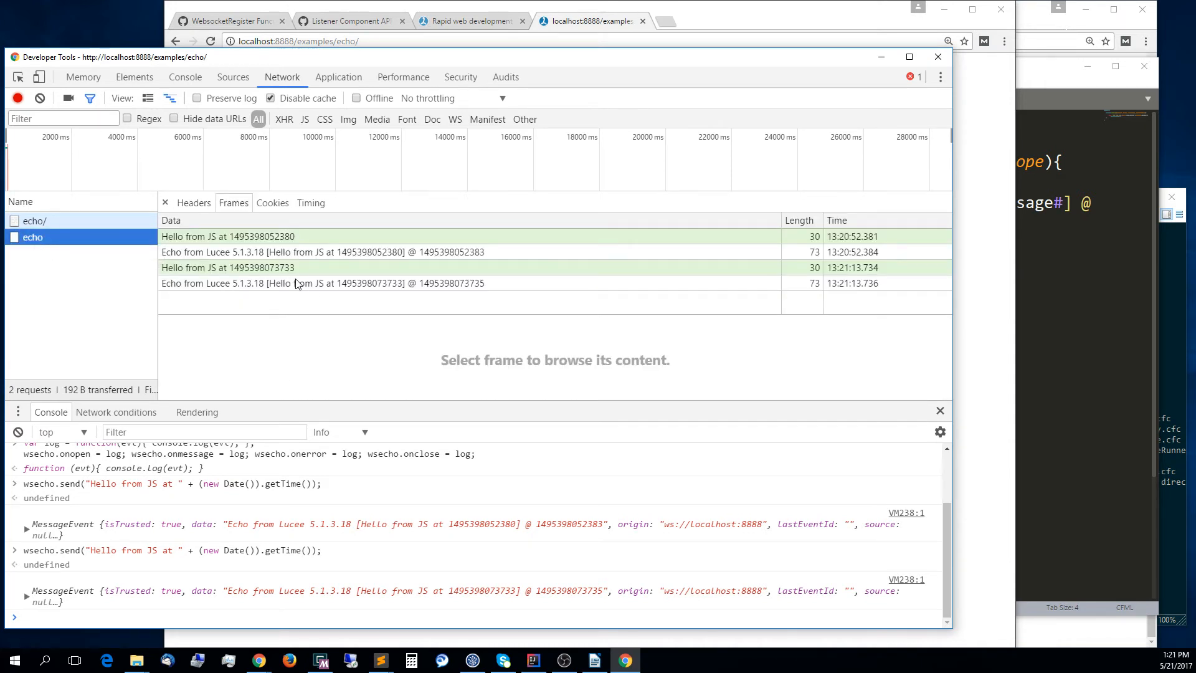
pyautogui.click(226, 268)
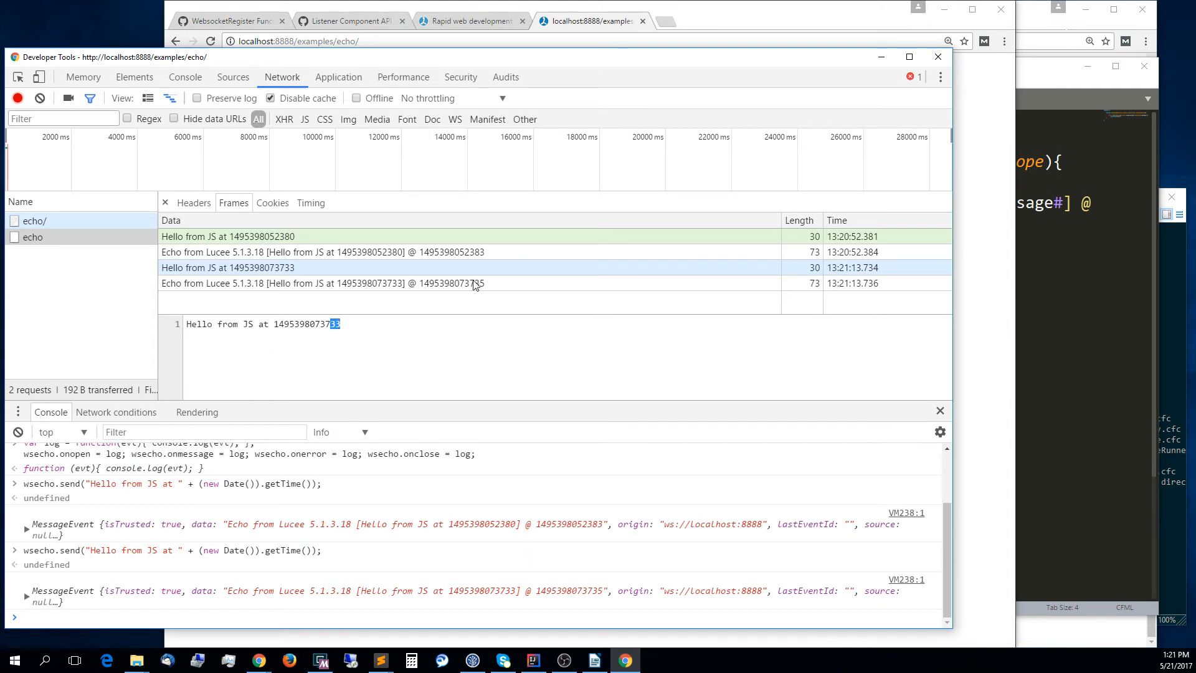
pyautogui.moveTo(504, 288)
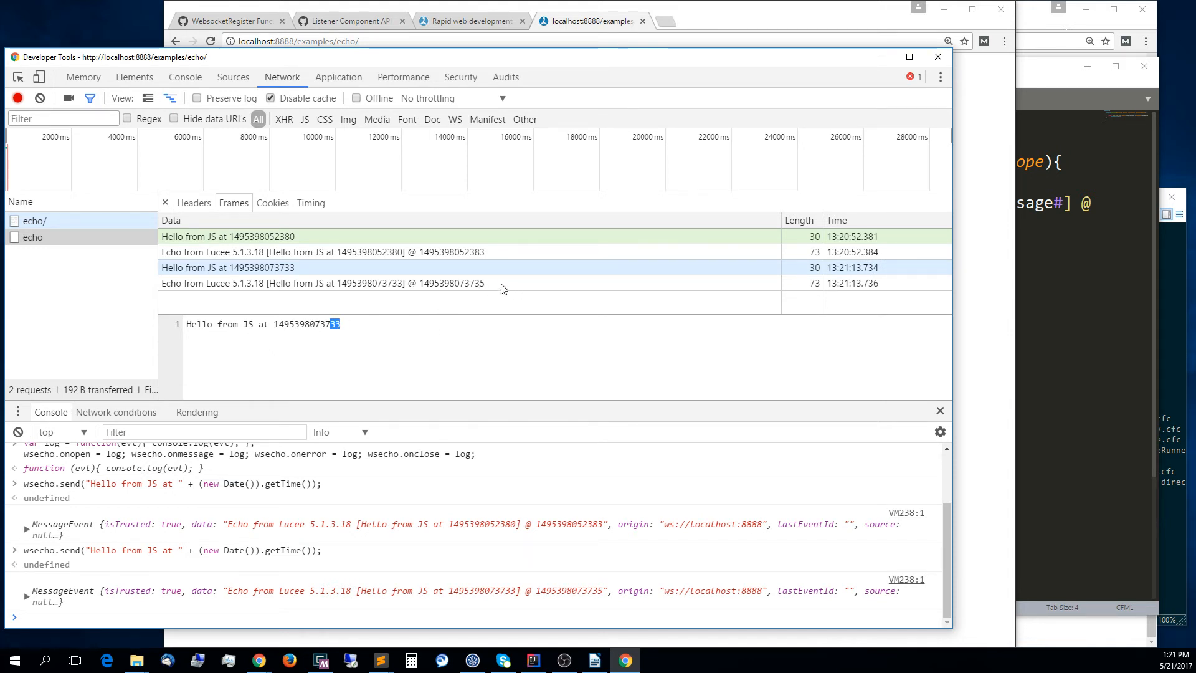